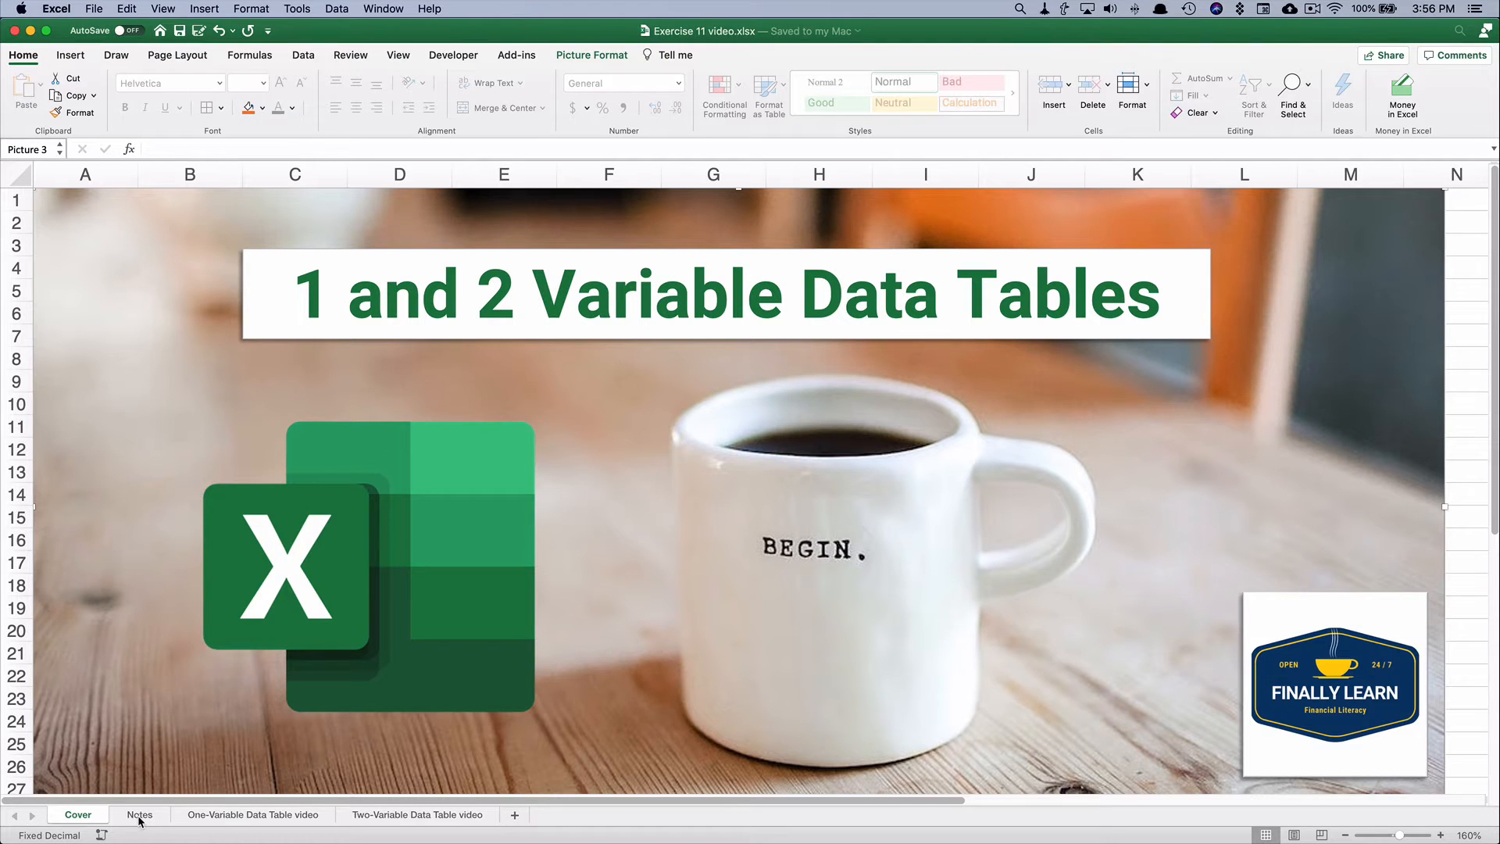
Switch to the Notes sheet with the data-tables overview and variable costing income statement.
left_click(139, 814)
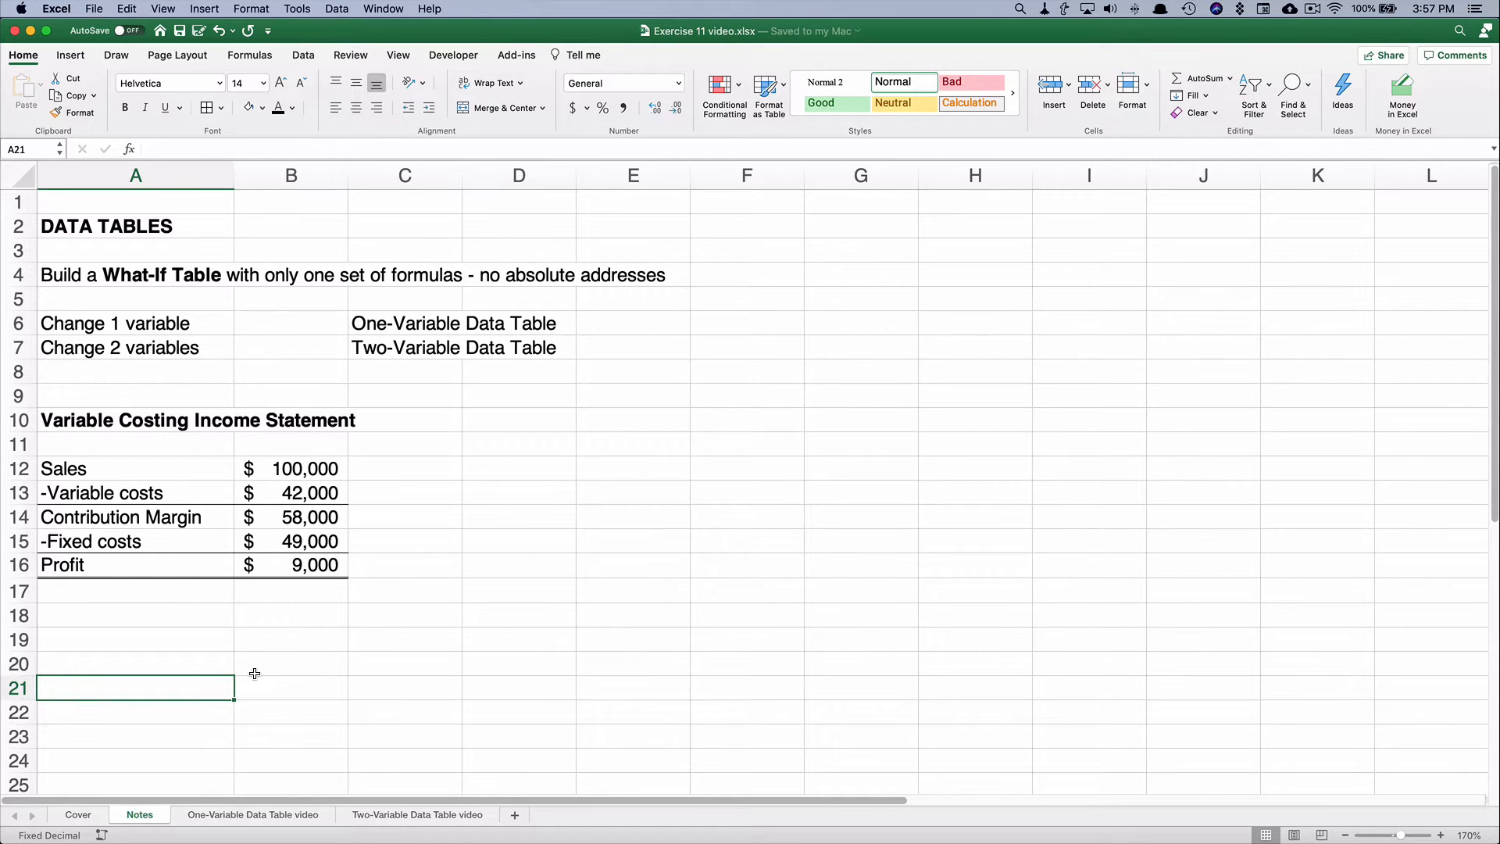
mouse_move(116, 448)
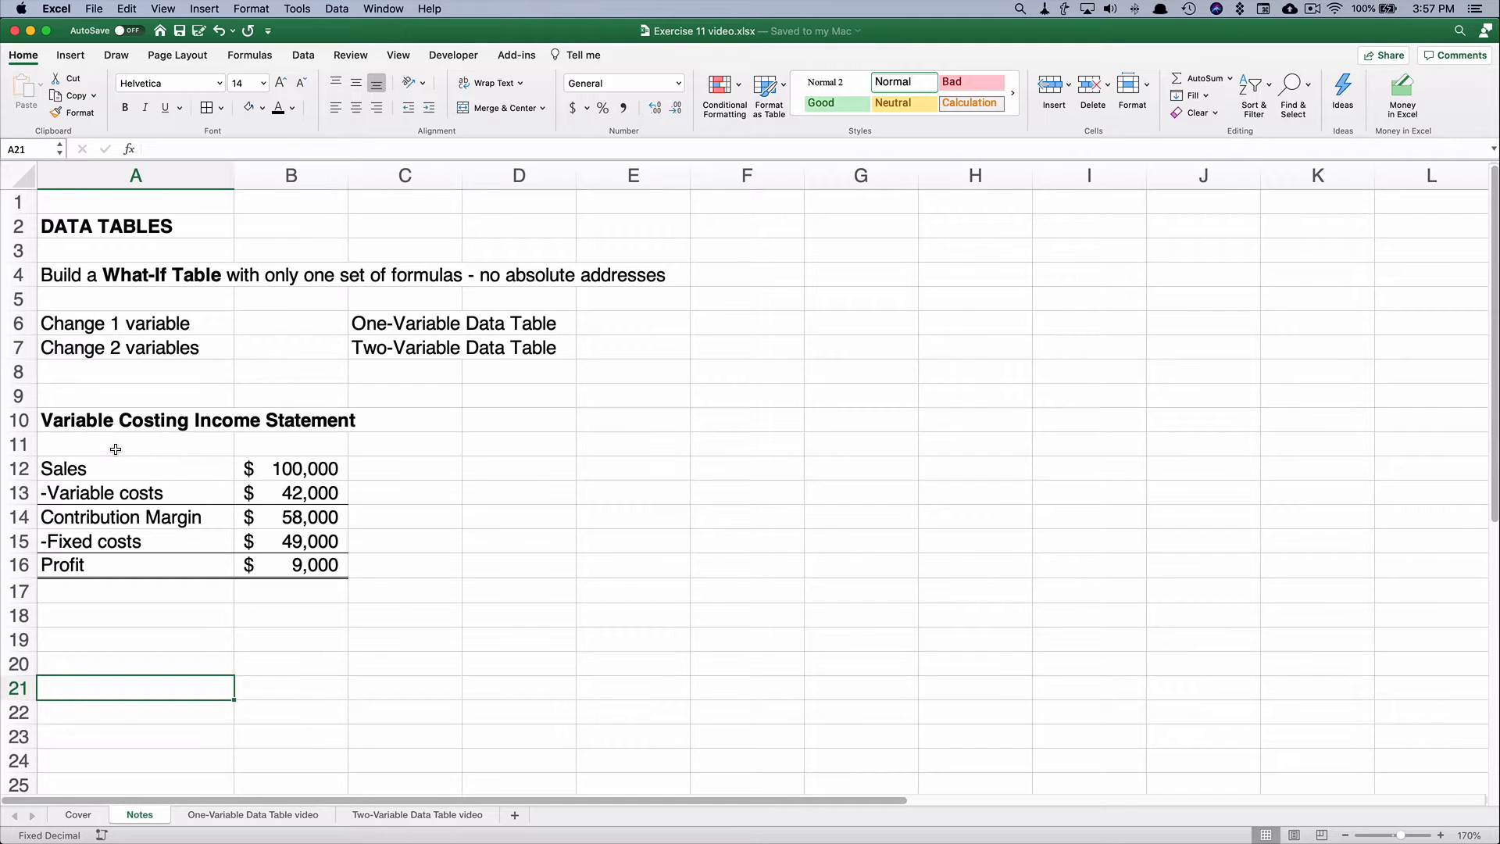
mouse_move(143, 450)
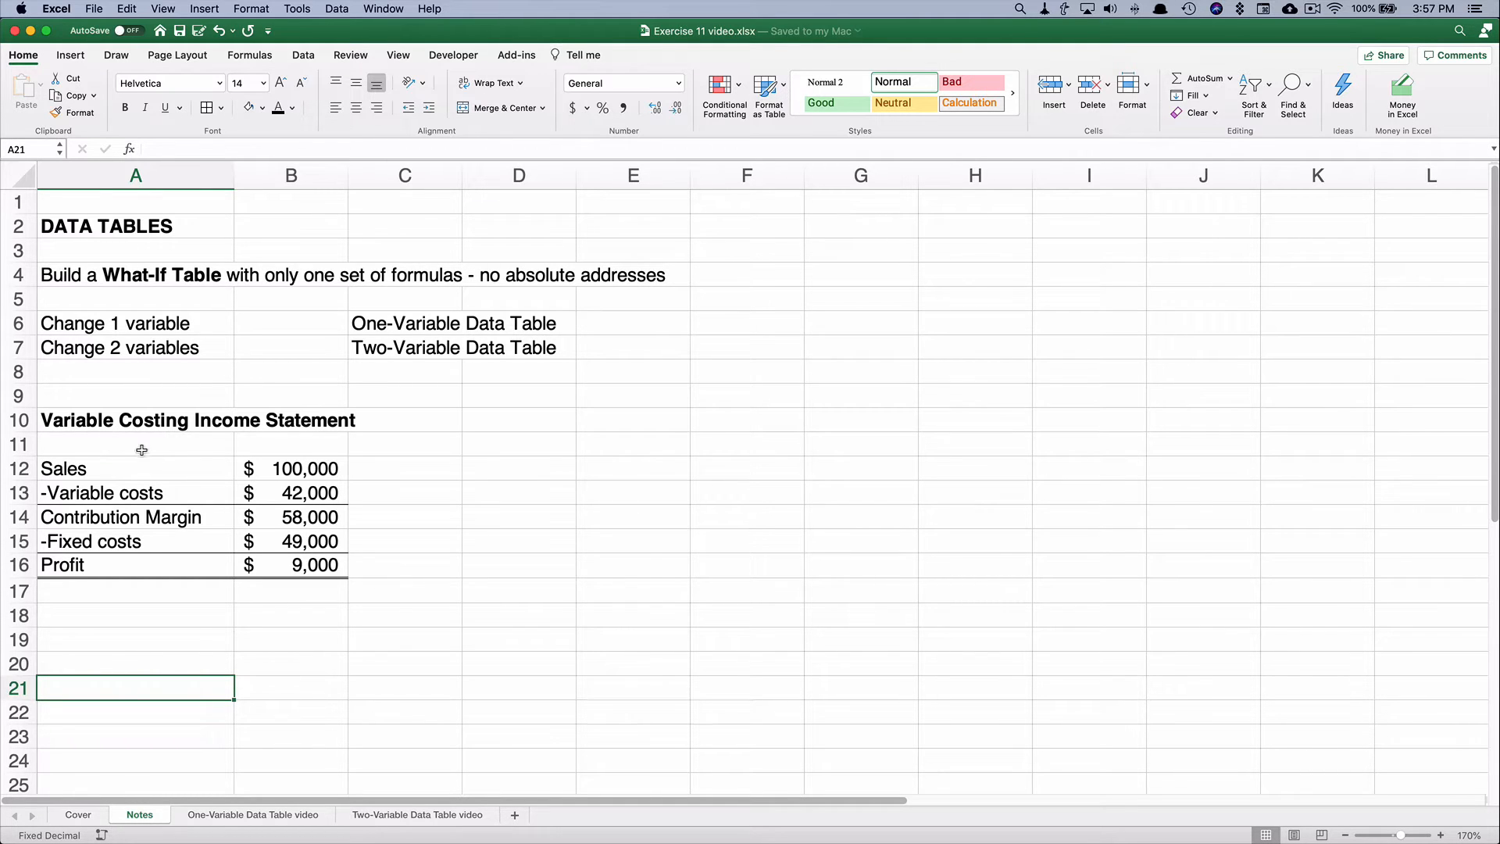
mouse_move(361, 460)
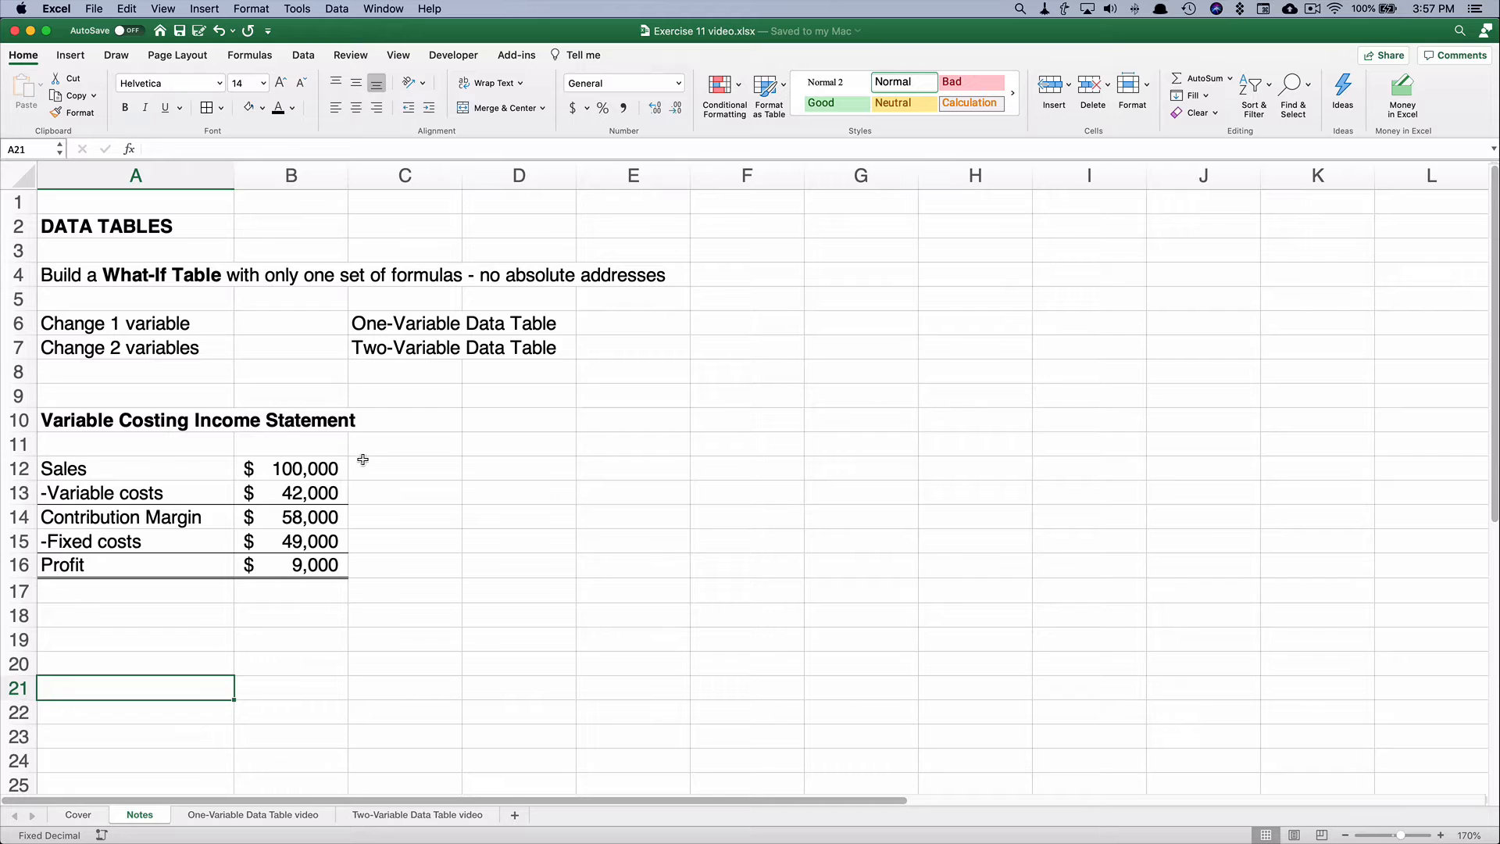
mouse_move(366, 464)
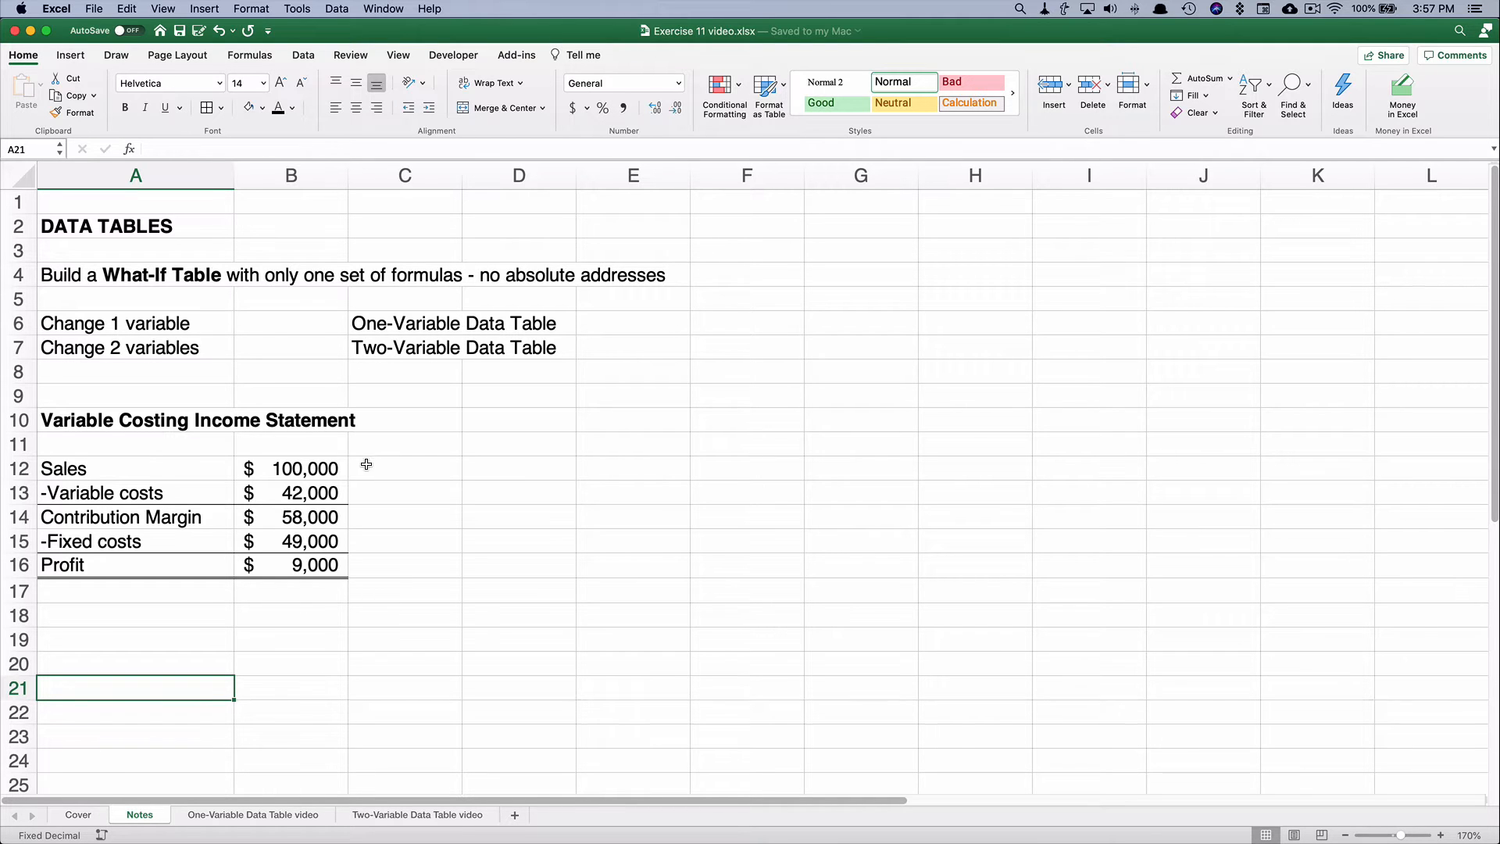
mouse_move(269, 491)
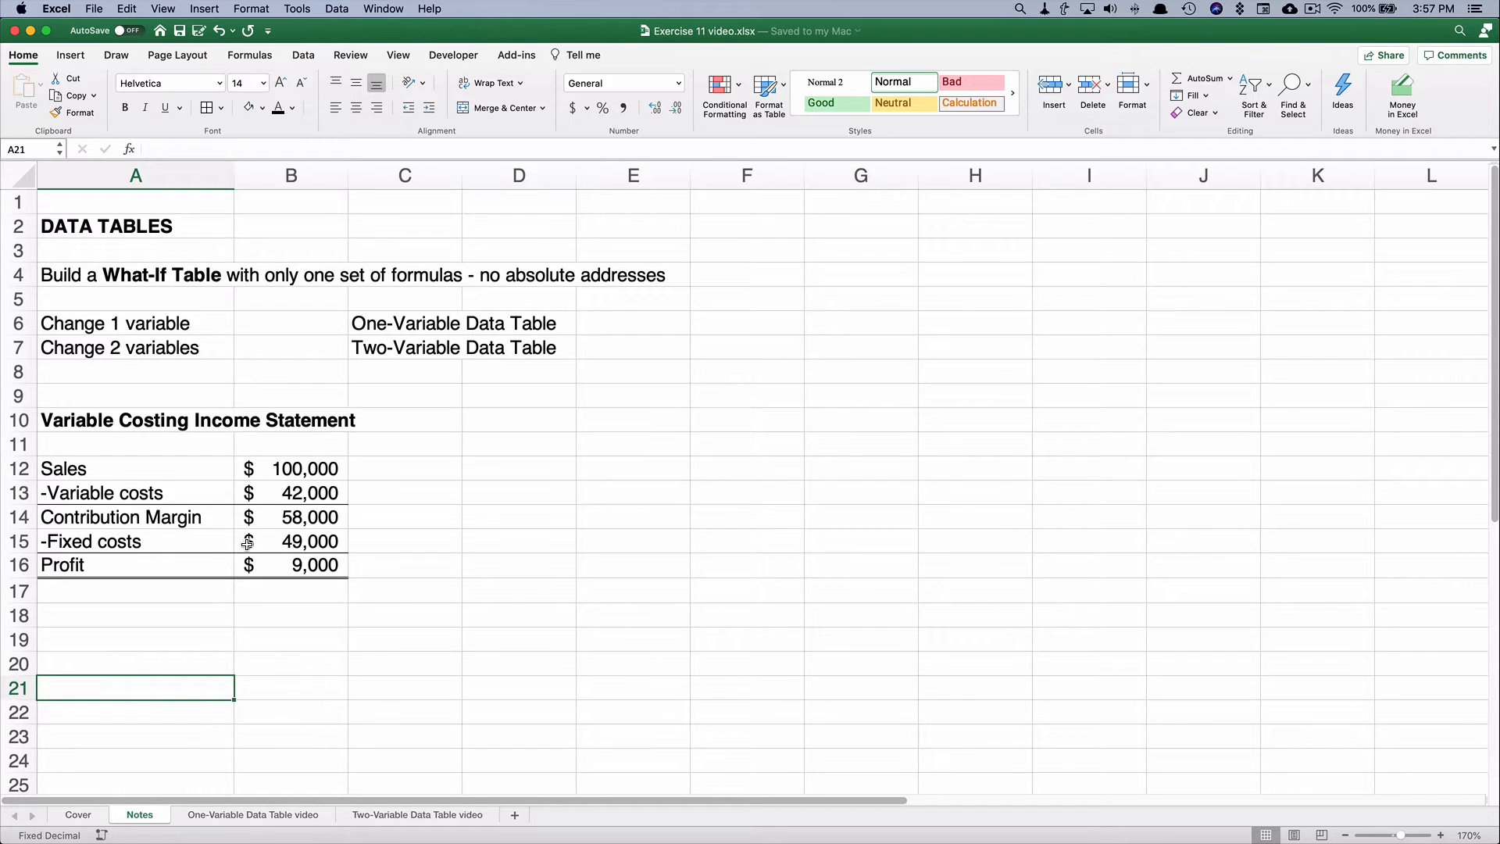
mouse_move(618, 638)
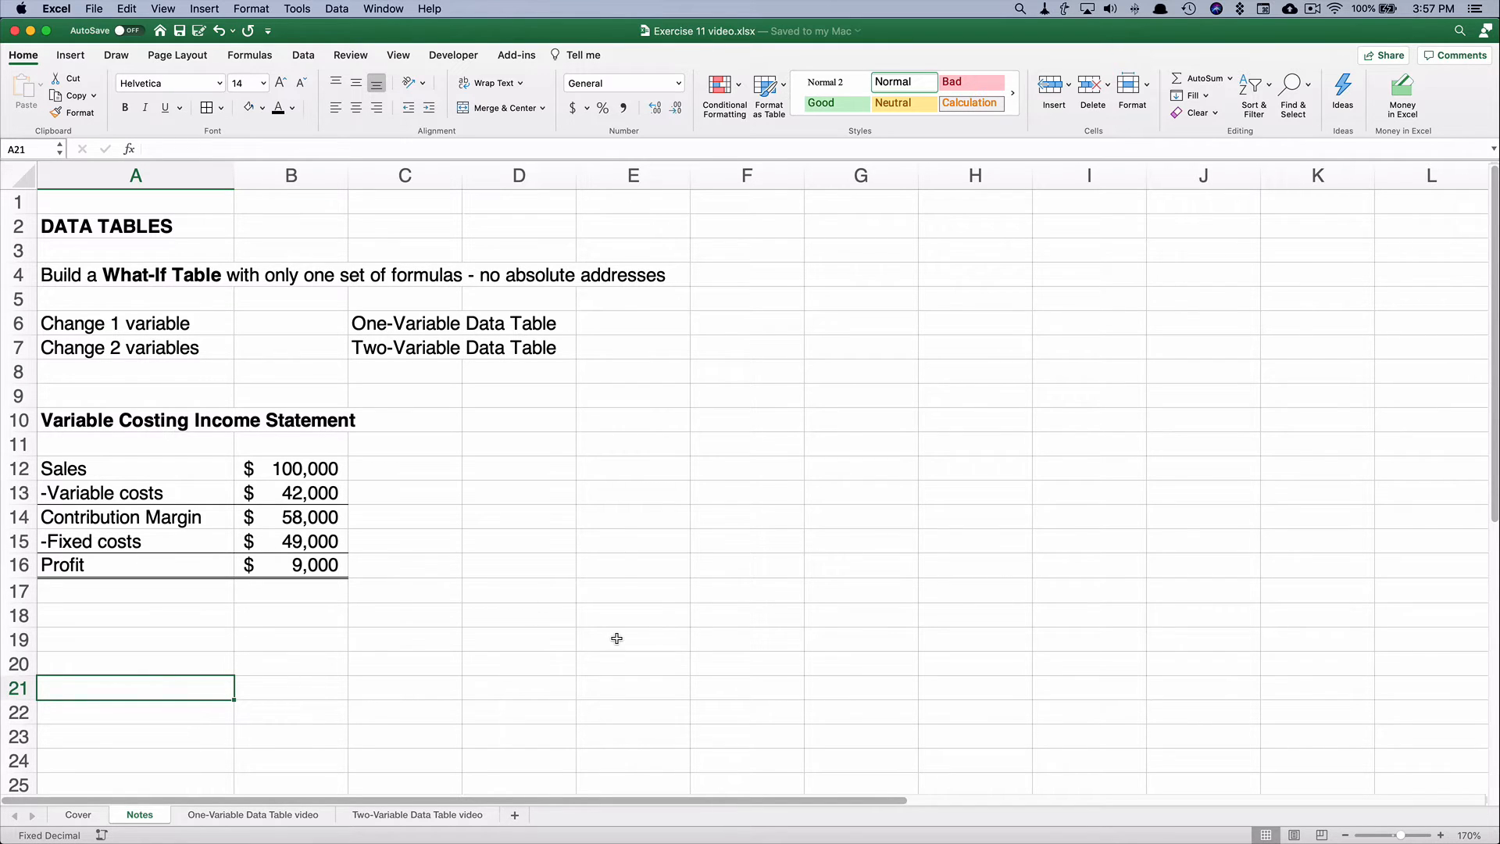
mouse_move(290, 570)
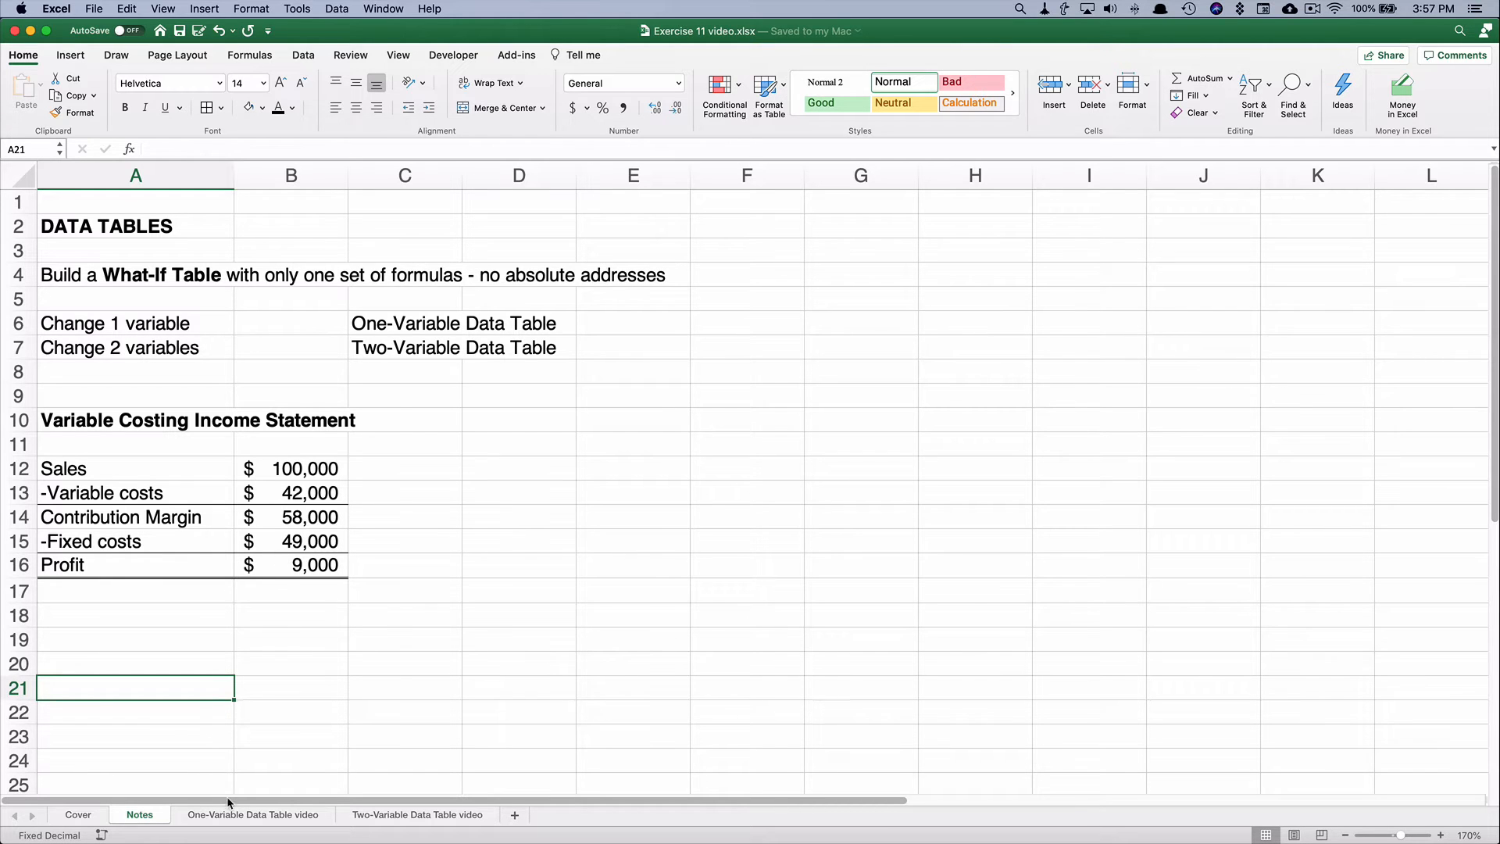
Switch to the One-Variable Data Table sheet and review the 147,000 fixed costs assumption.
left_click(253, 814)
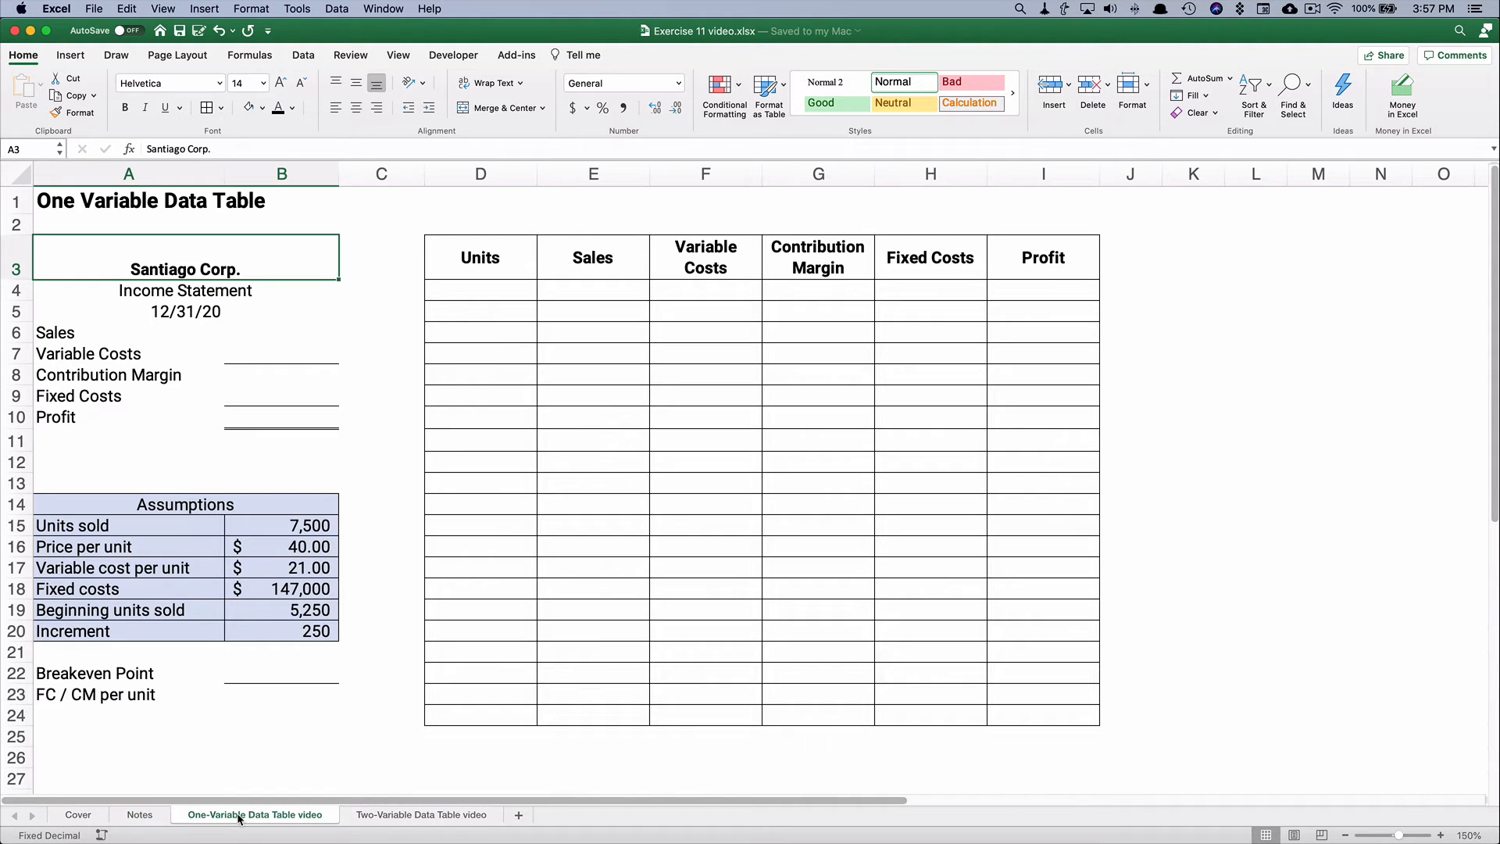
left_click(281, 756)
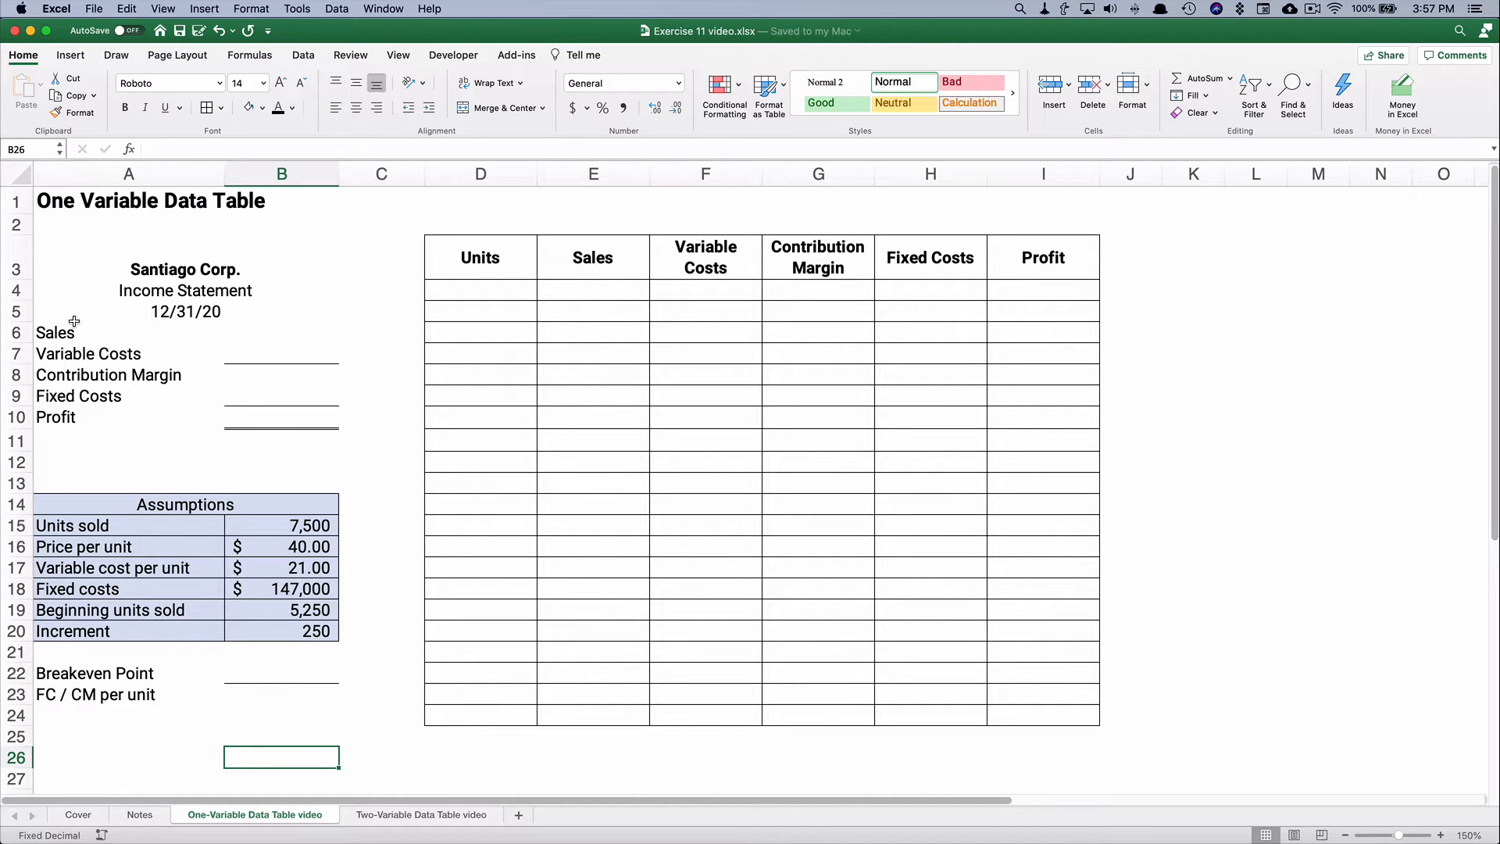
mouse_move(105, 332)
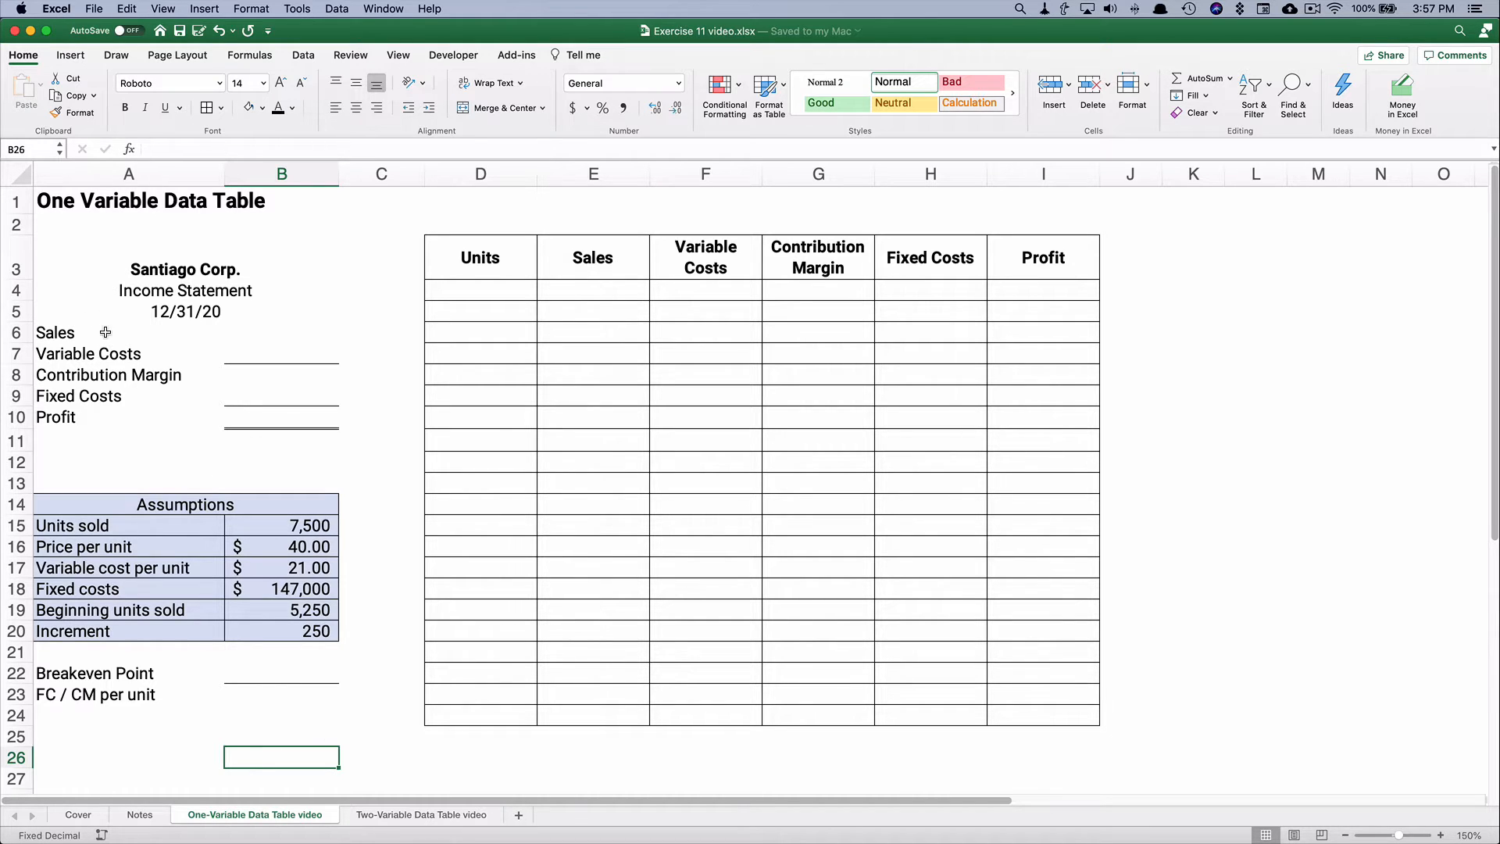
mouse_move(75, 374)
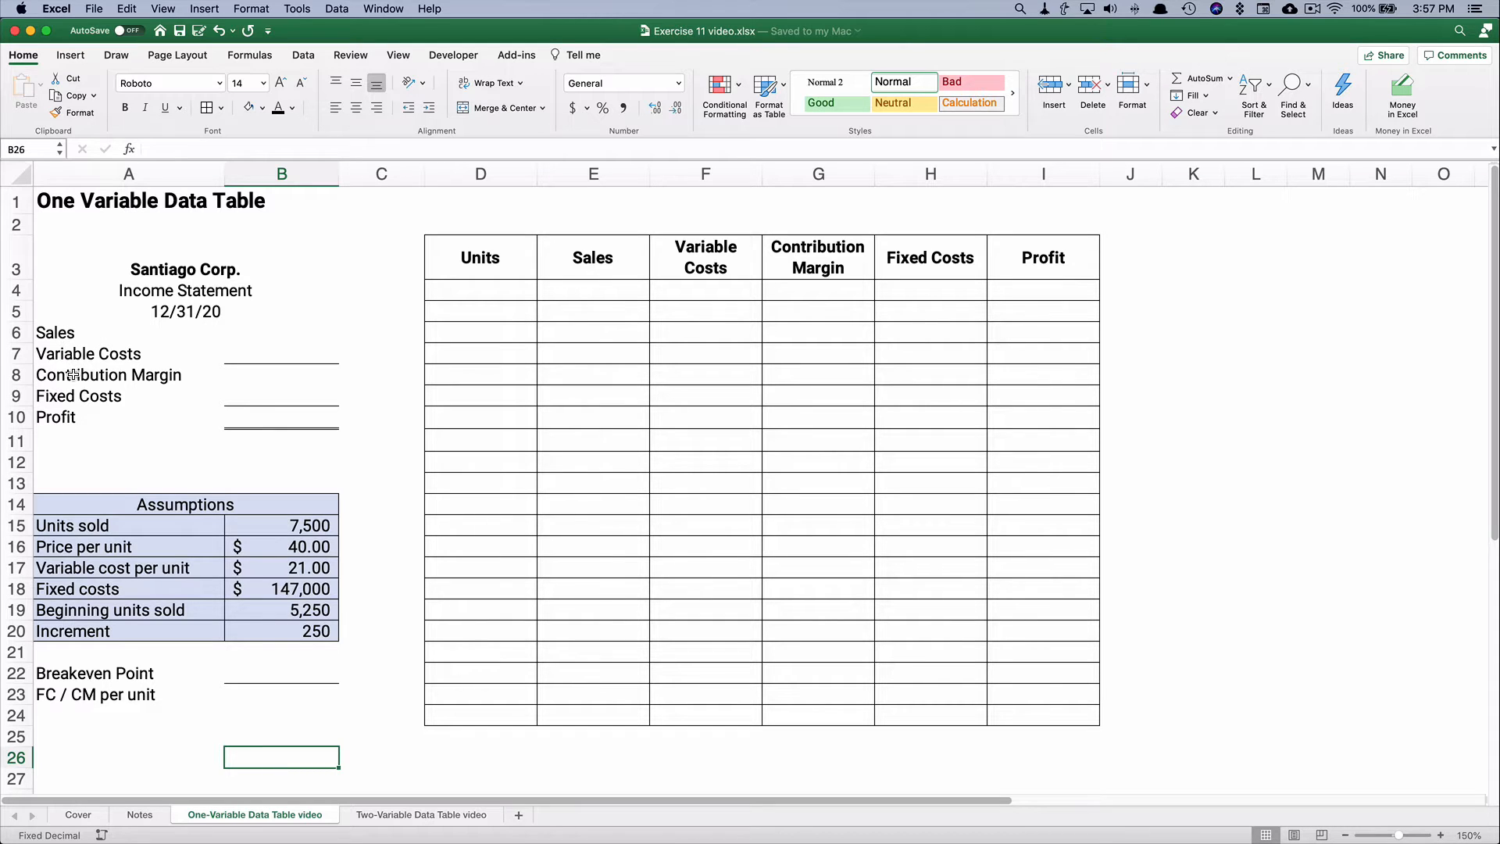
mouse_move(356, 361)
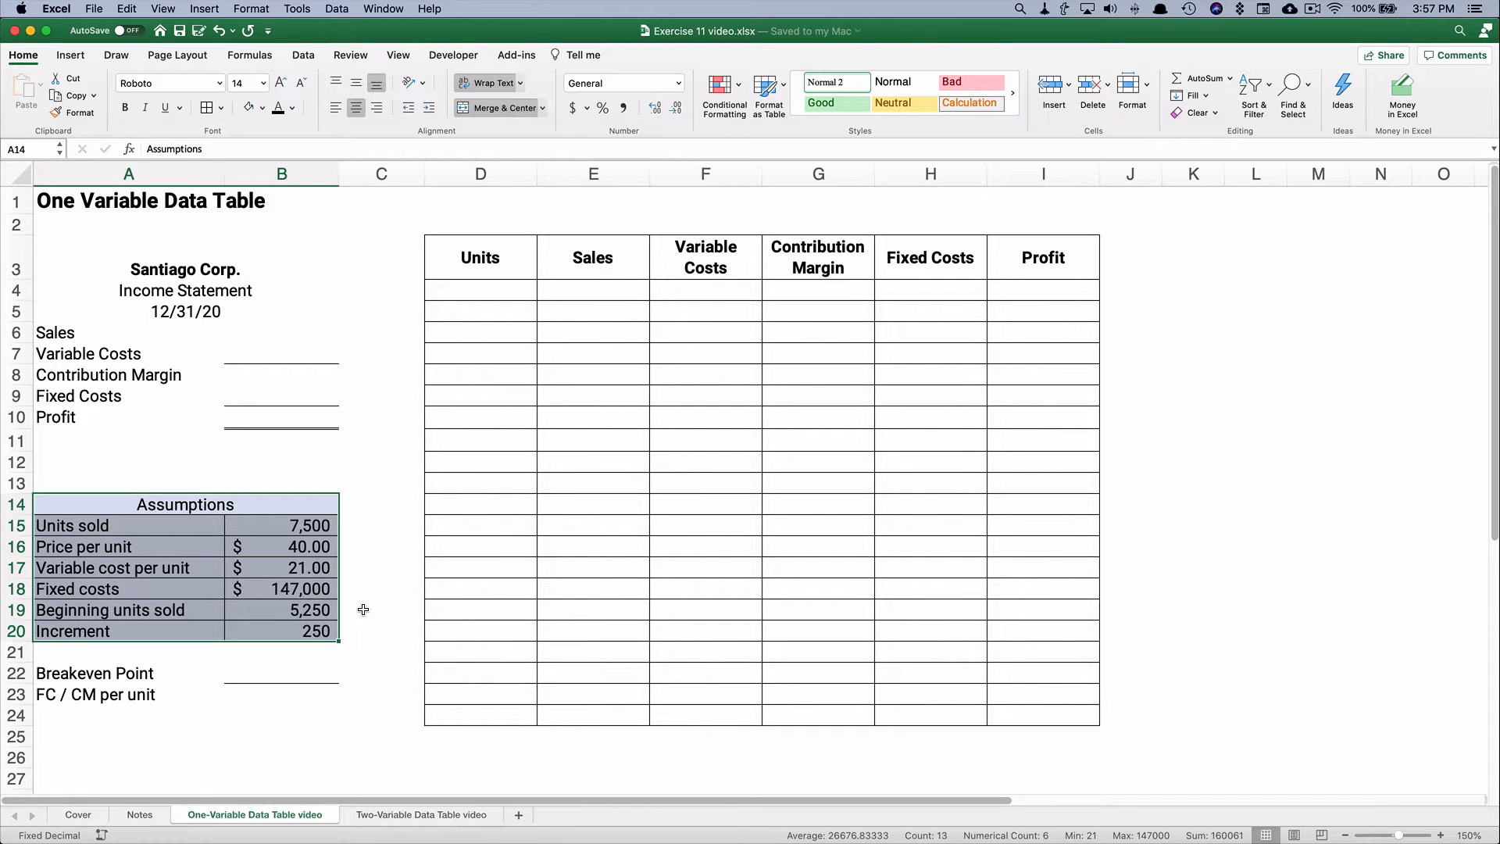
mouse_move(309, 518)
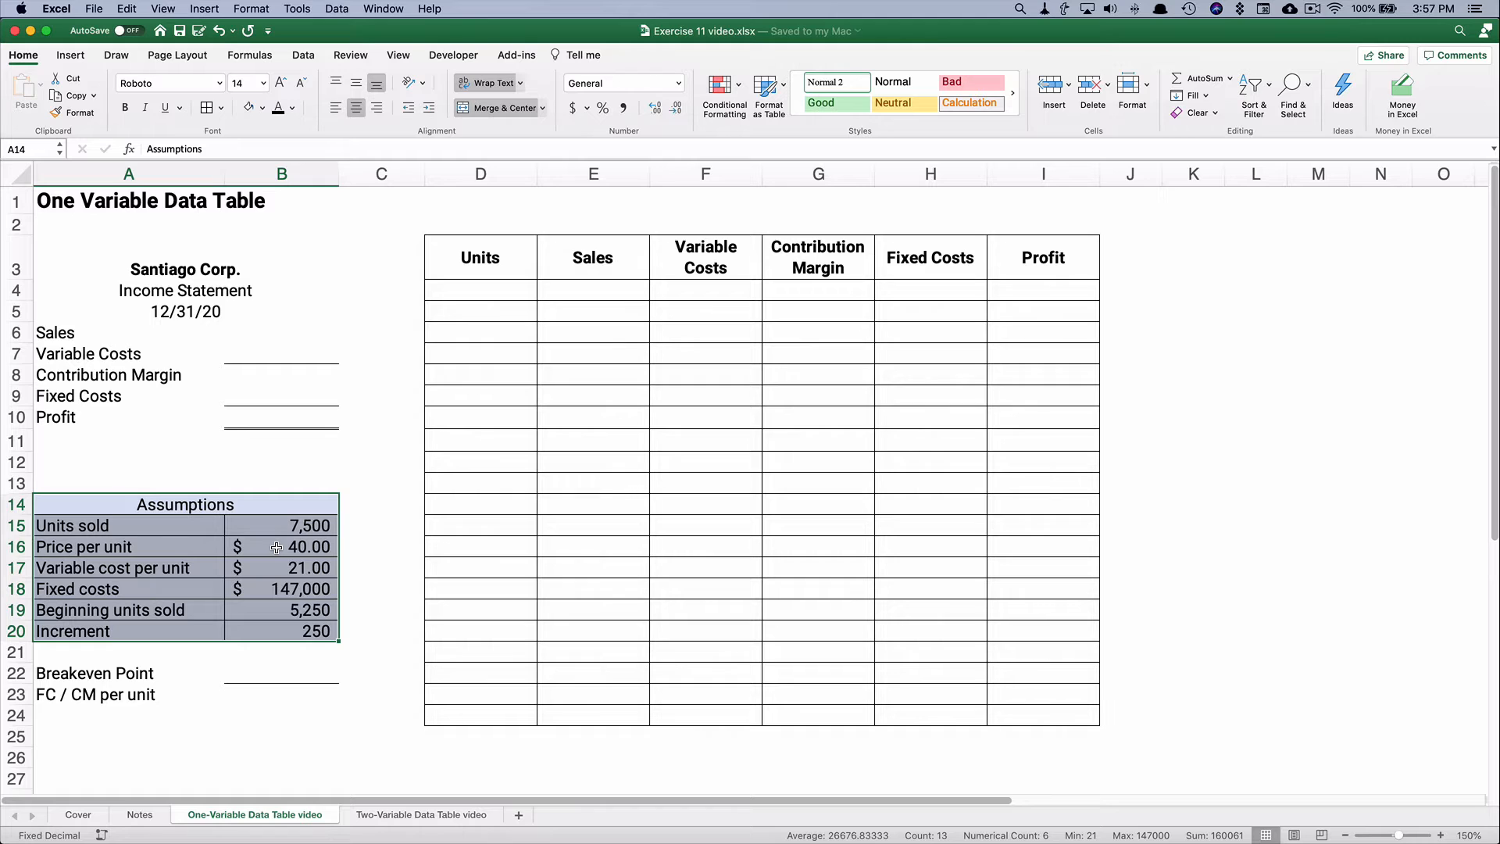
left_click(300, 589)
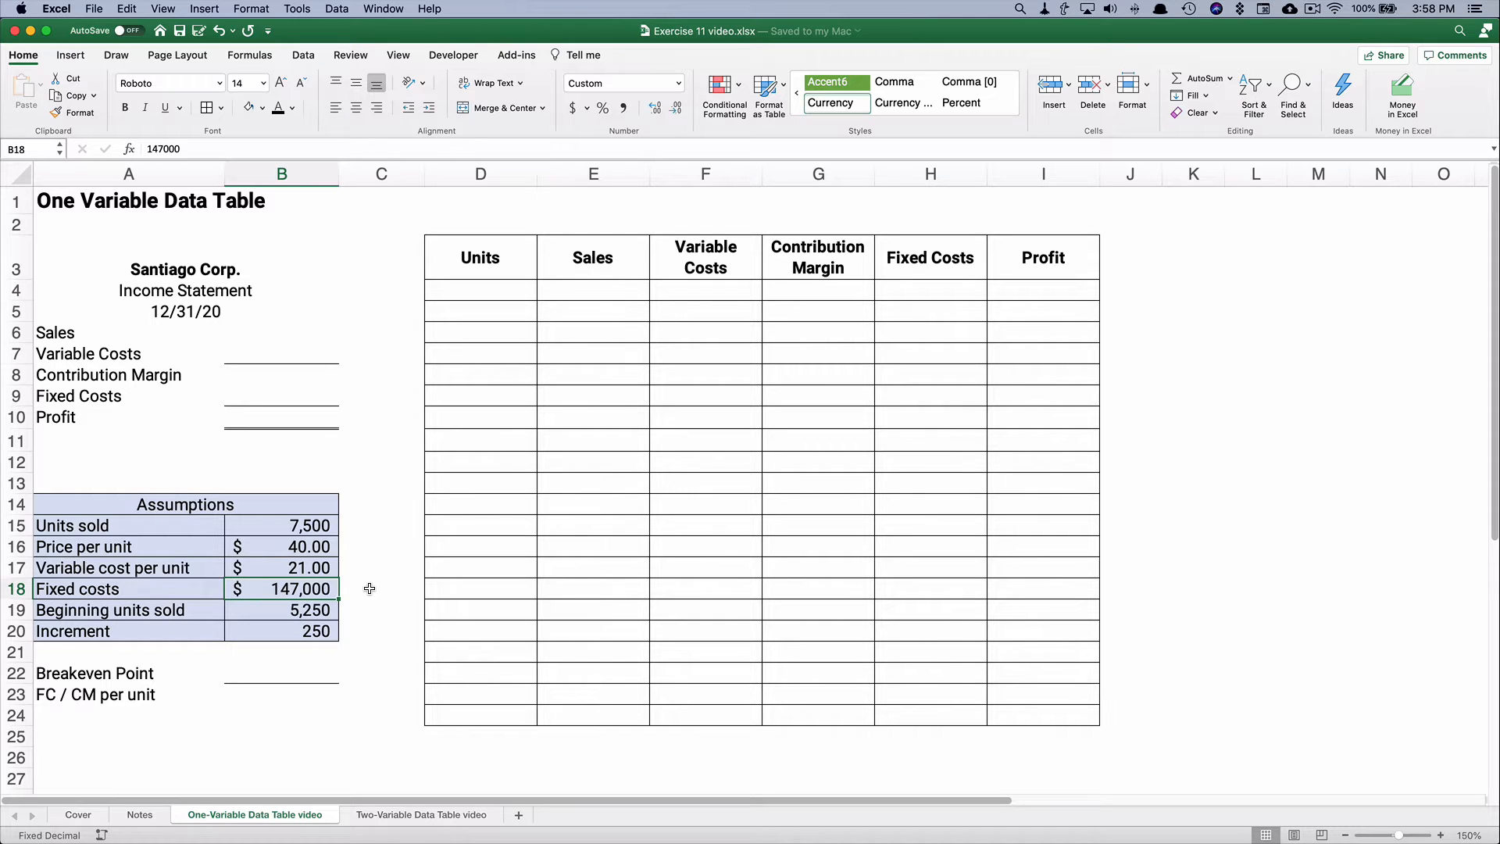
left_click(282, 332)
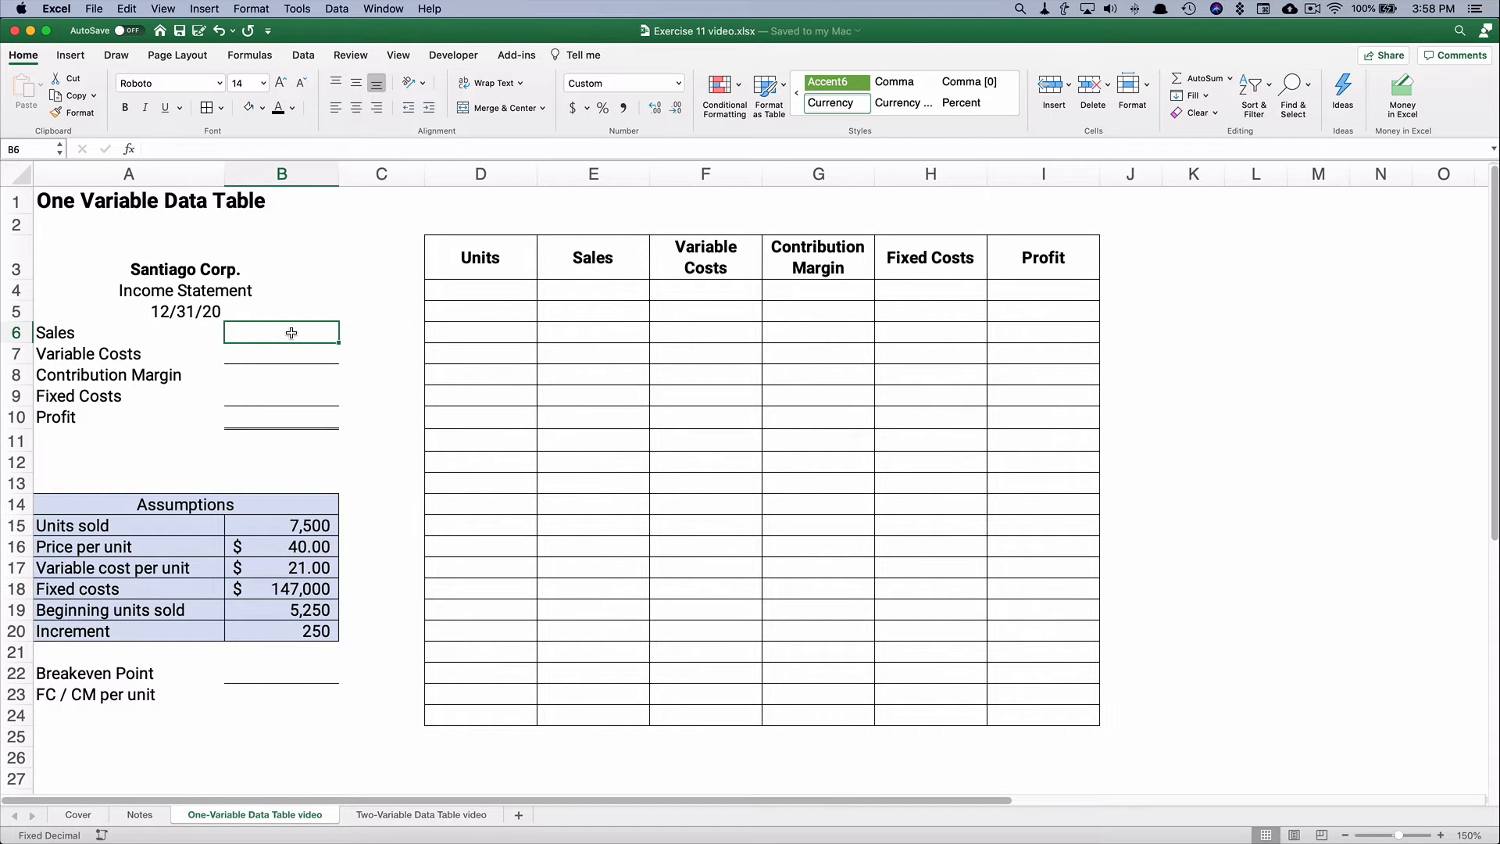
type("=")
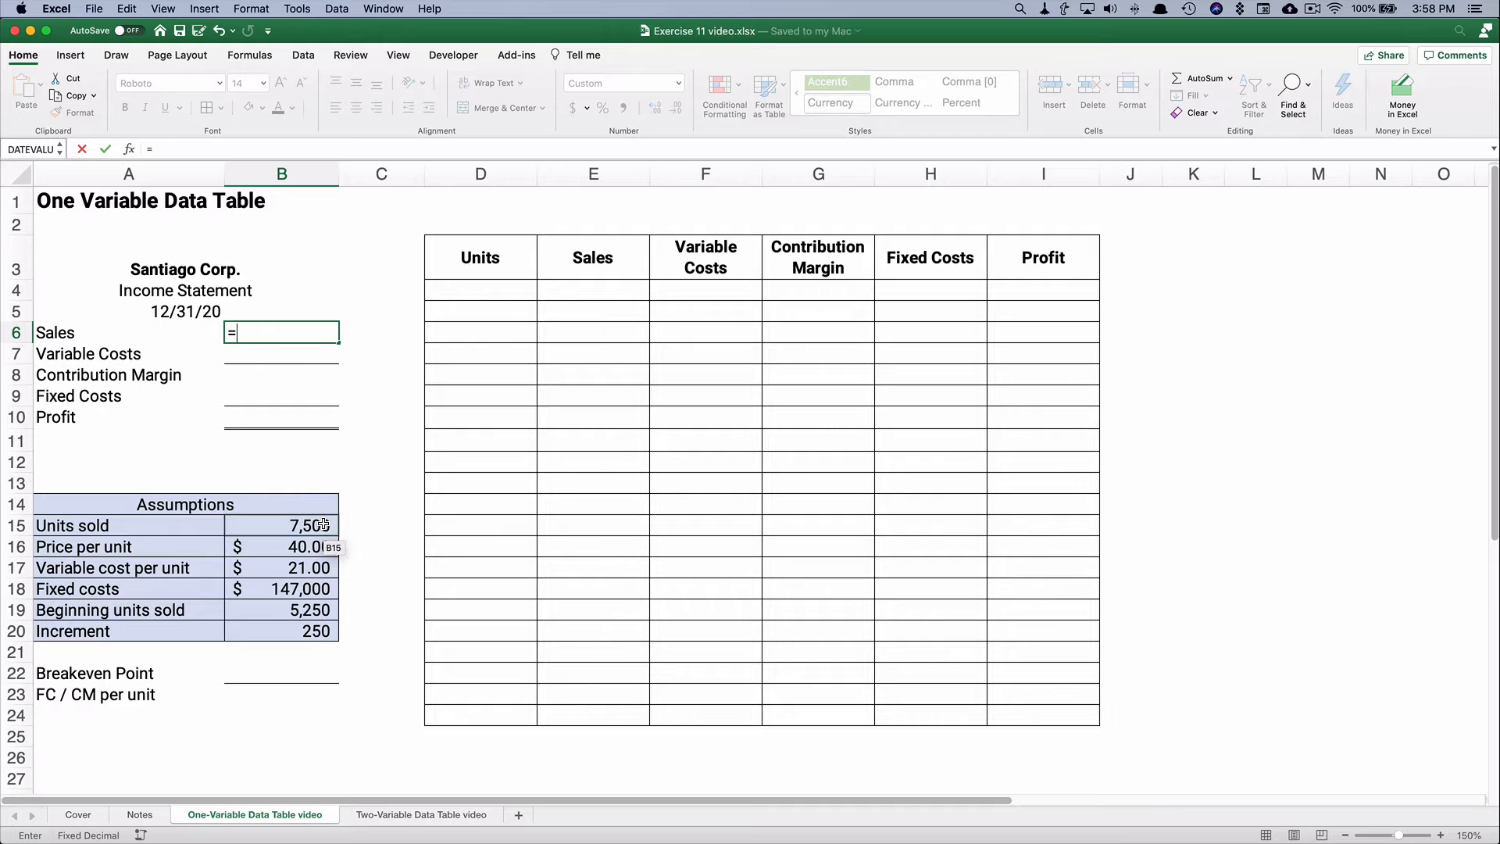
left_click(282, 525)
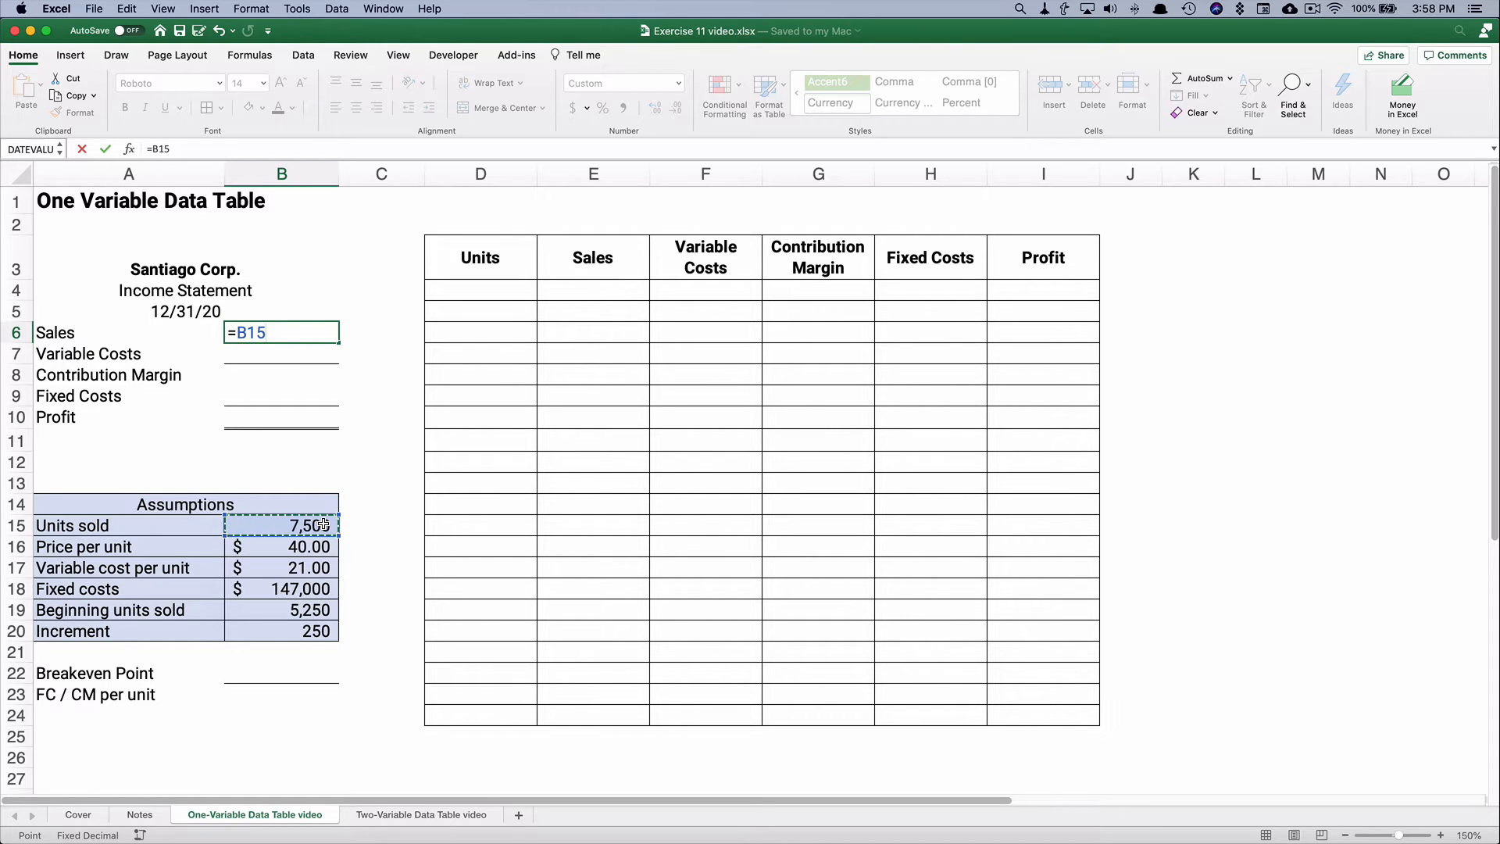
type("*")
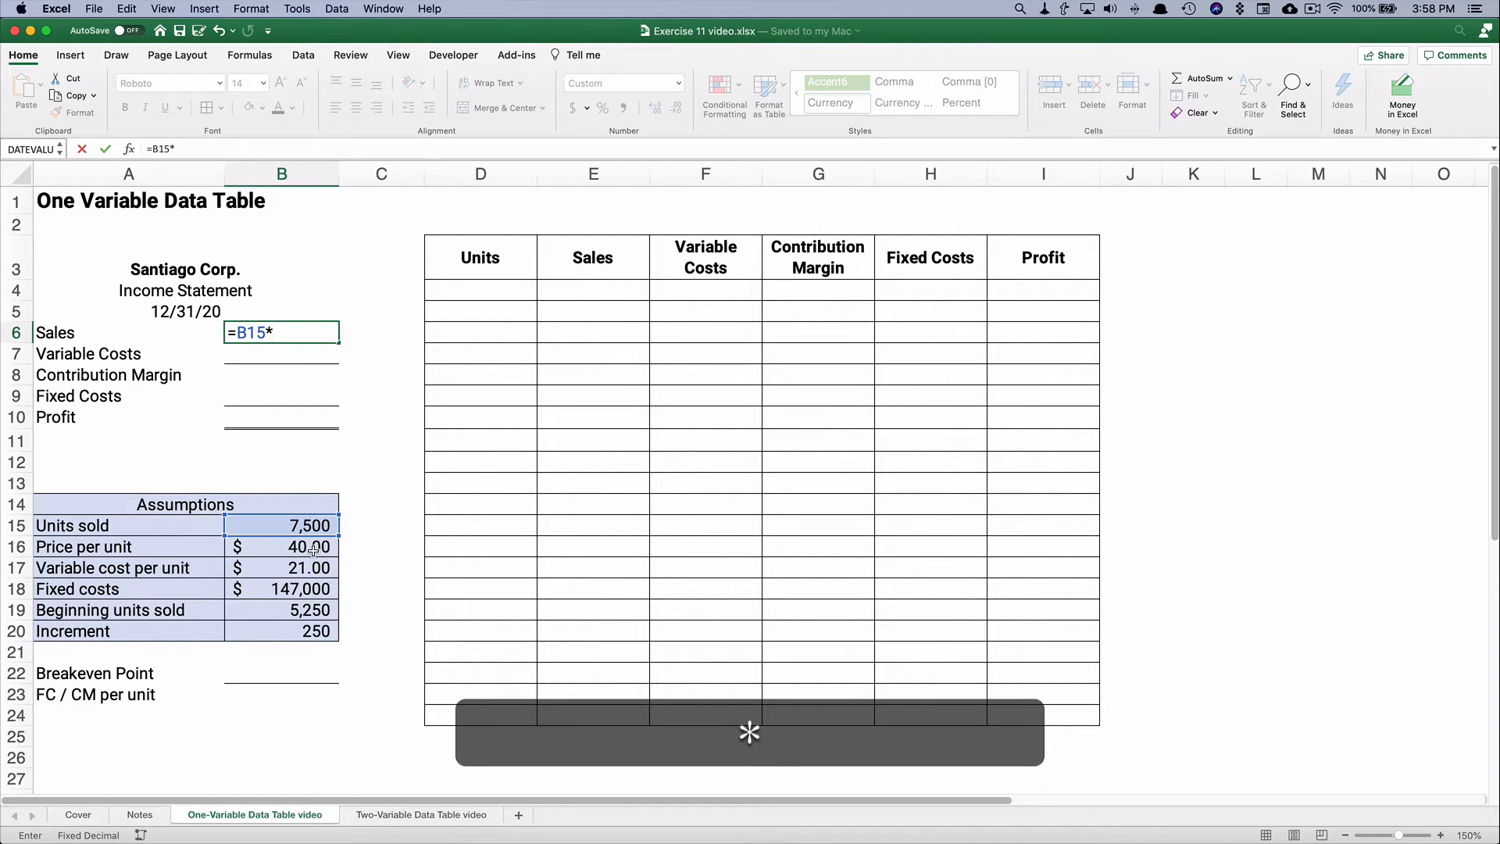
left_click(281, 547)
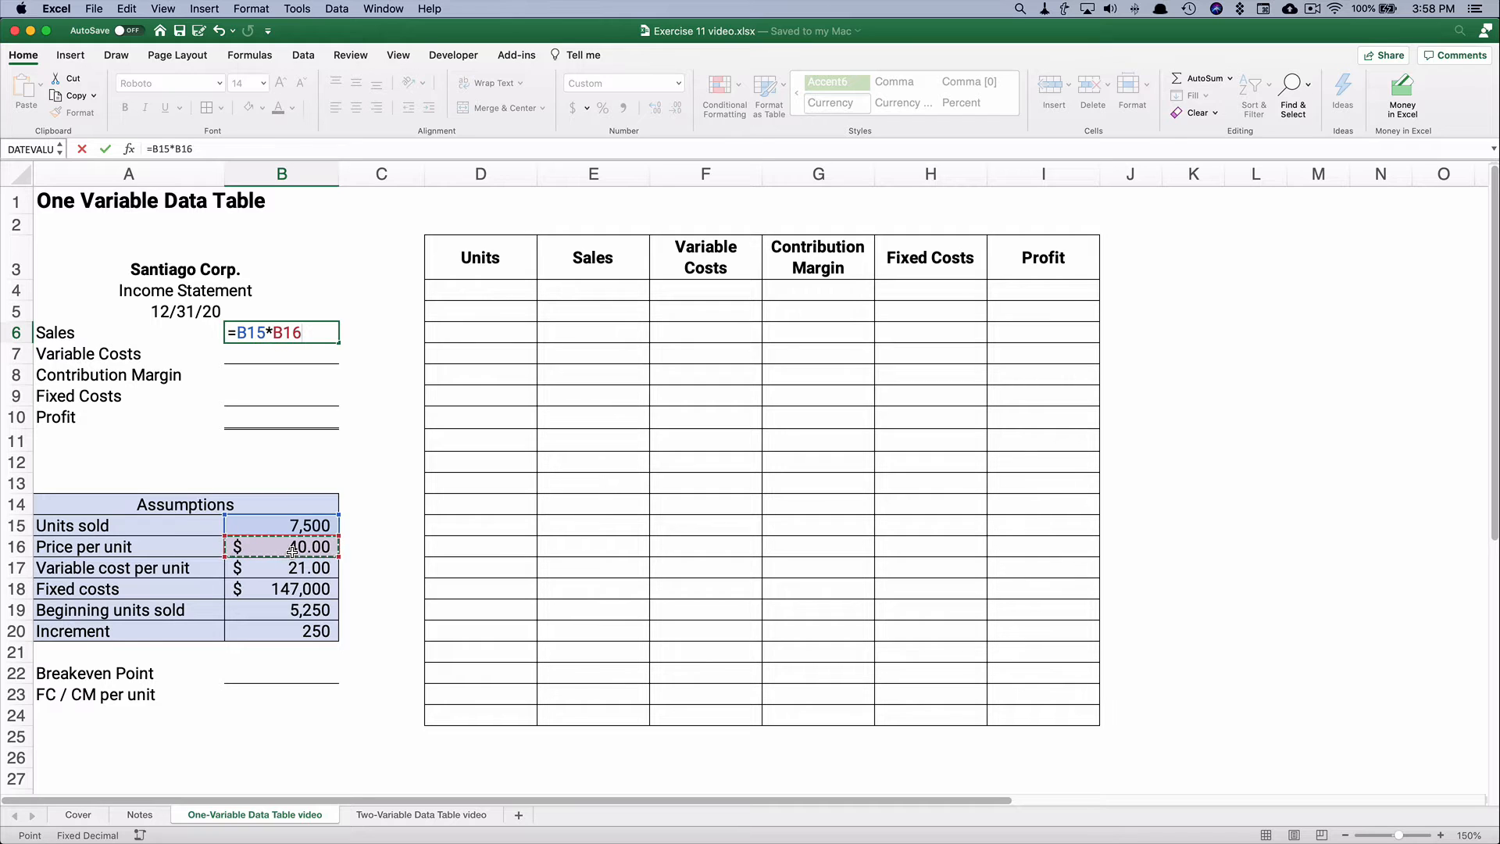
key("Return")
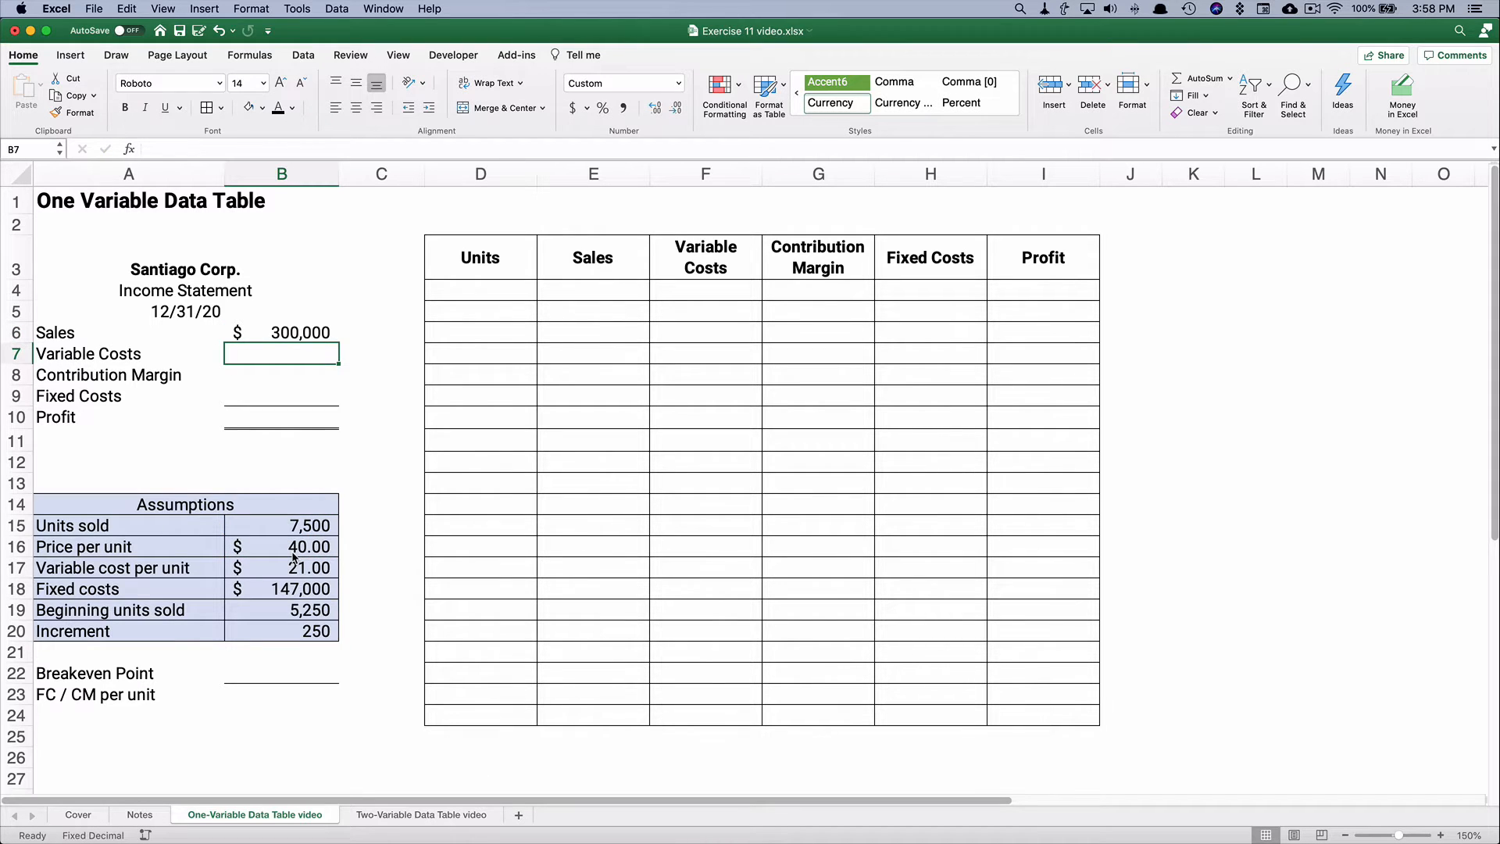
type("=B15")
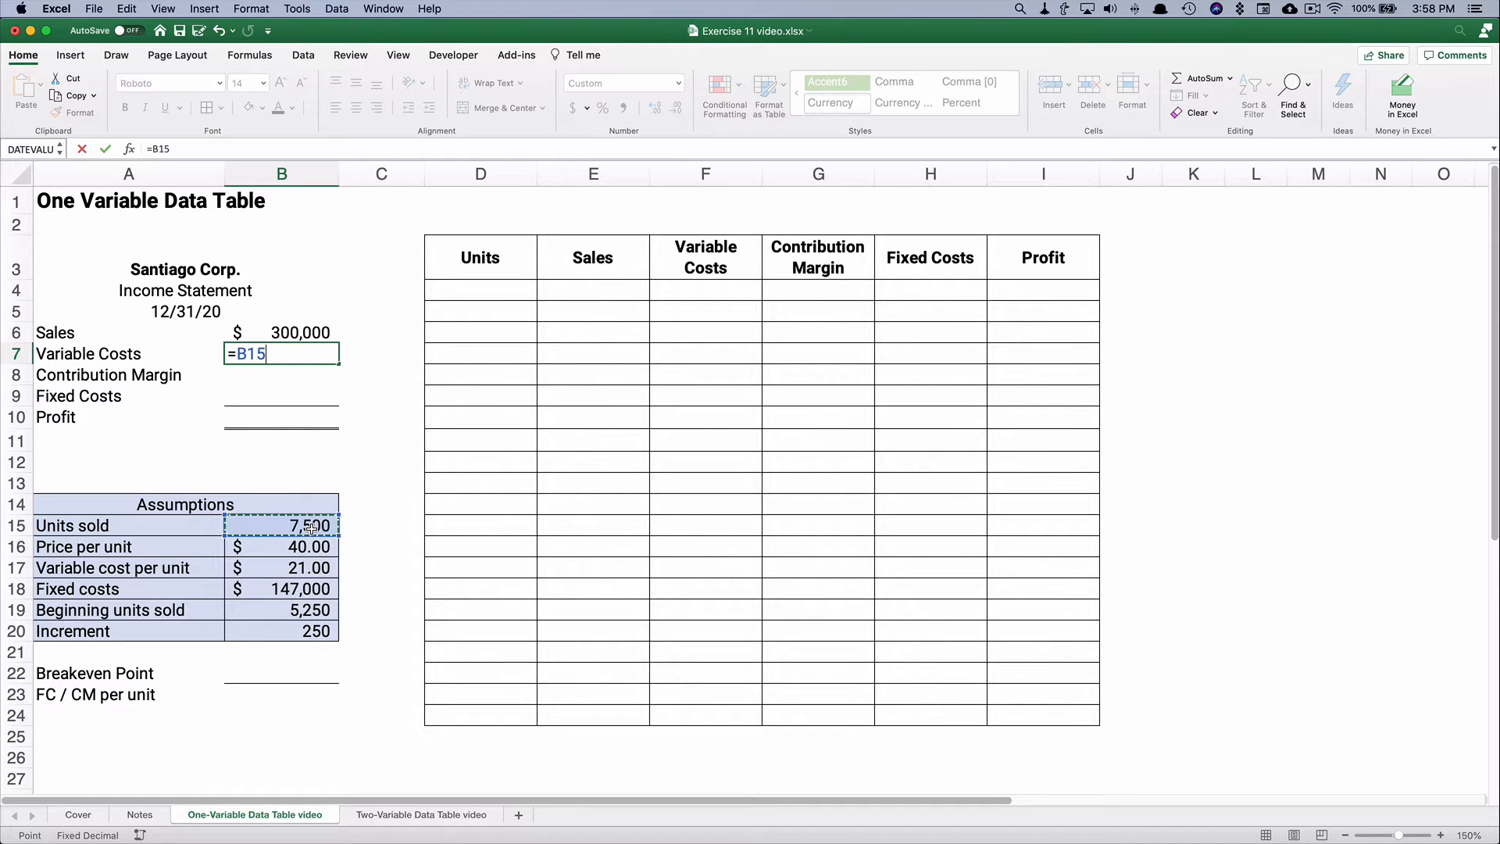
type("*")
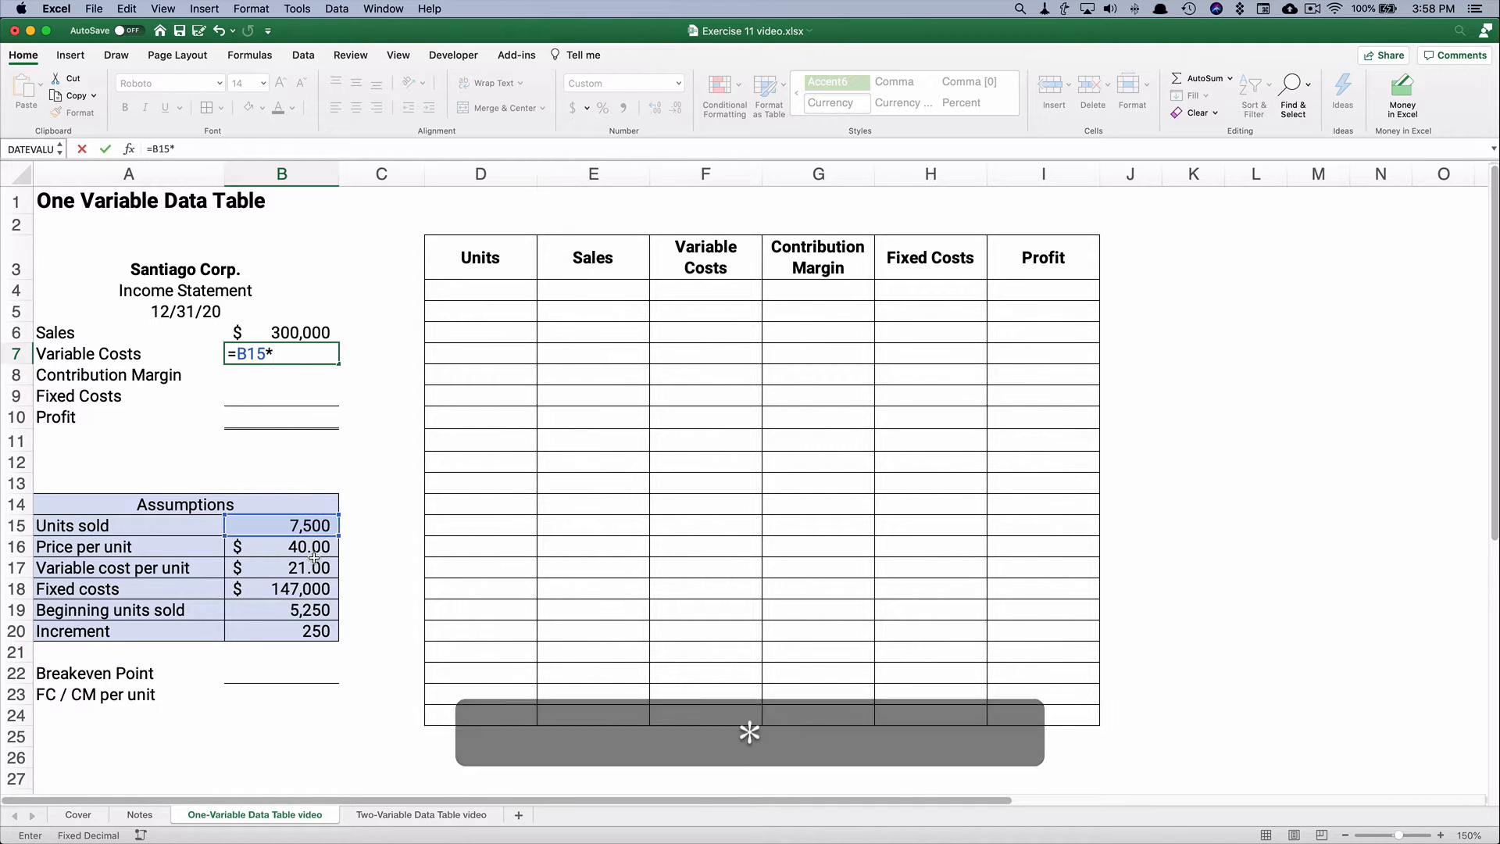
left_click(282, 567)
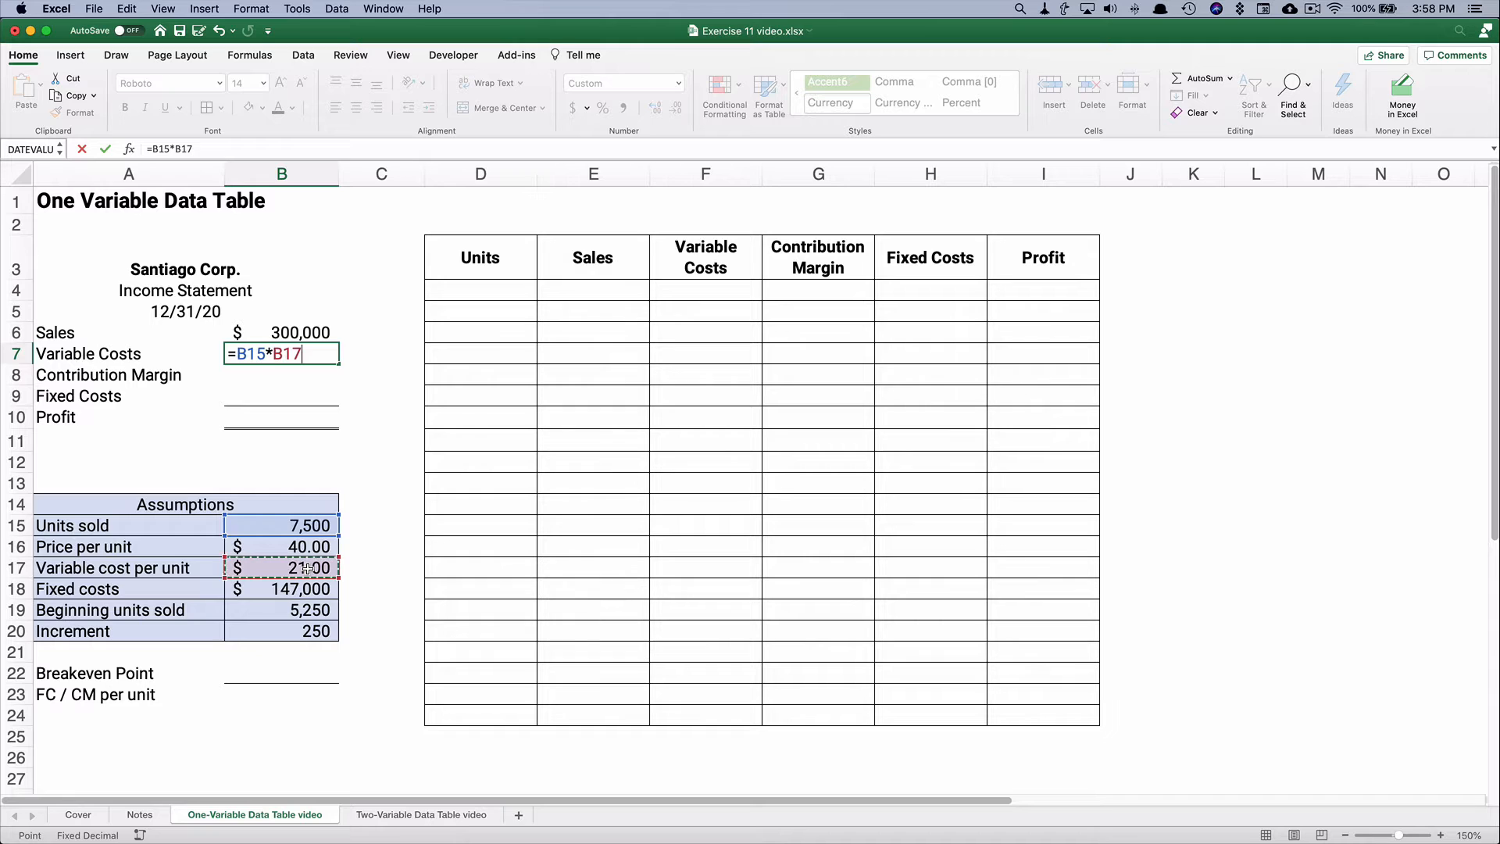
key("Return")
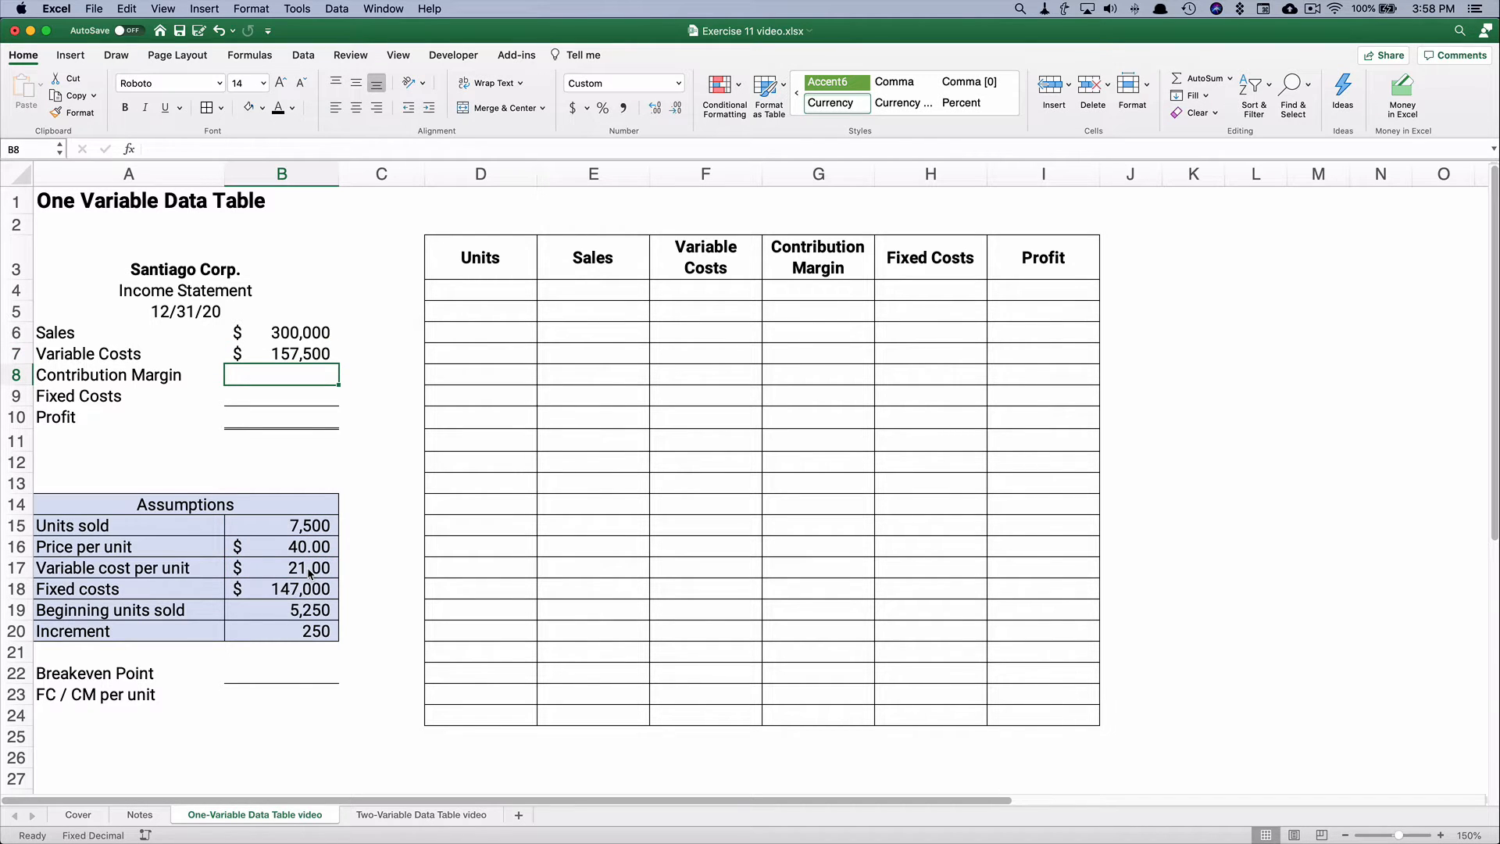
type("=B7")
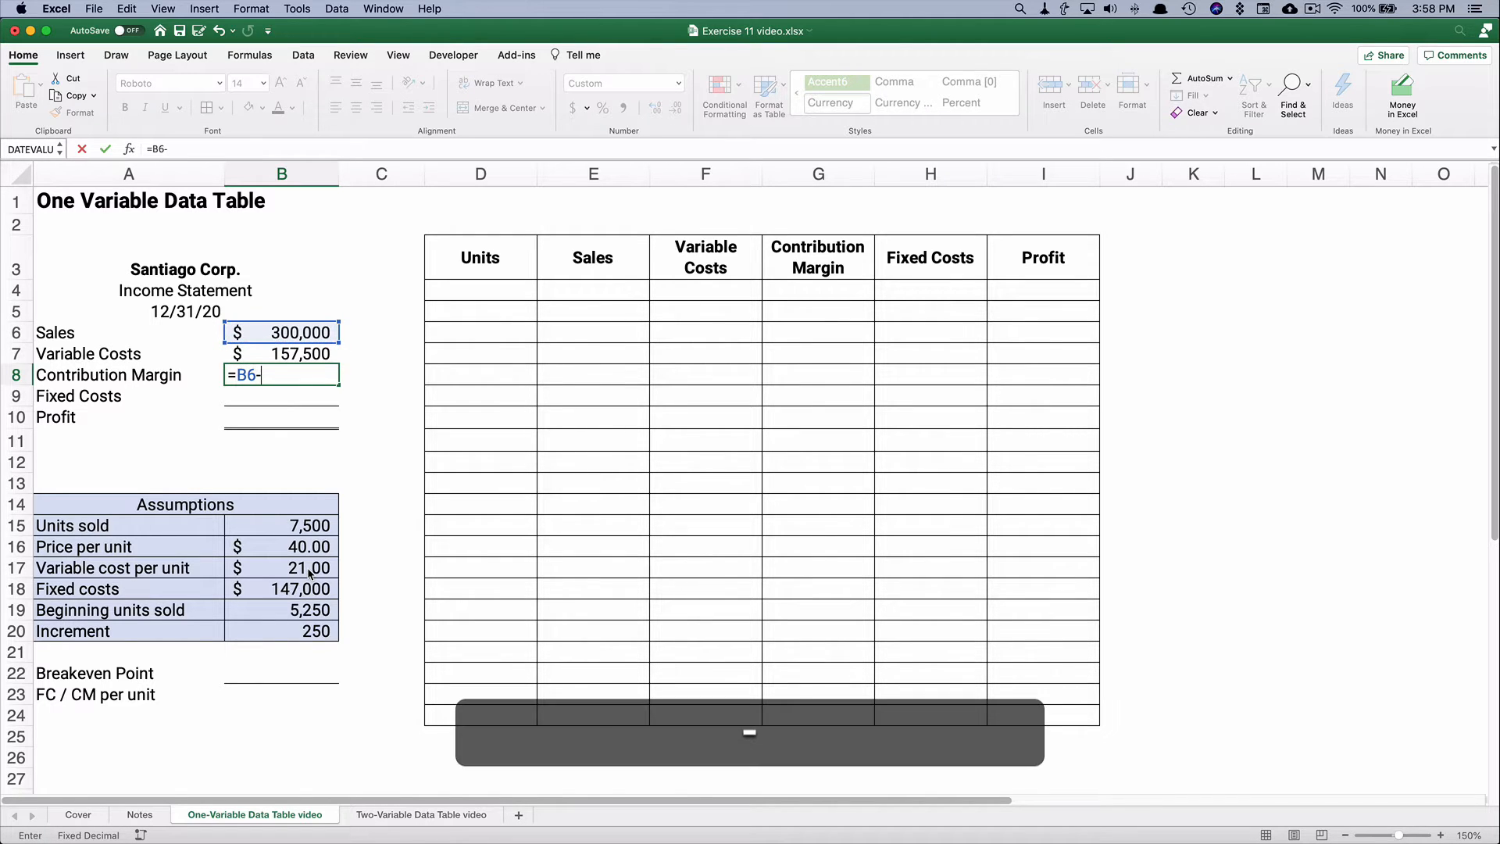
key("Return")
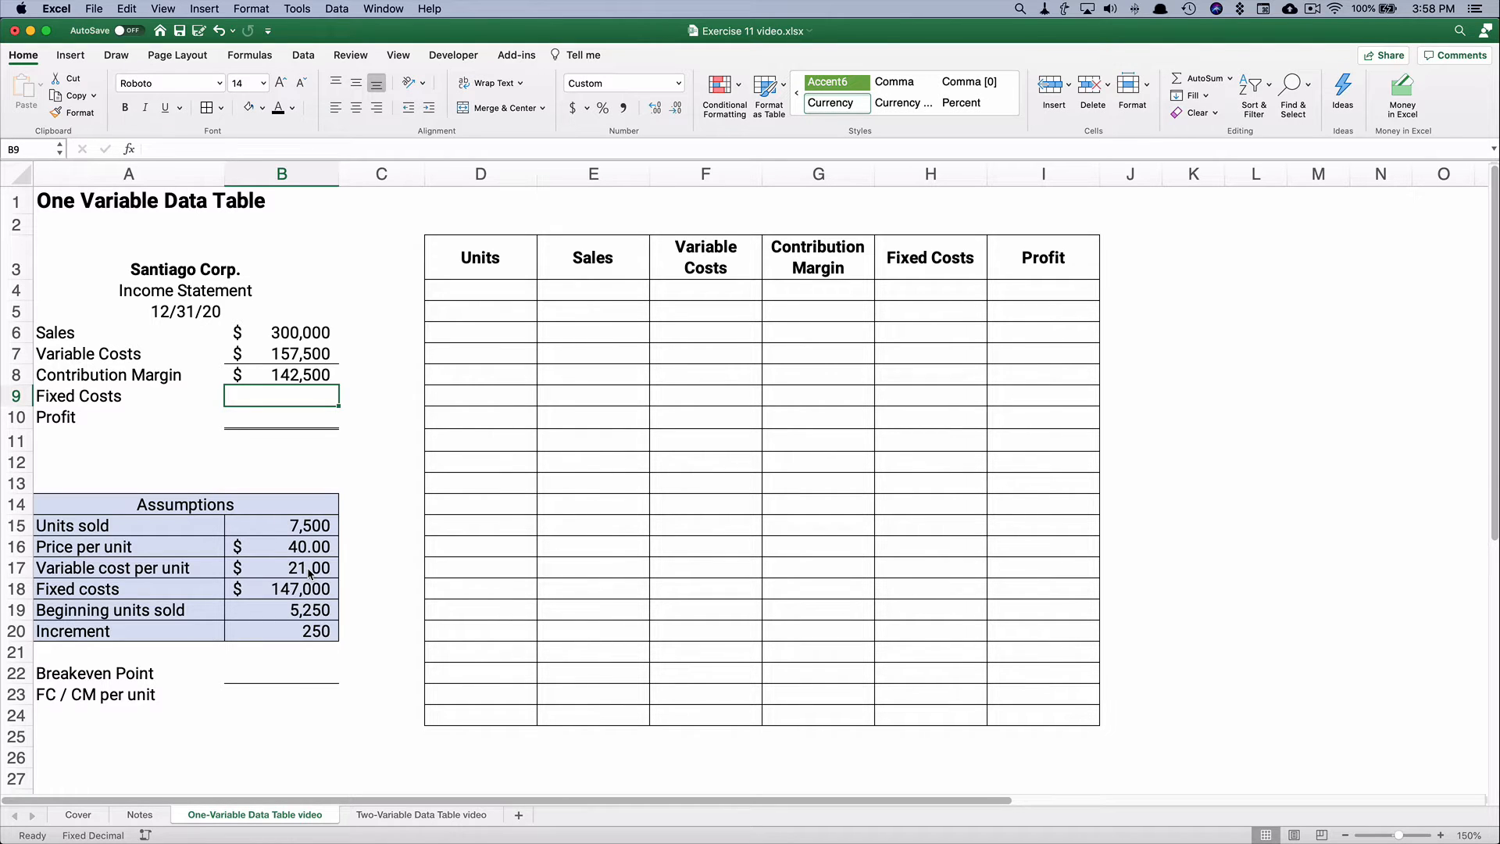
type("=")
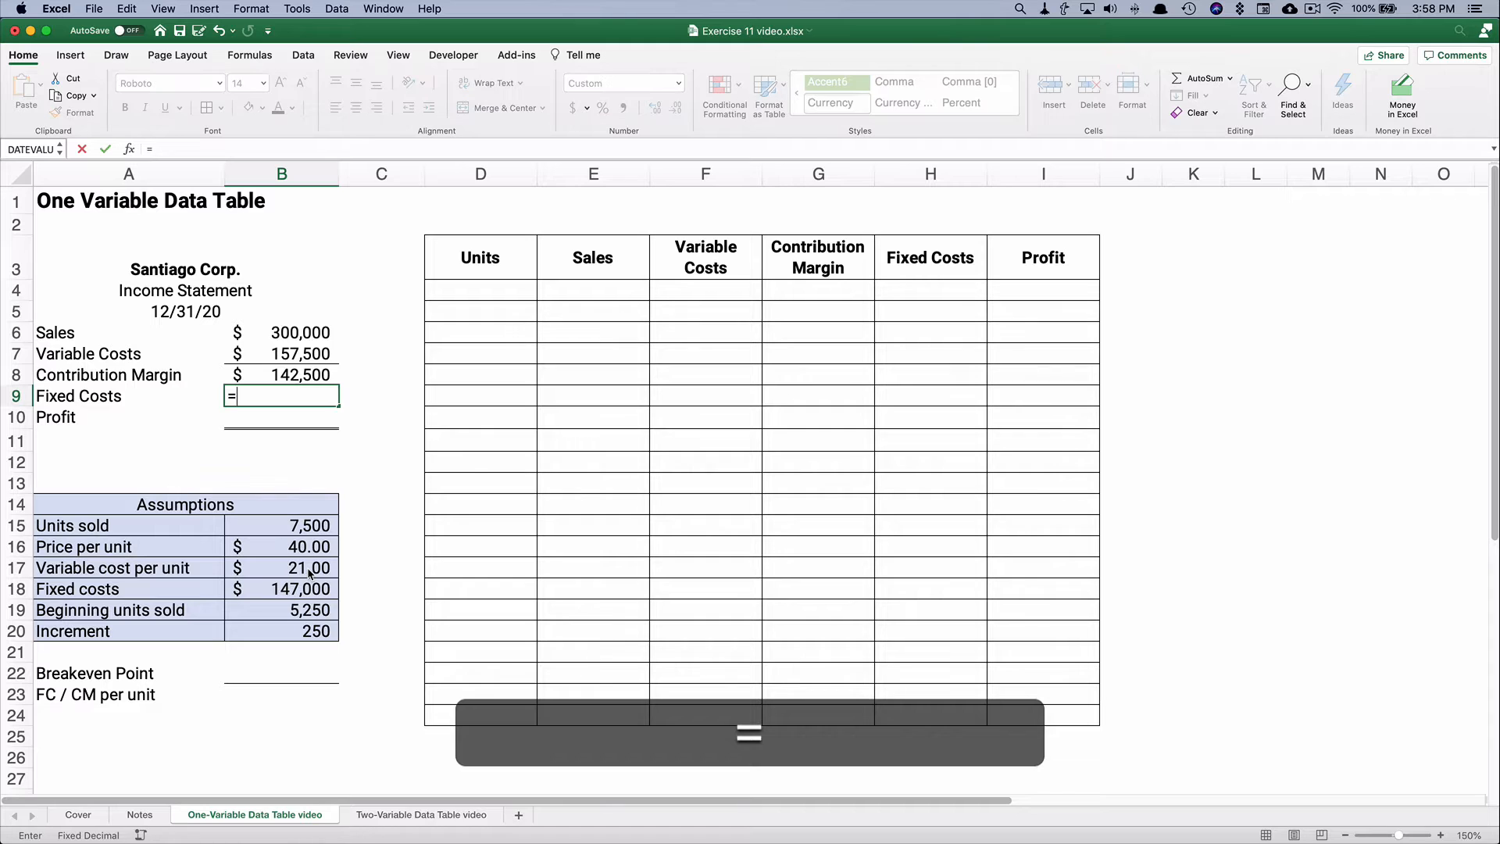
left_click(281, 589)
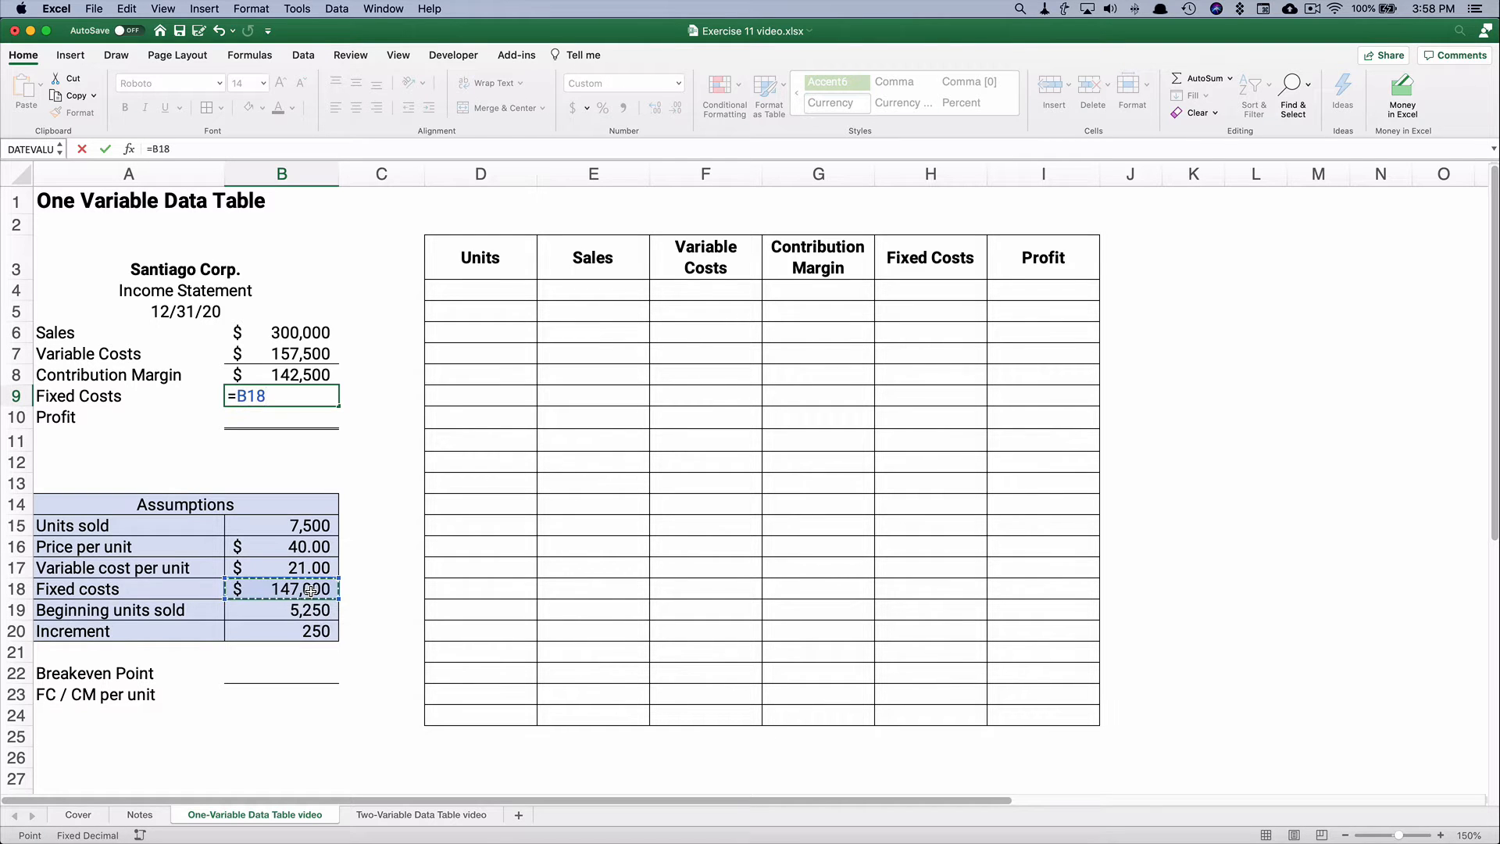
key("Return")
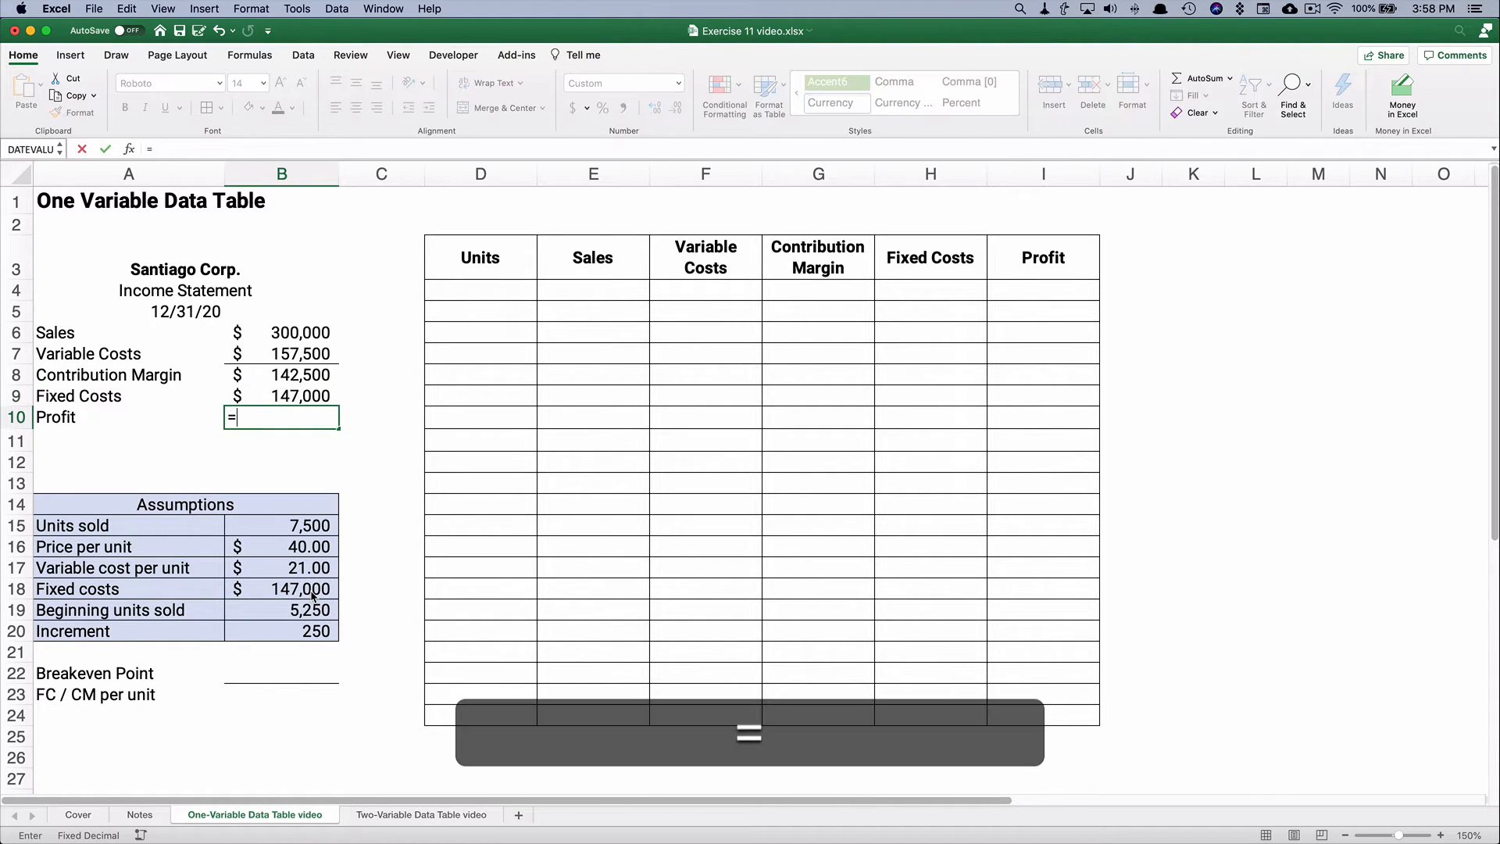
left_click(281, 373)
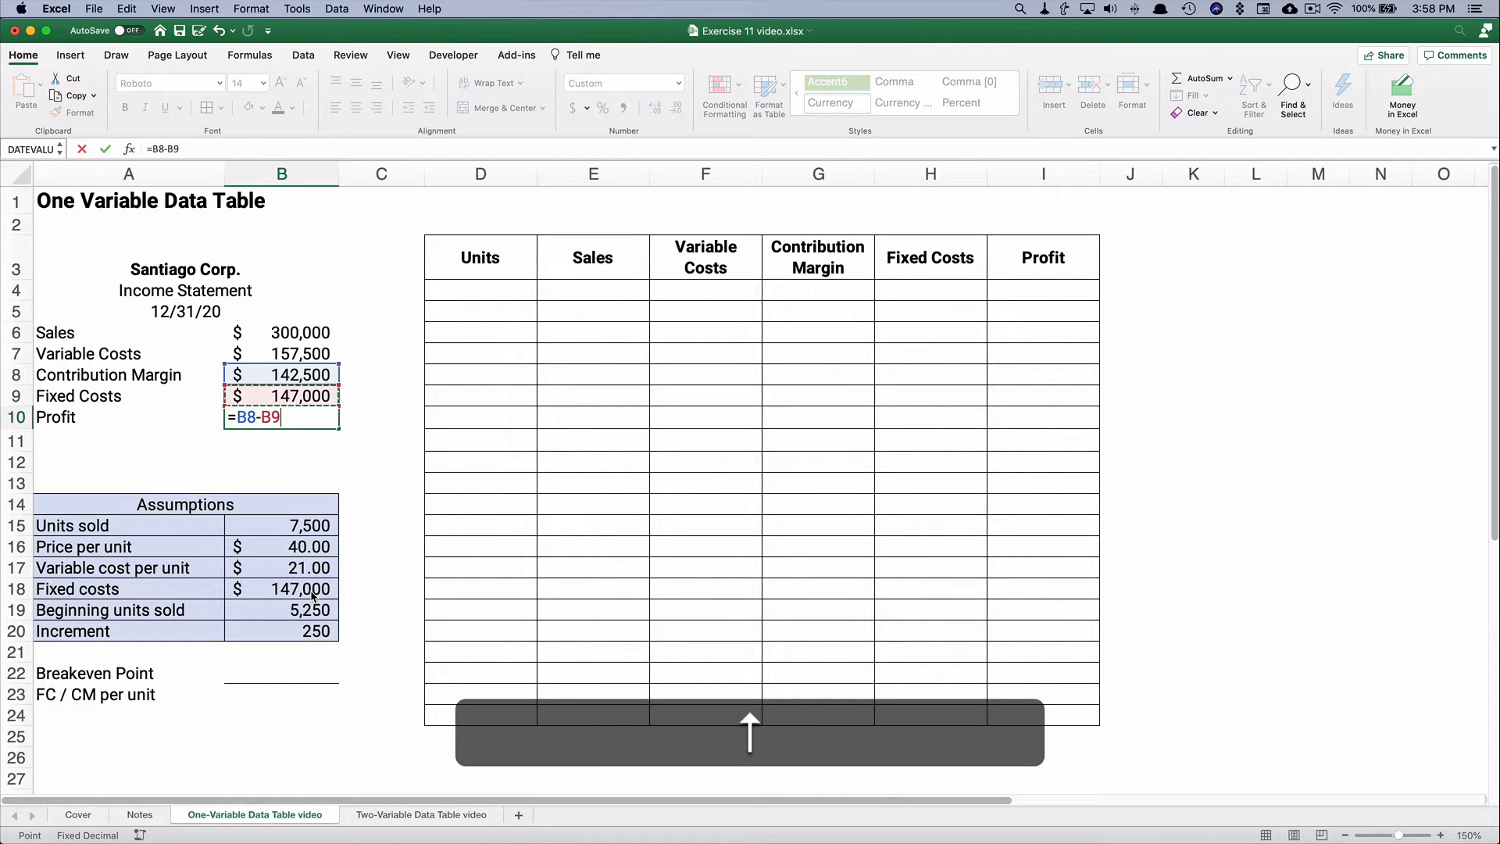
key("Return")
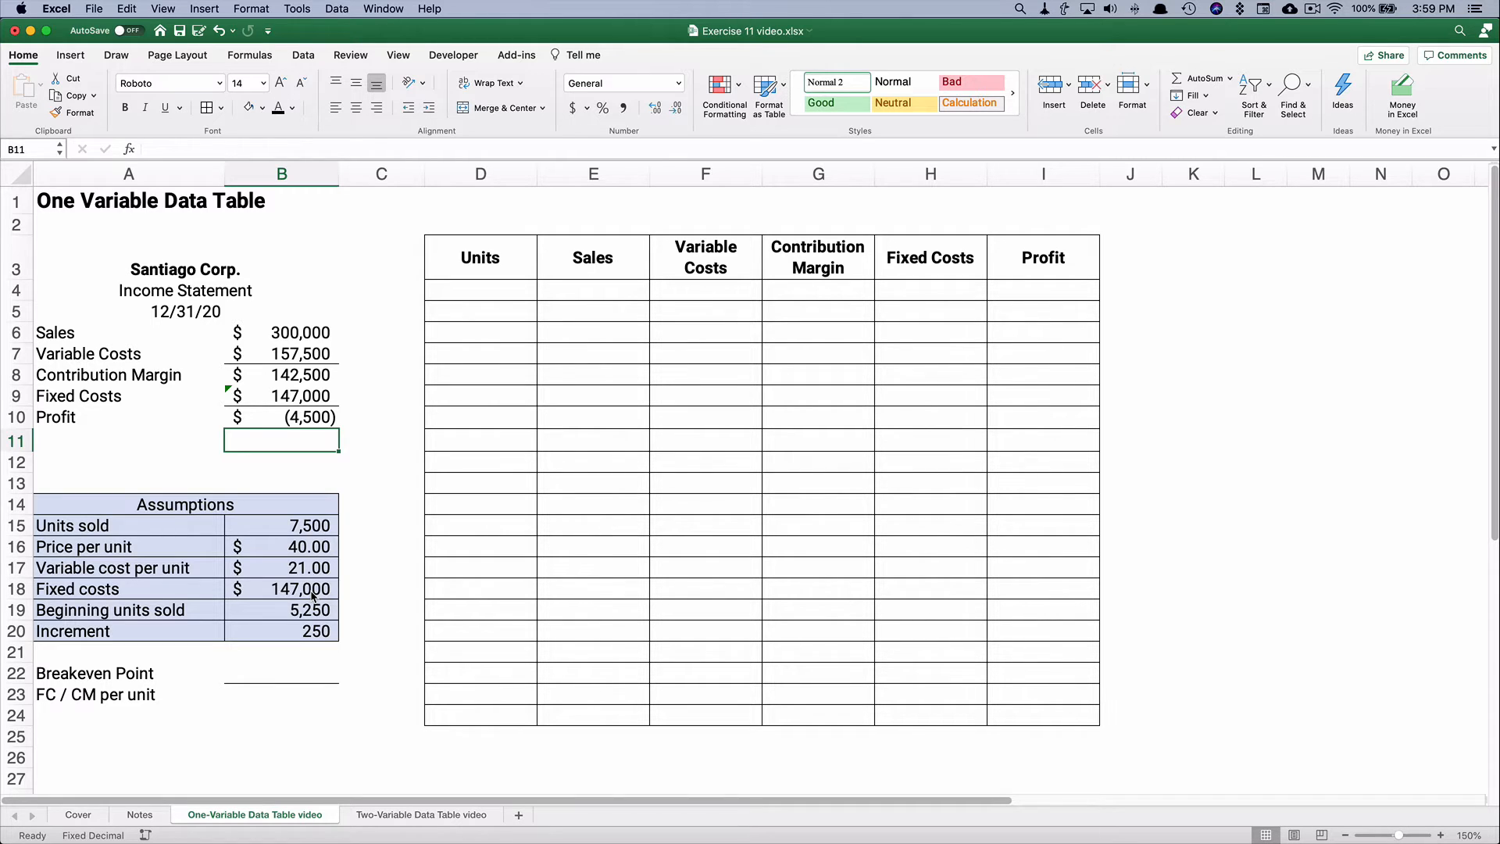
mouse_move(164, 647)
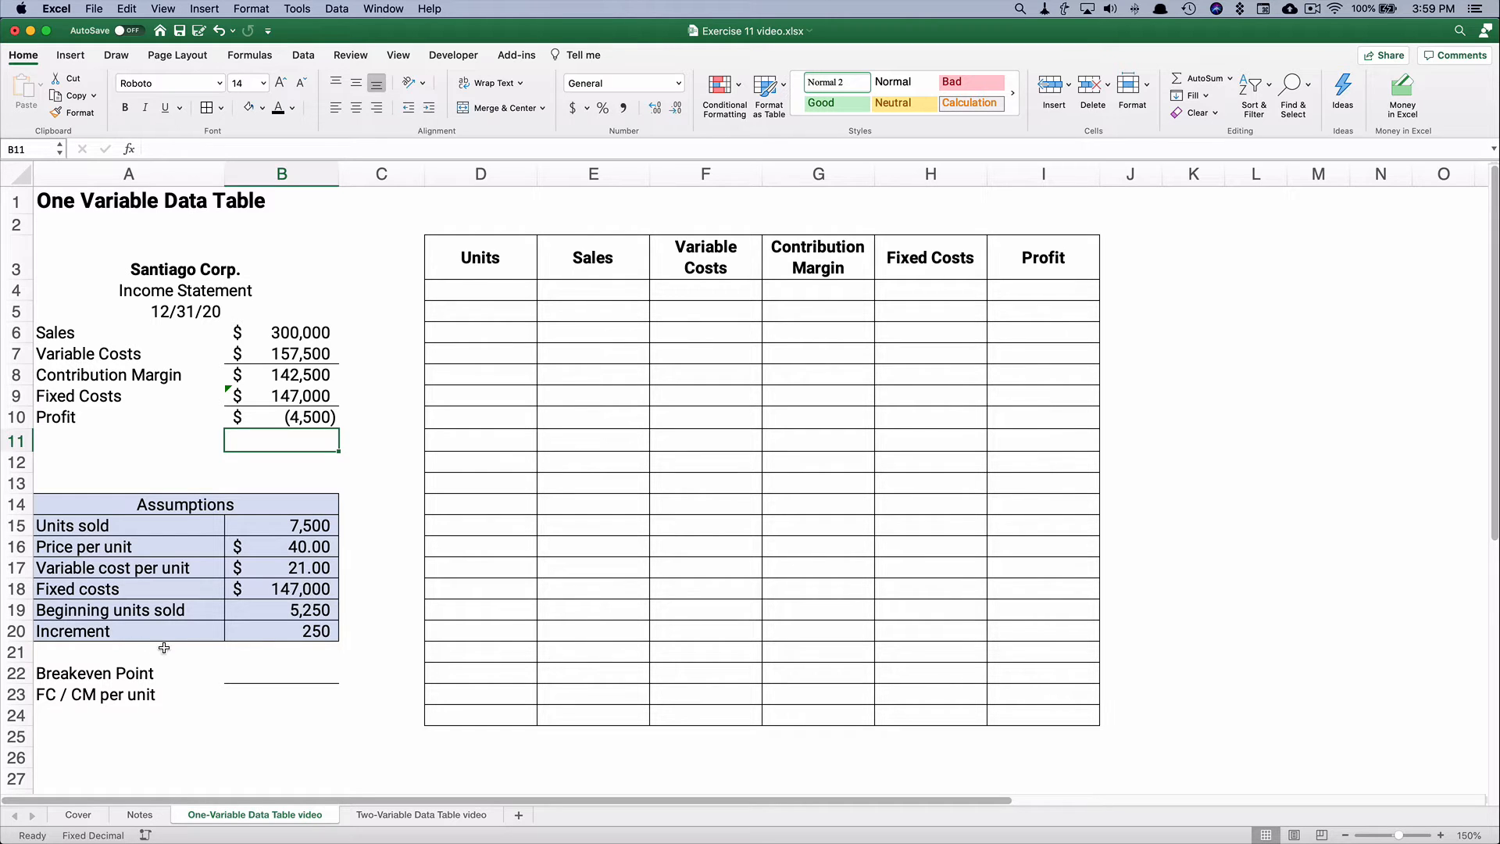
mouse_move(483, 289)
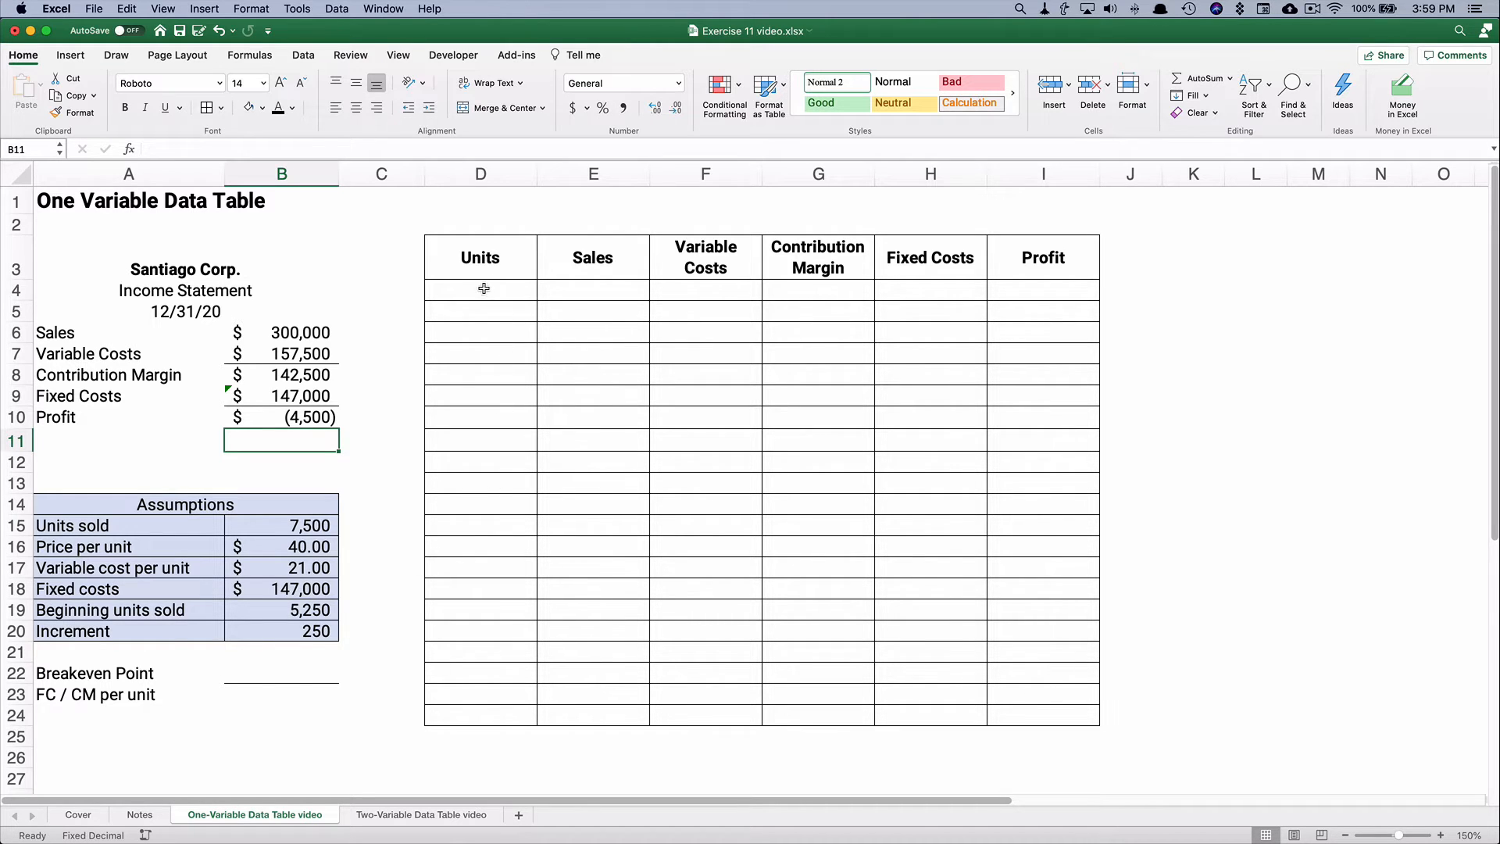
Link the first Units cell D5 to the beginning units of 5,250.
left_click(480, 309)
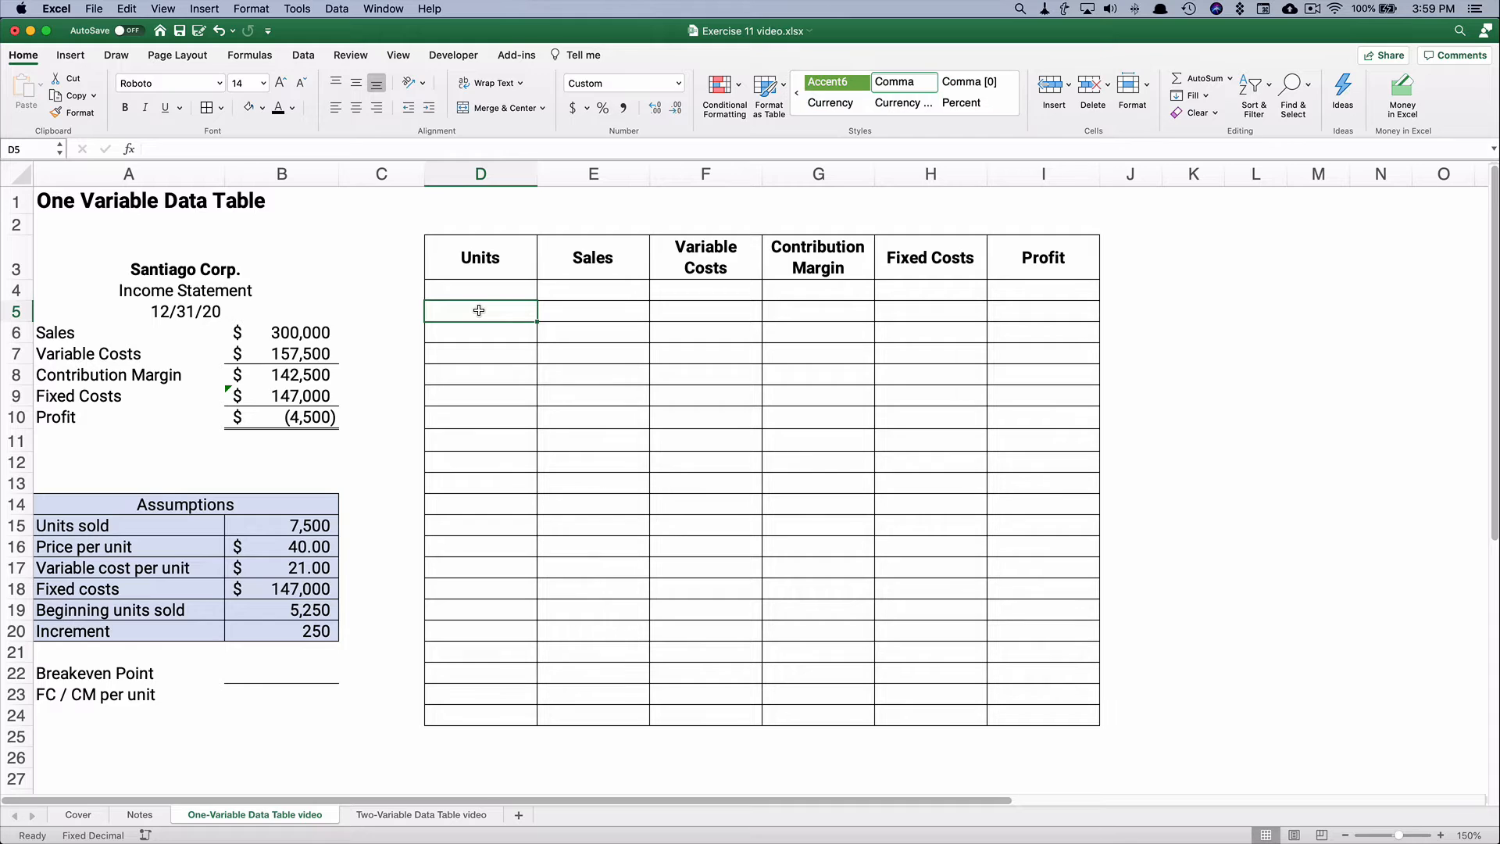
left_click(480, 291)
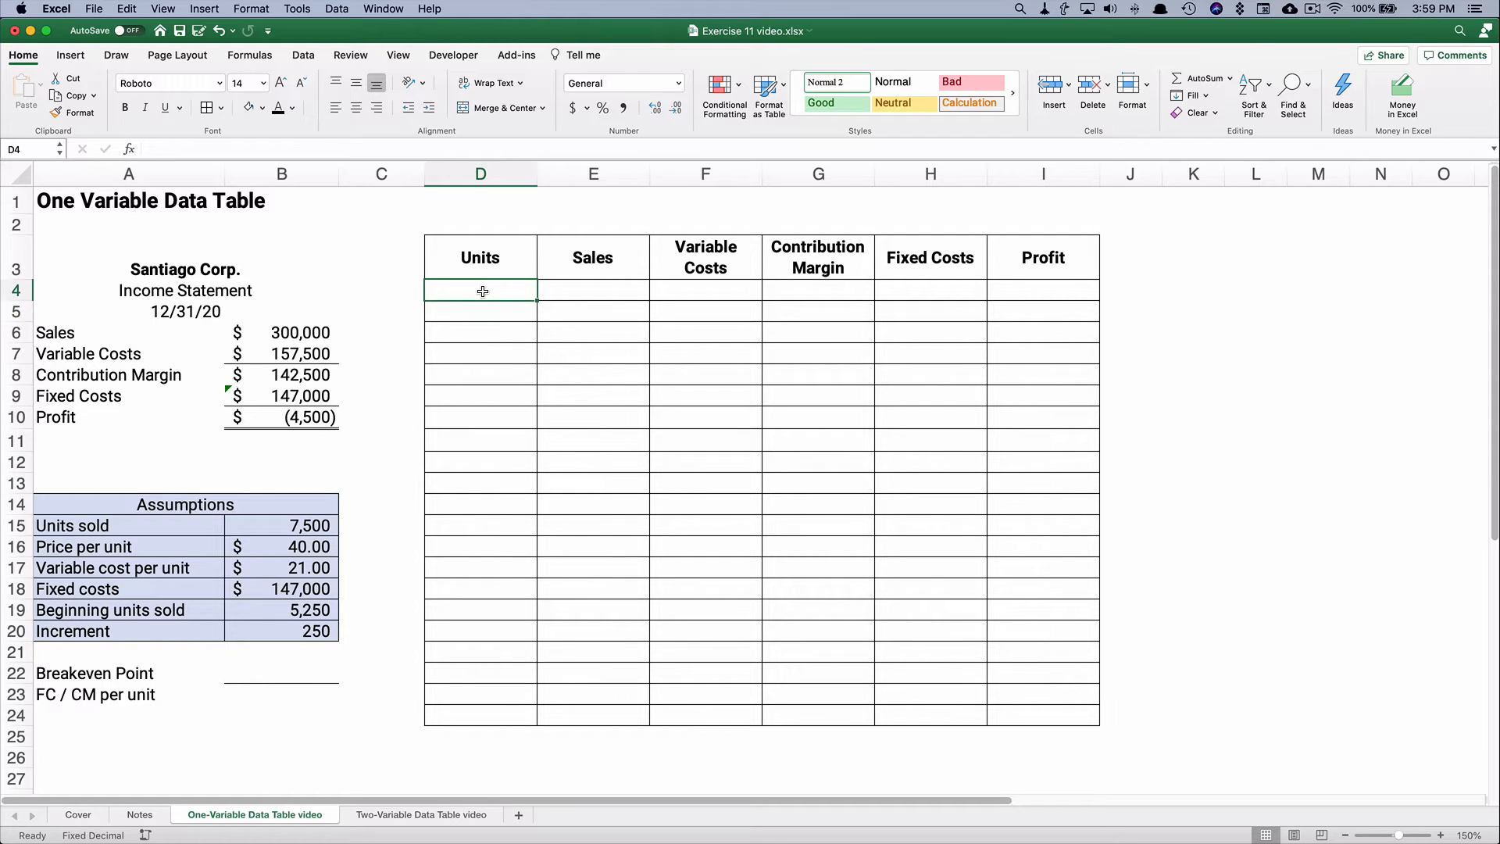
mouse_move(482, 300)
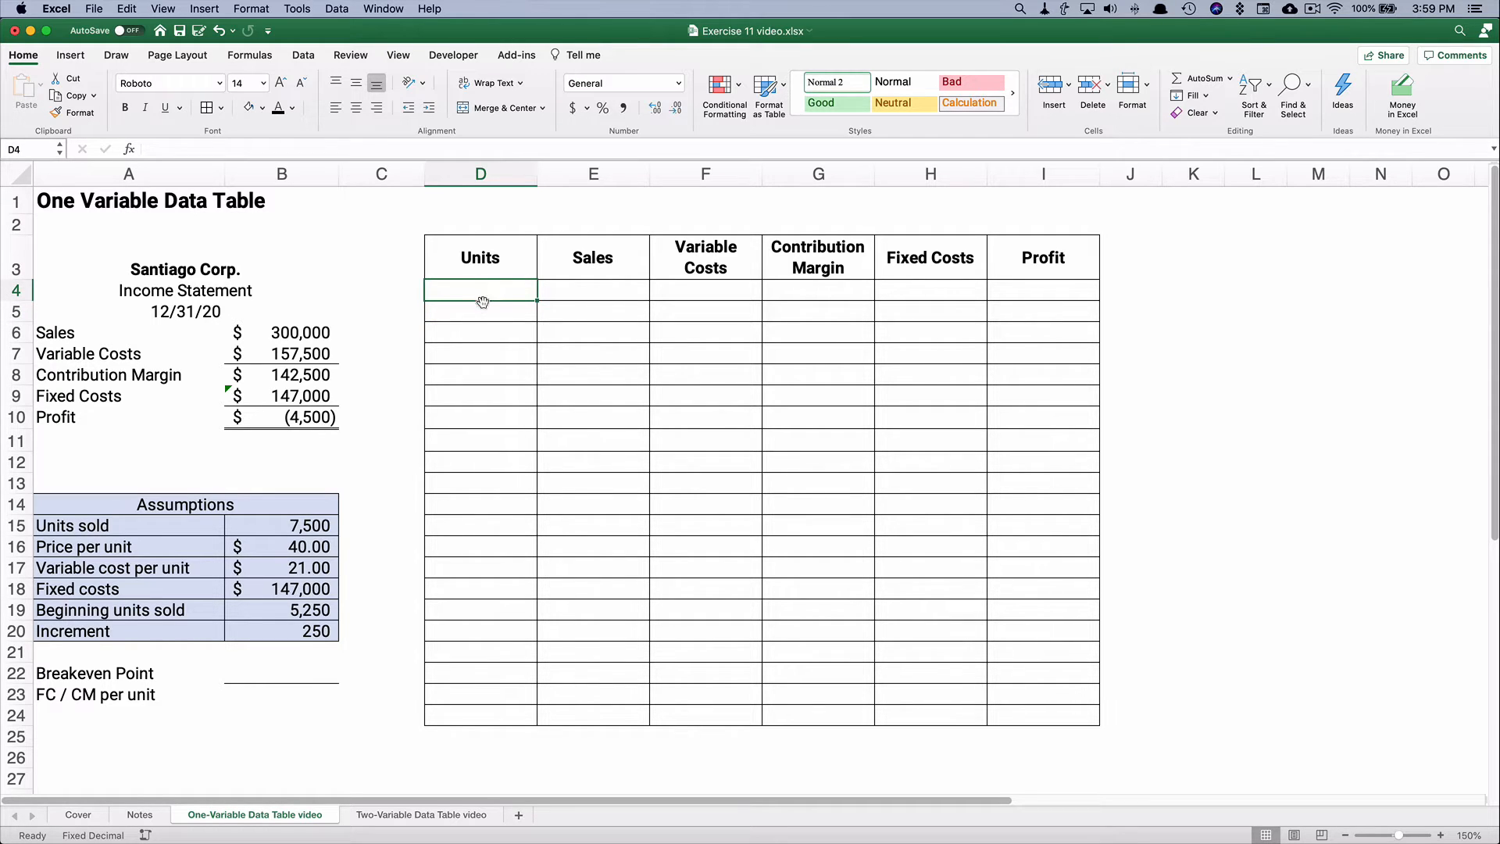
left_click(480, 311)
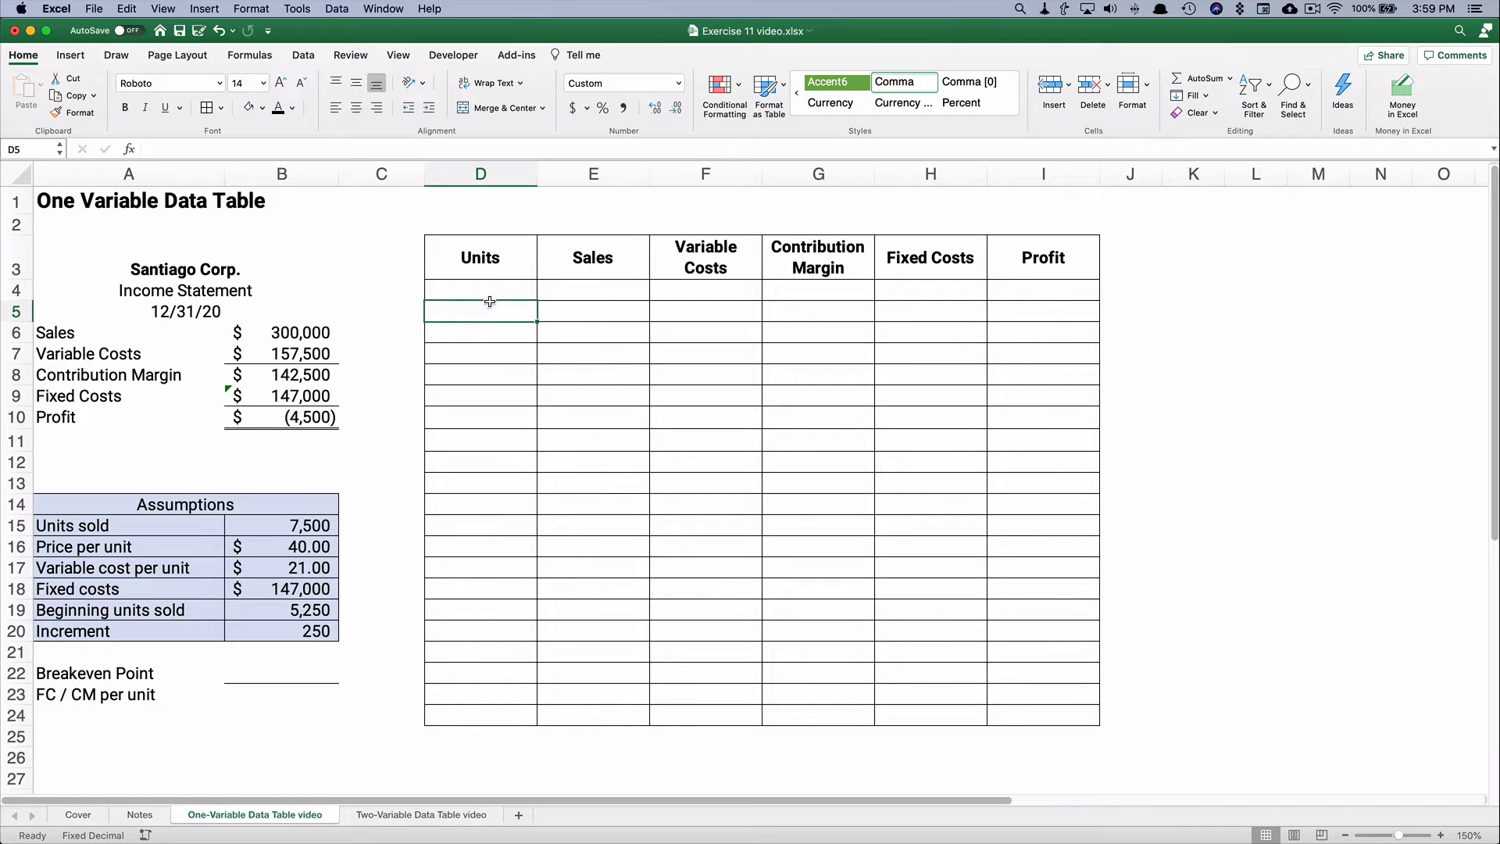
type("=B19")
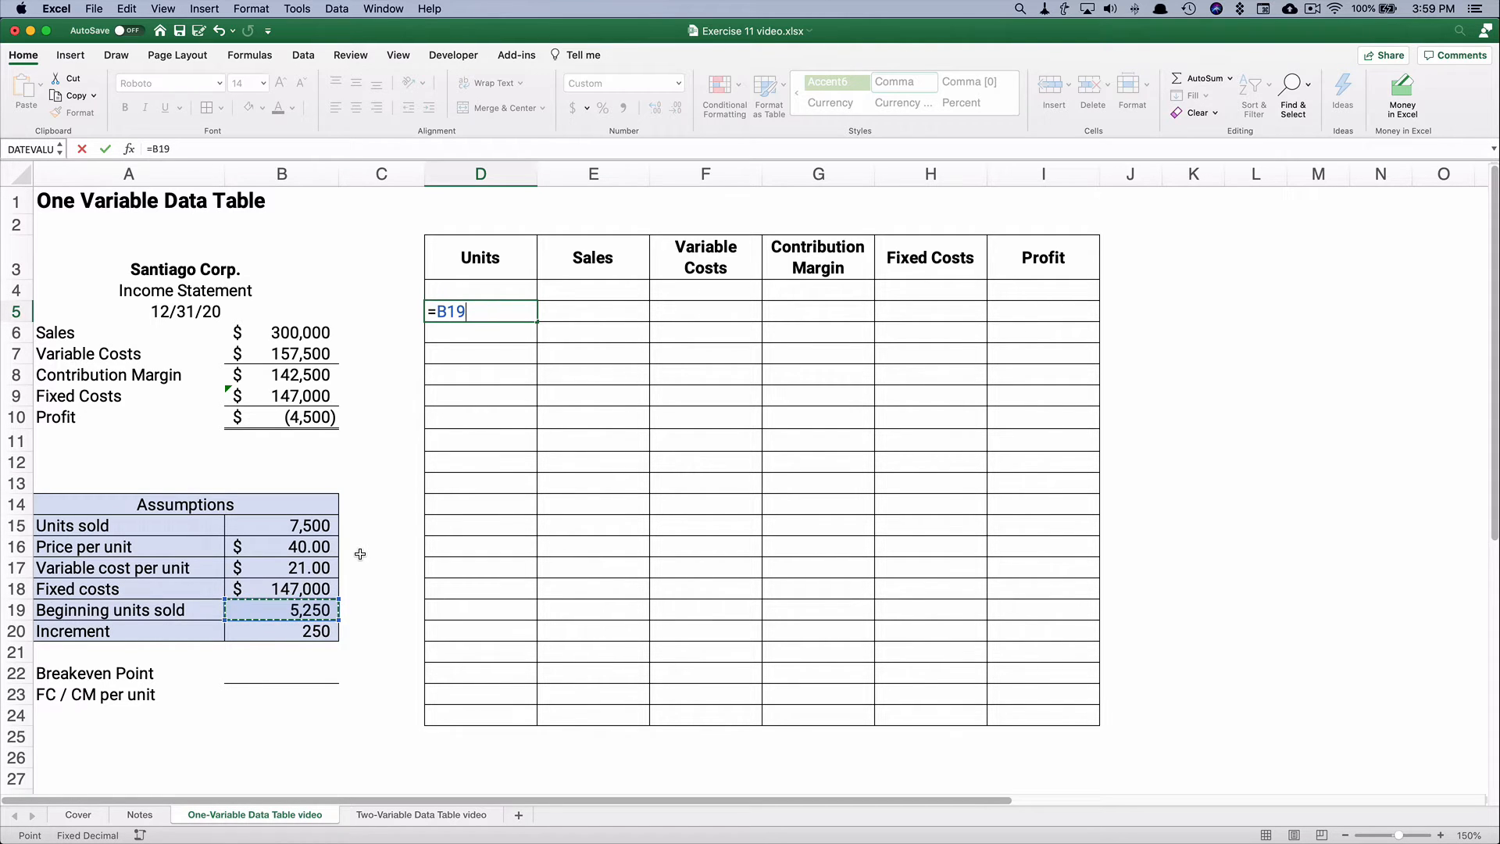
key("Return")
type("=D5")
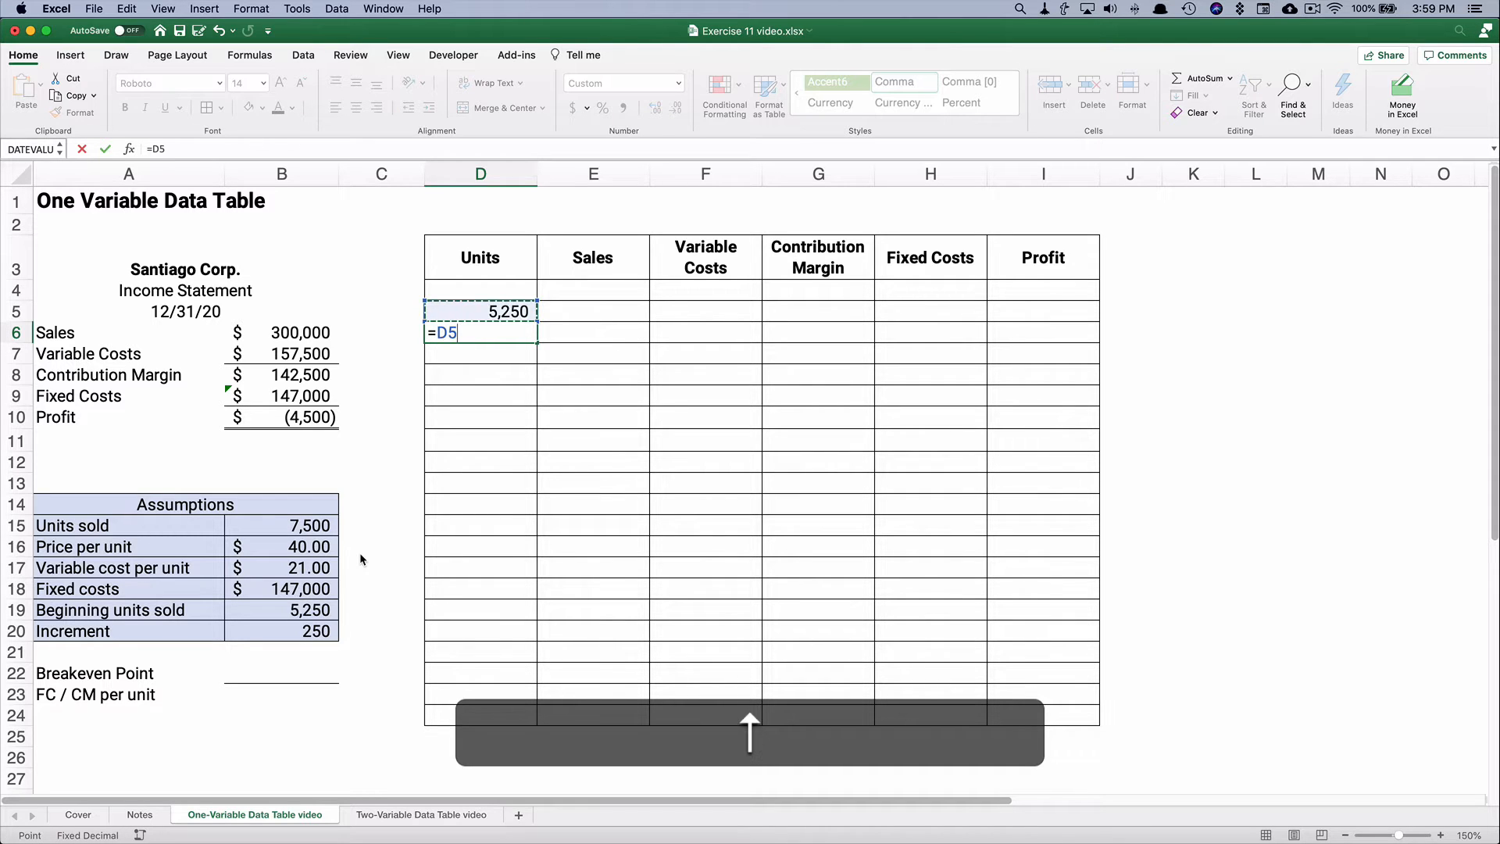
Step the Units column by the absolute 250 increment down to 10,000 and verify a filled formula.
type("+")
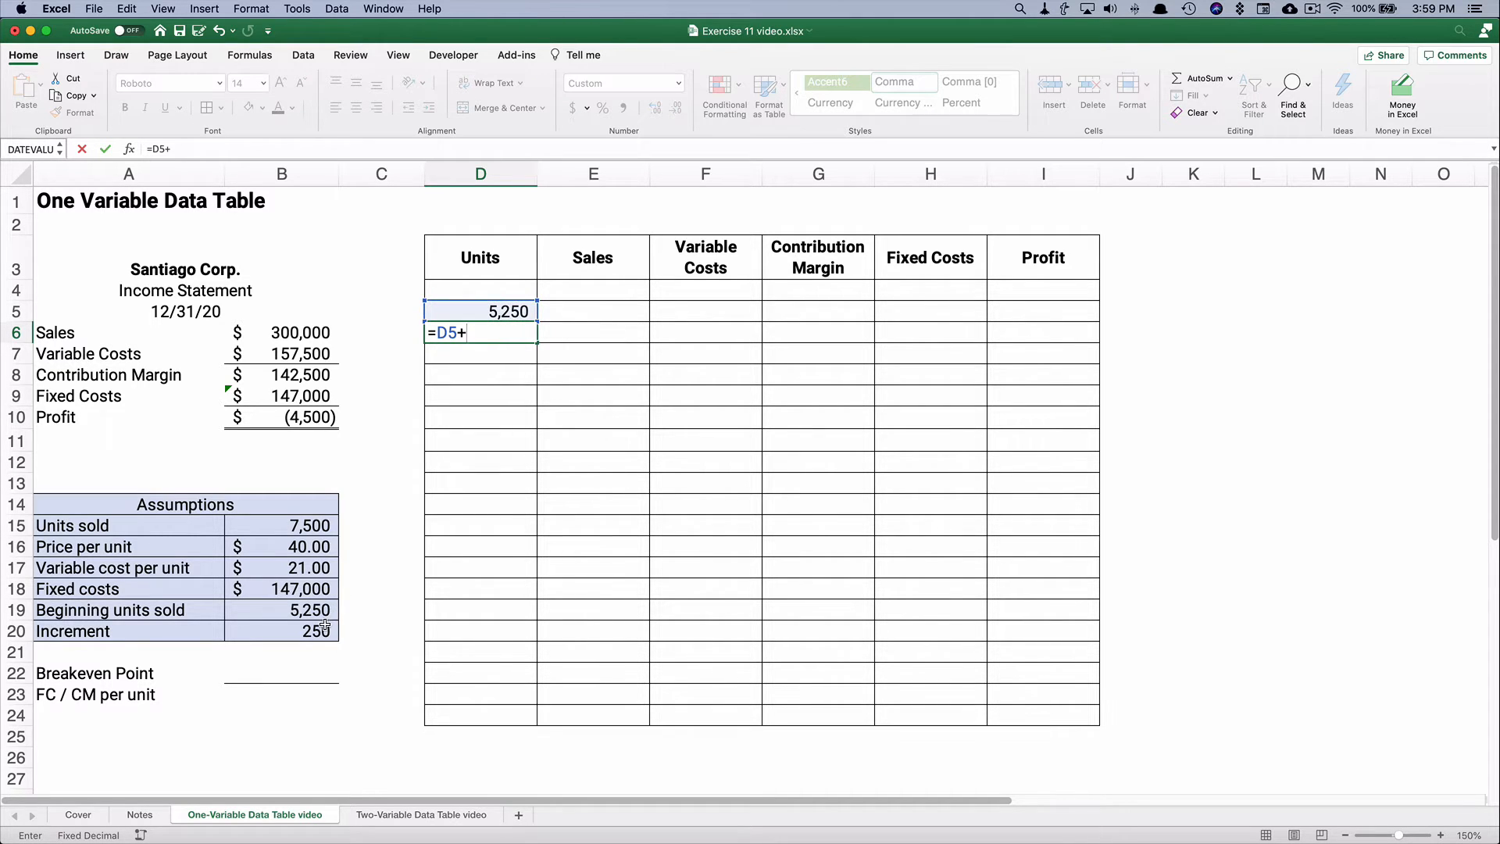
left_click(280, 630)
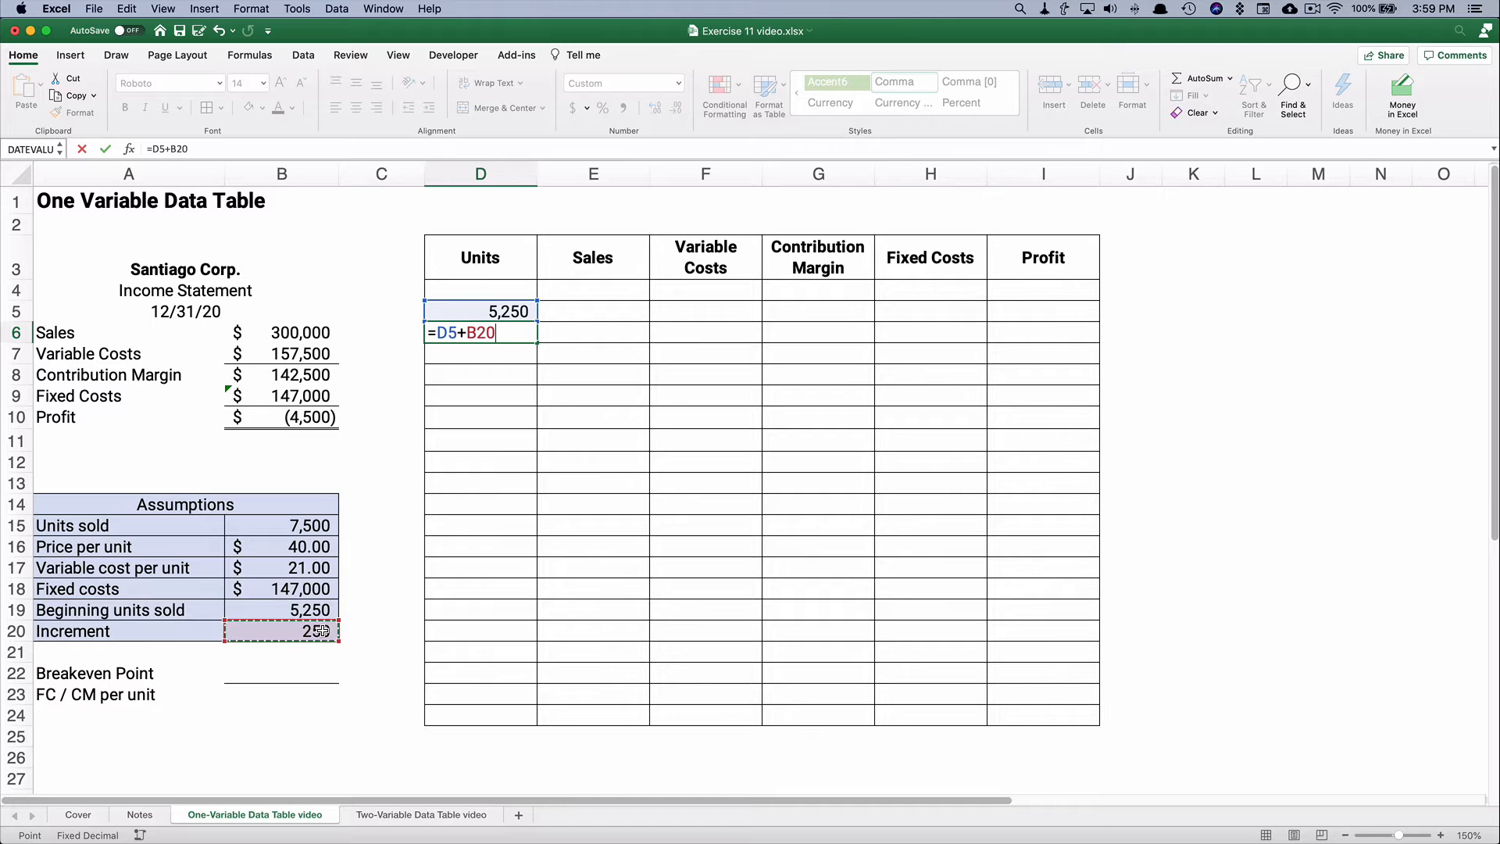
key("F4")
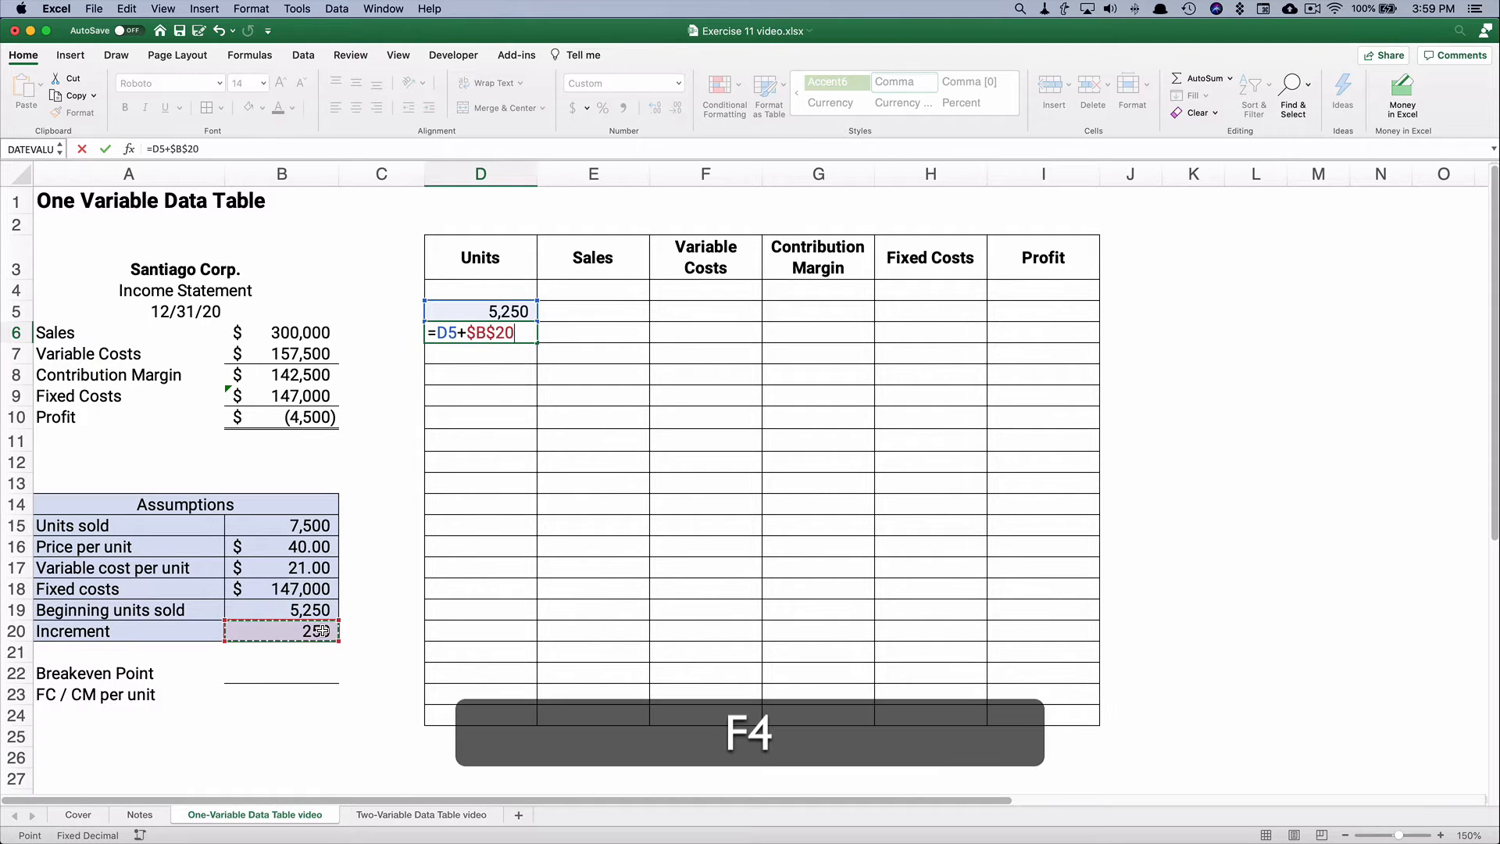
key("Return")
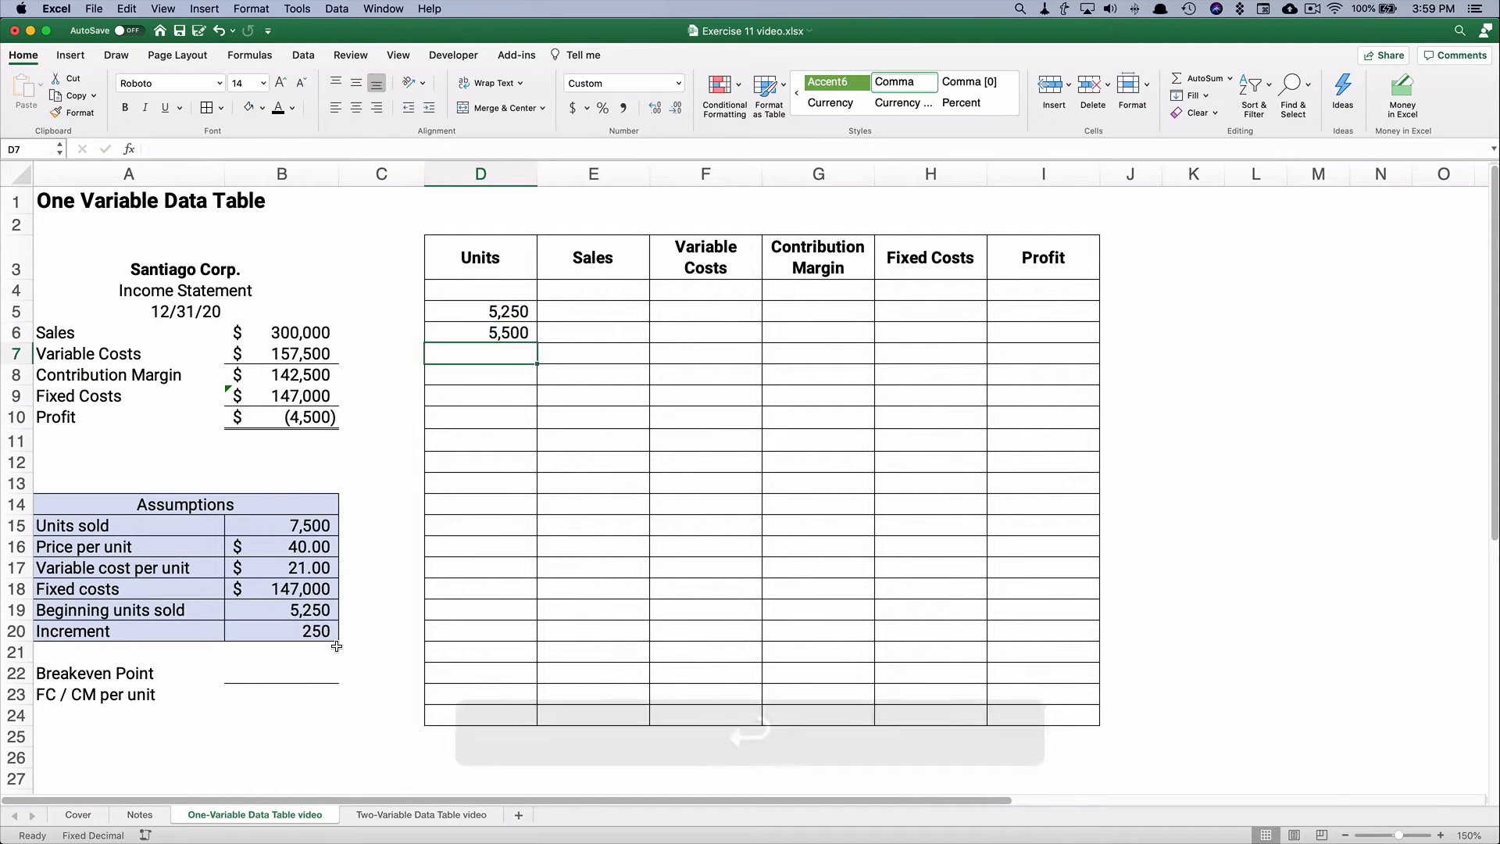
left_click(480, 311)
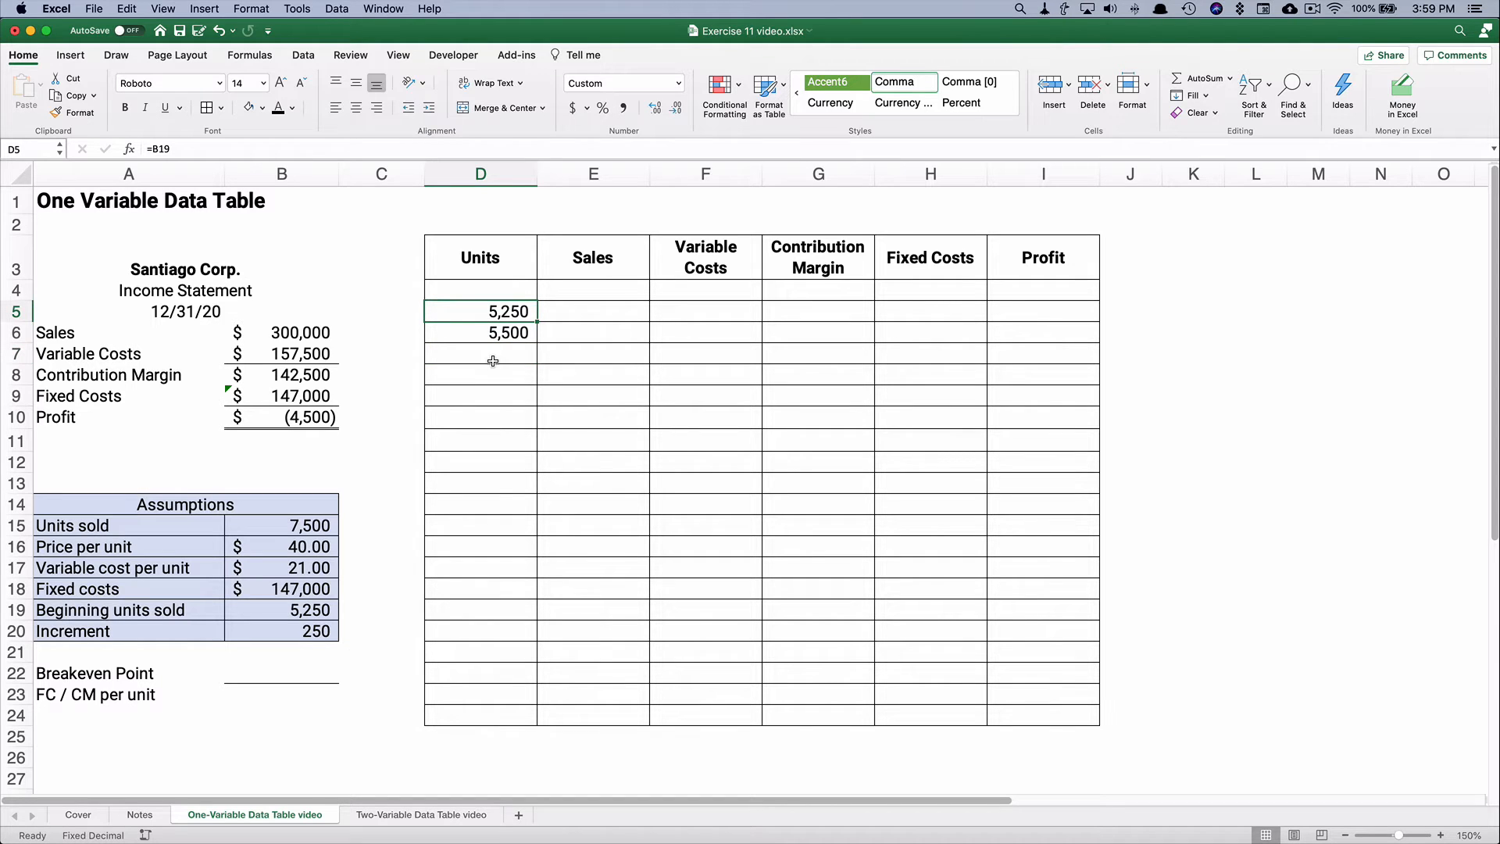
left_click(480, 331)
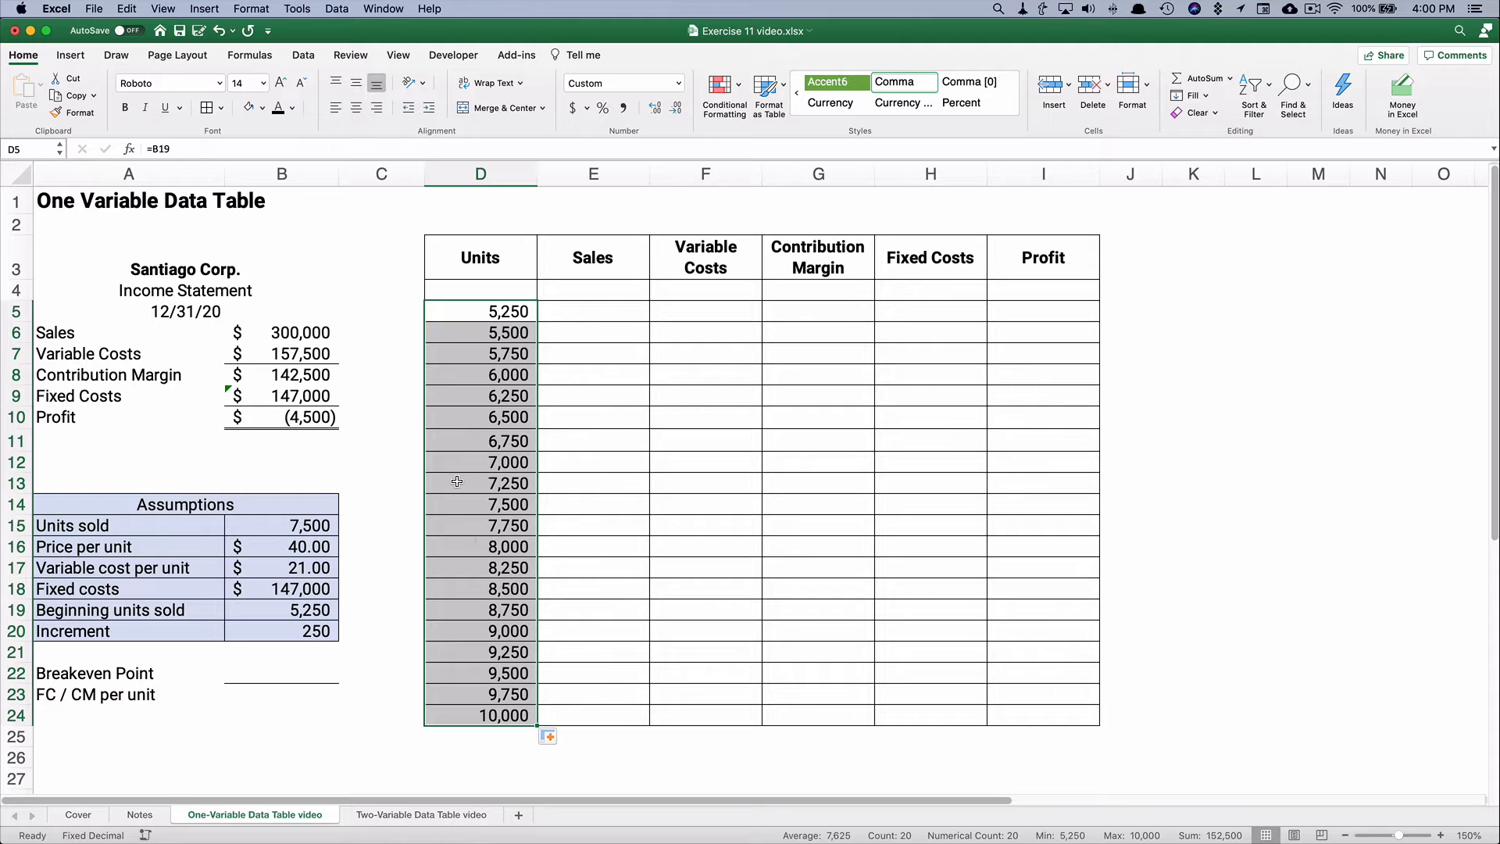
left_click(480, 483)
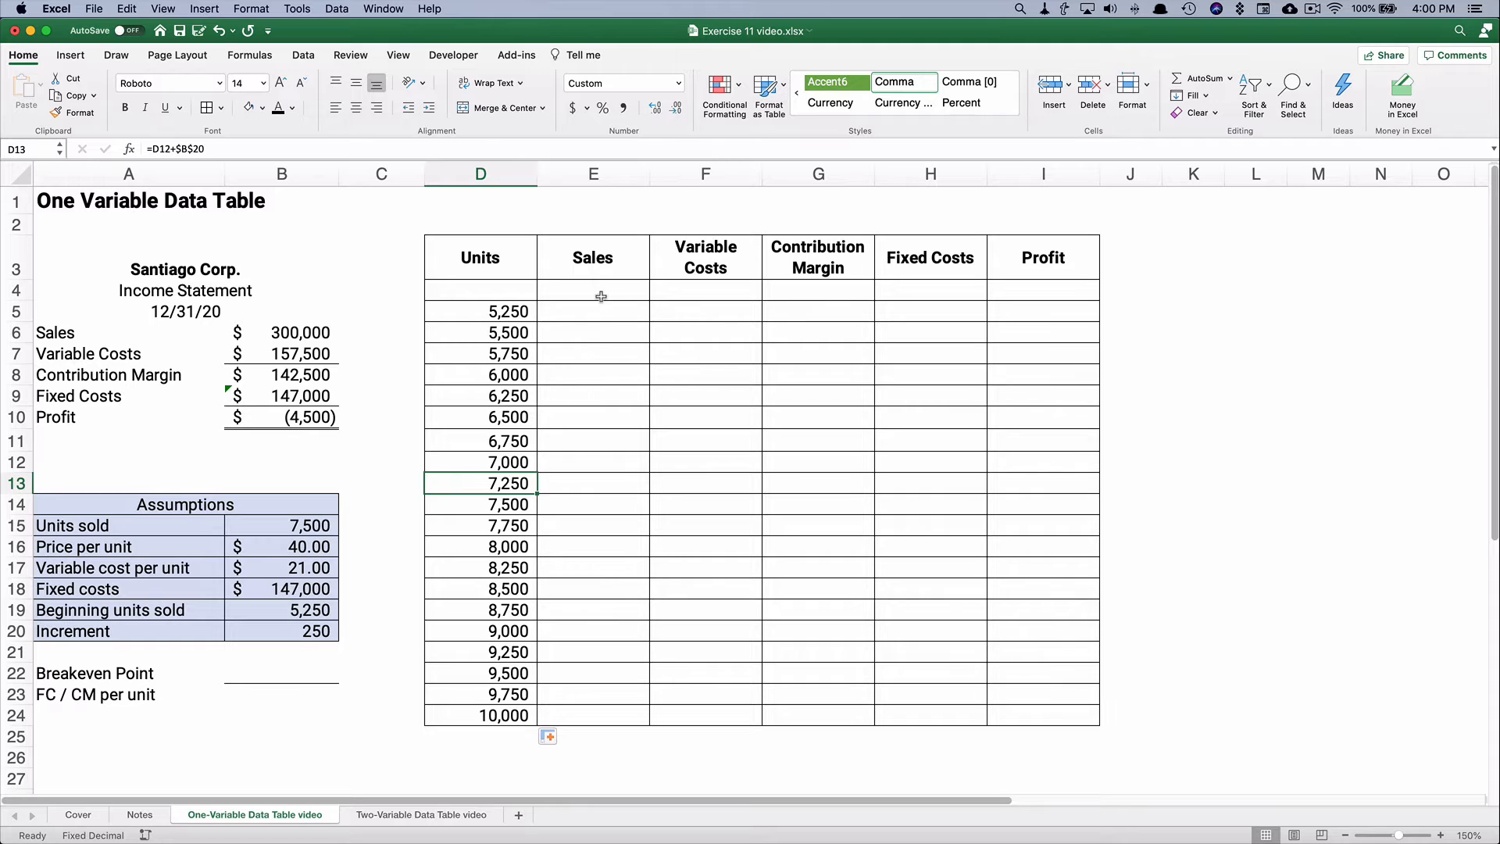
Link the top row's Sales 300,000, Variable Costs 157,500 and Contribution Margin 142,500 to the statement.
left_click(594, 291)
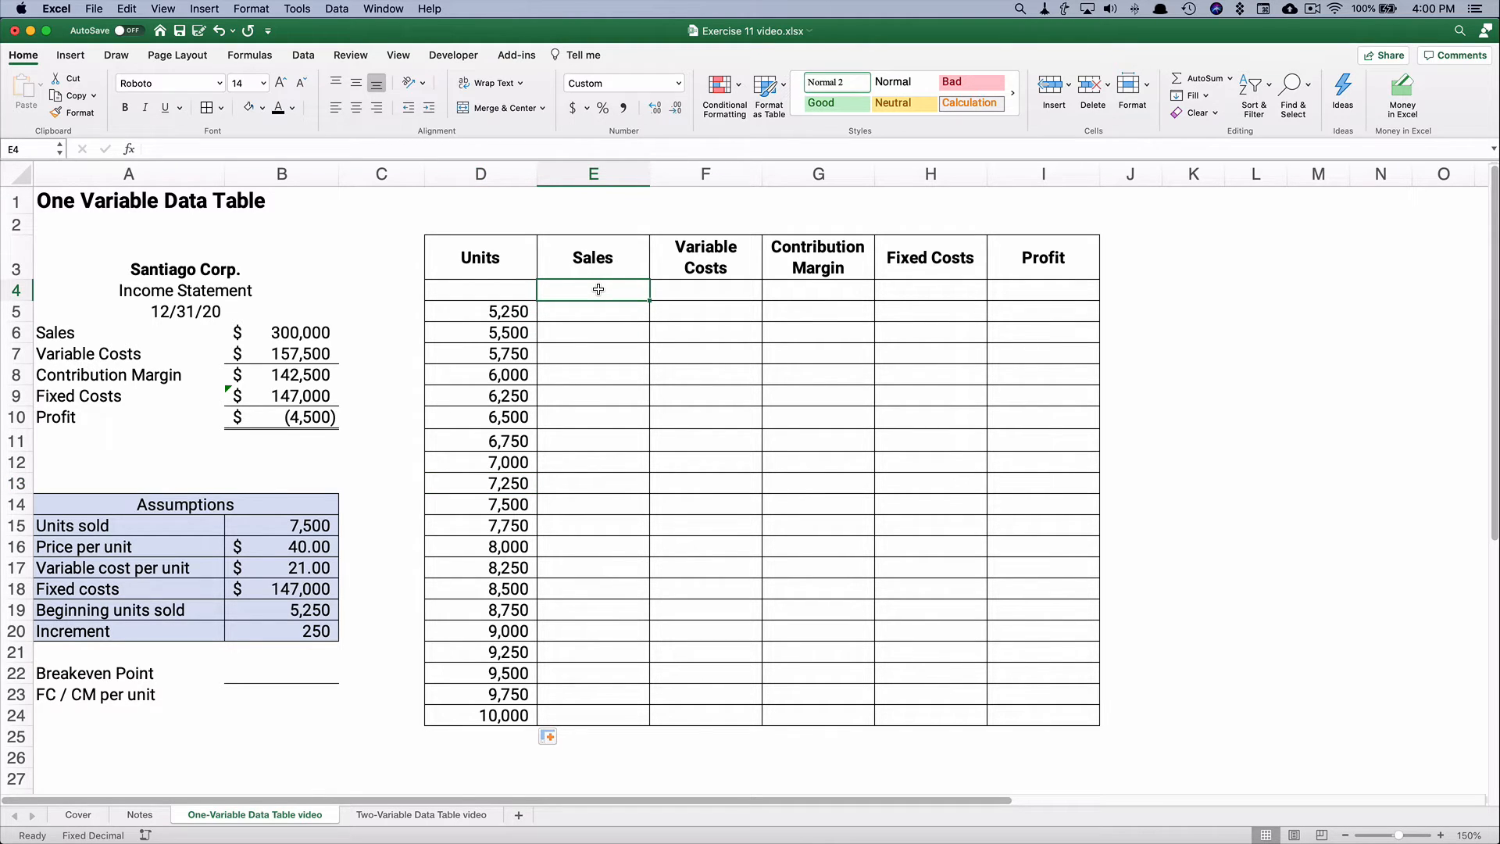
type("=")
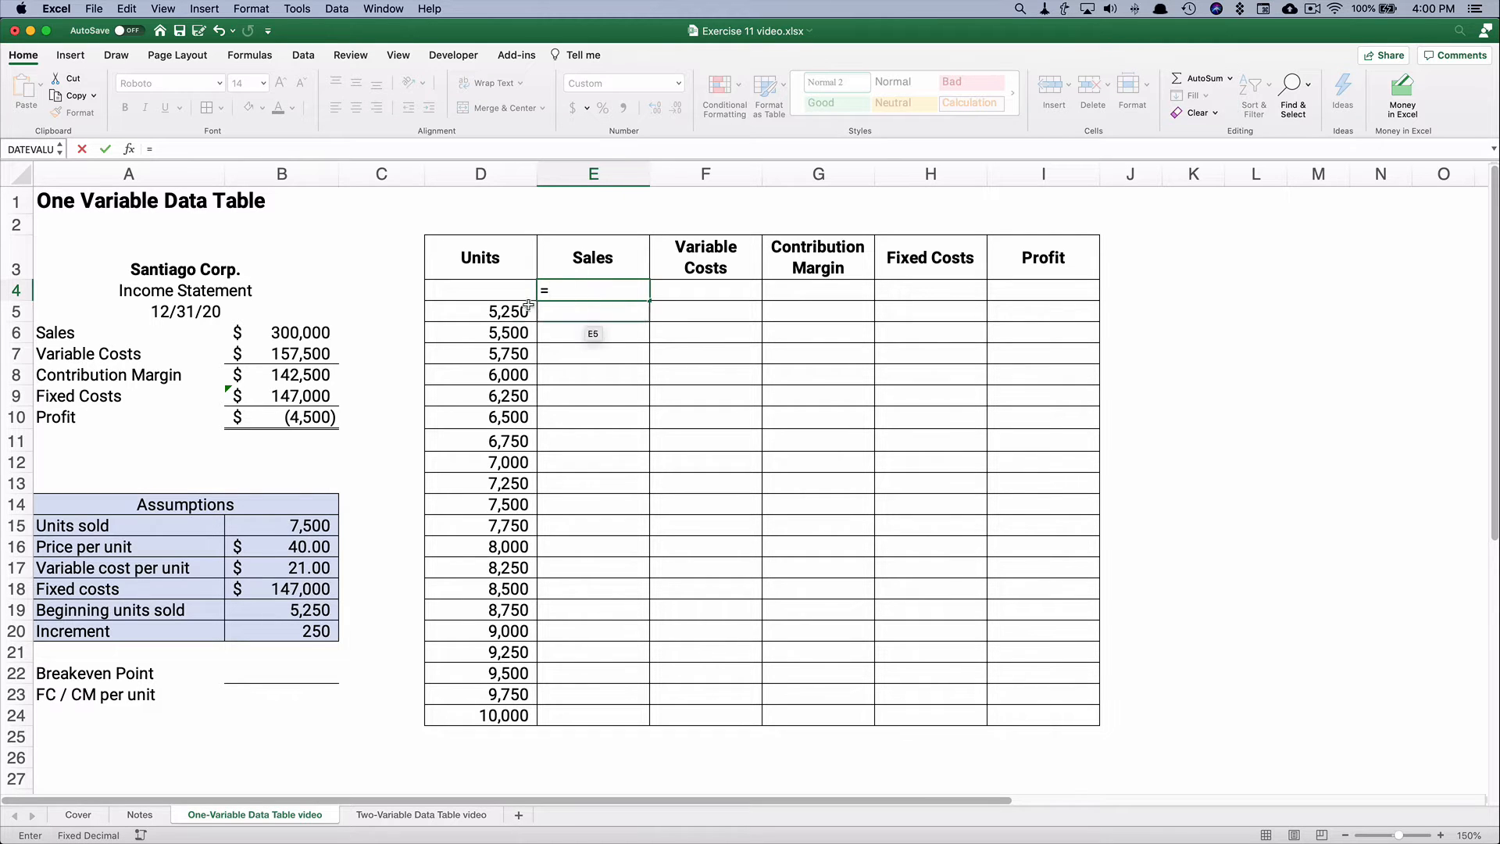
left_click(282, 331)
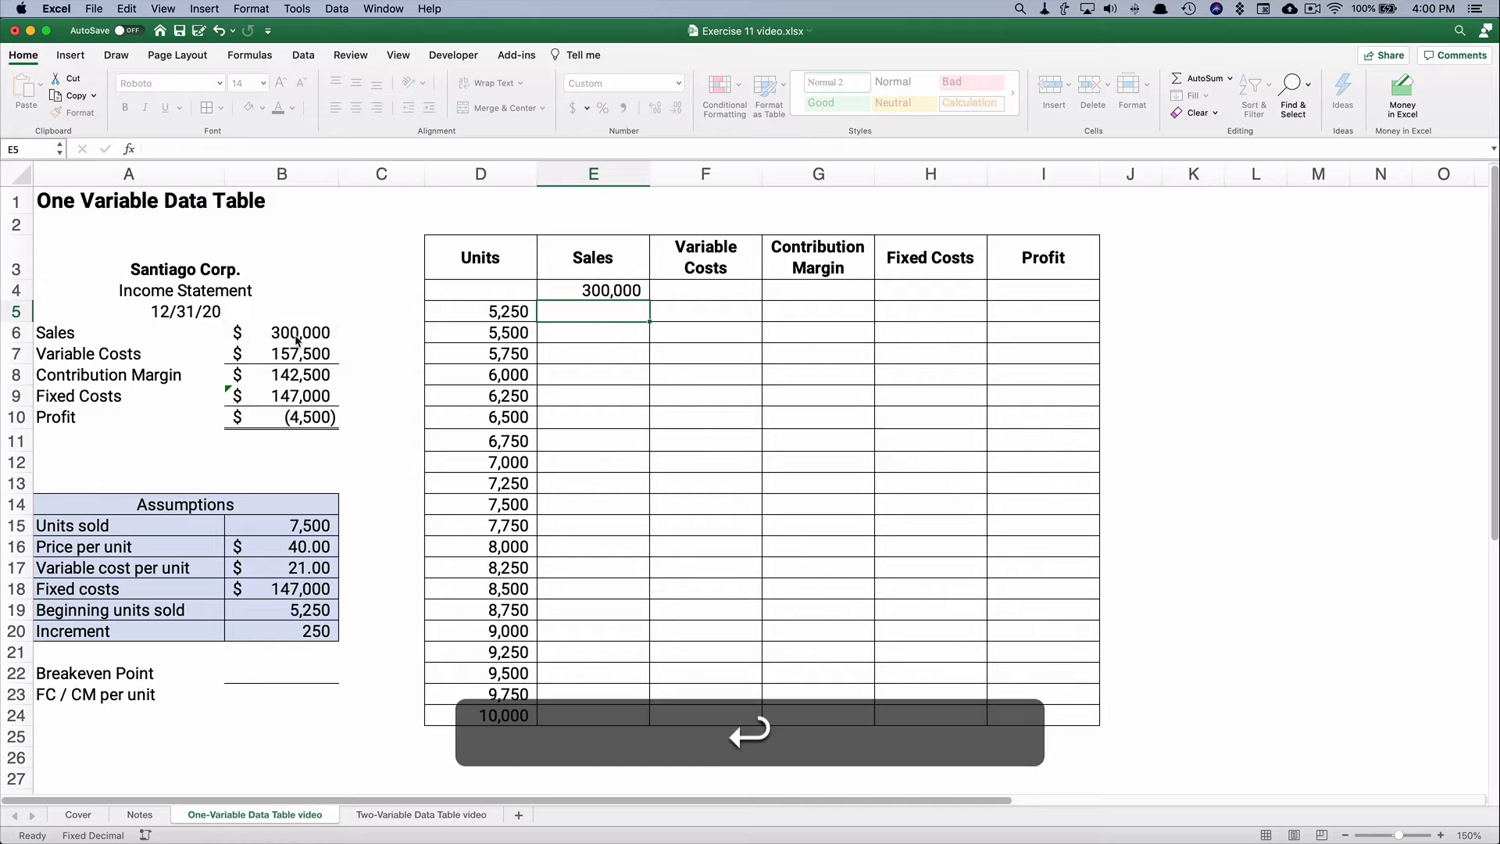
left_click(705, 290)
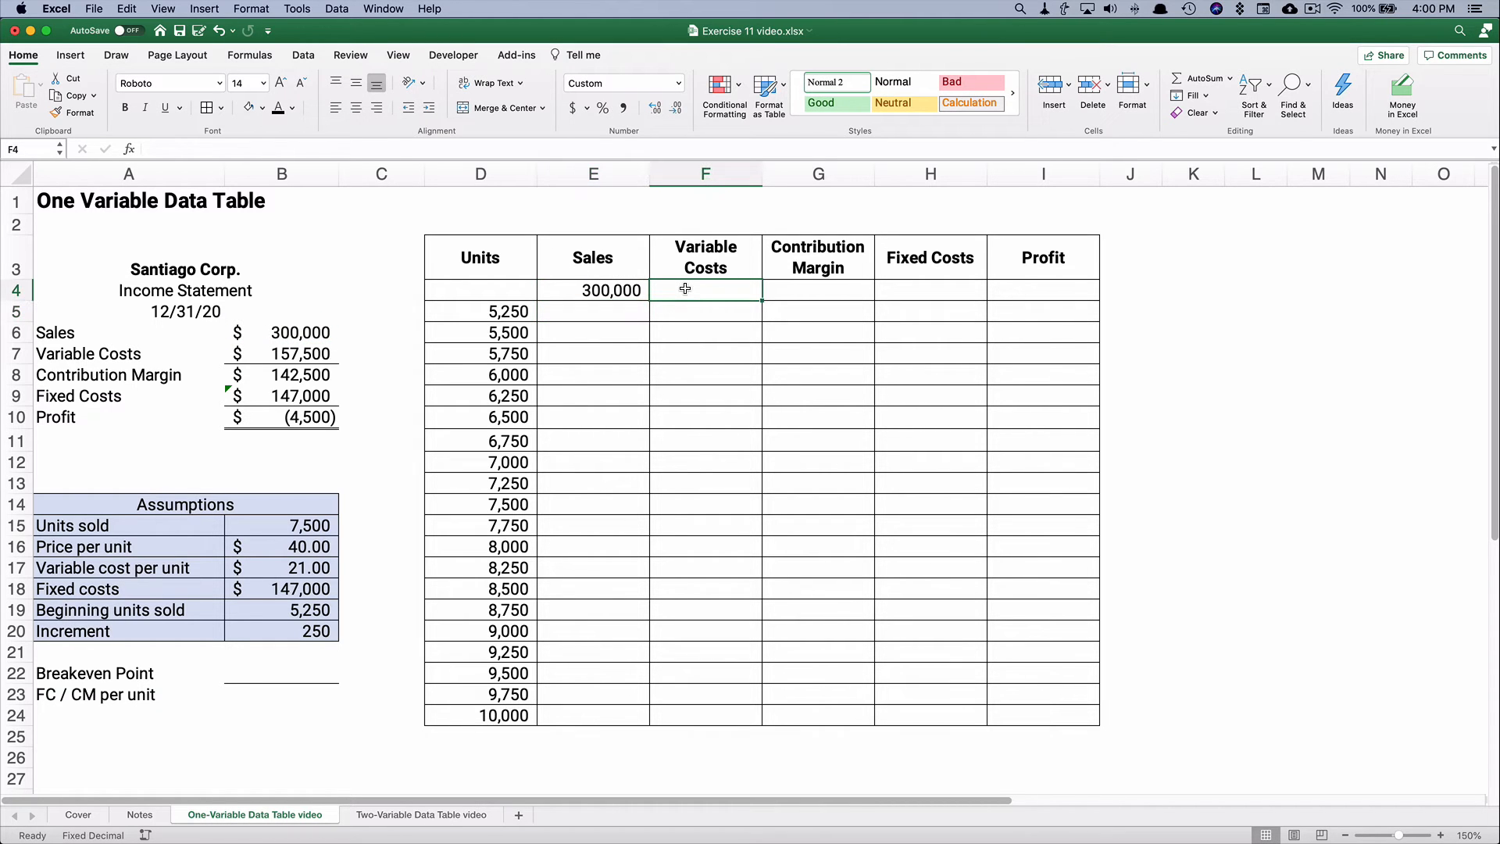
type("=")
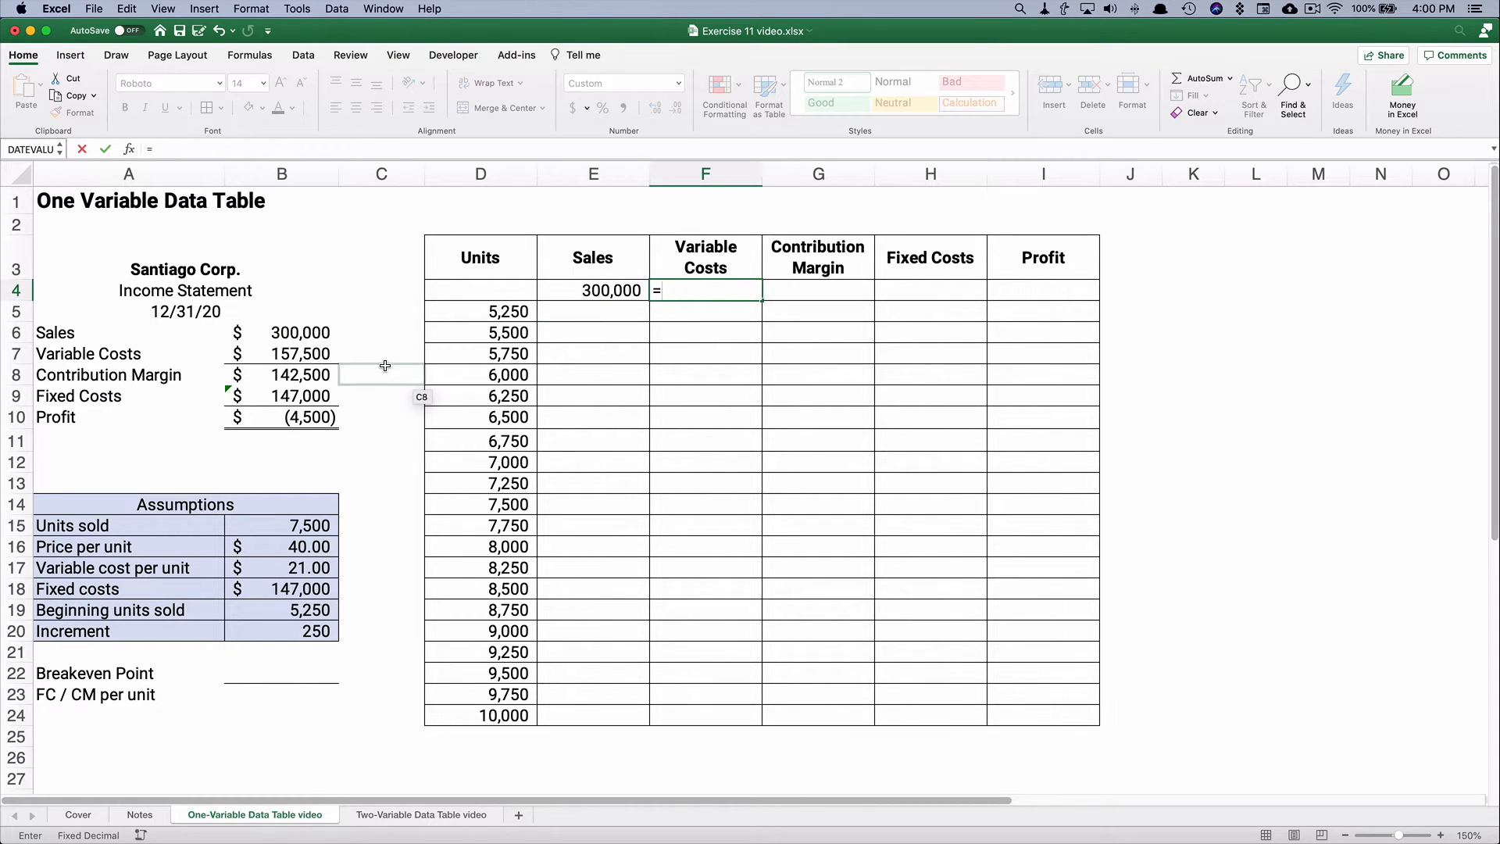
left_click(282, 353)
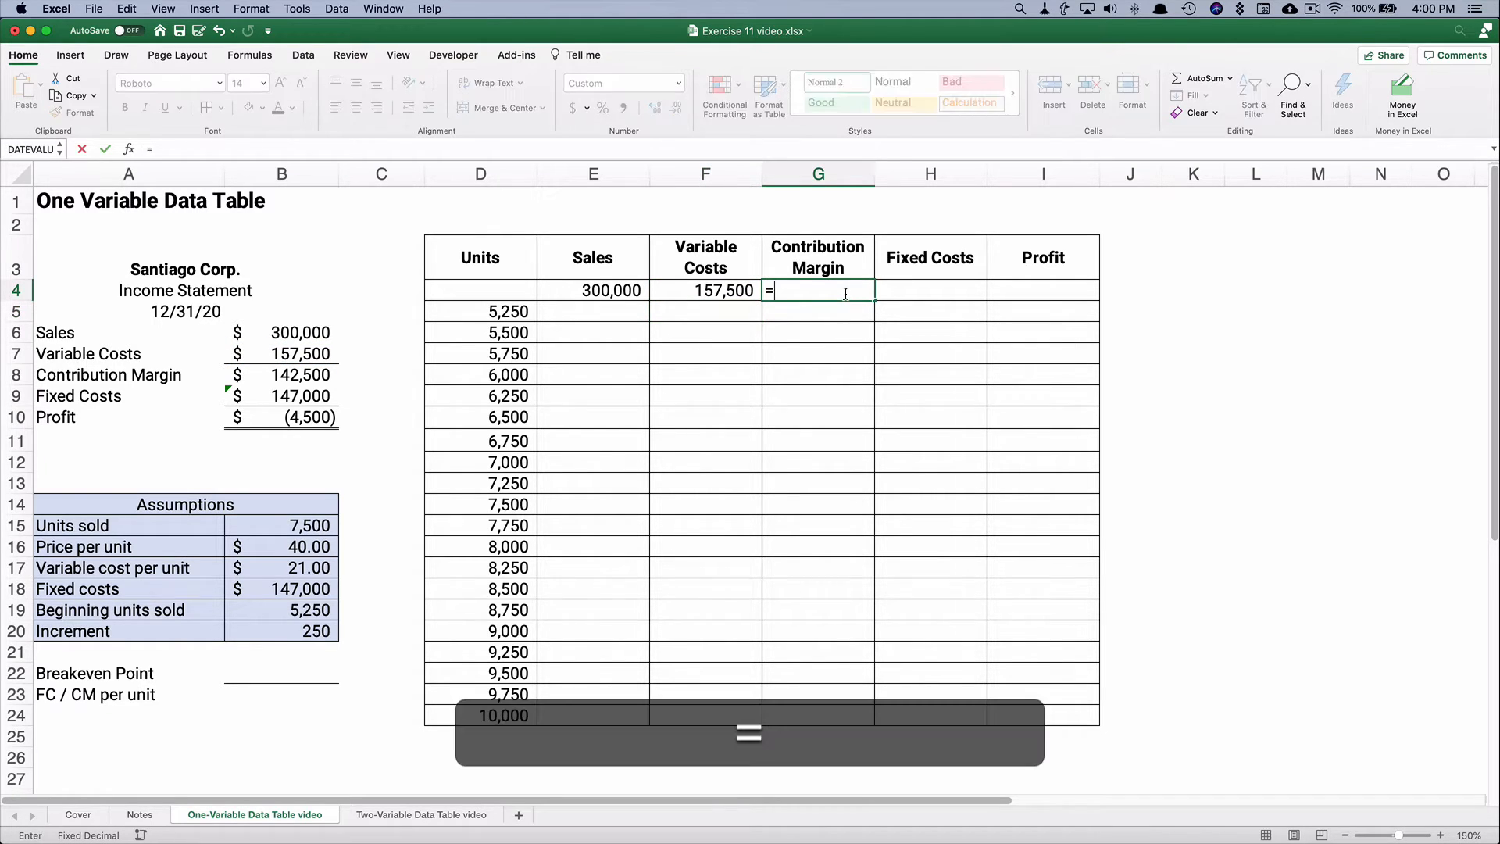
left_click(281, 373)
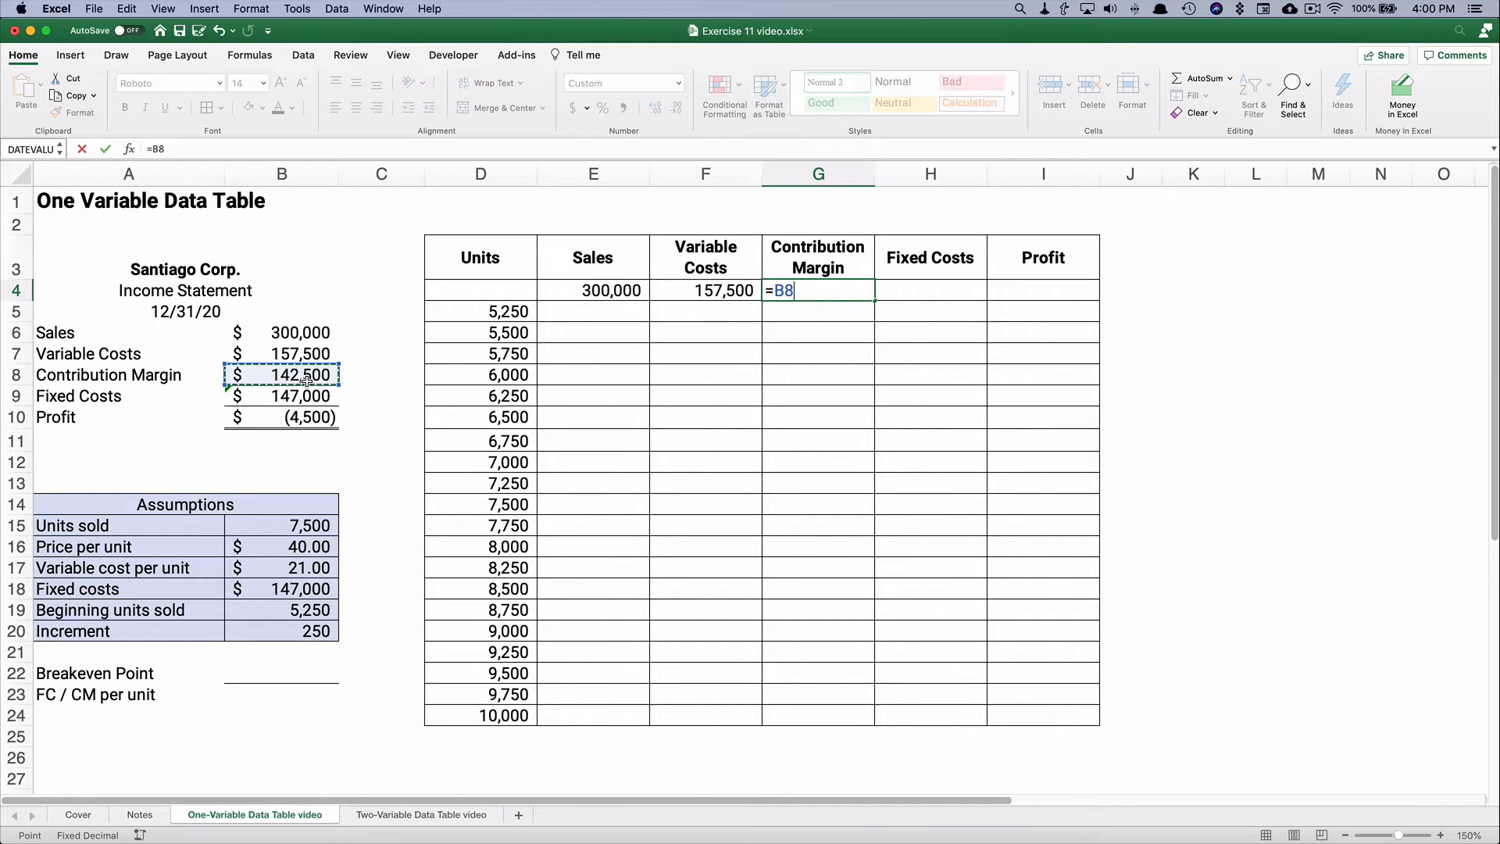
key("Return")
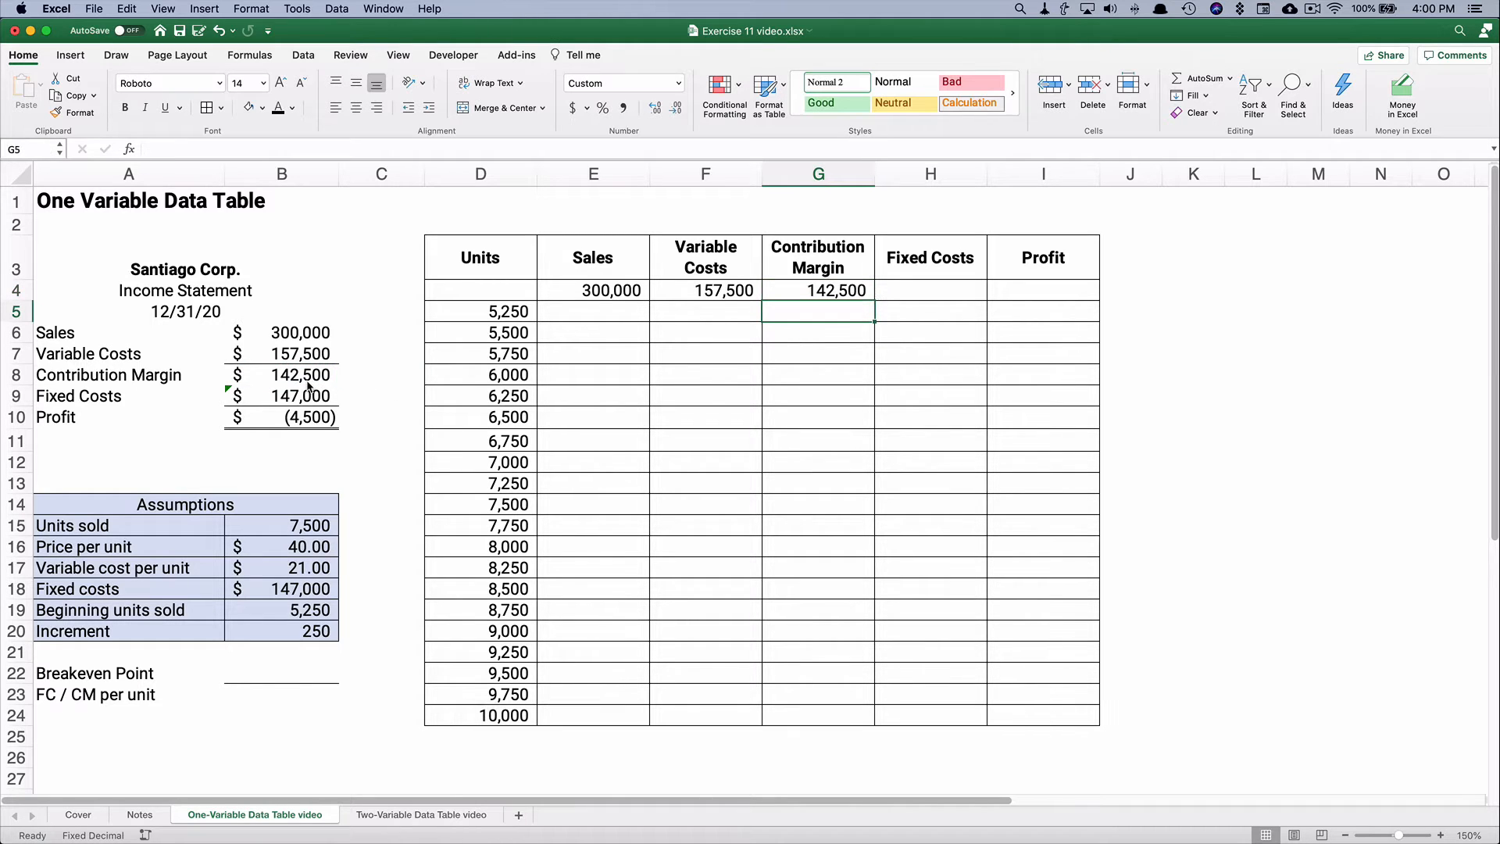
left_click(282, 374)
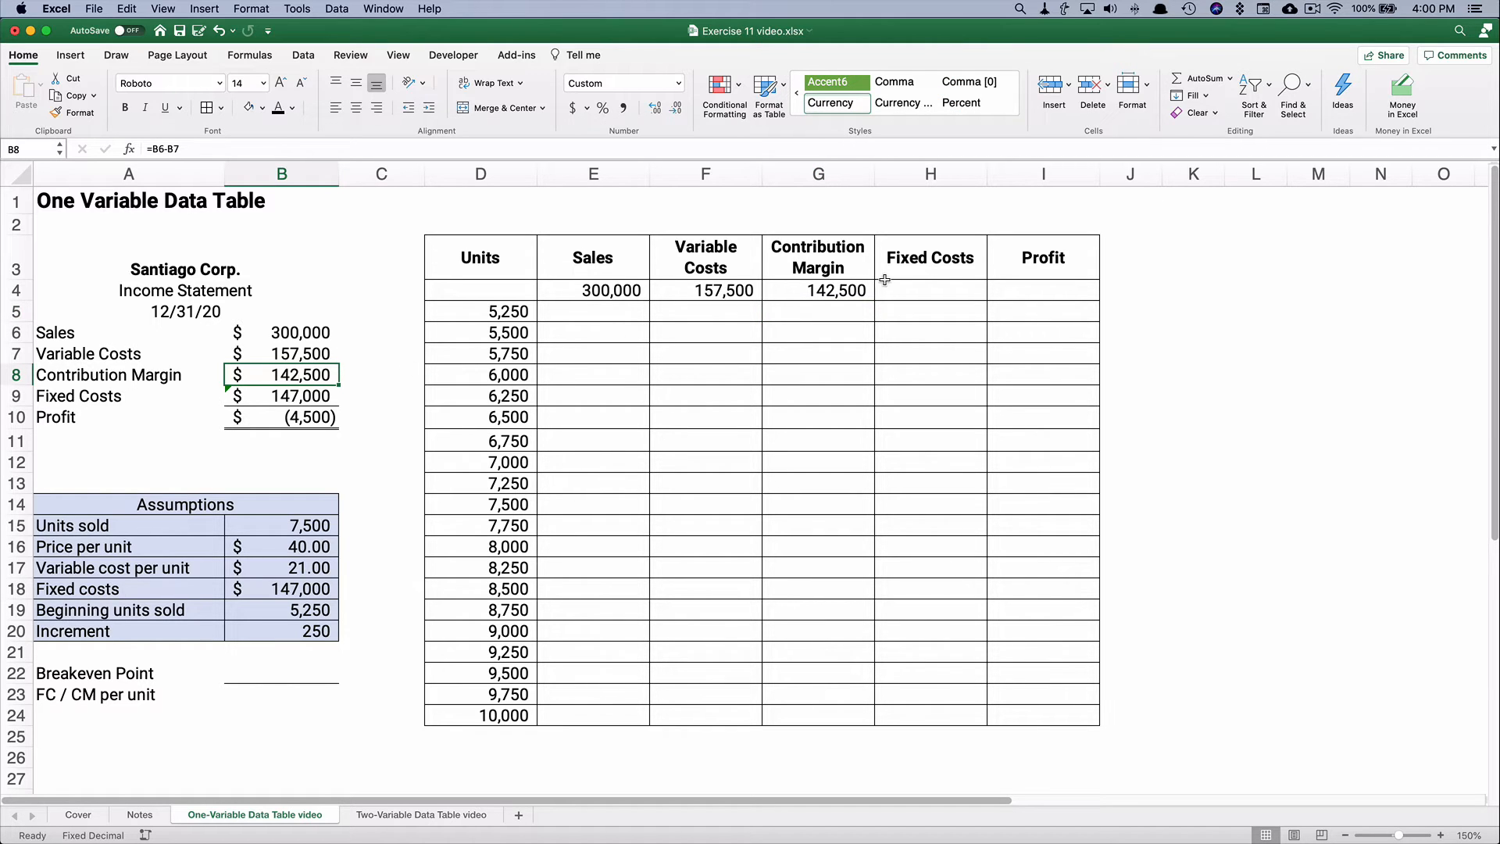
Link the top row's Fixed Costs 147,000 and Profit to the income statement.
left_click(928, 291)
type("=")
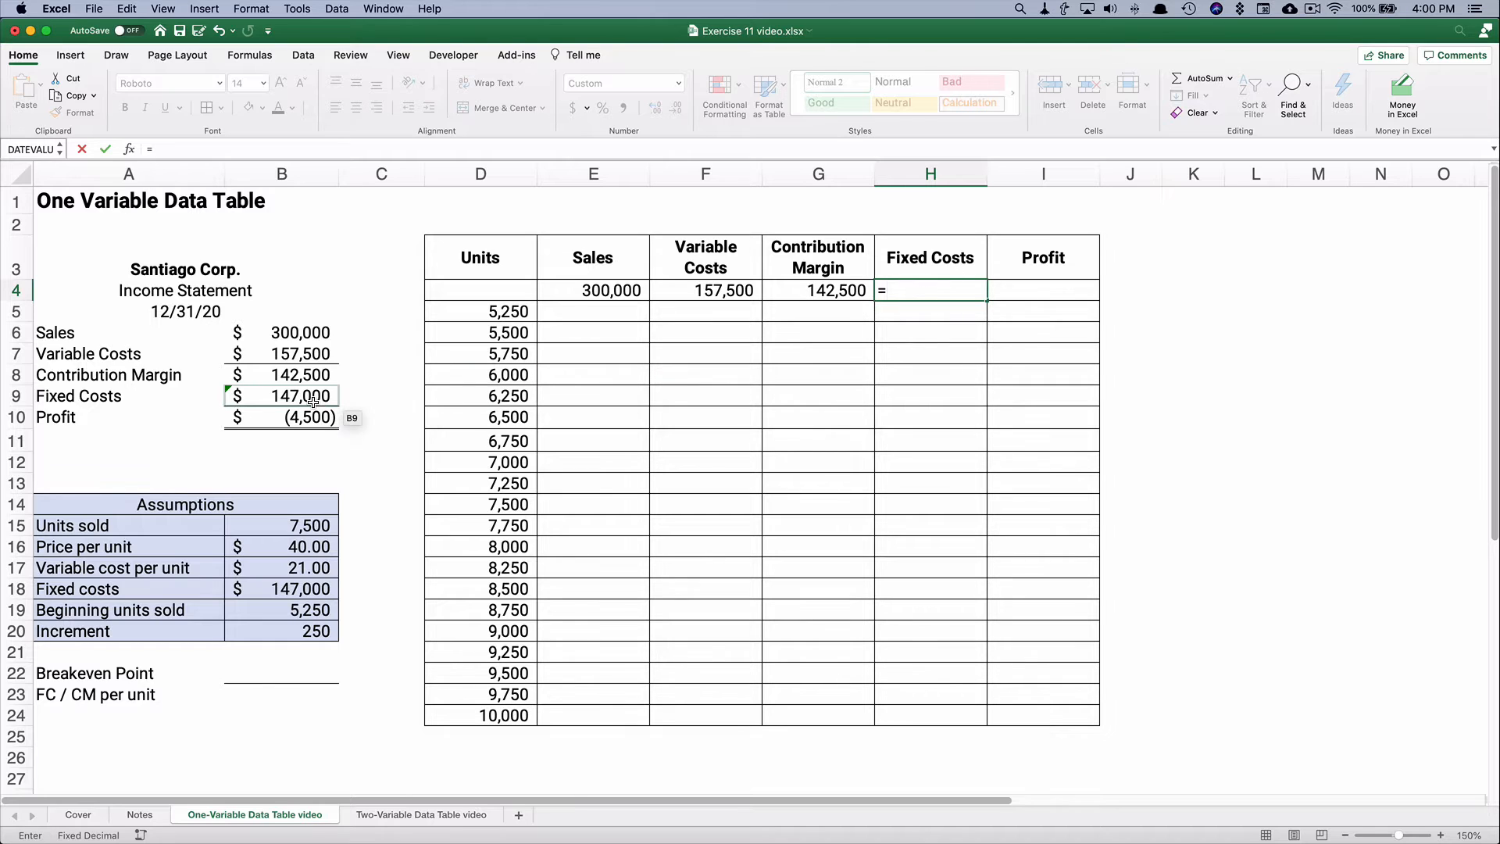
left_click(281, 395)
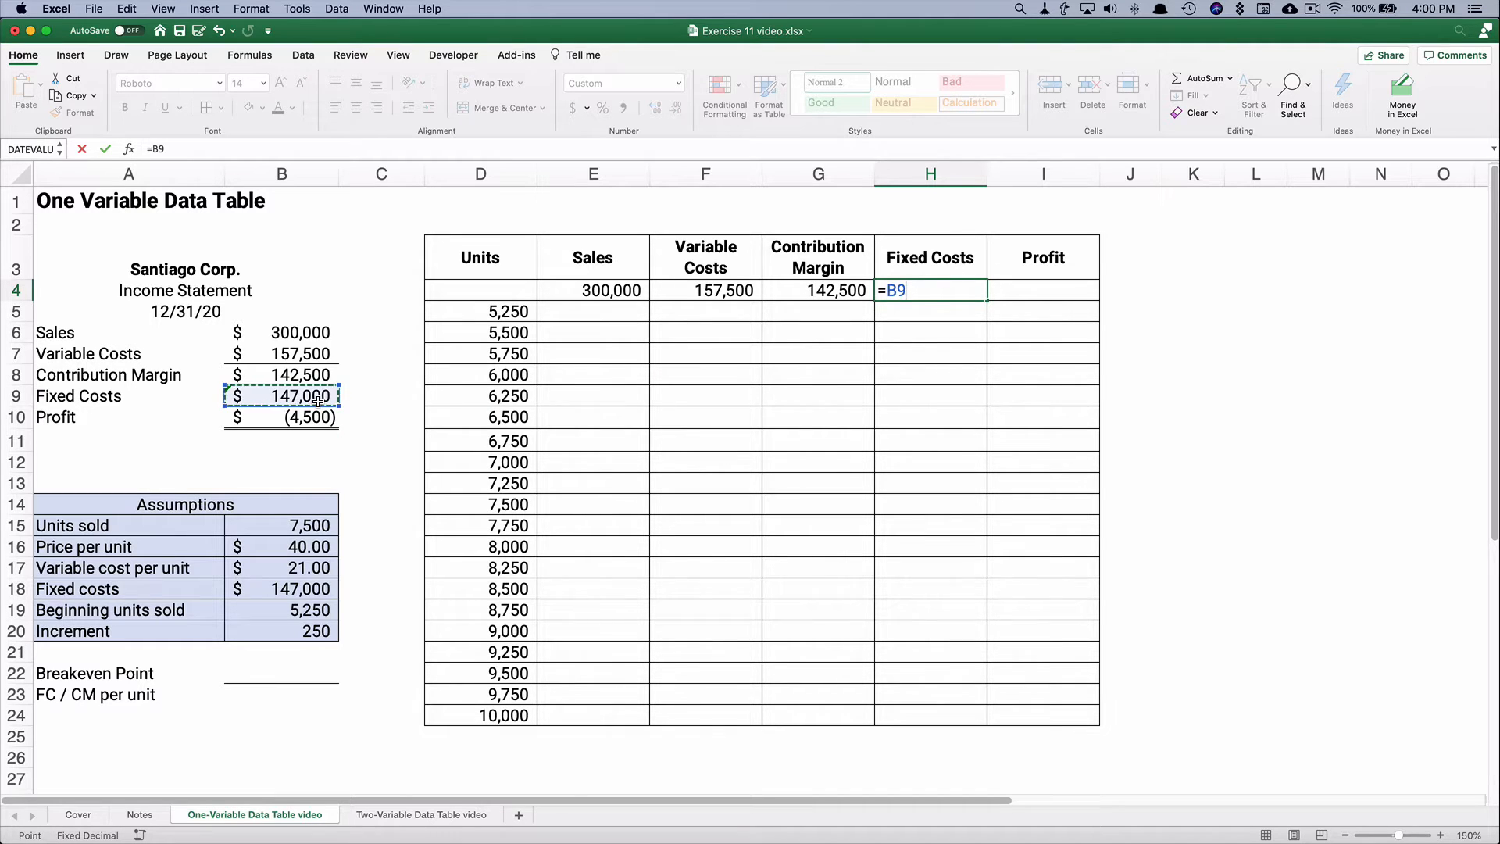
key("Return")
type("=")
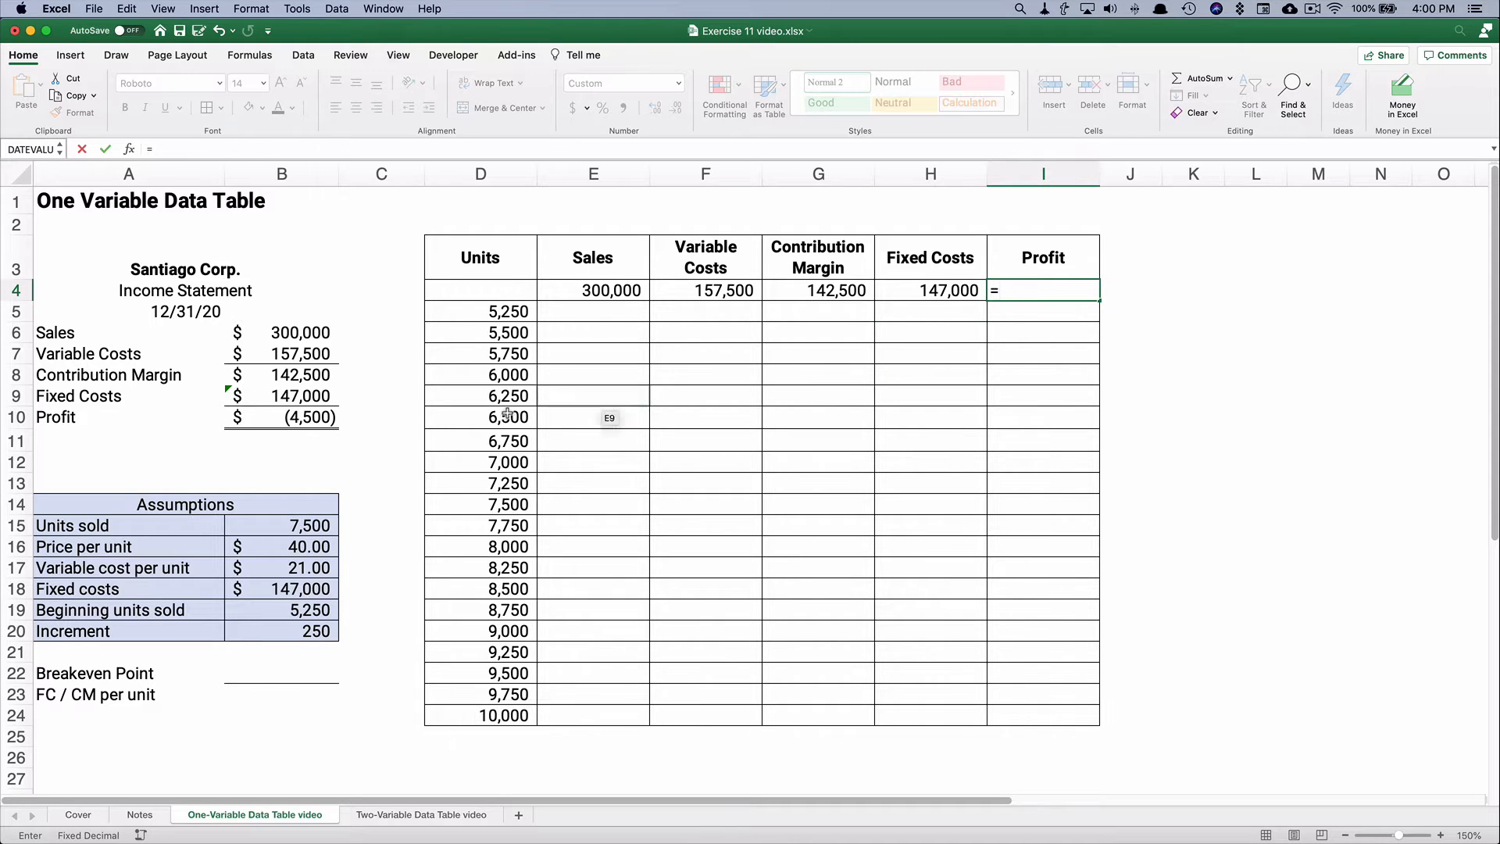
key("Return")
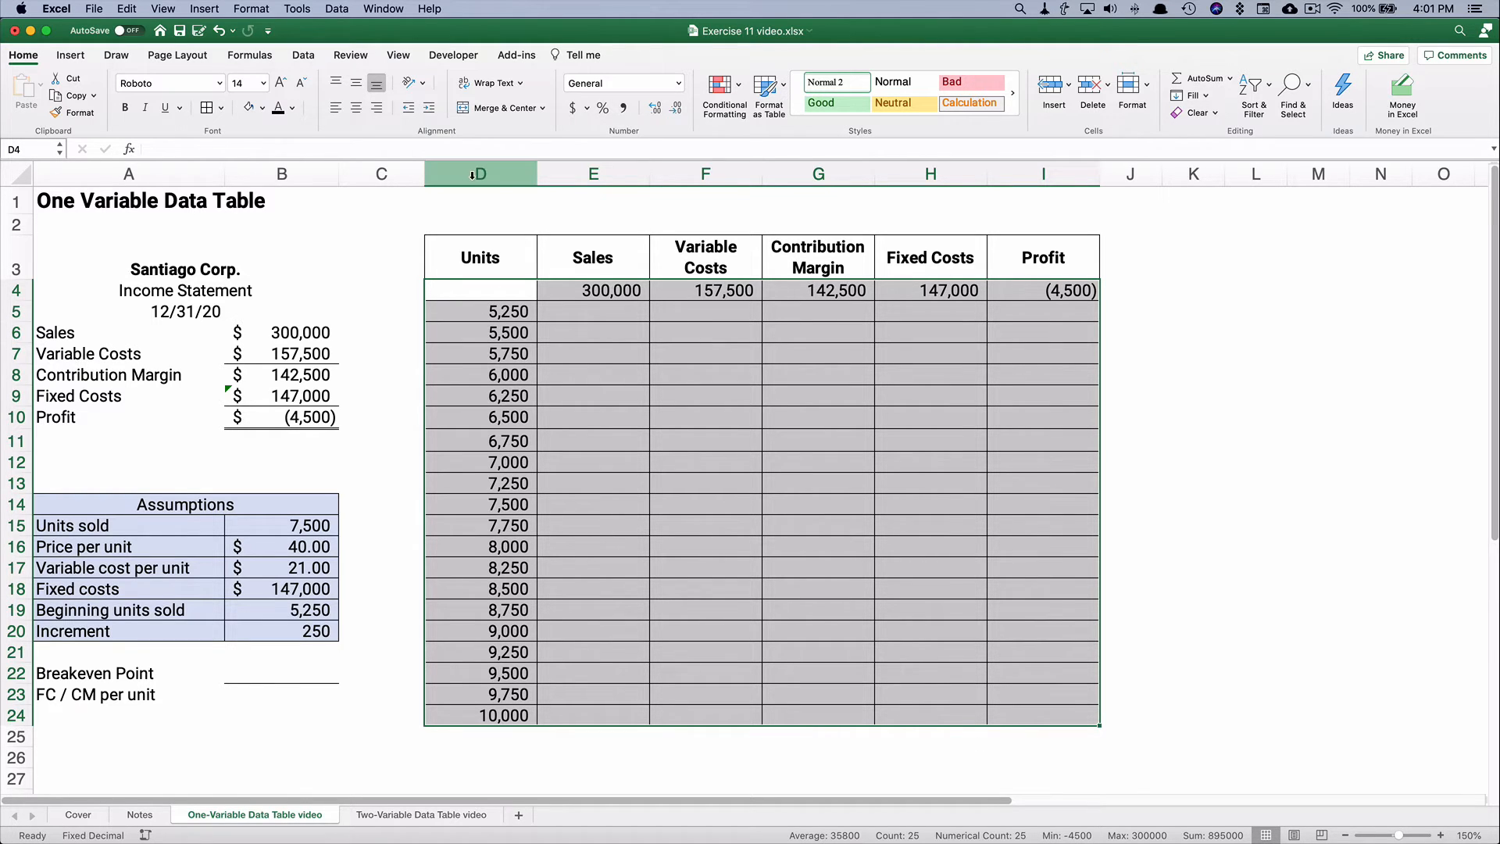
Run a What-If Data Table with units sold B15 as the column input cell.
left_click(303, 54)
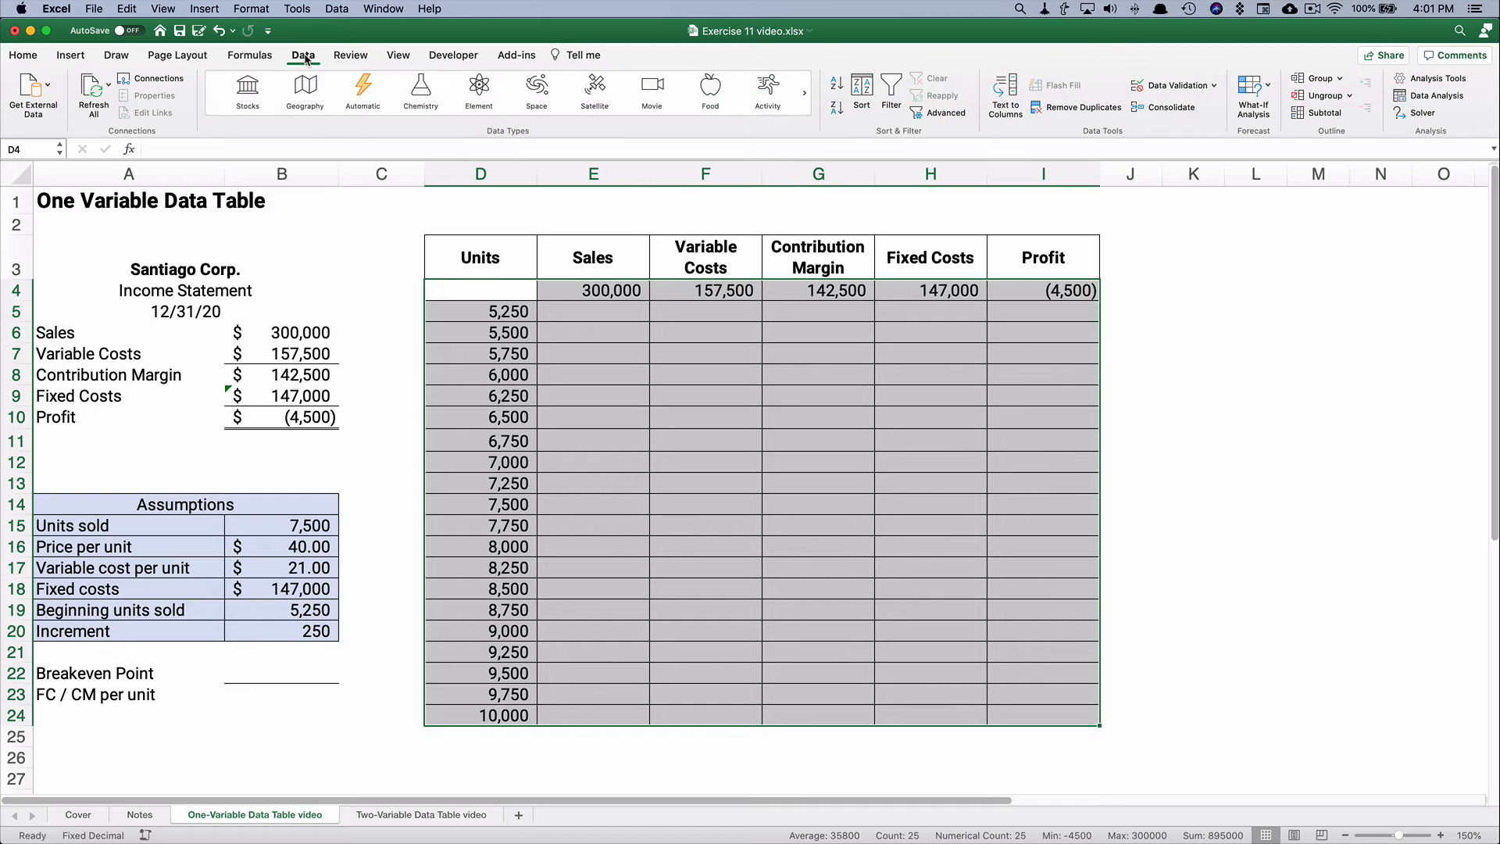
mouse_move(1253, 96)
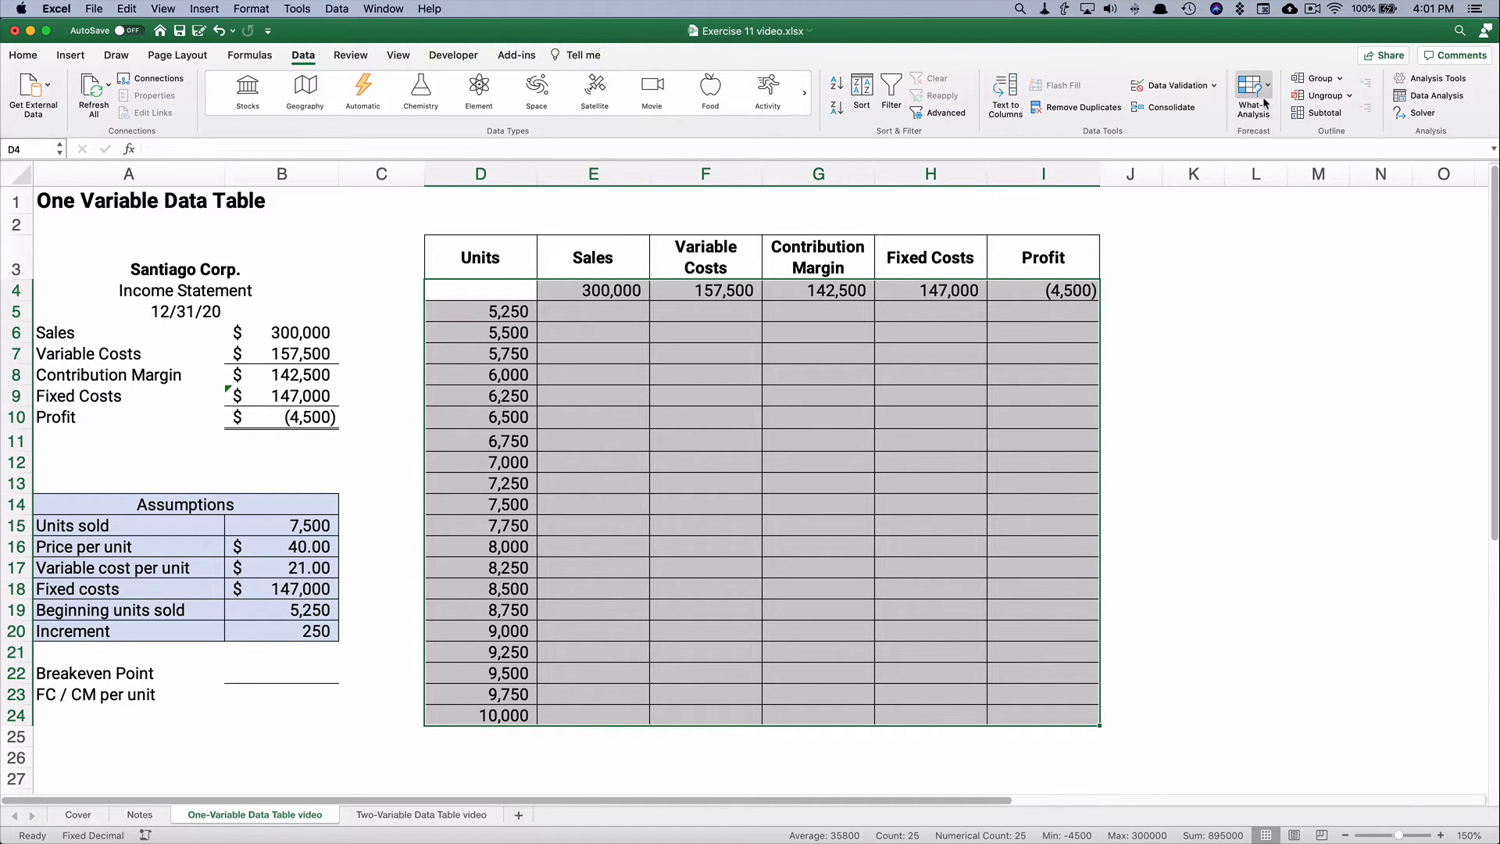
left_click(1252, 90)
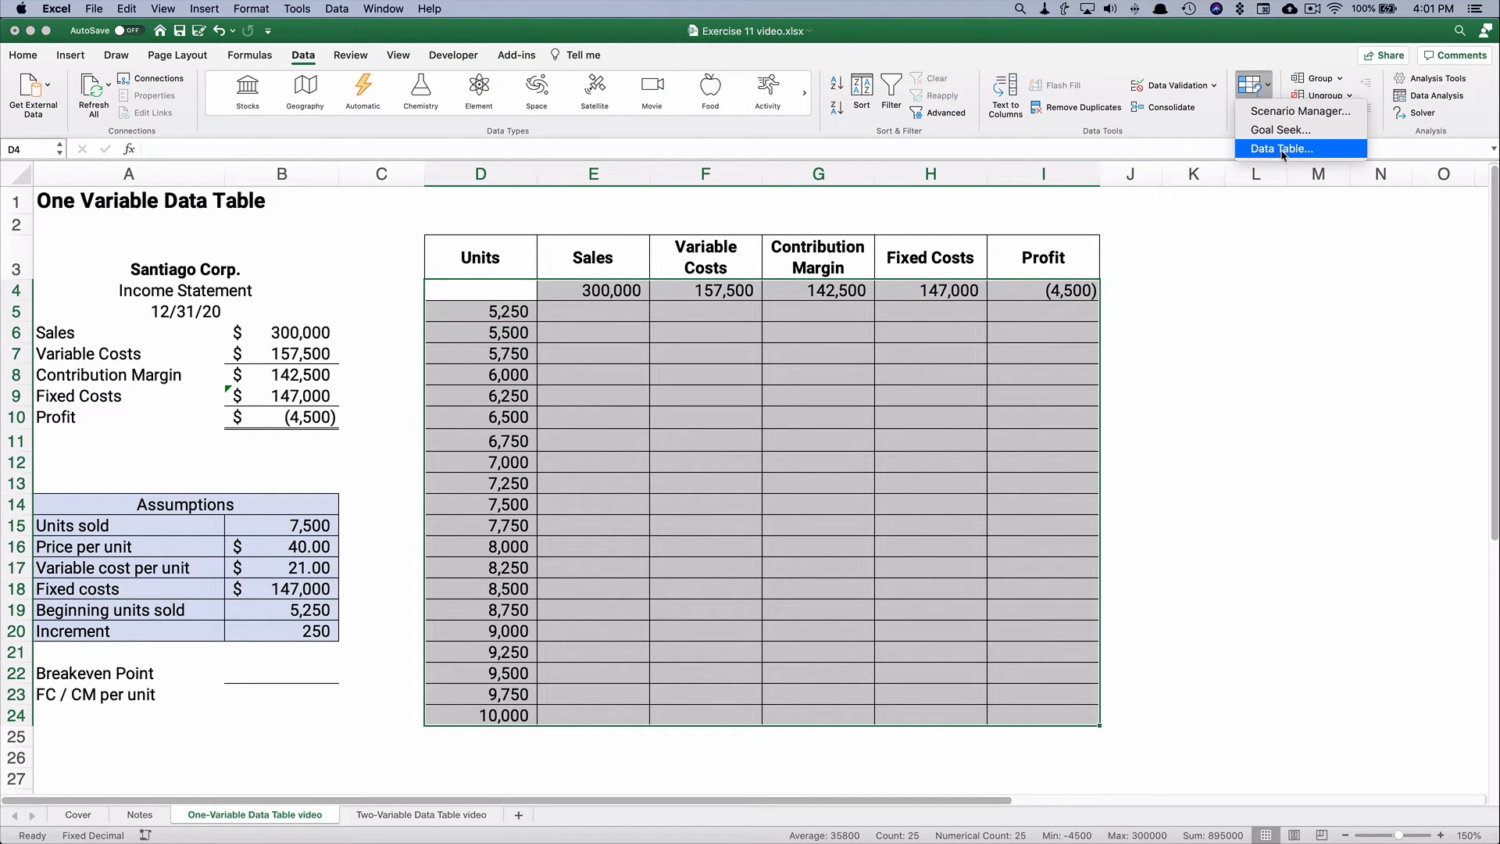
left_click(1280, 148)
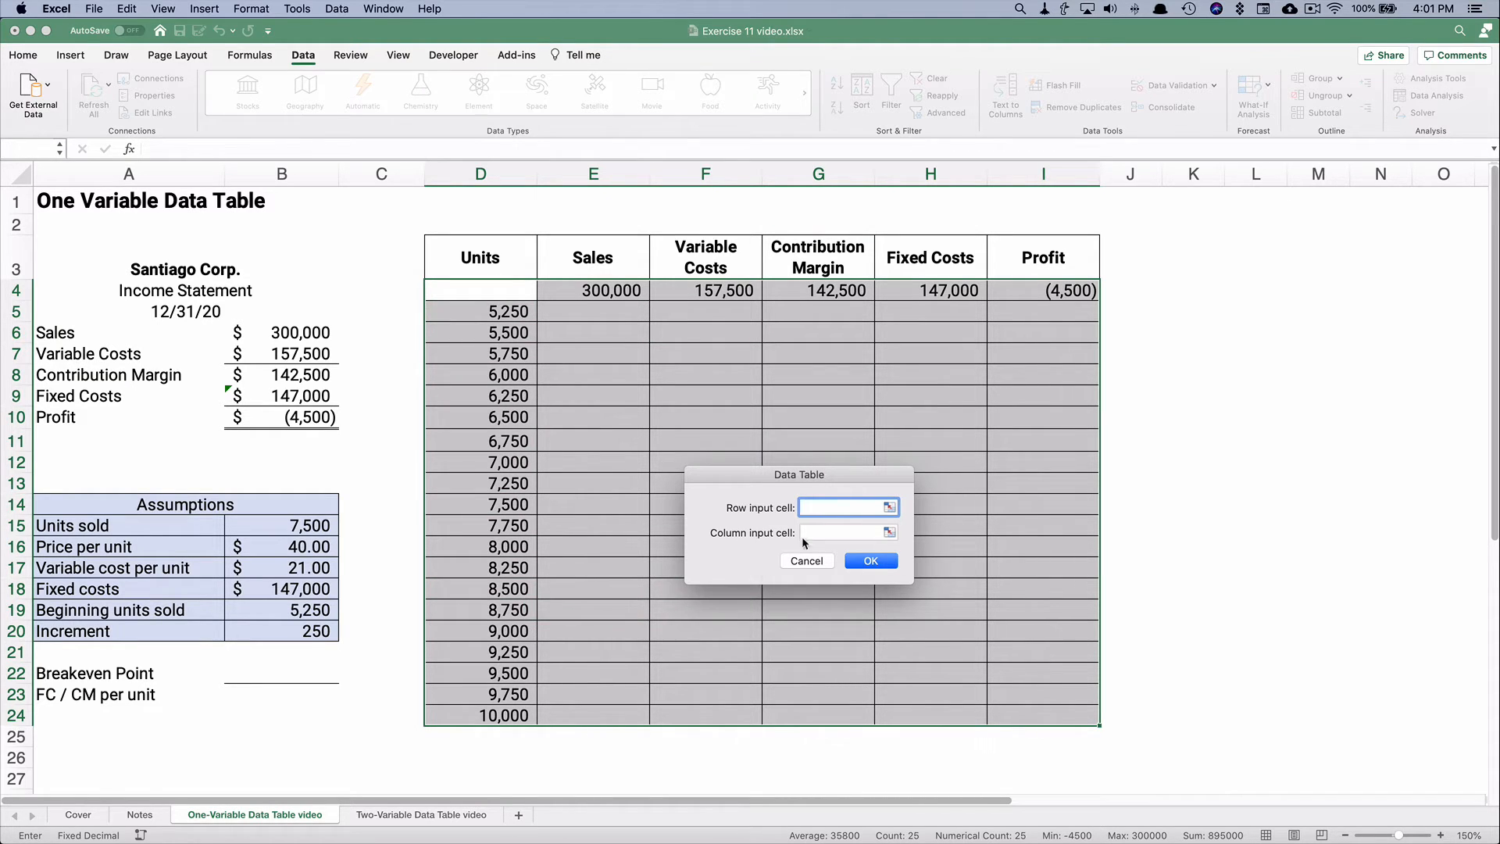
left_click(843, 532)
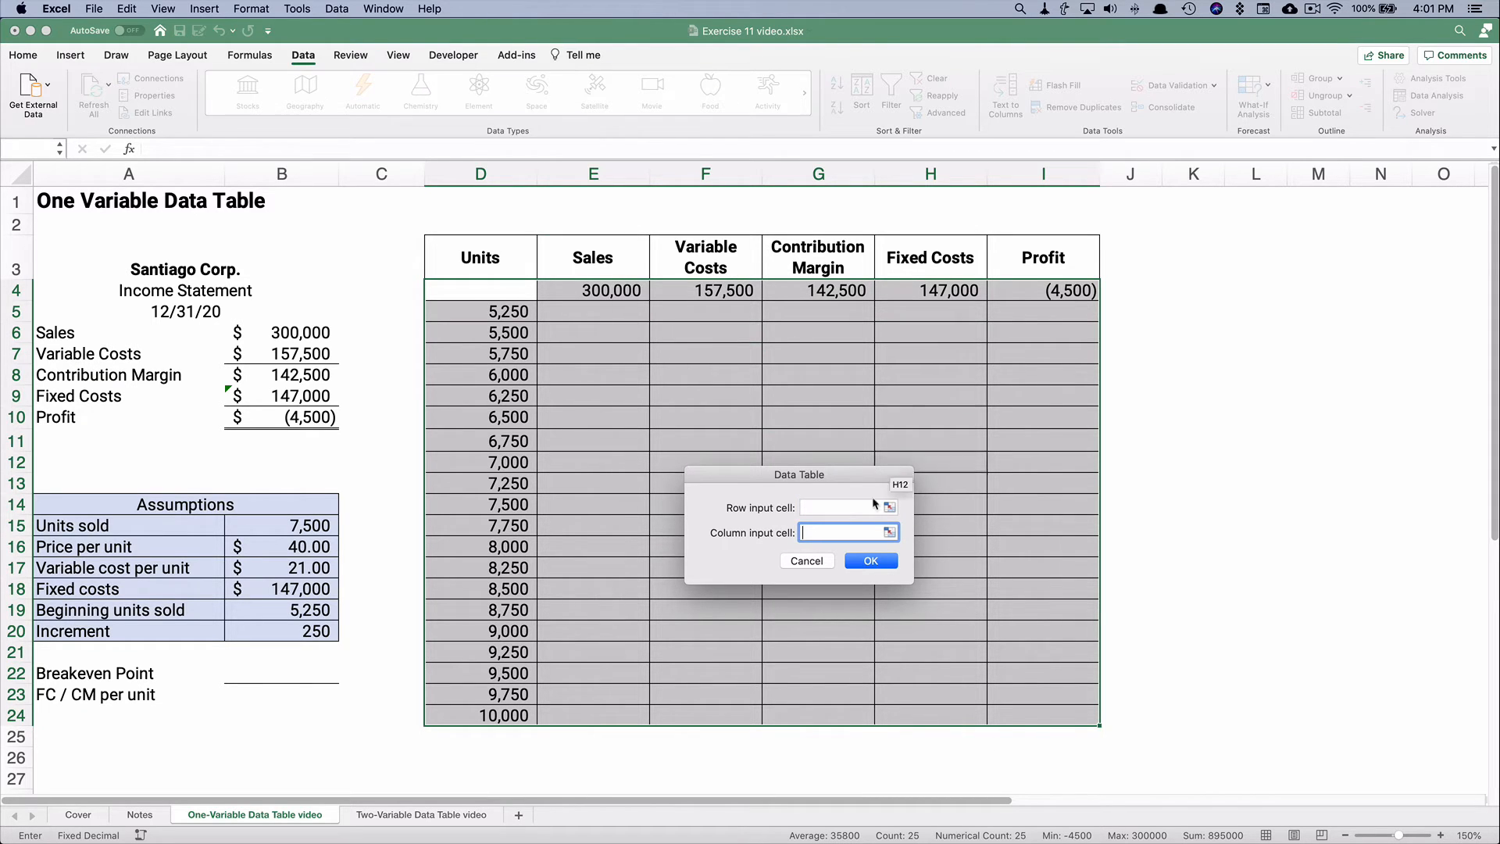
left_click(309, 526)
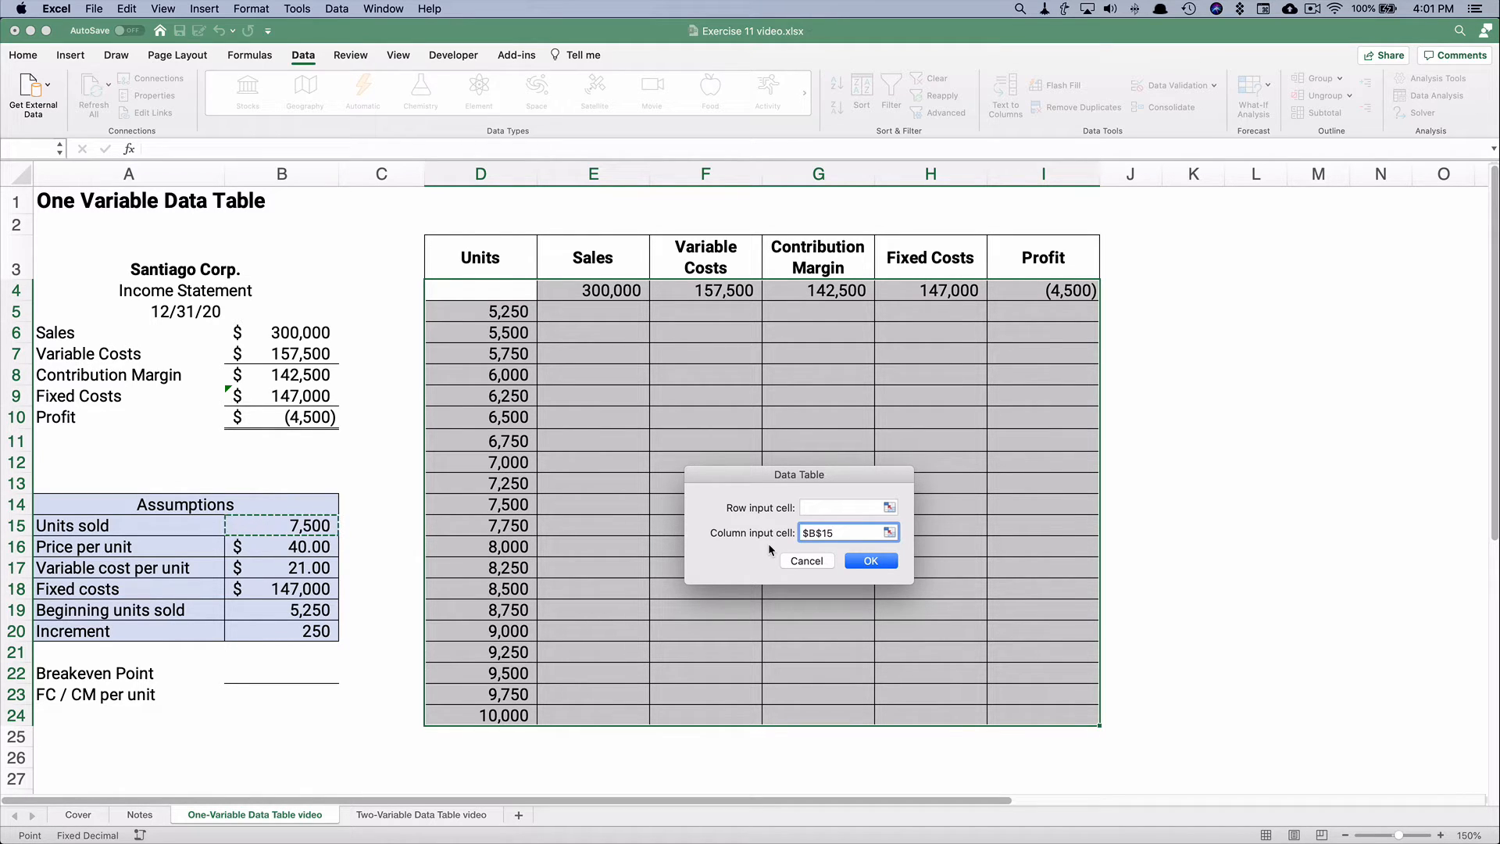
mouse_move(463, 432)
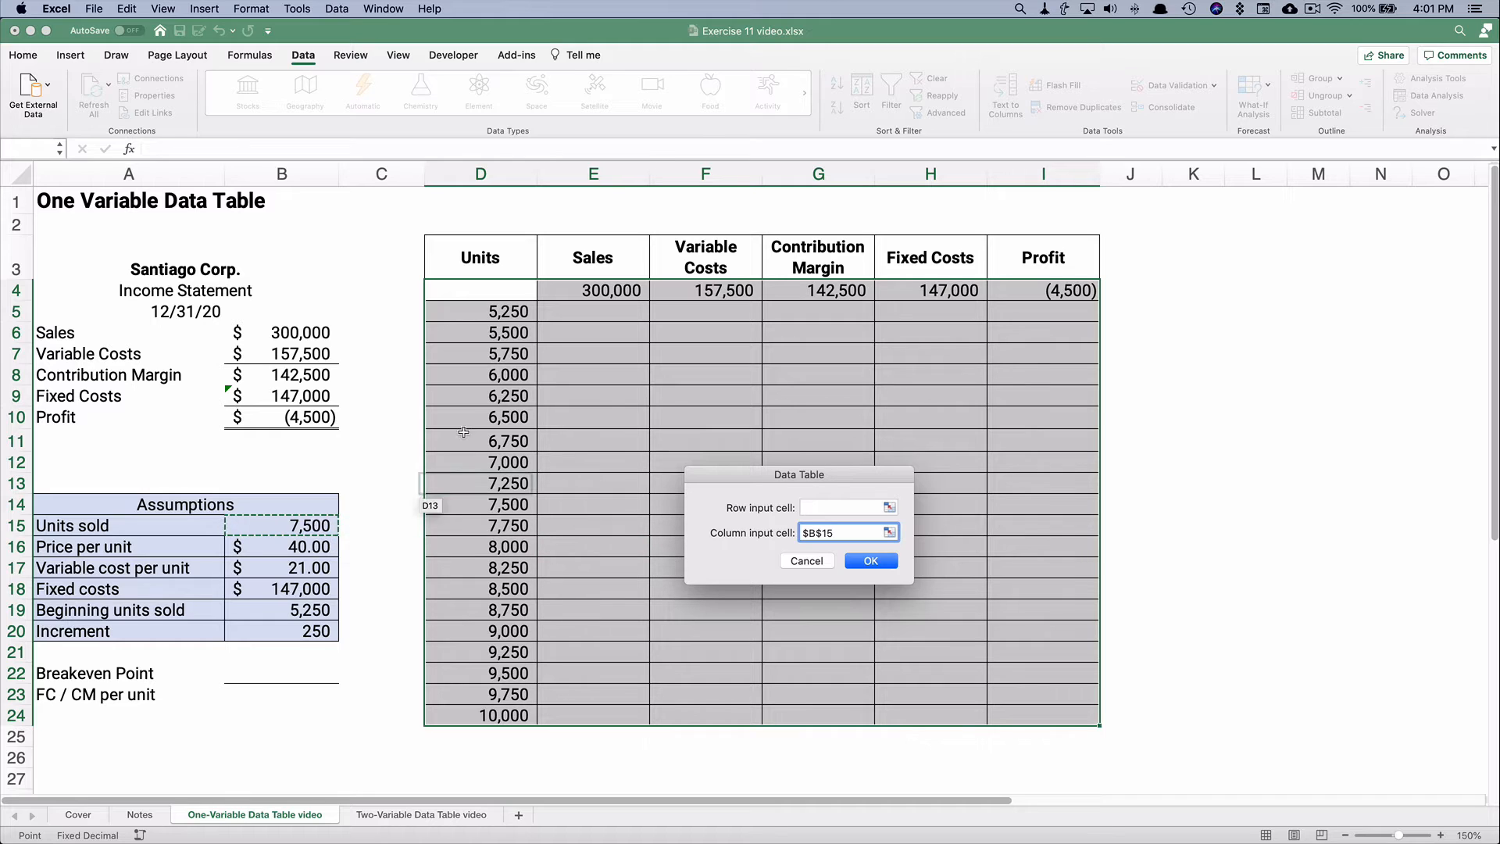
mouse_move(497, 333)
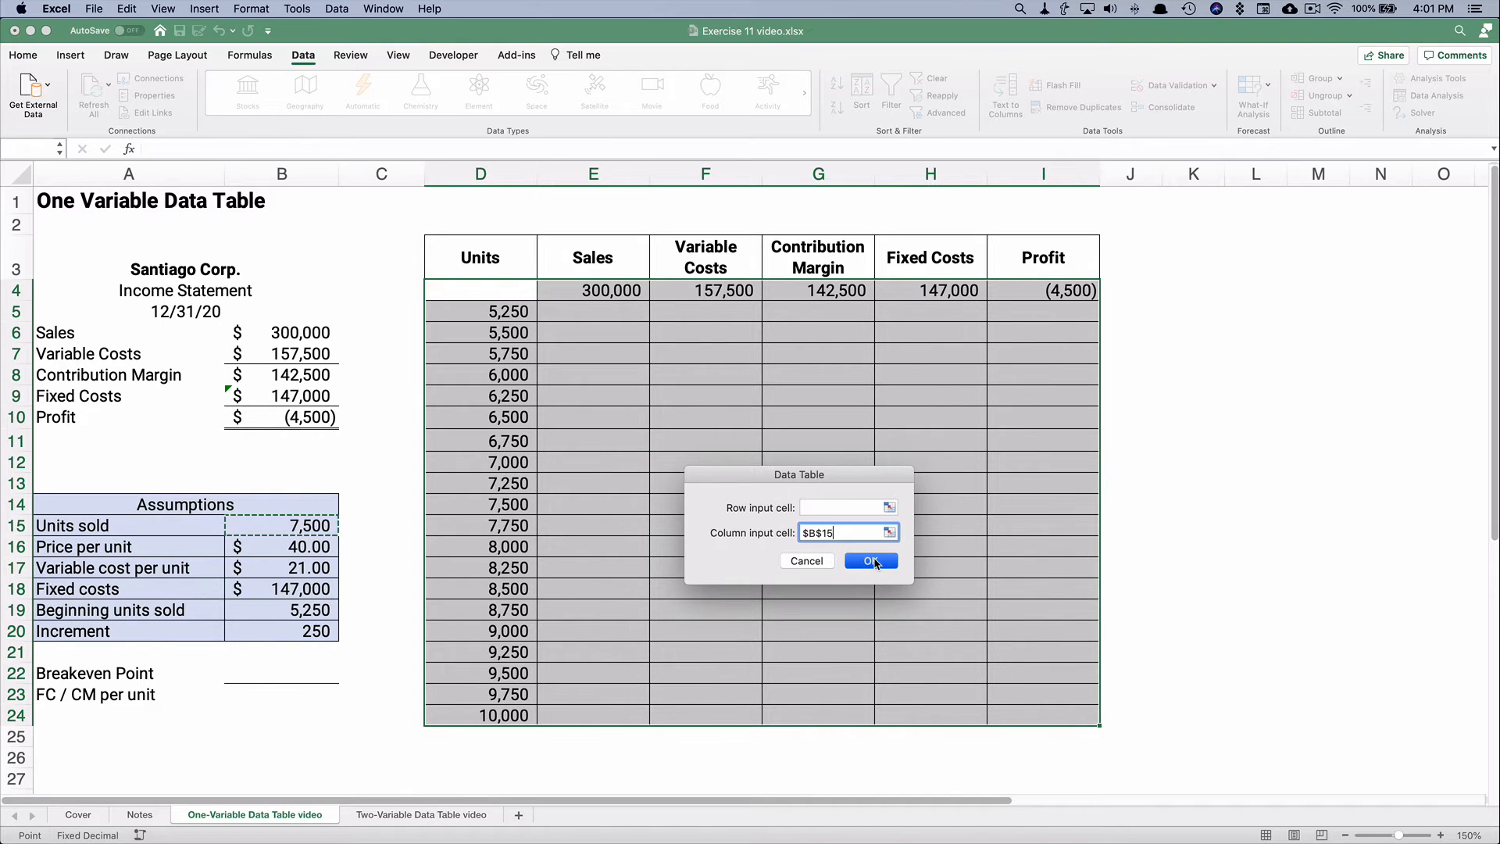
left_click(870, 561)
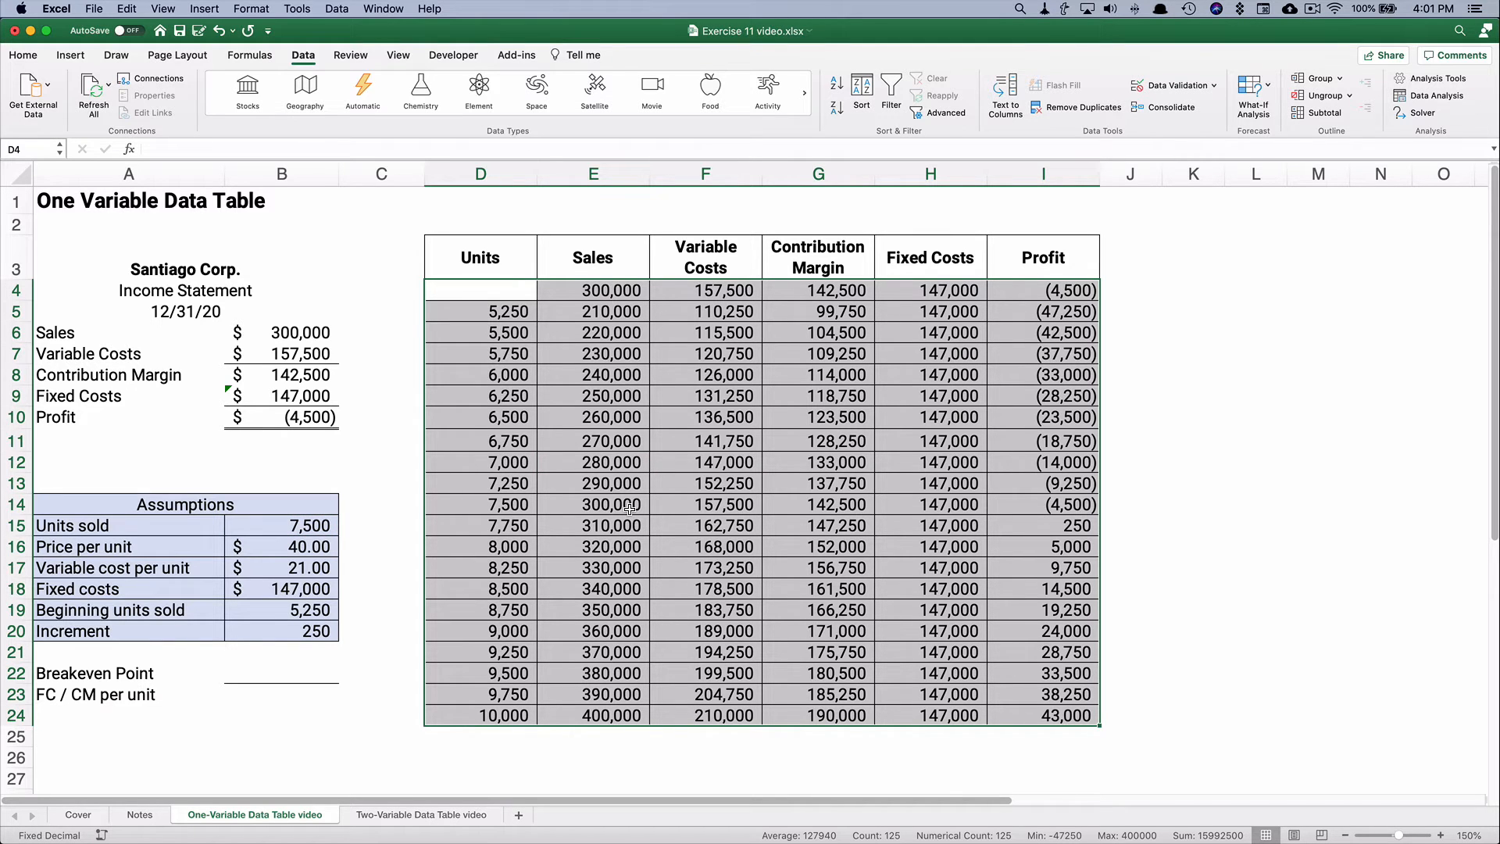
mouse_move(591, 311)
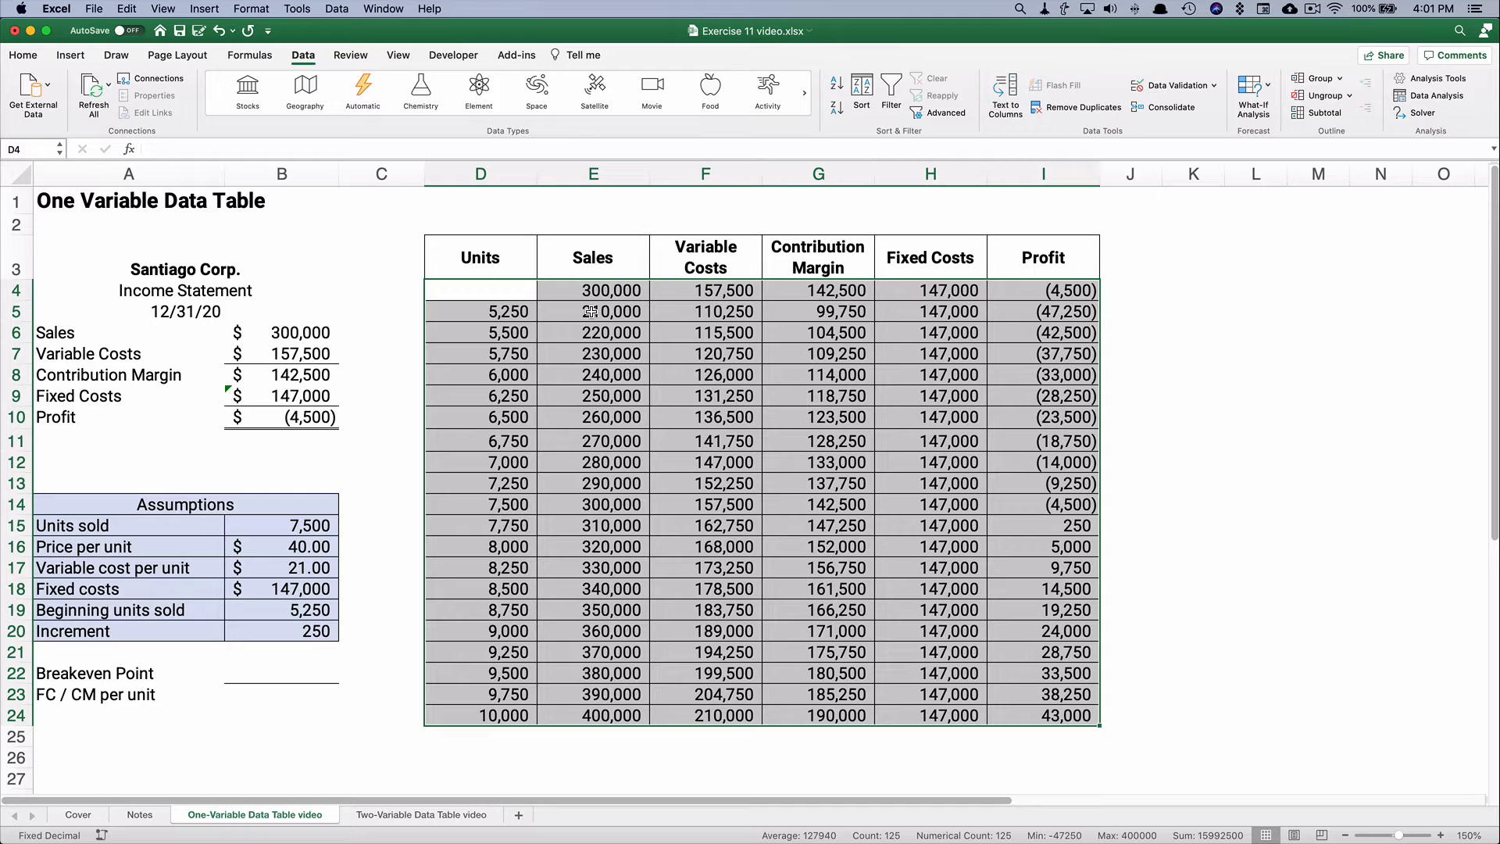
mouse_move(369, 439)
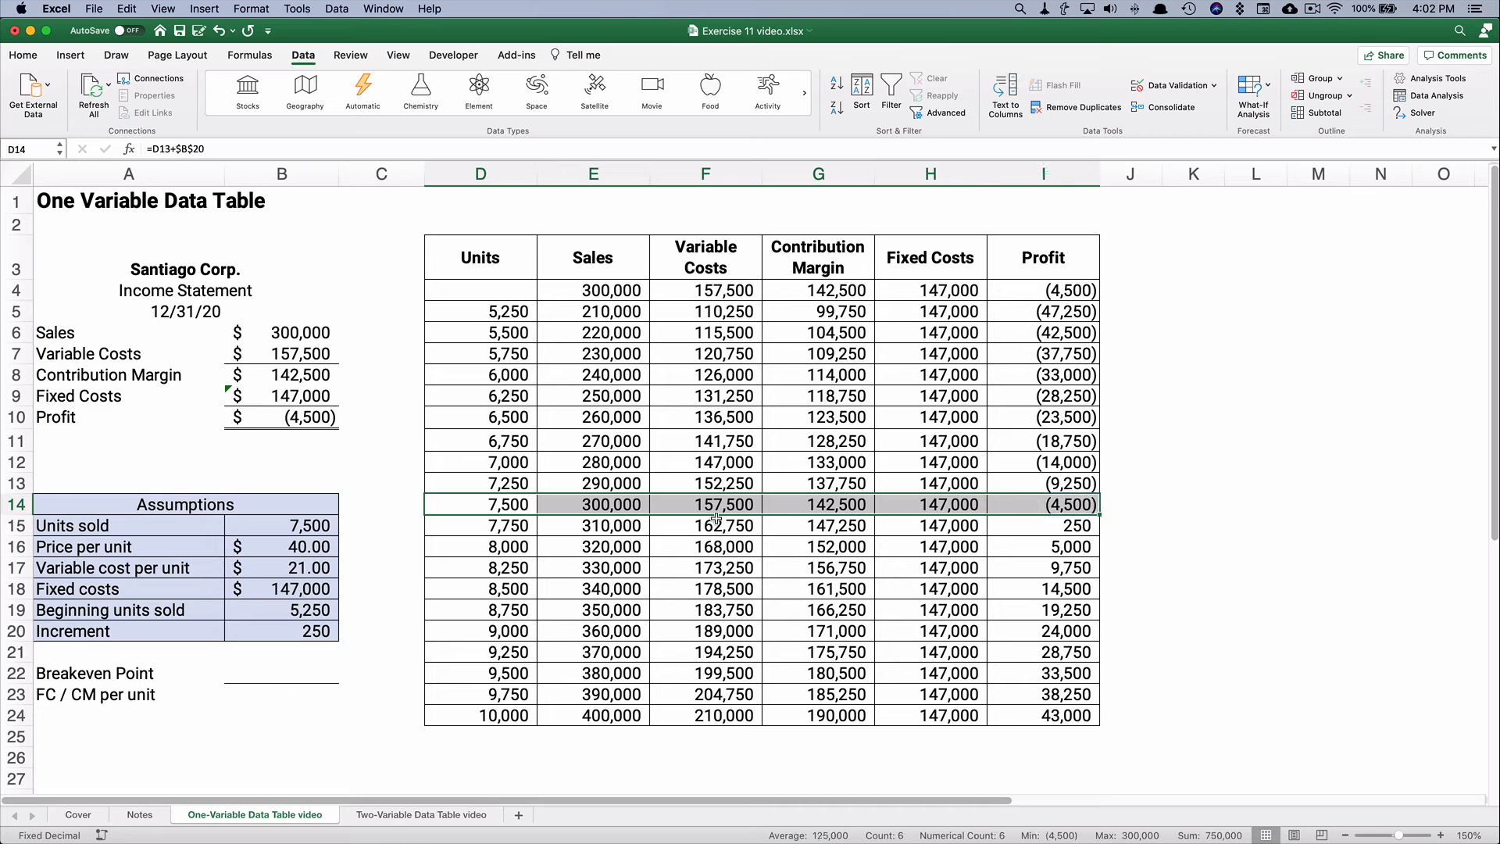
mouse_move(682, 505)
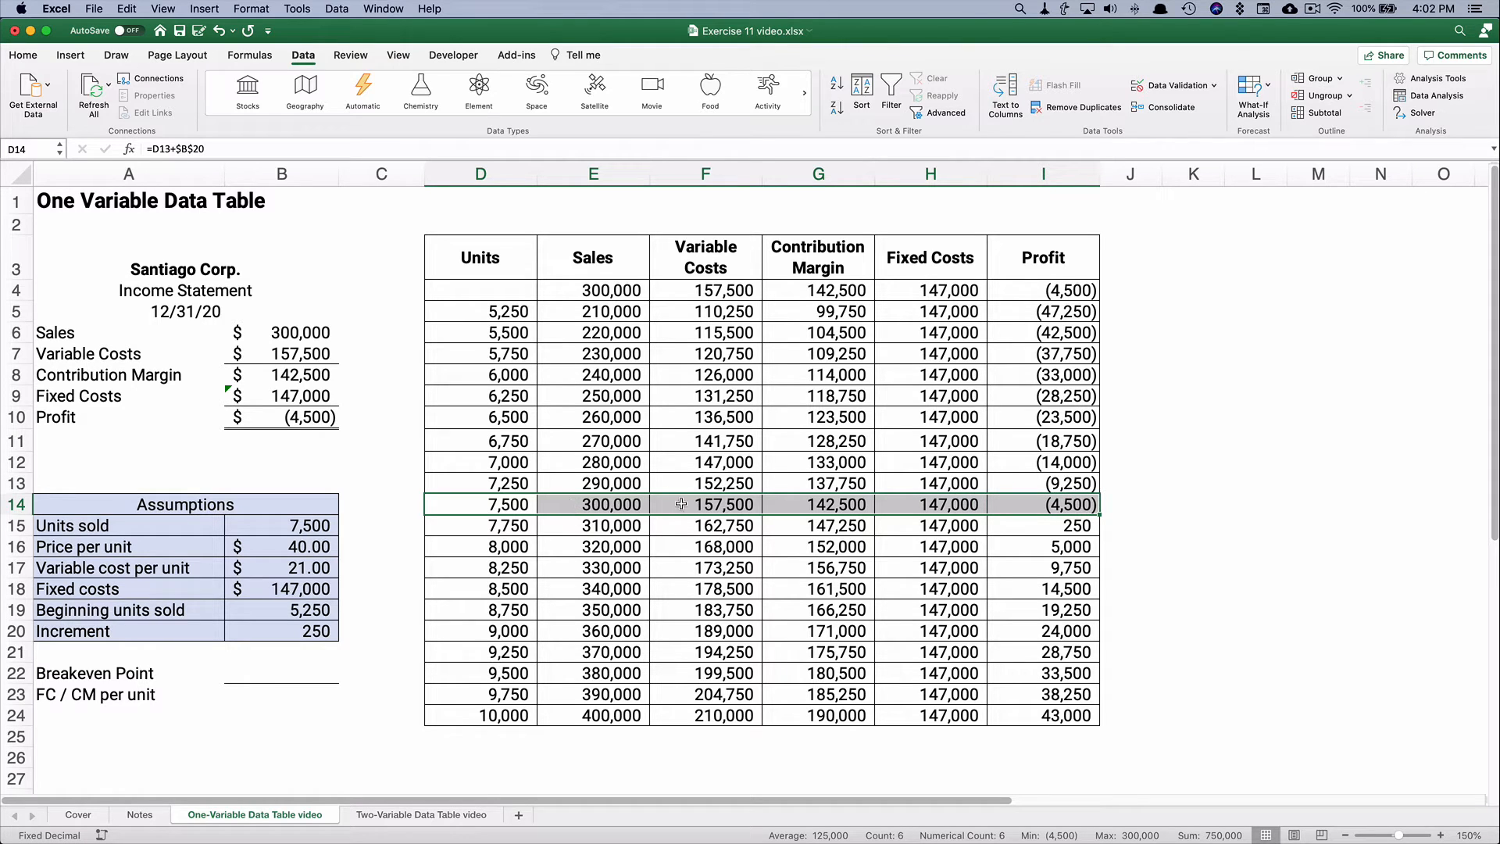
mouse_move(849, 510)
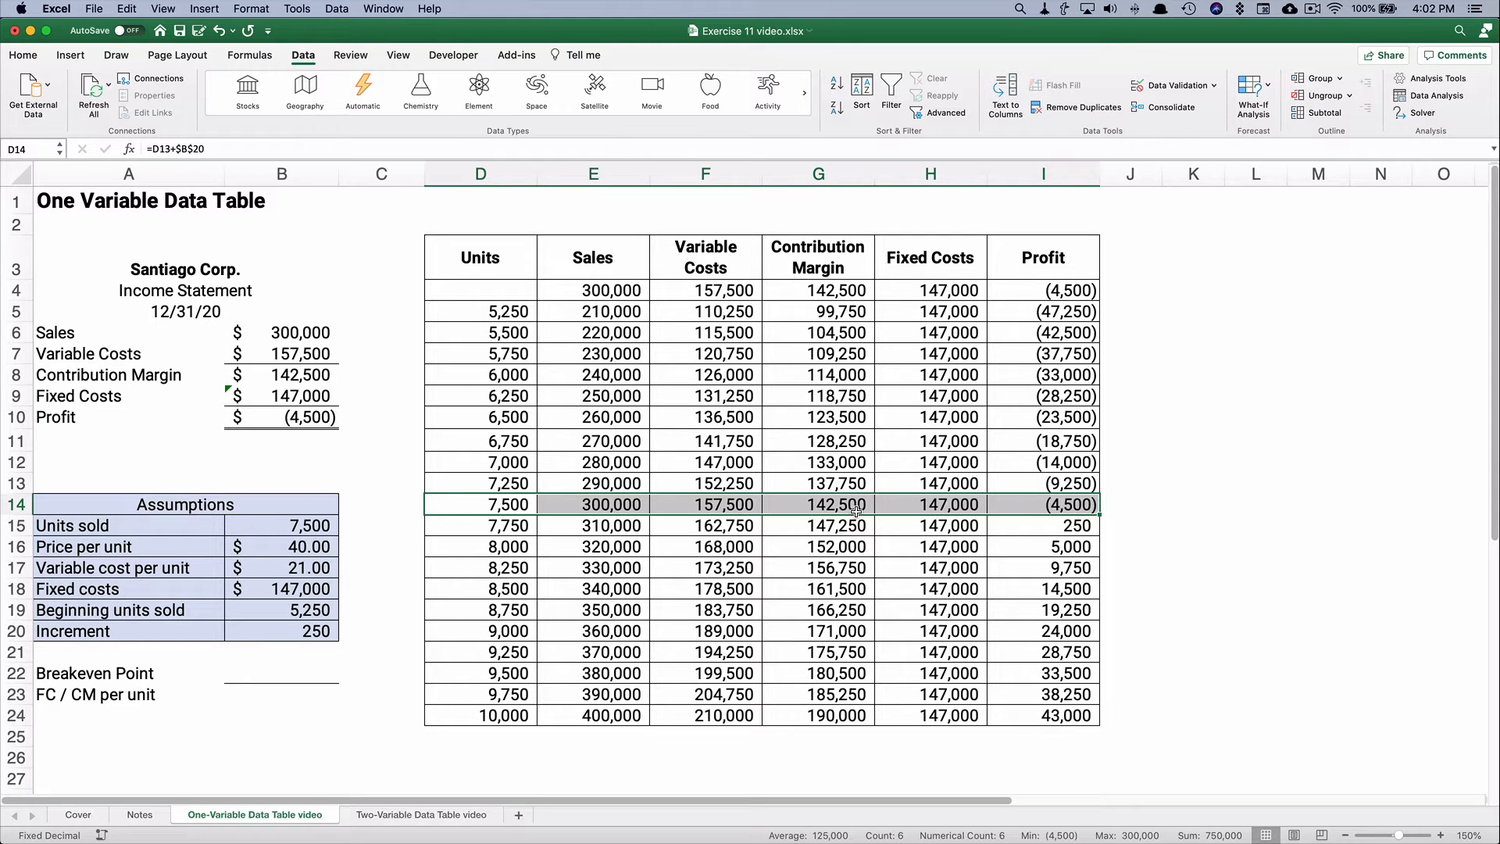
mouse_move(1035, 492)
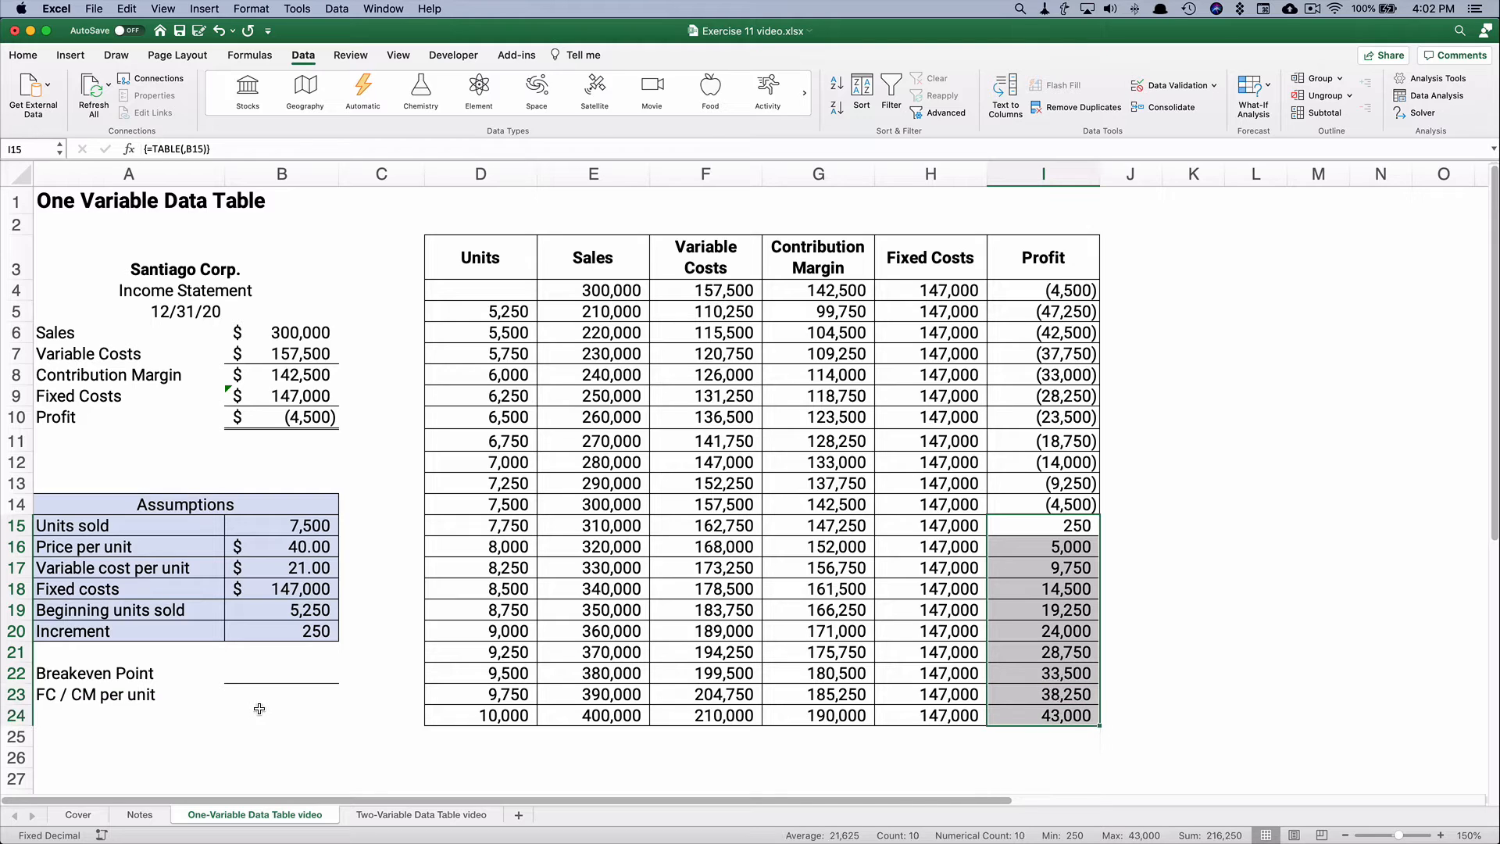
Enter the breakeven formula =B18/(B16-B17) in B22, giving 7736.84.
left_click(280, 672)
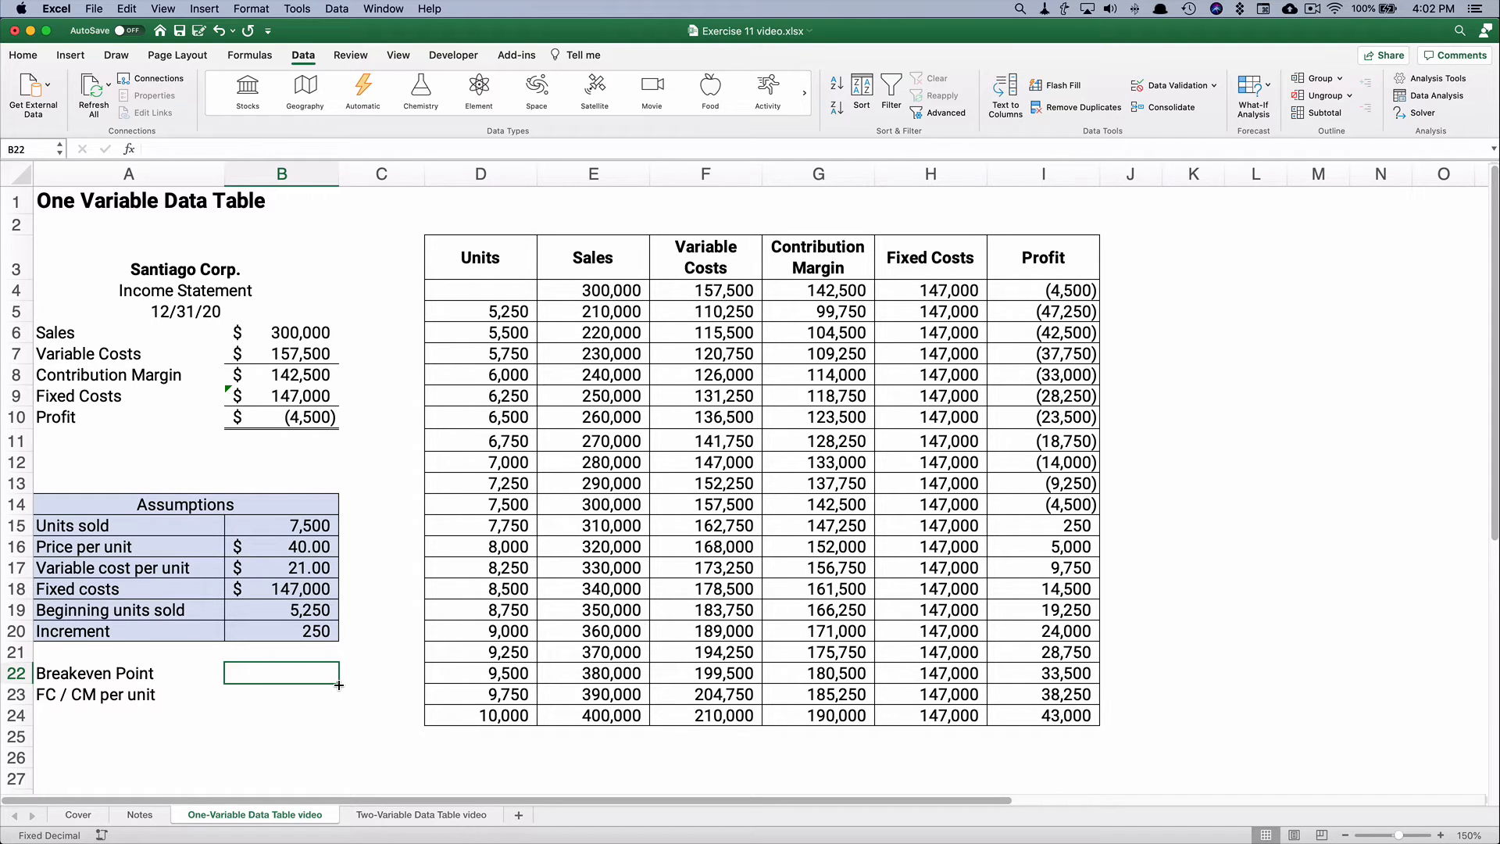
type("=")
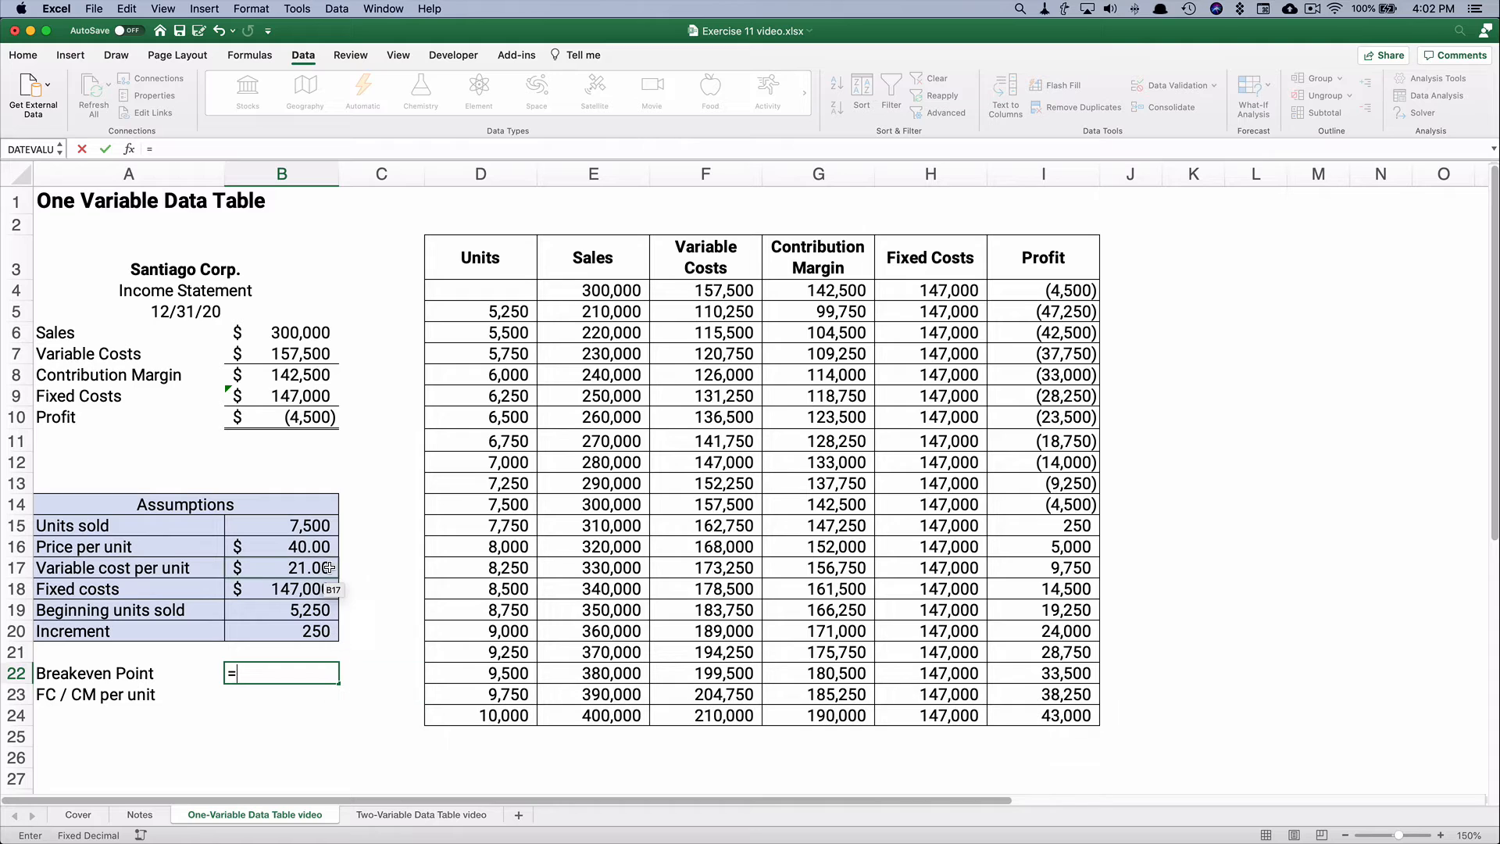
left_click(281, 589)
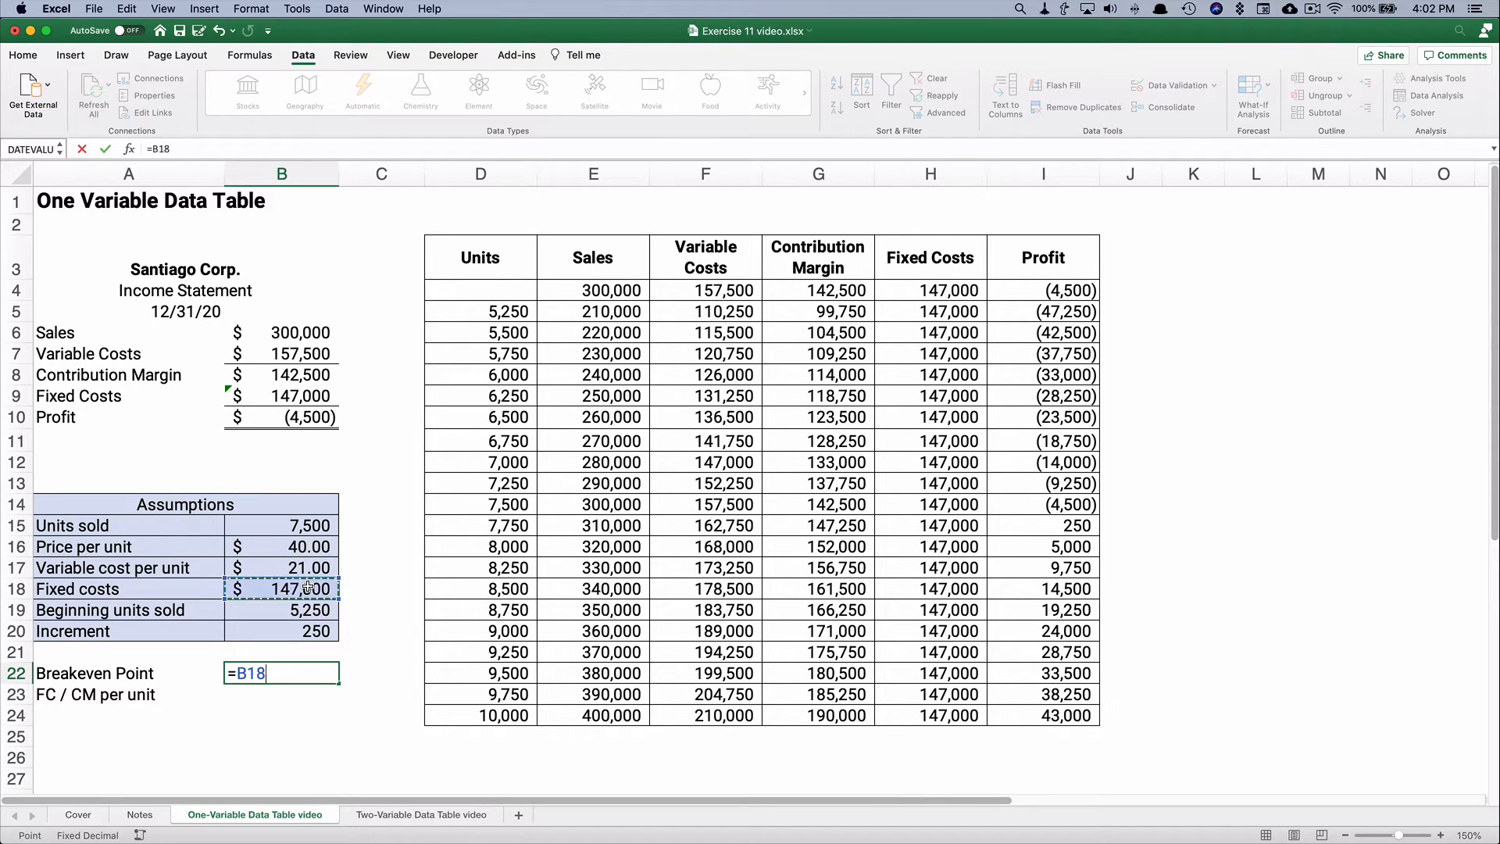
type("/")
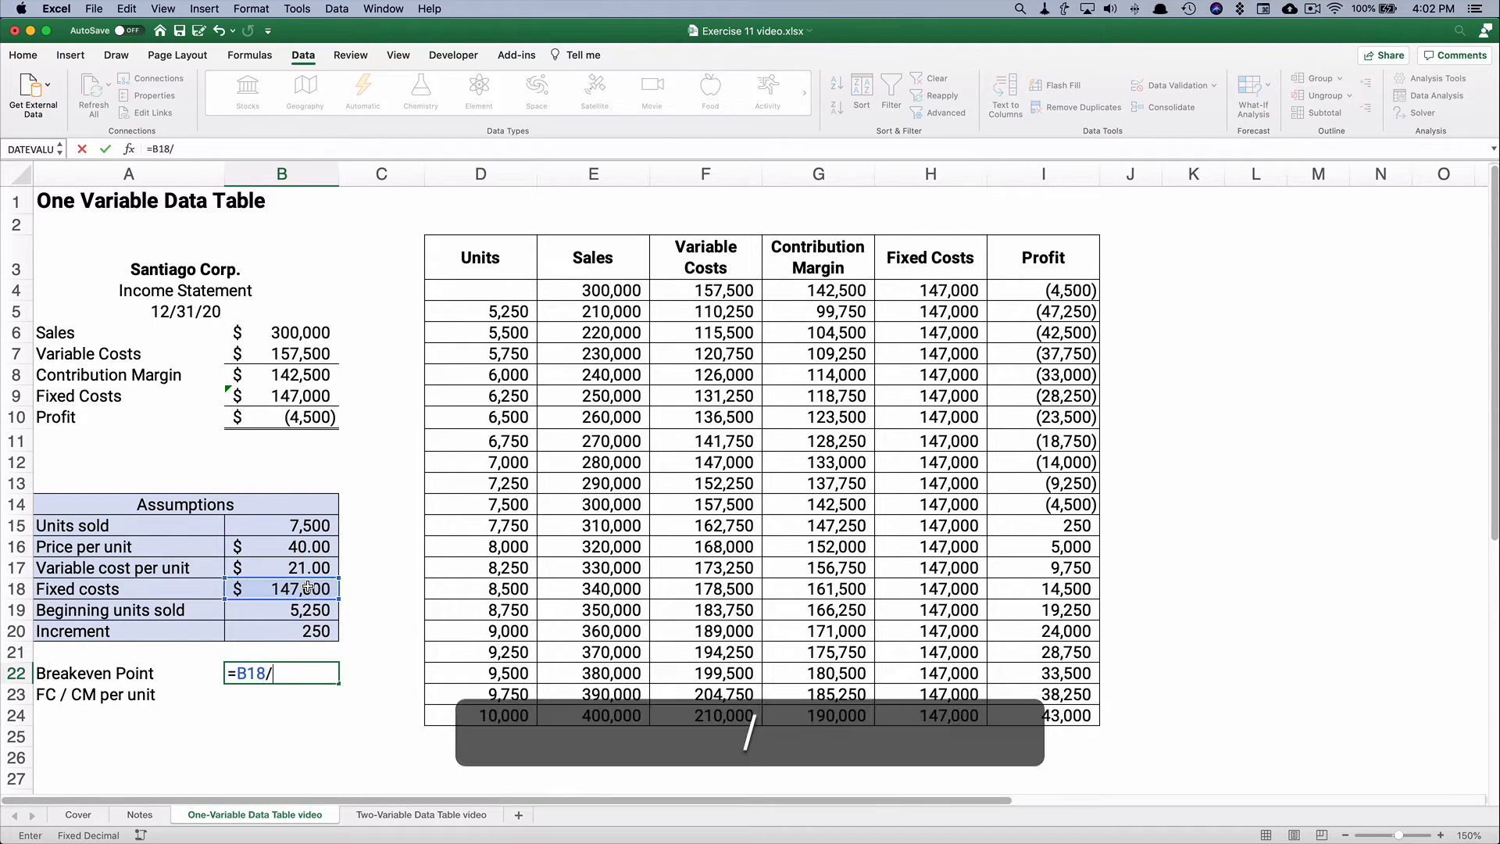
type("(")
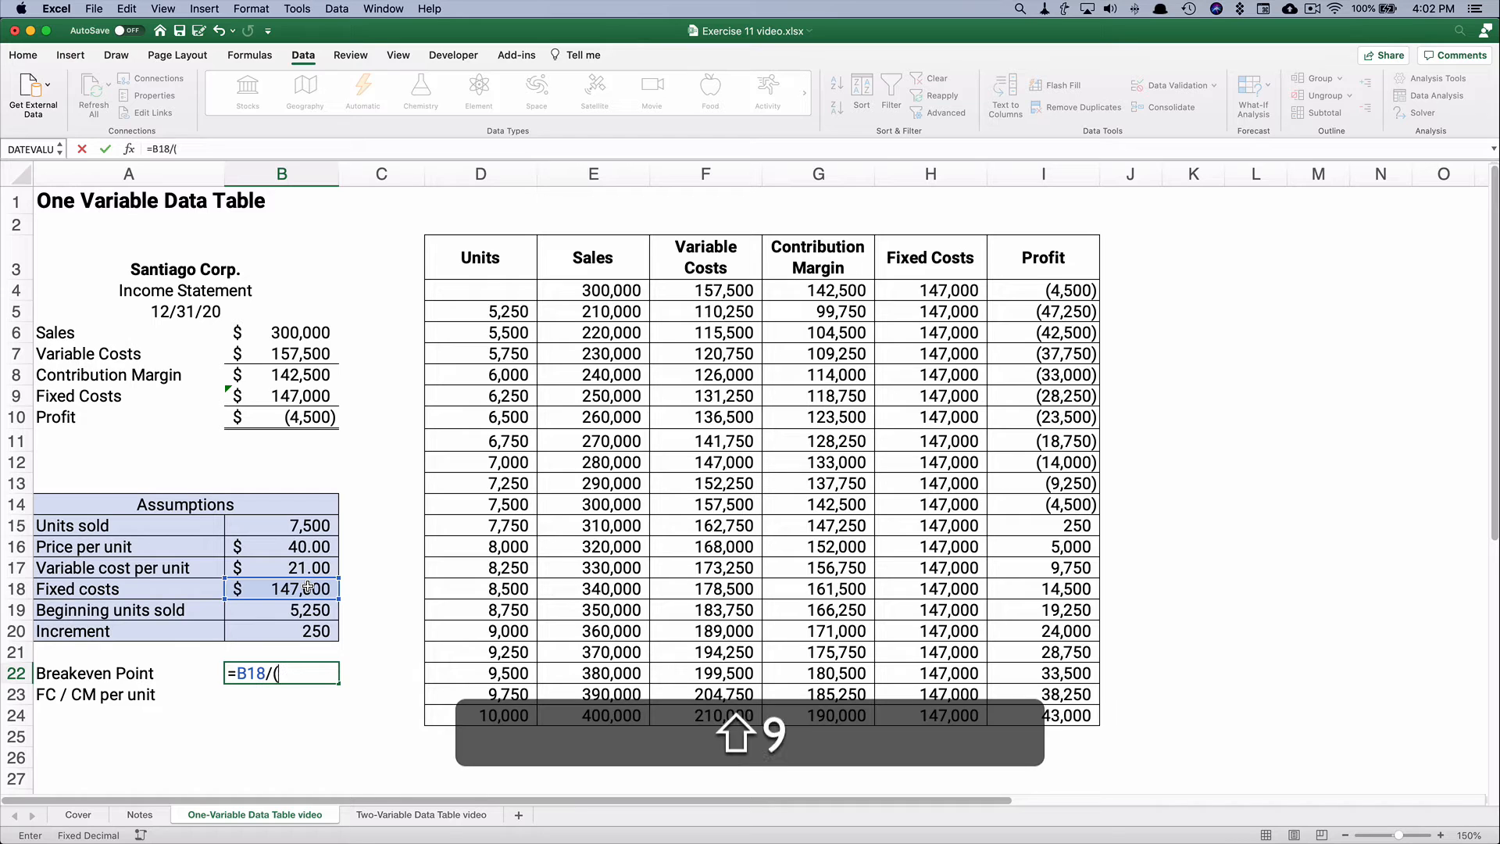
left_click(280, 547)
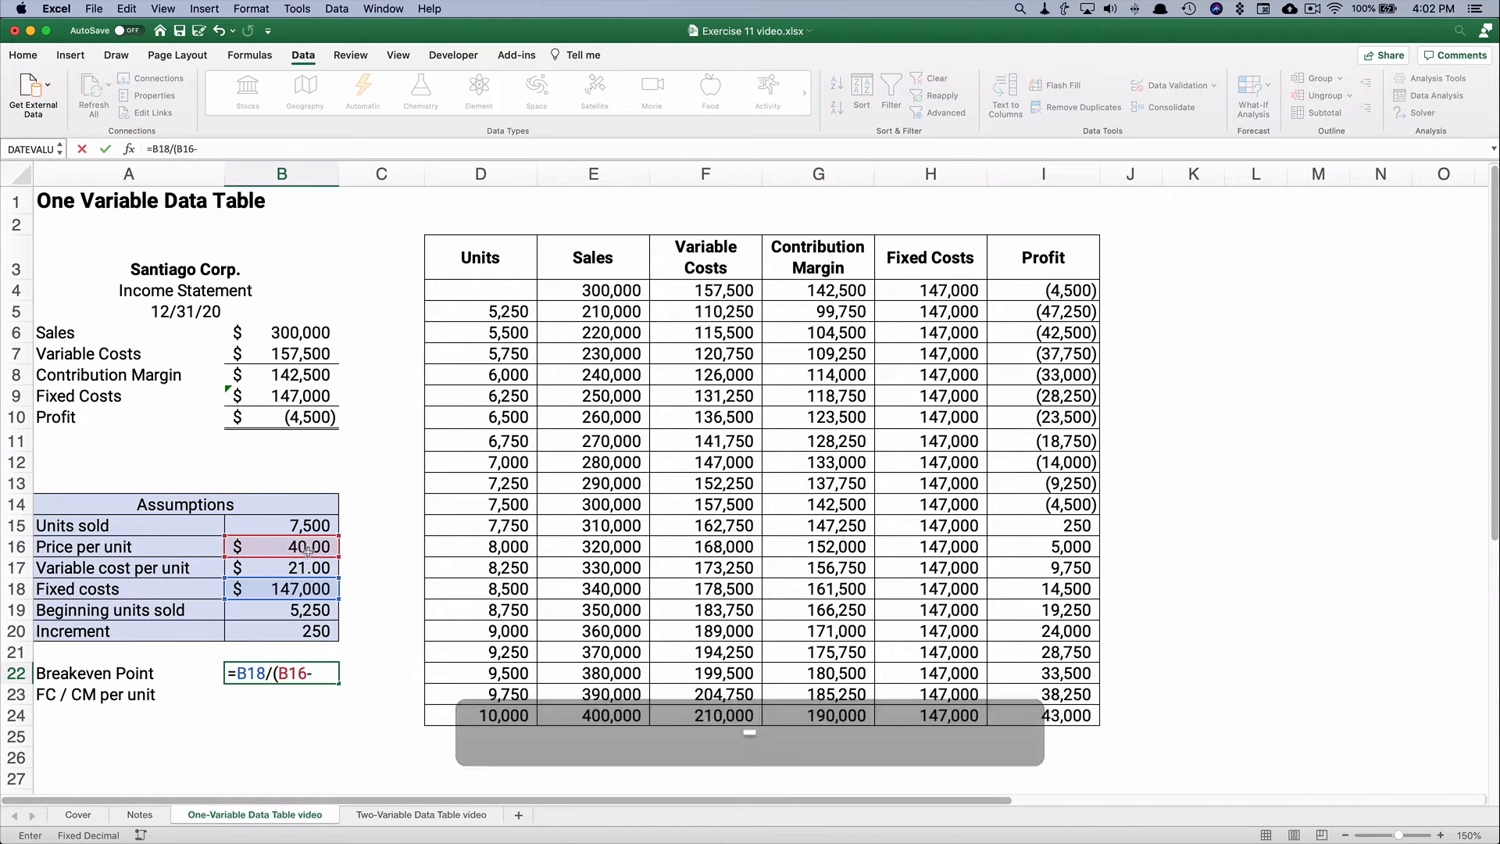
left_click(280, 568)
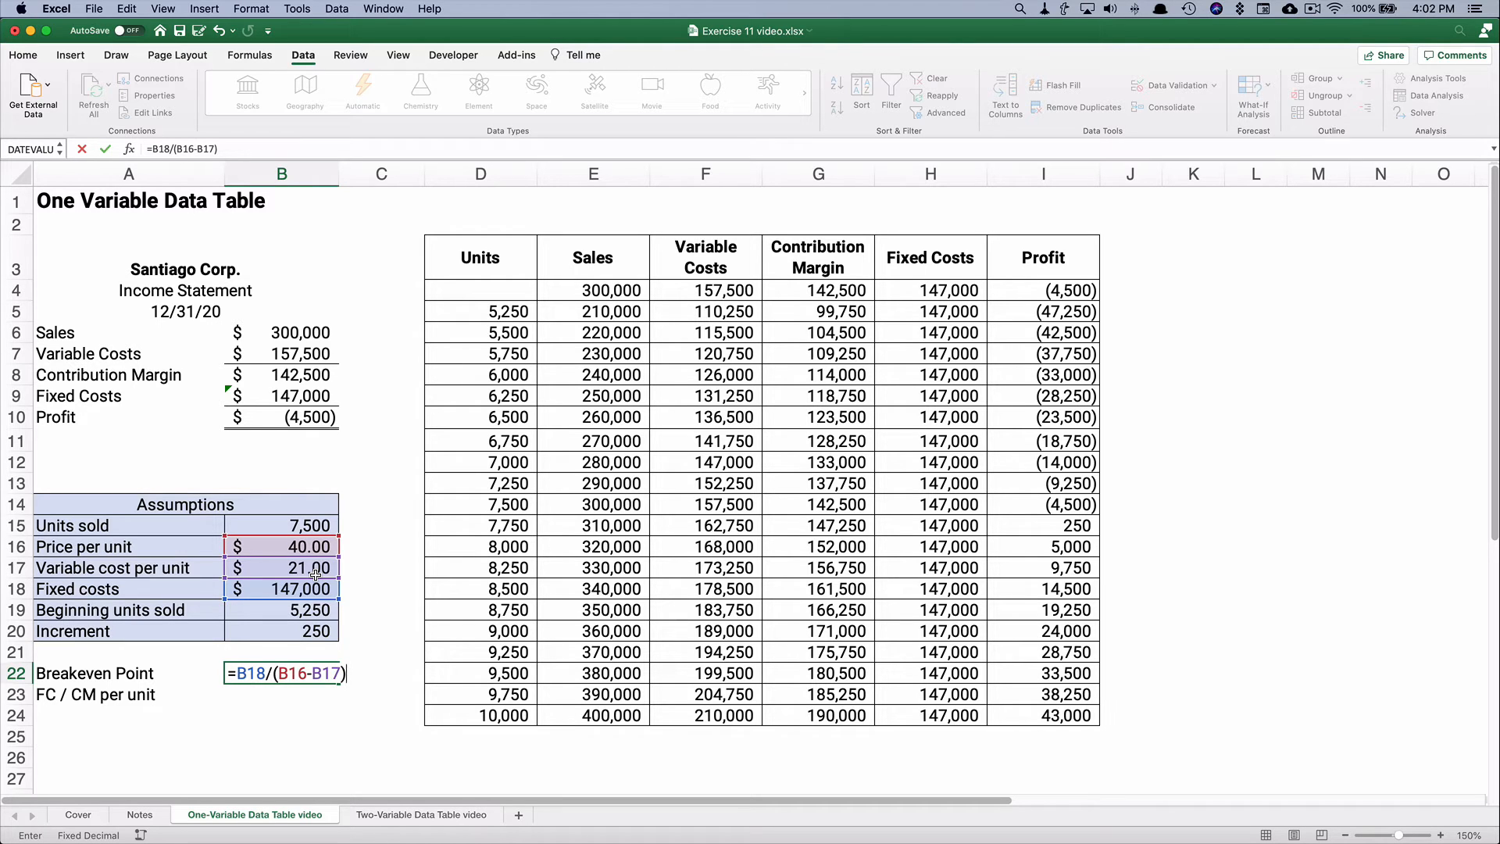
key("Return")
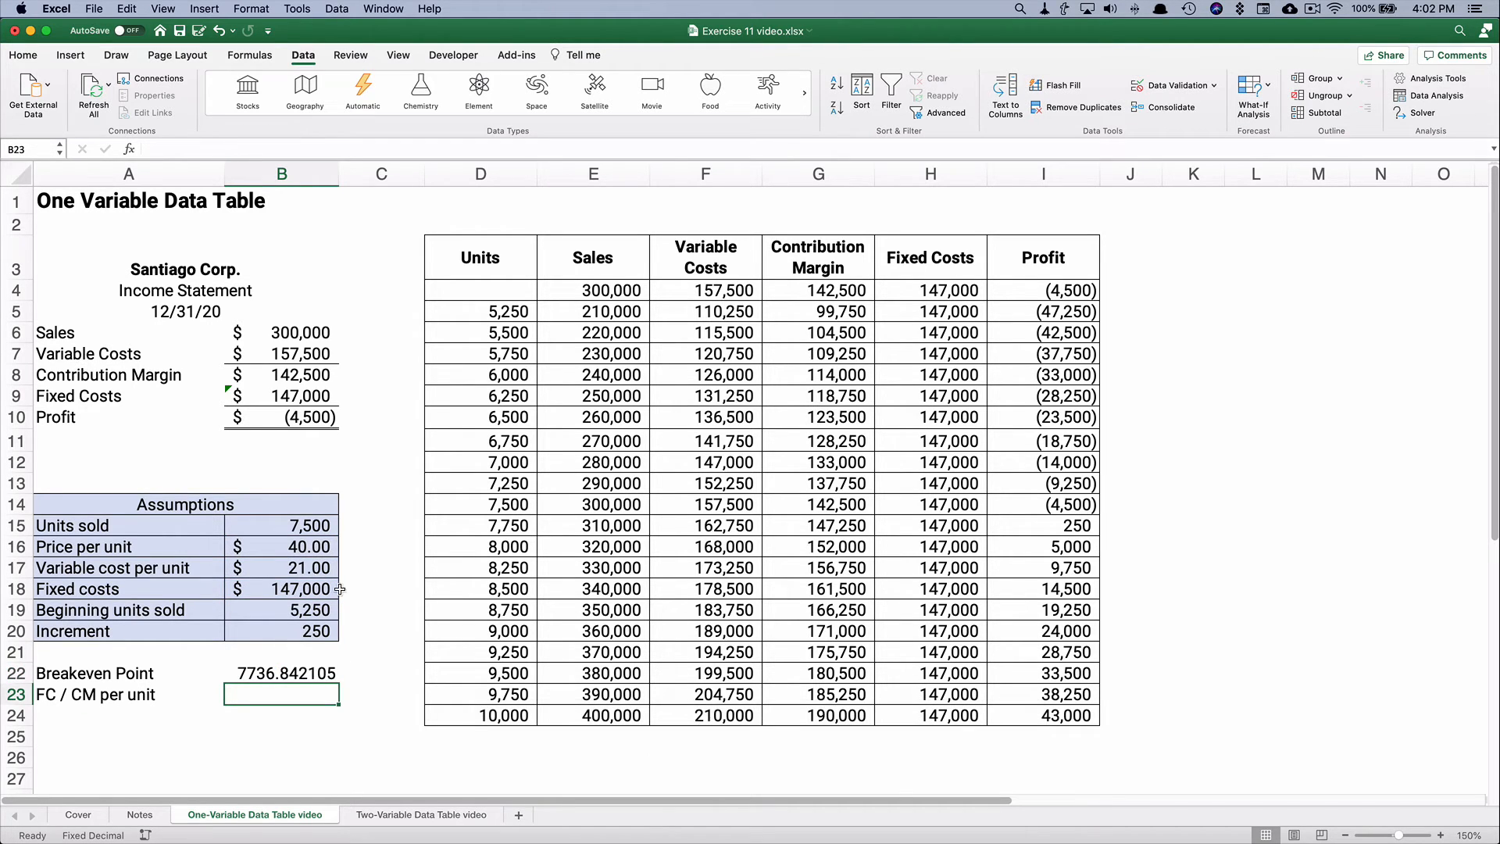
Format the breakeven as 7,737 with comma style and no decimals, then highlight the 7,500–7,750 rows.
left_click(281, 672)
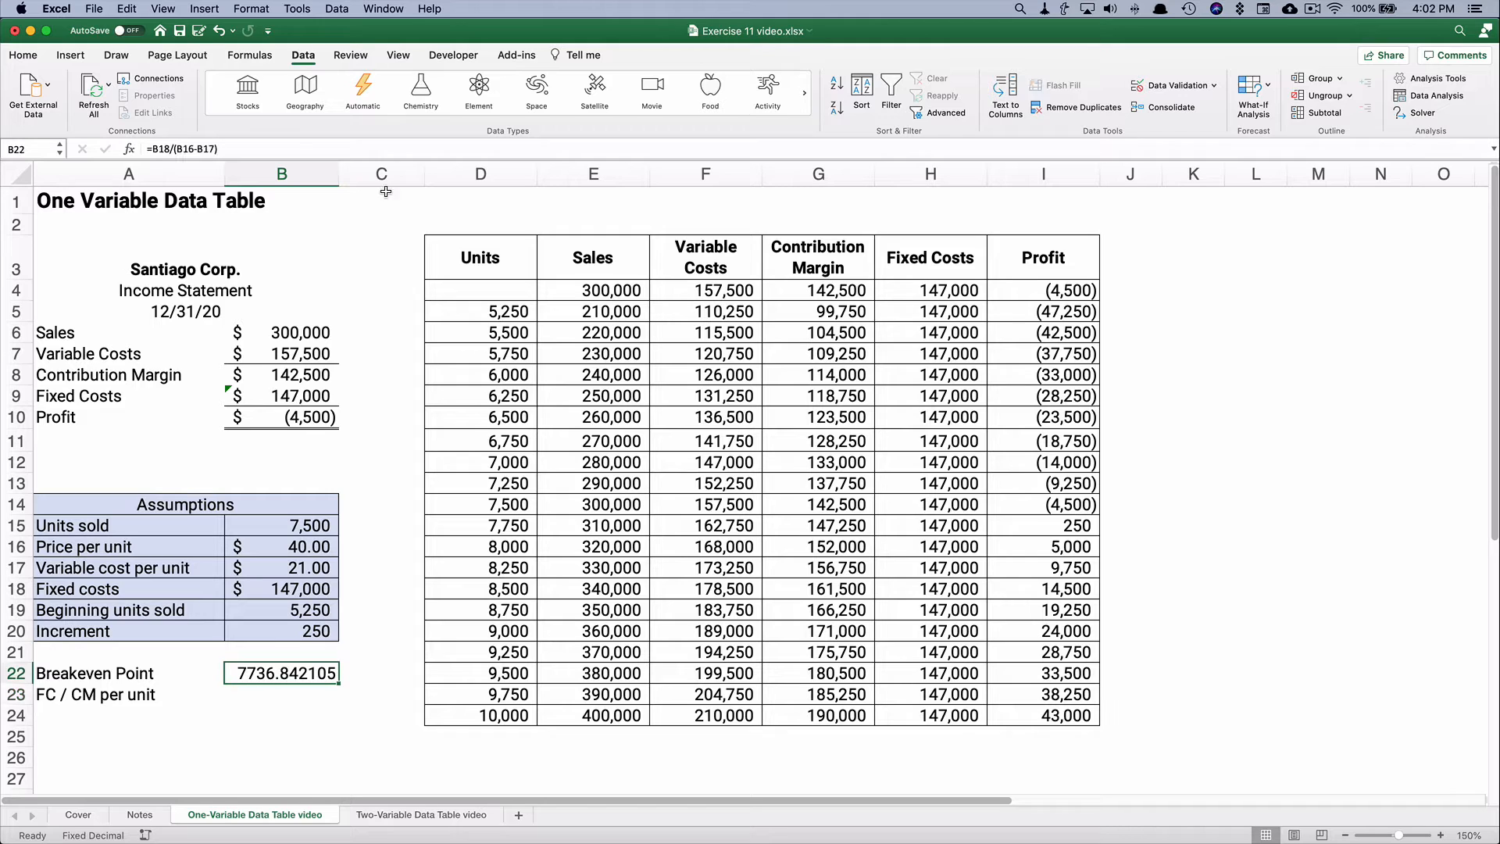
left_click(24, 55)
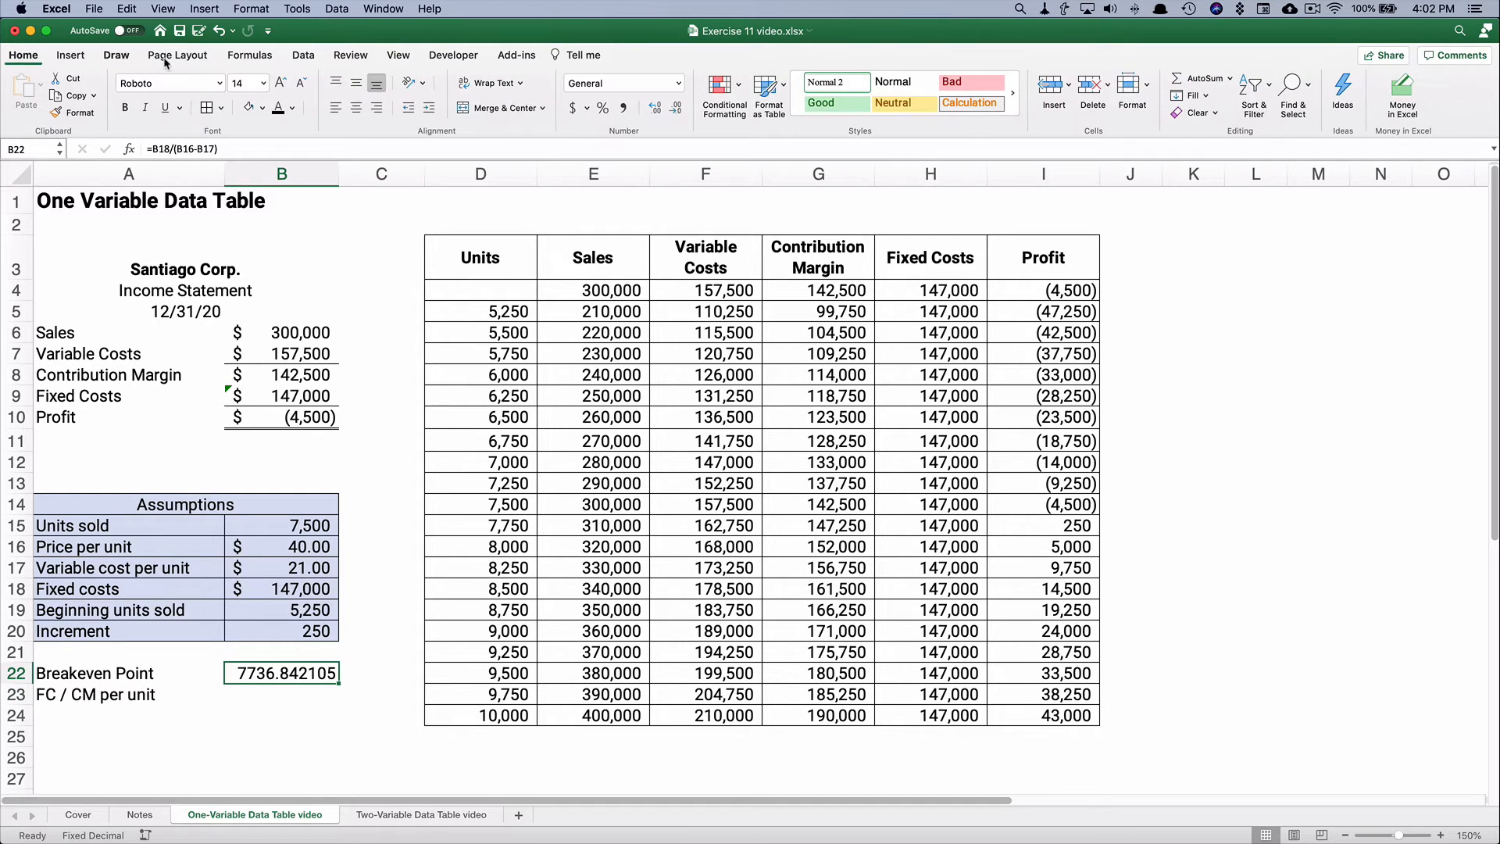
mouse_move(725, 135)
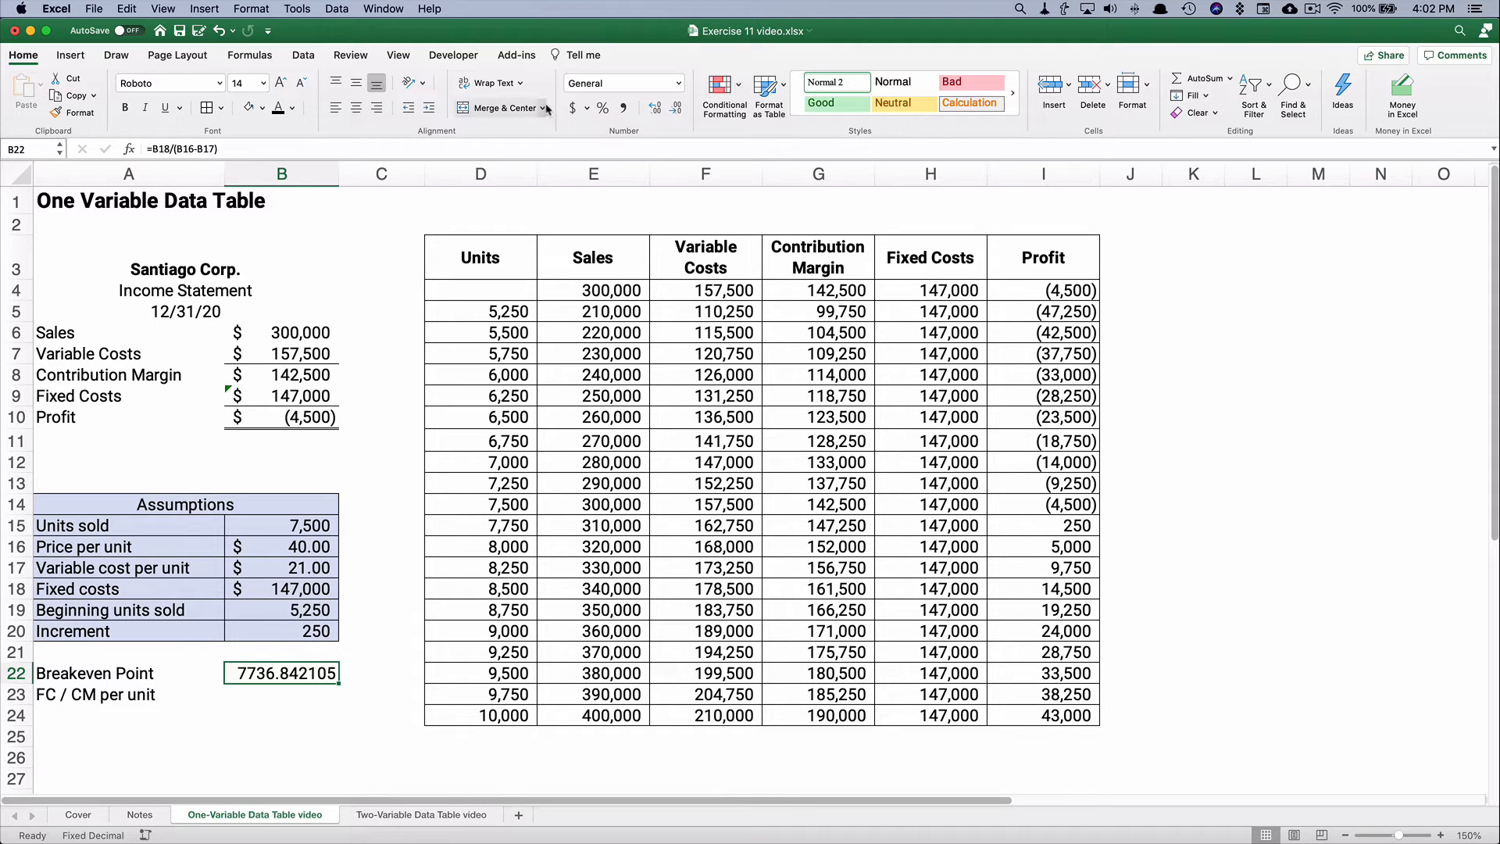
left_click(655, 108)
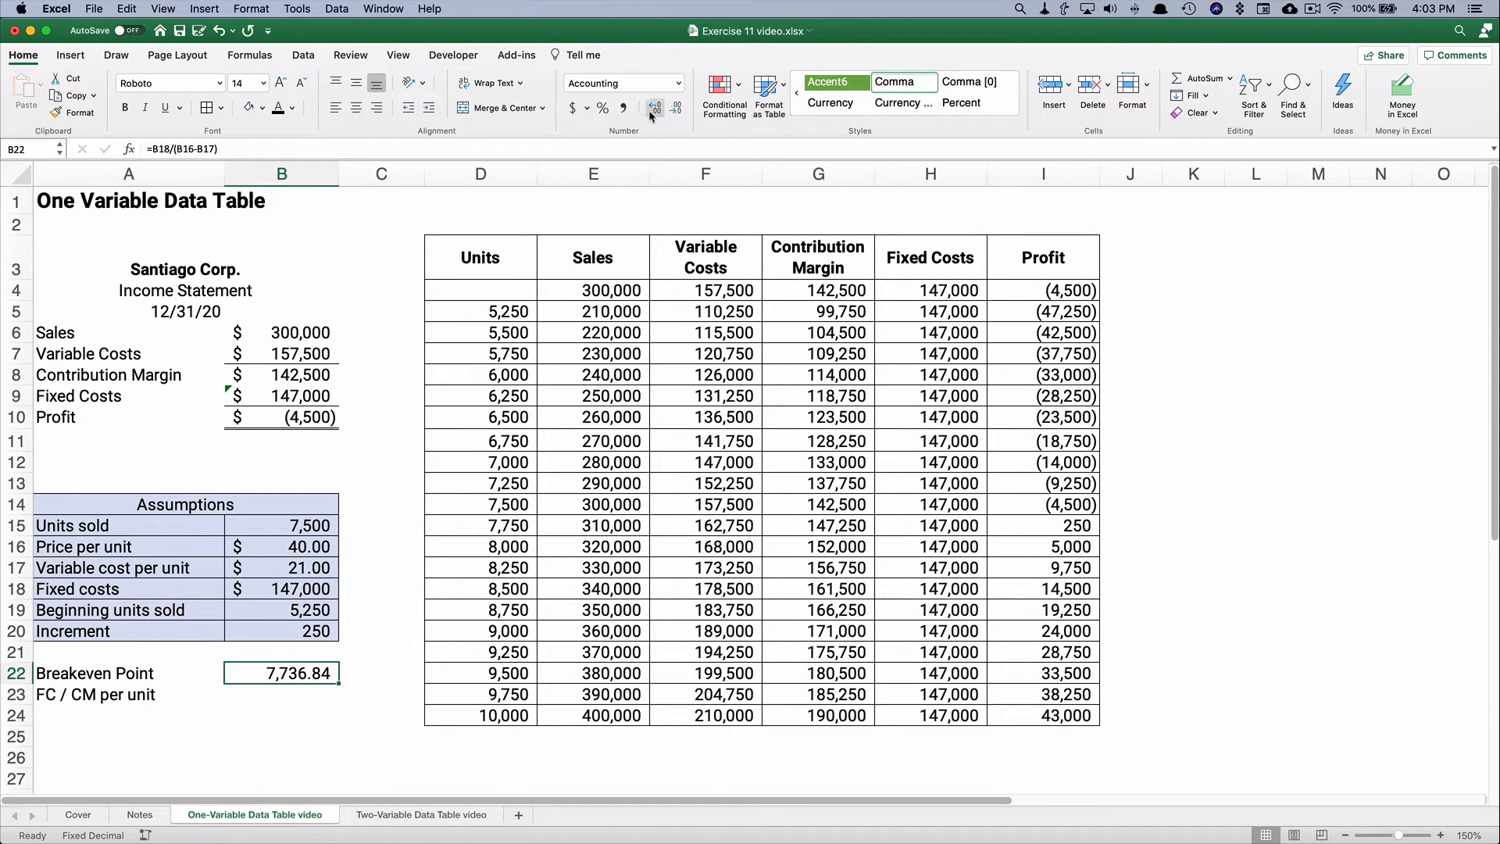
left_click(676, 106)
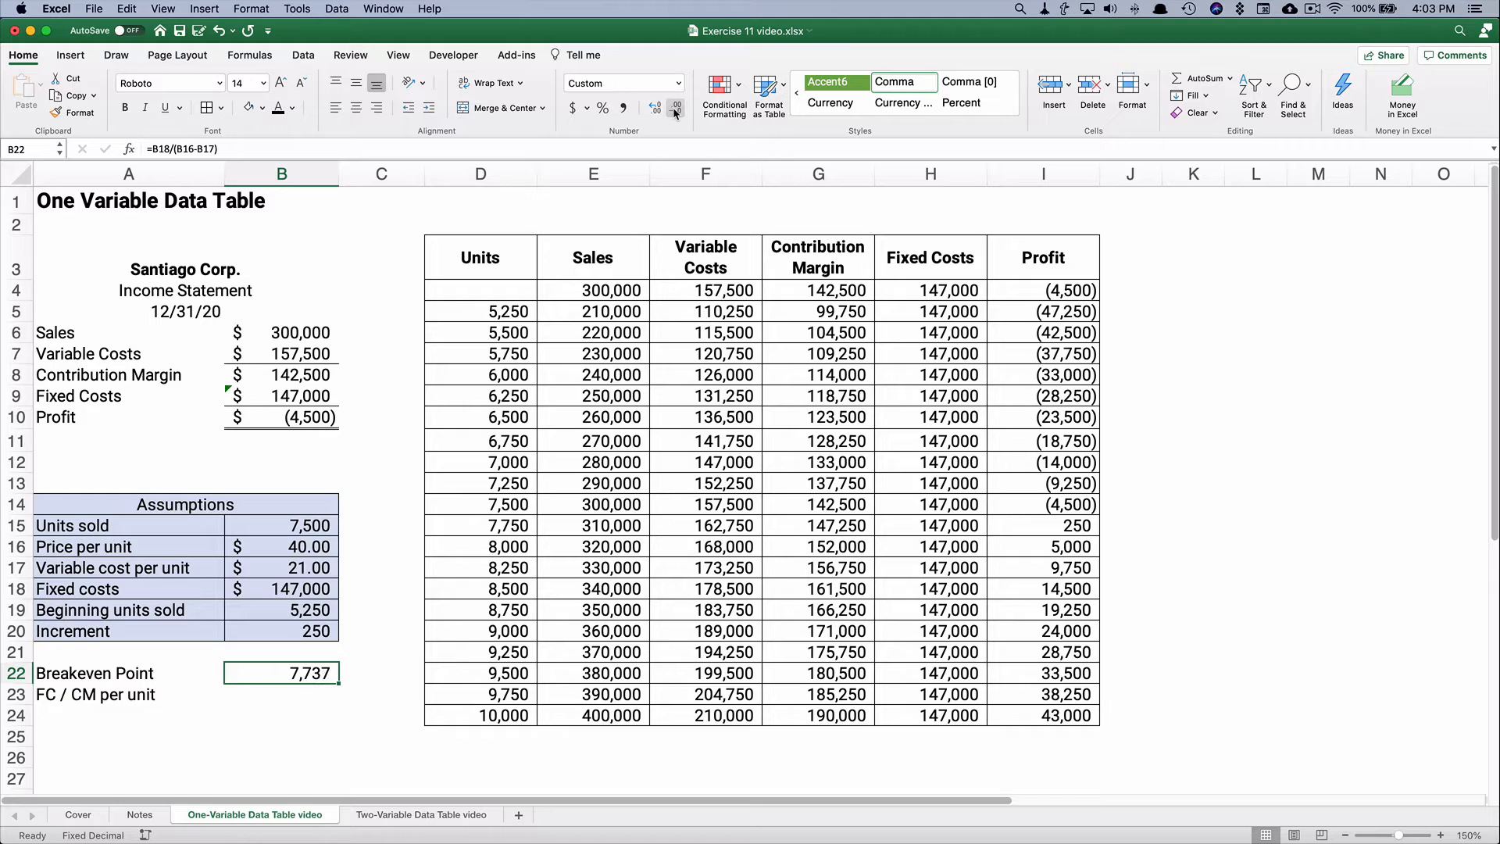
mouse_move(569, 626)
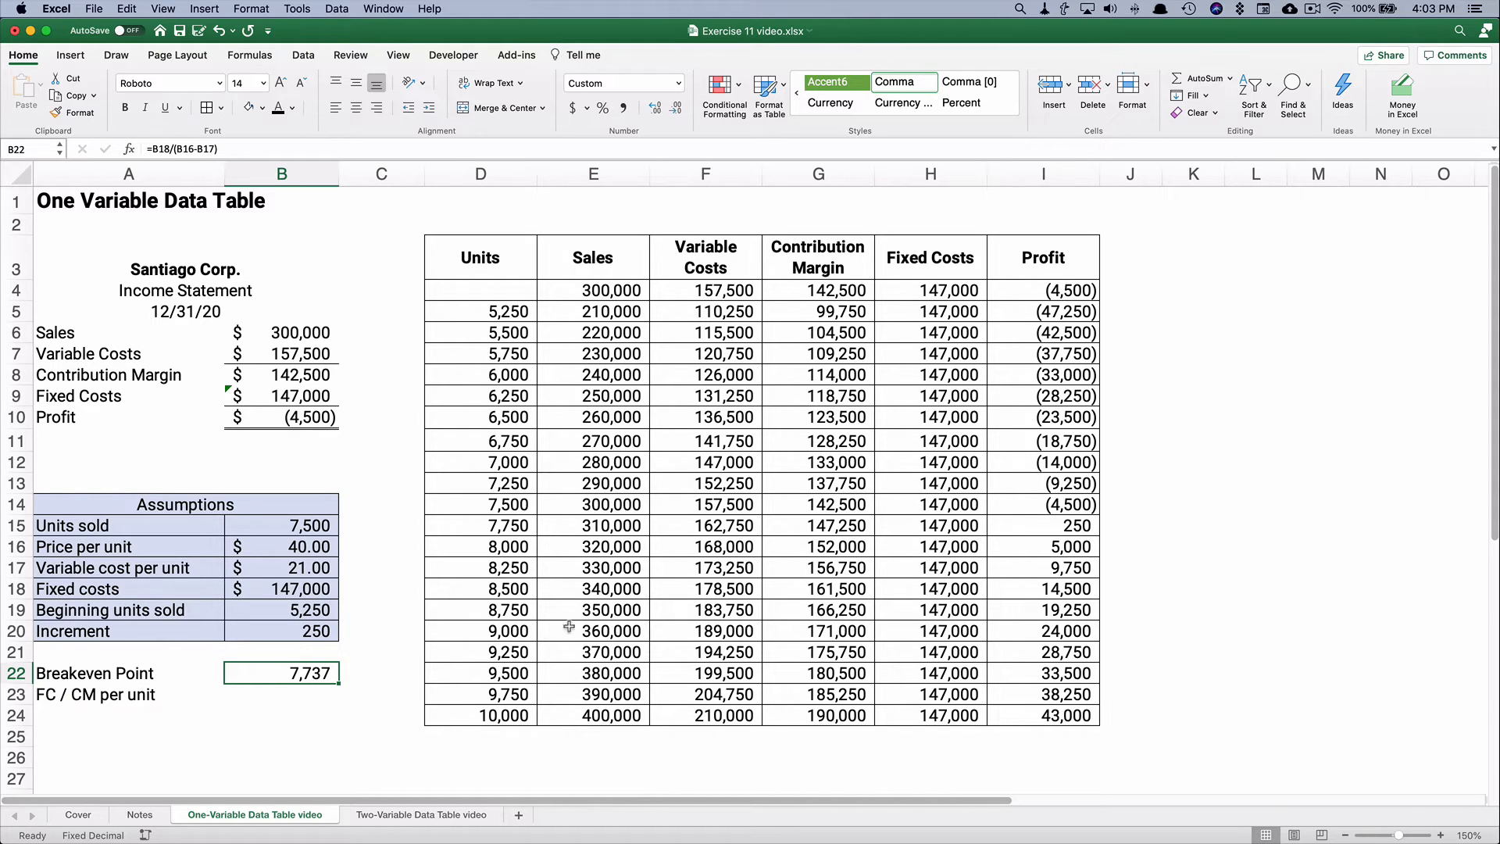
left_click_drag(479, 505, 480, 525)
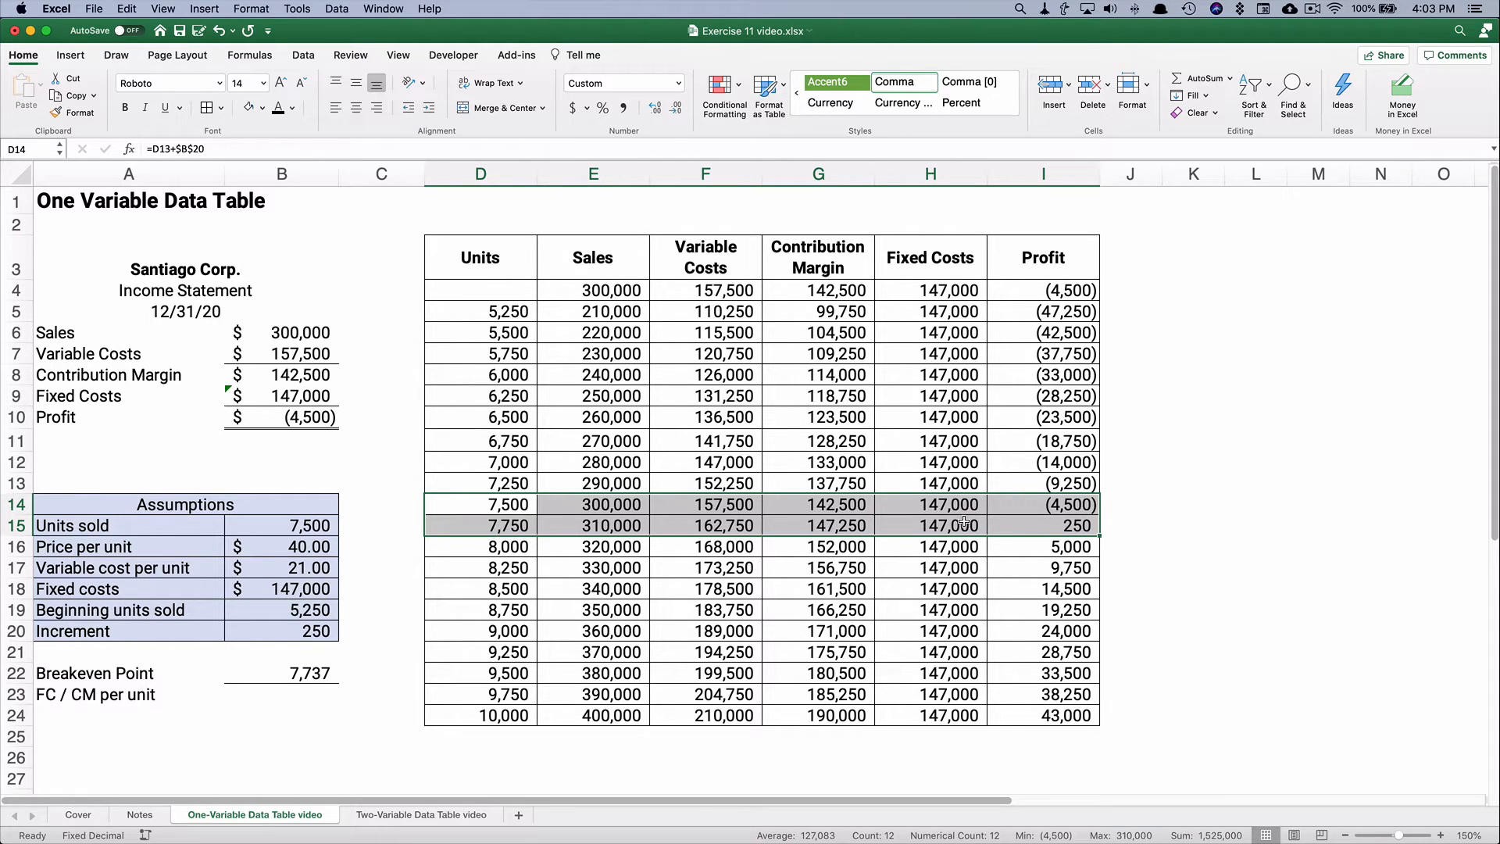
left_click(281, 673)
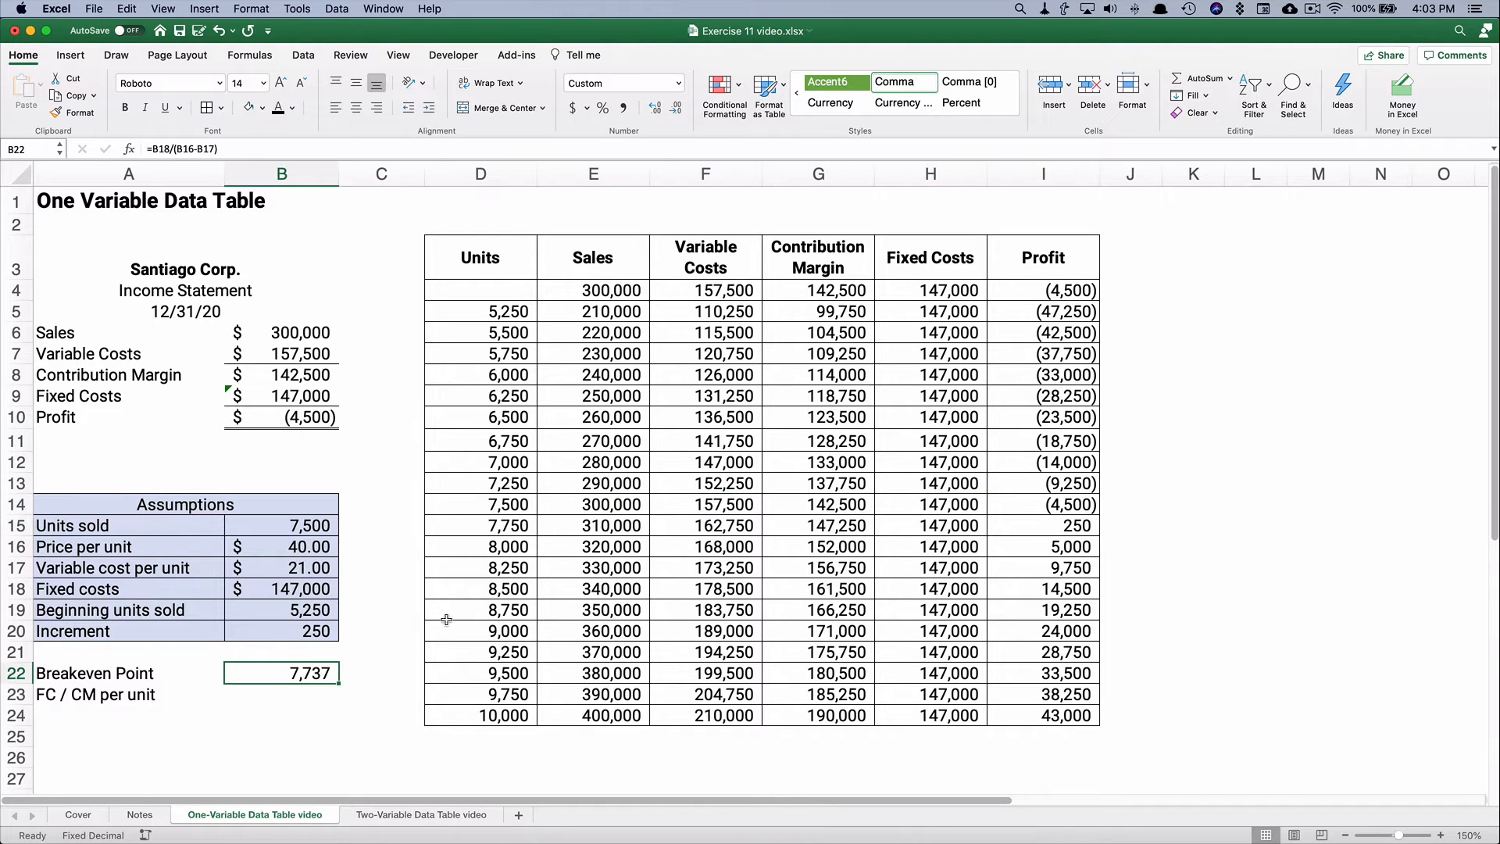
mouse_move(705, 372)
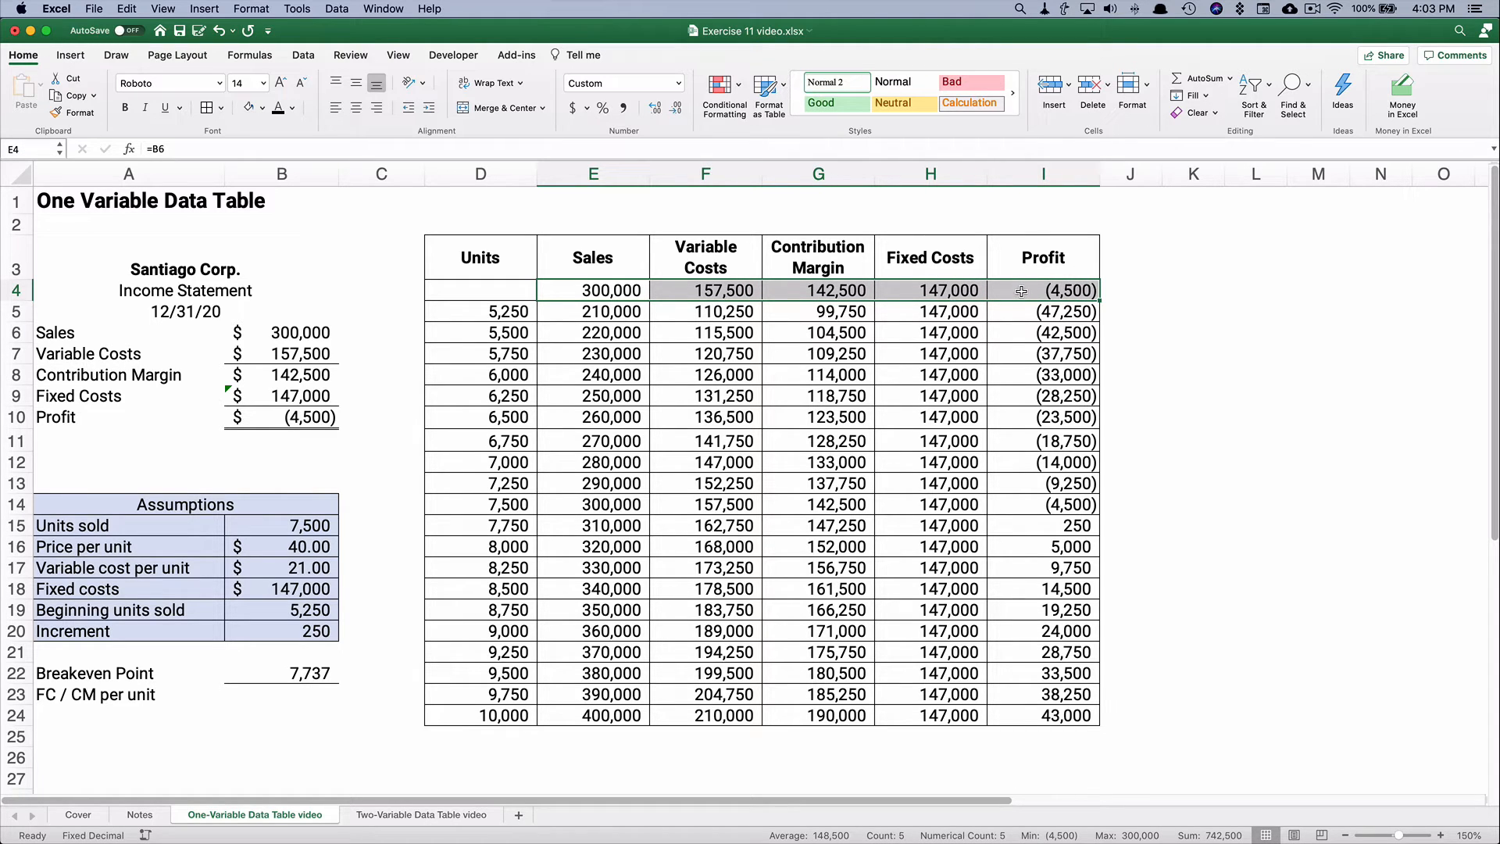
mouse_move(619, 308)
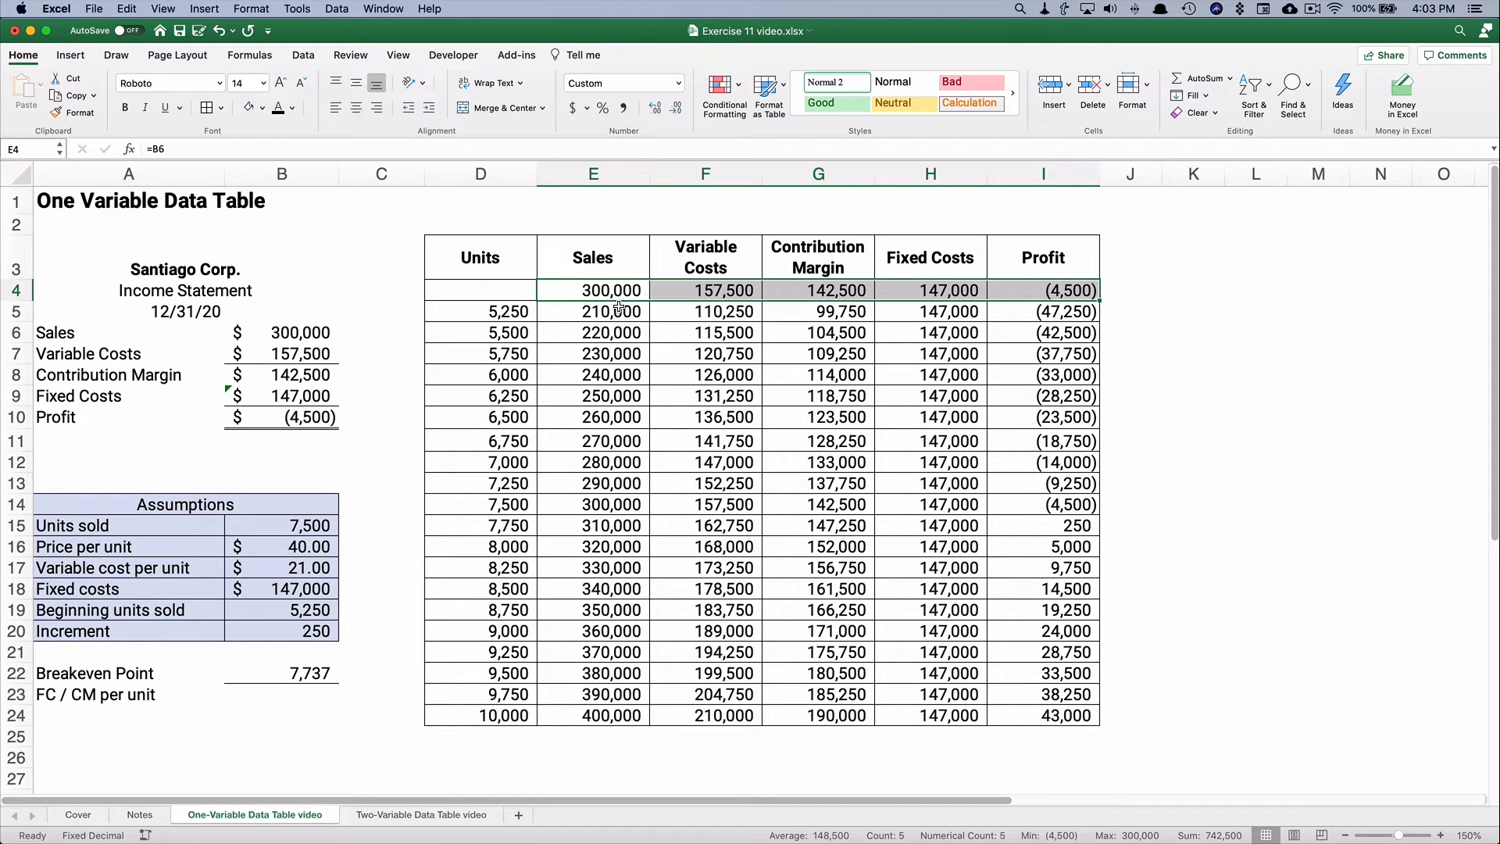
mouse_move(605, 292)
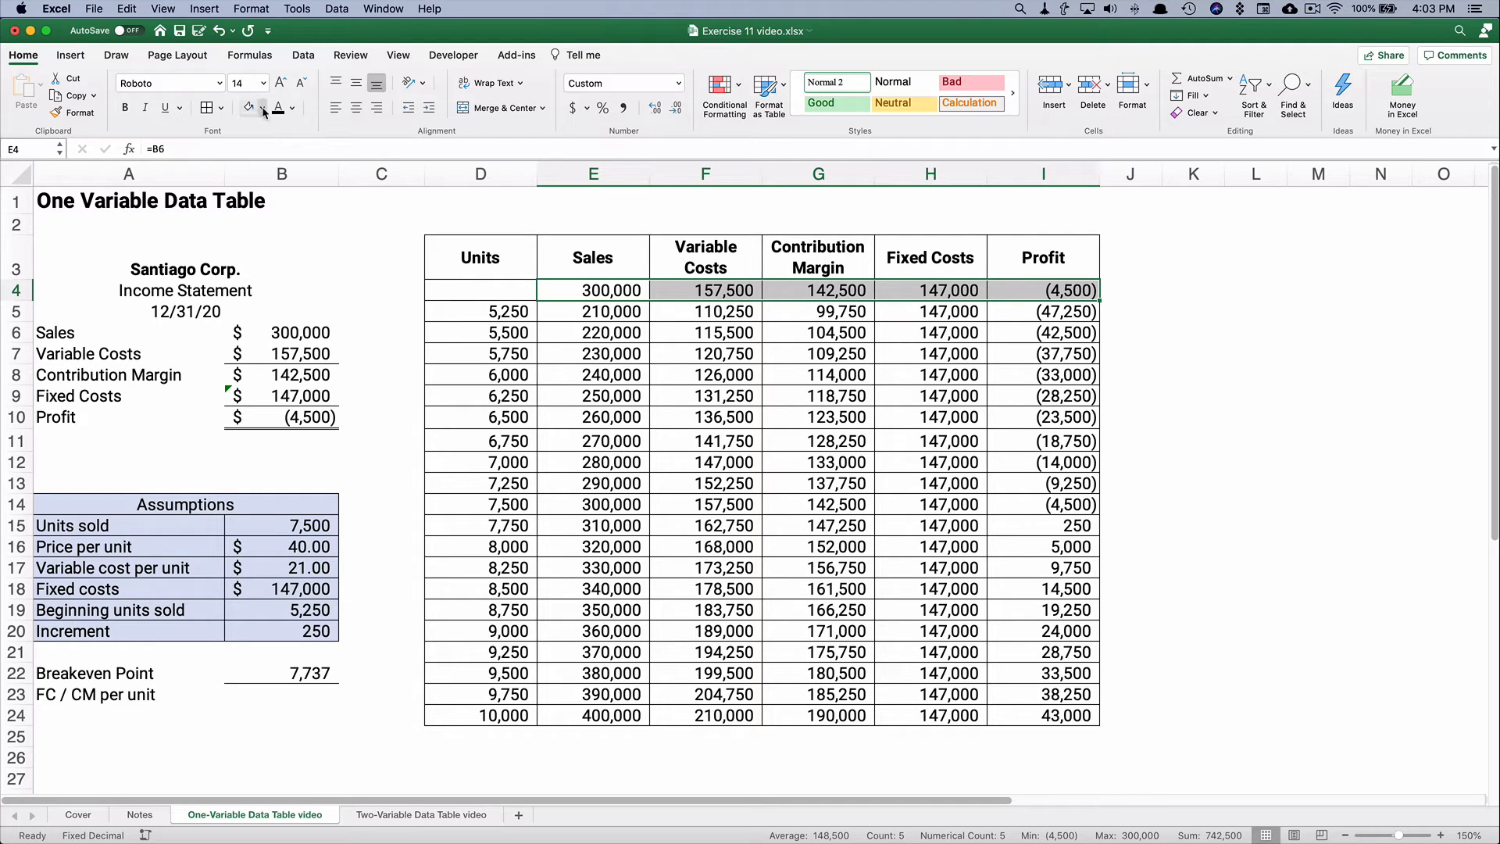
left_click(292, 108)
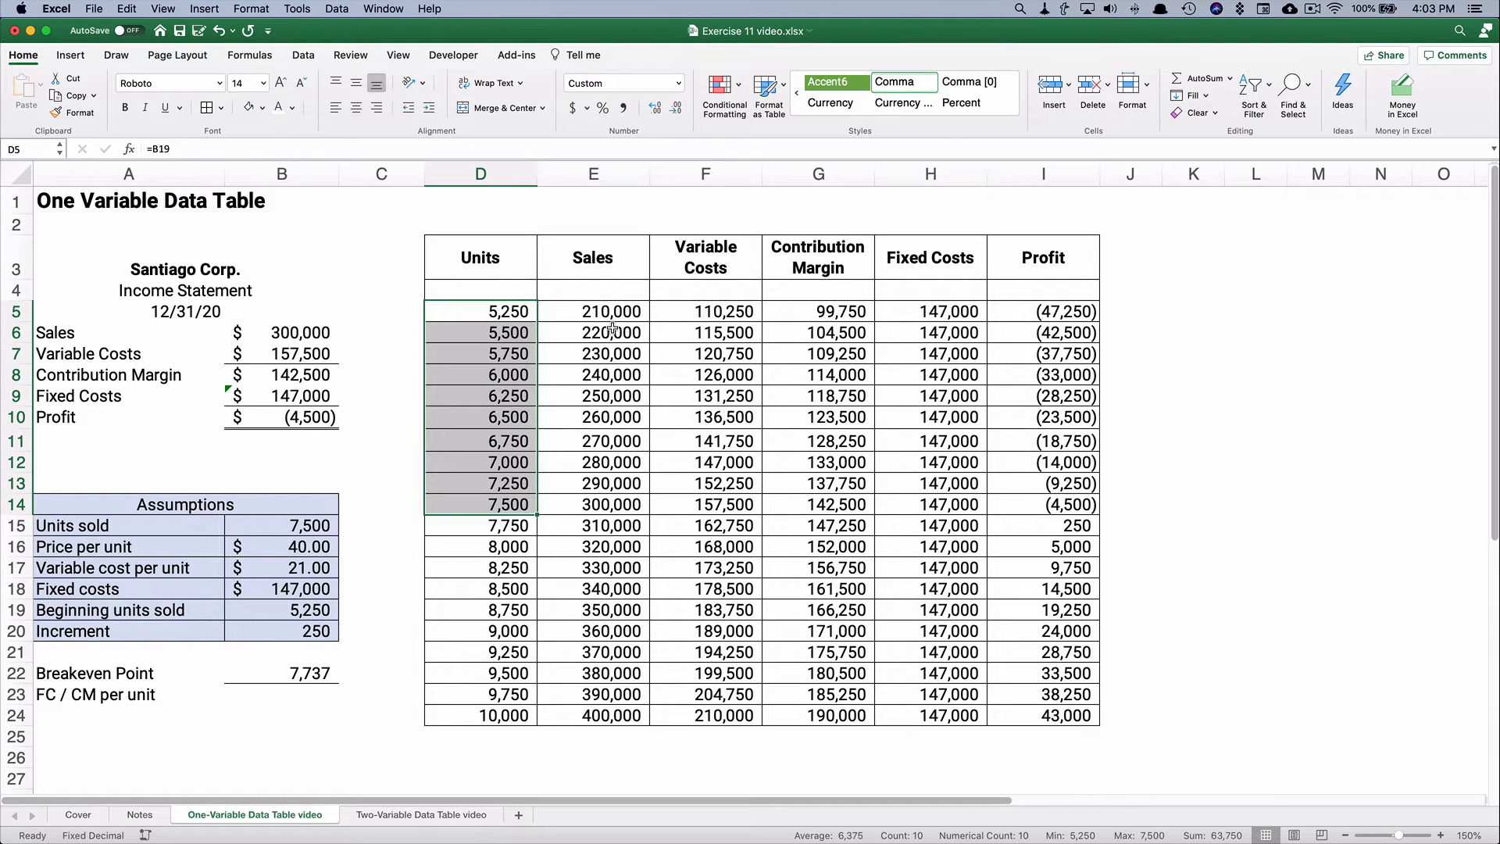
left_click(594, 311)
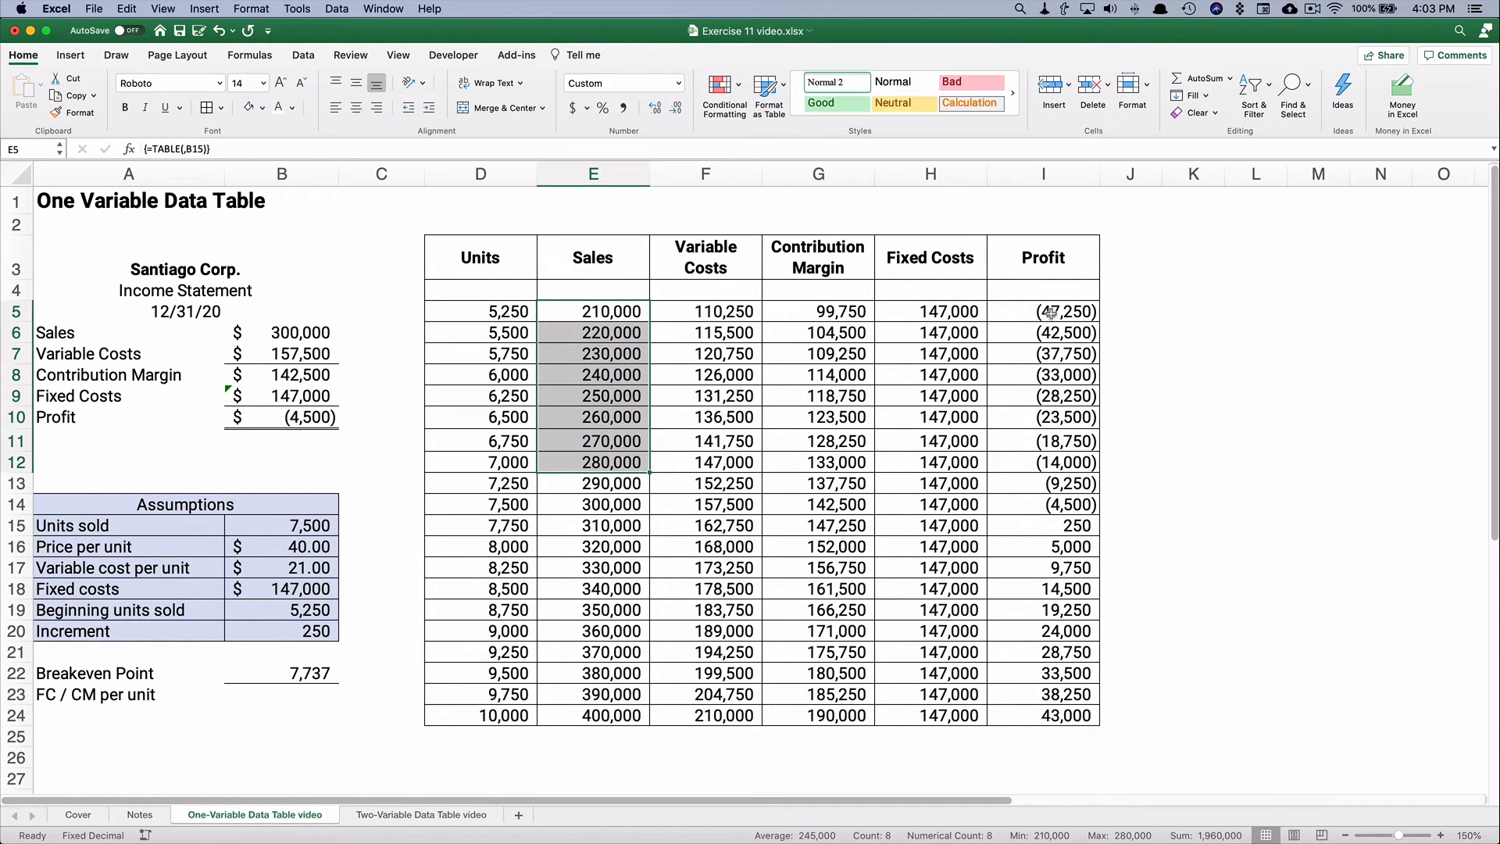
left_click(1044, 311)
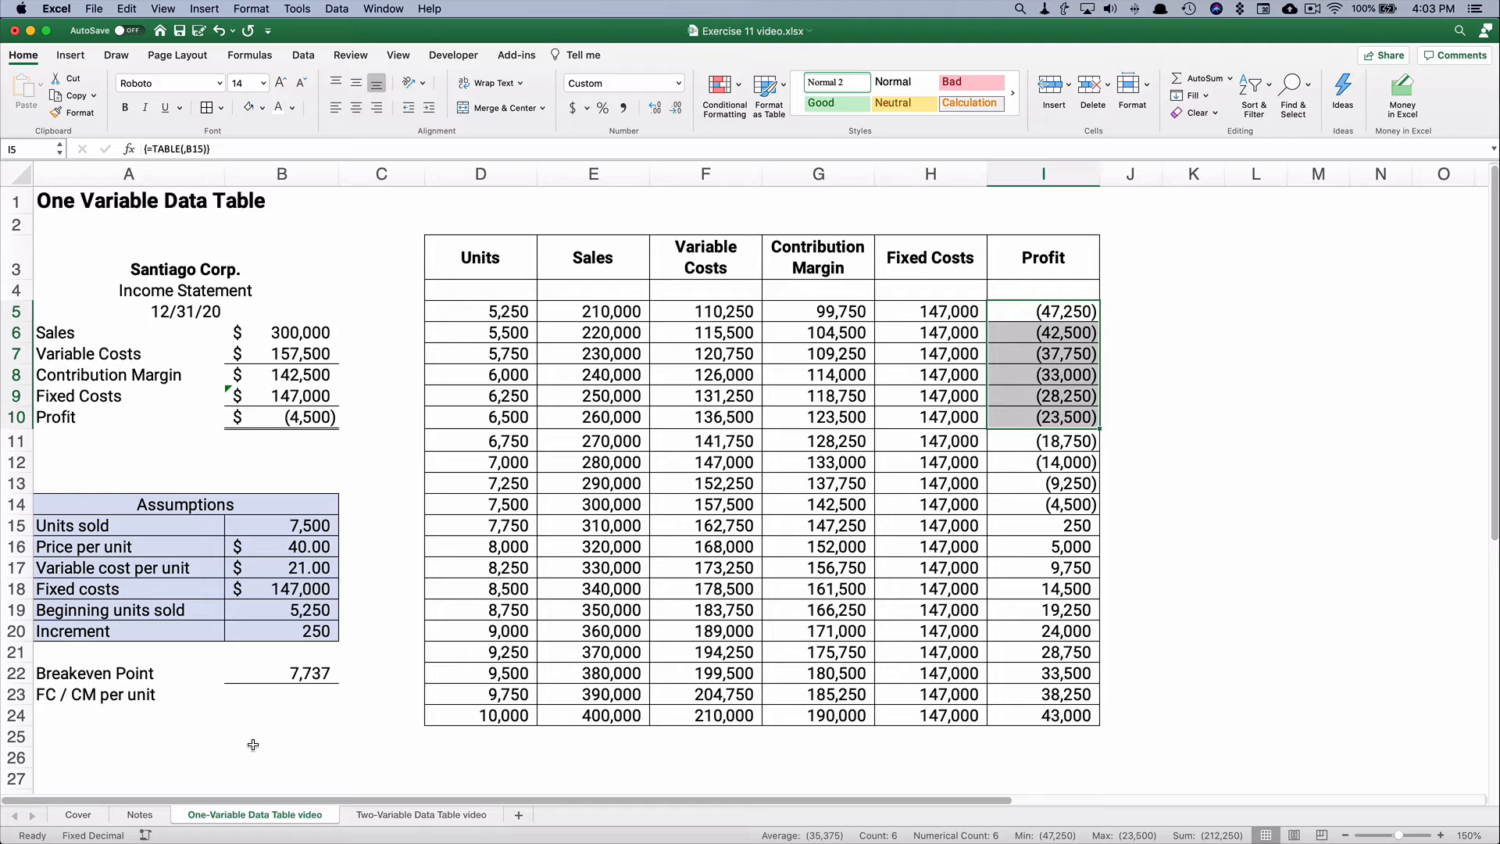
mouse_move(283, 611)
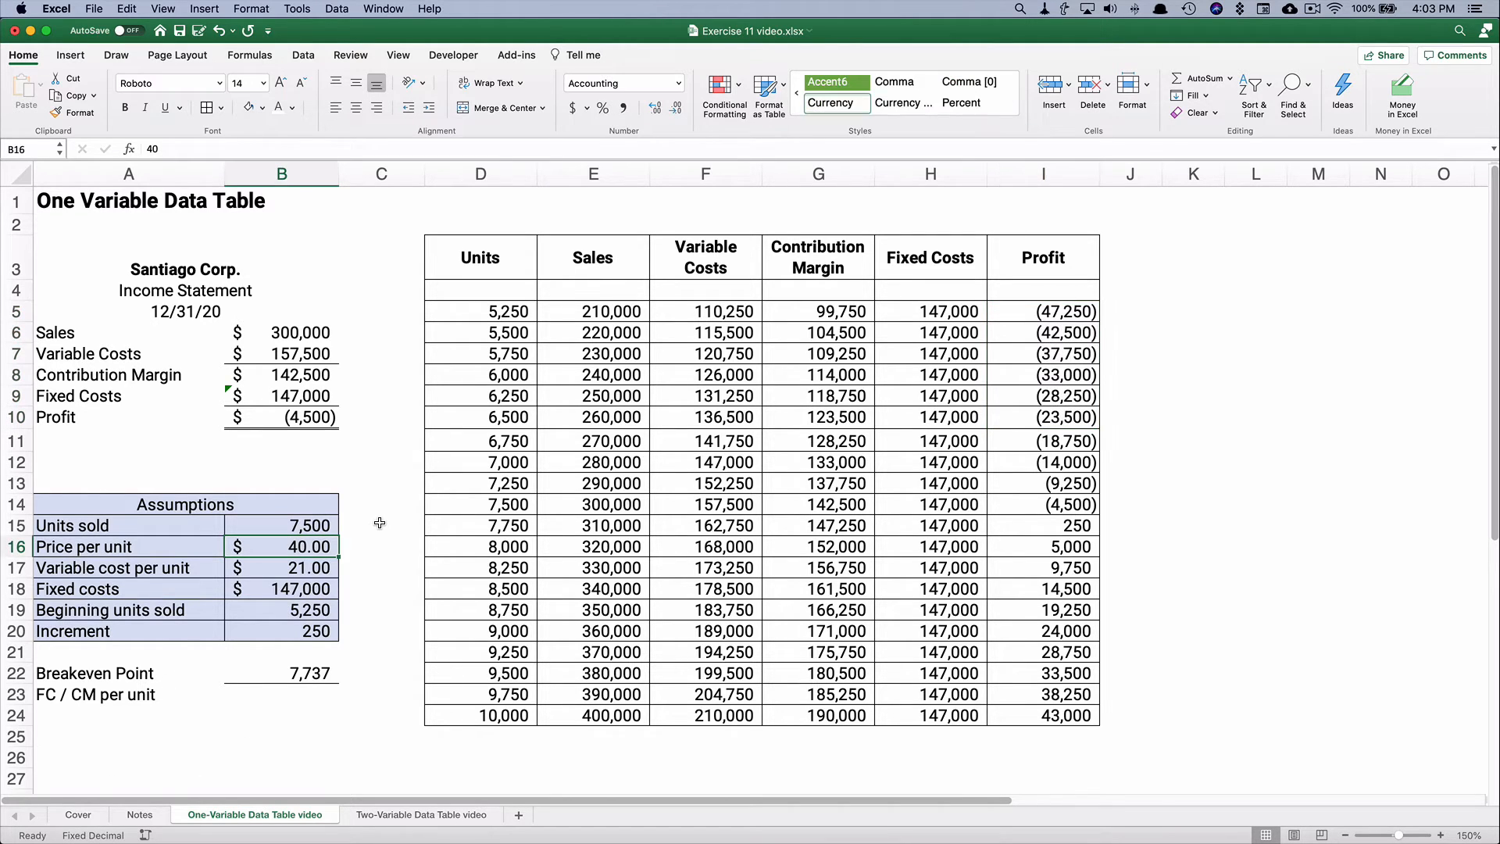
type("42")
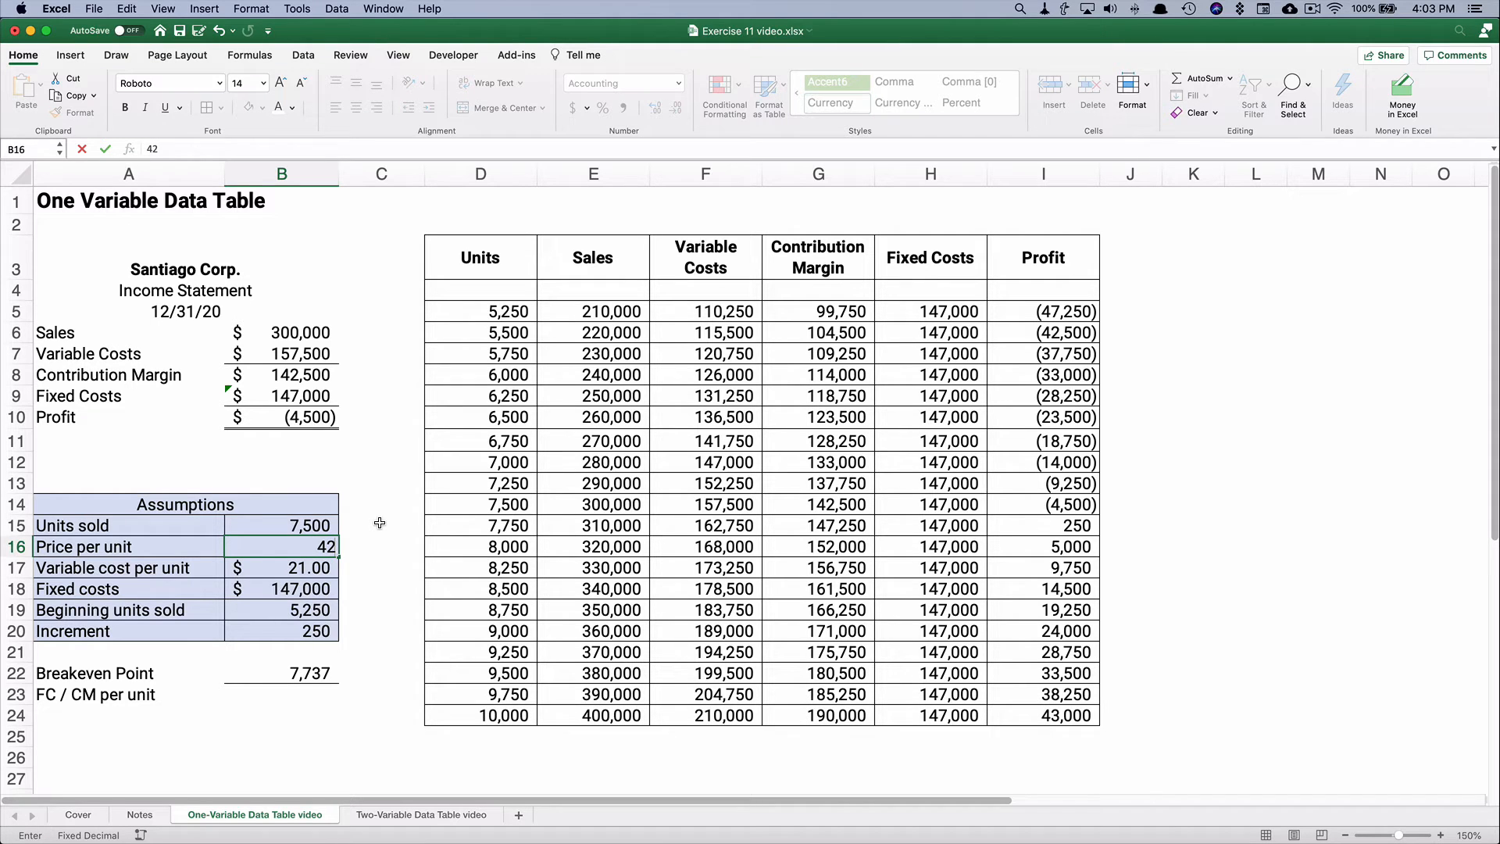
key("Return")
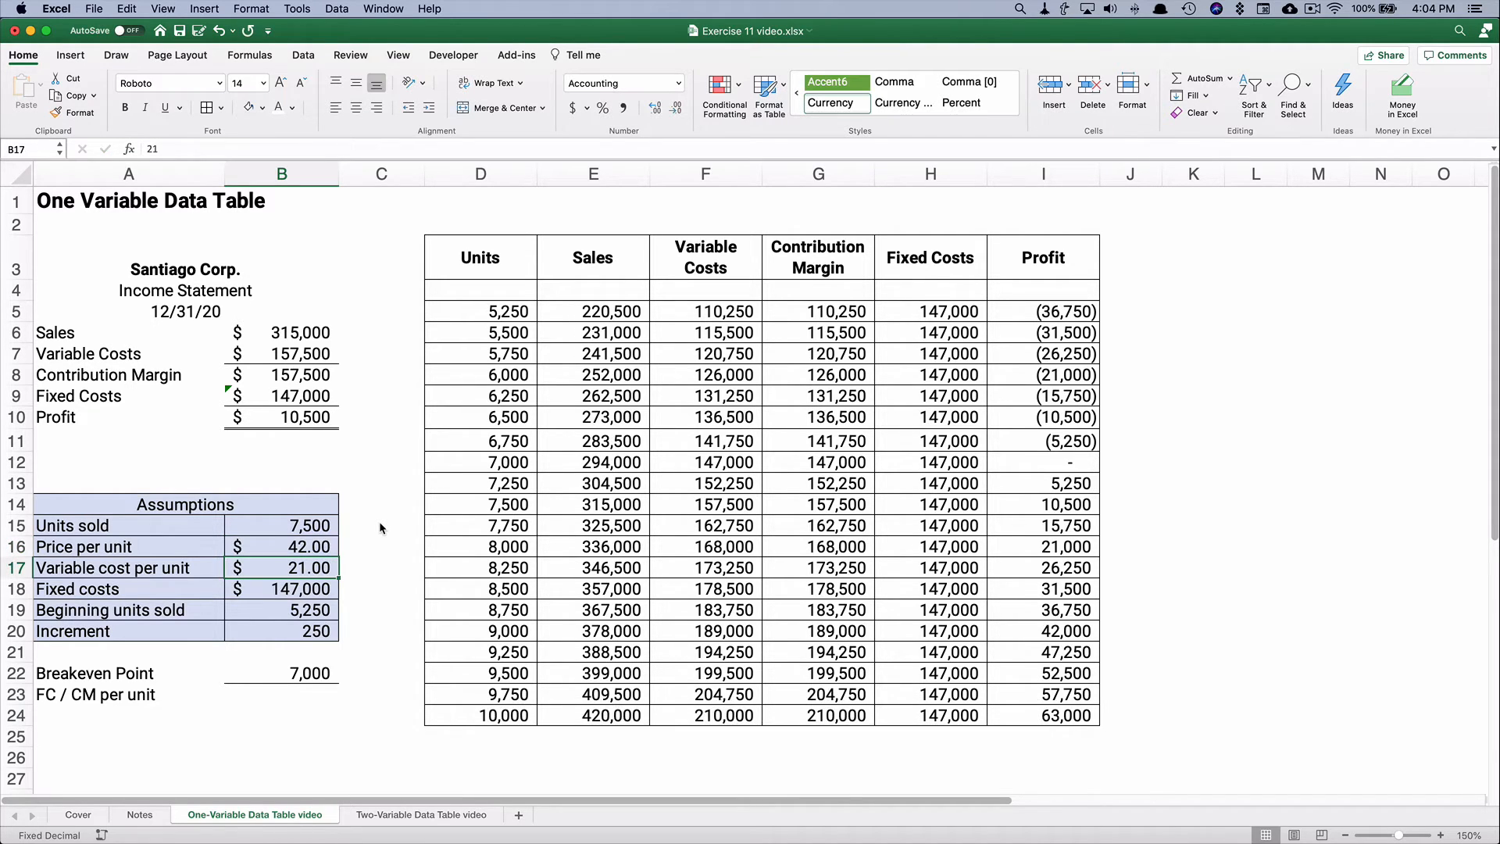
mouse_move(311, 670)
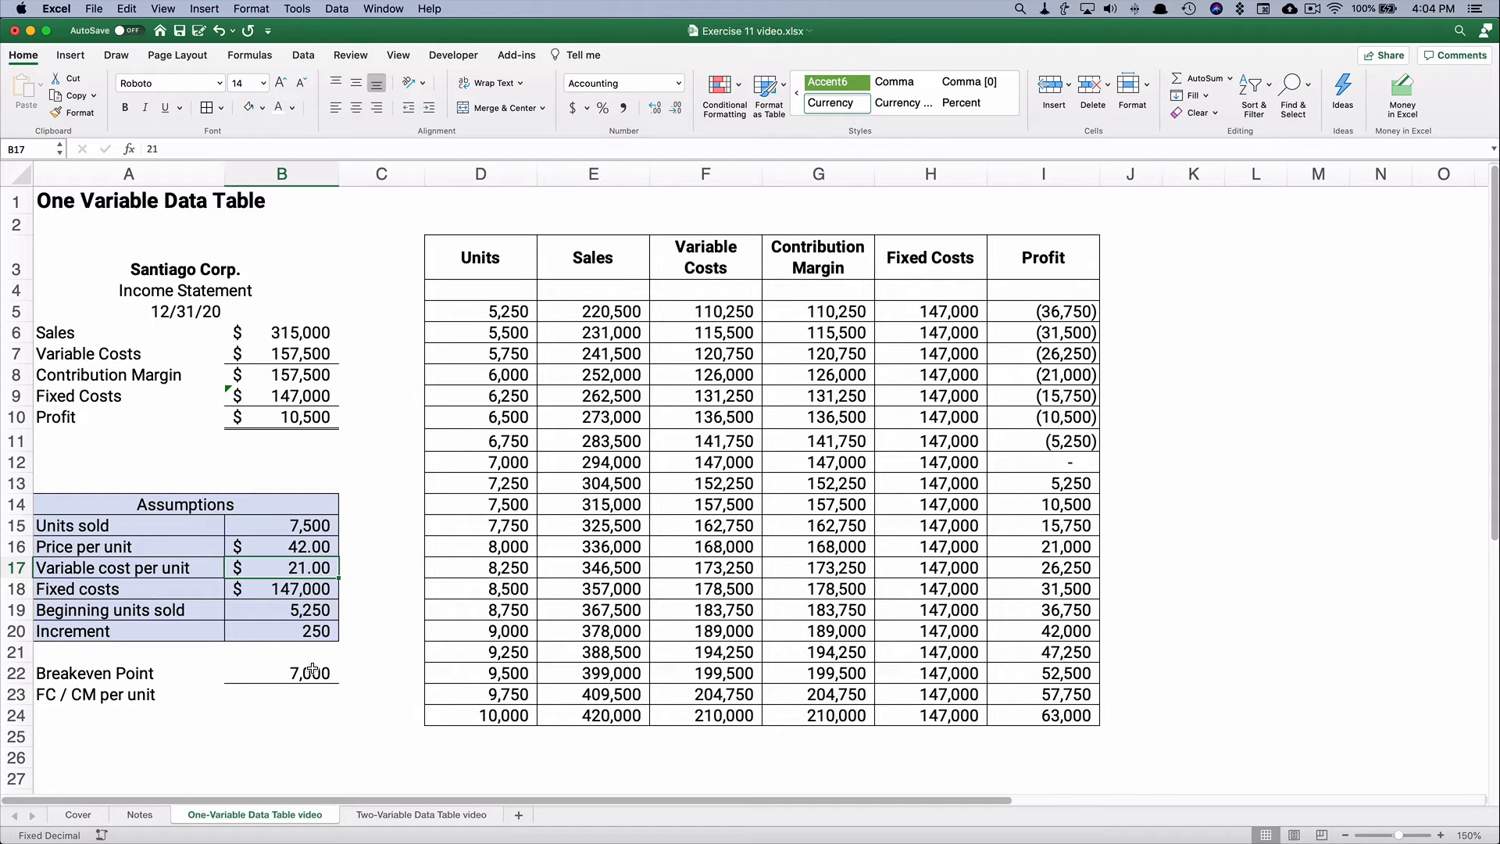
left_click(282, 672)
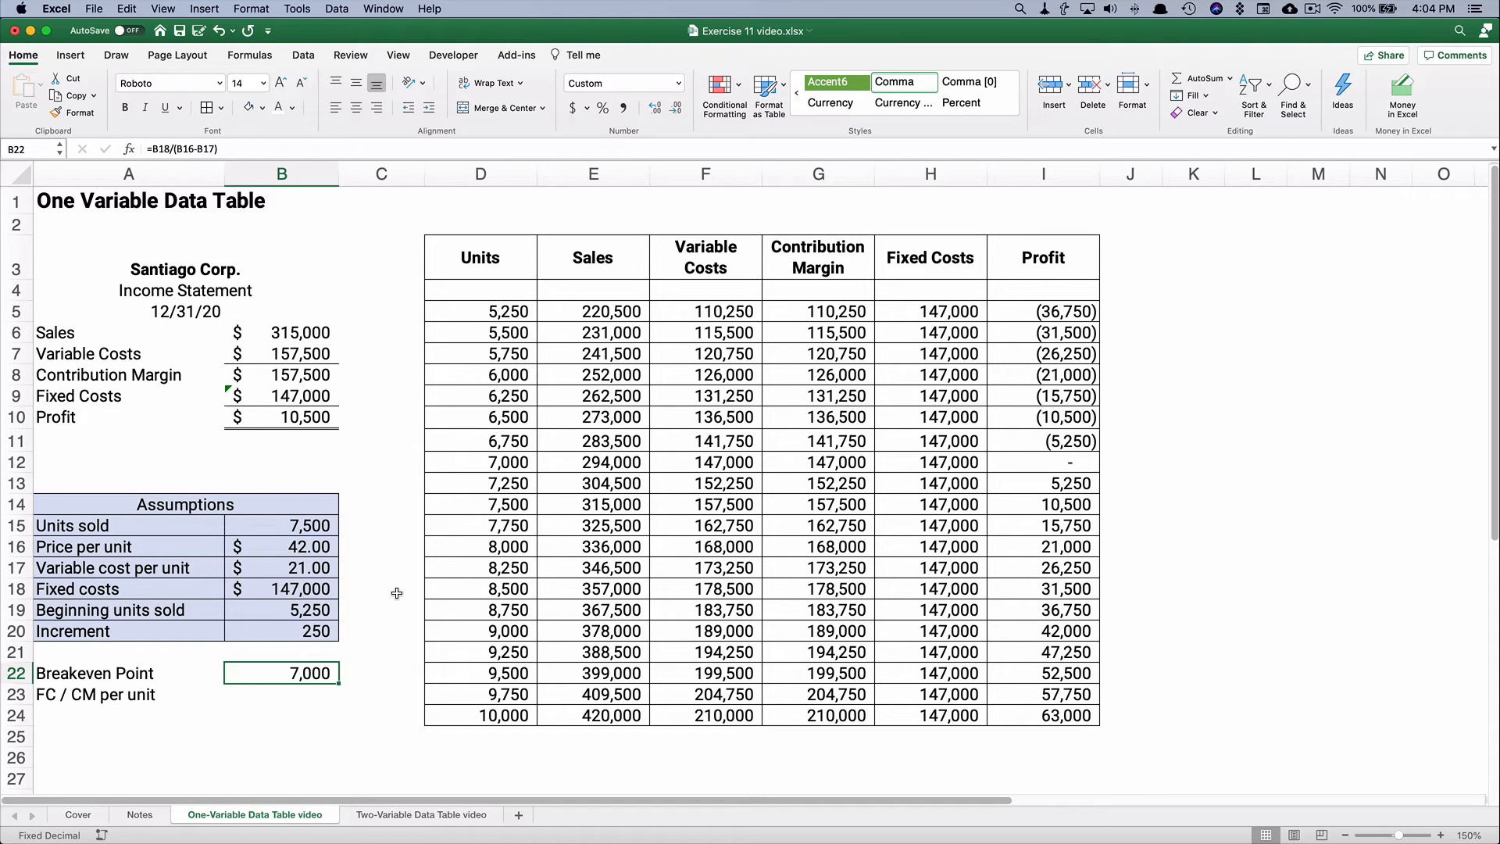
key("cmd+z")
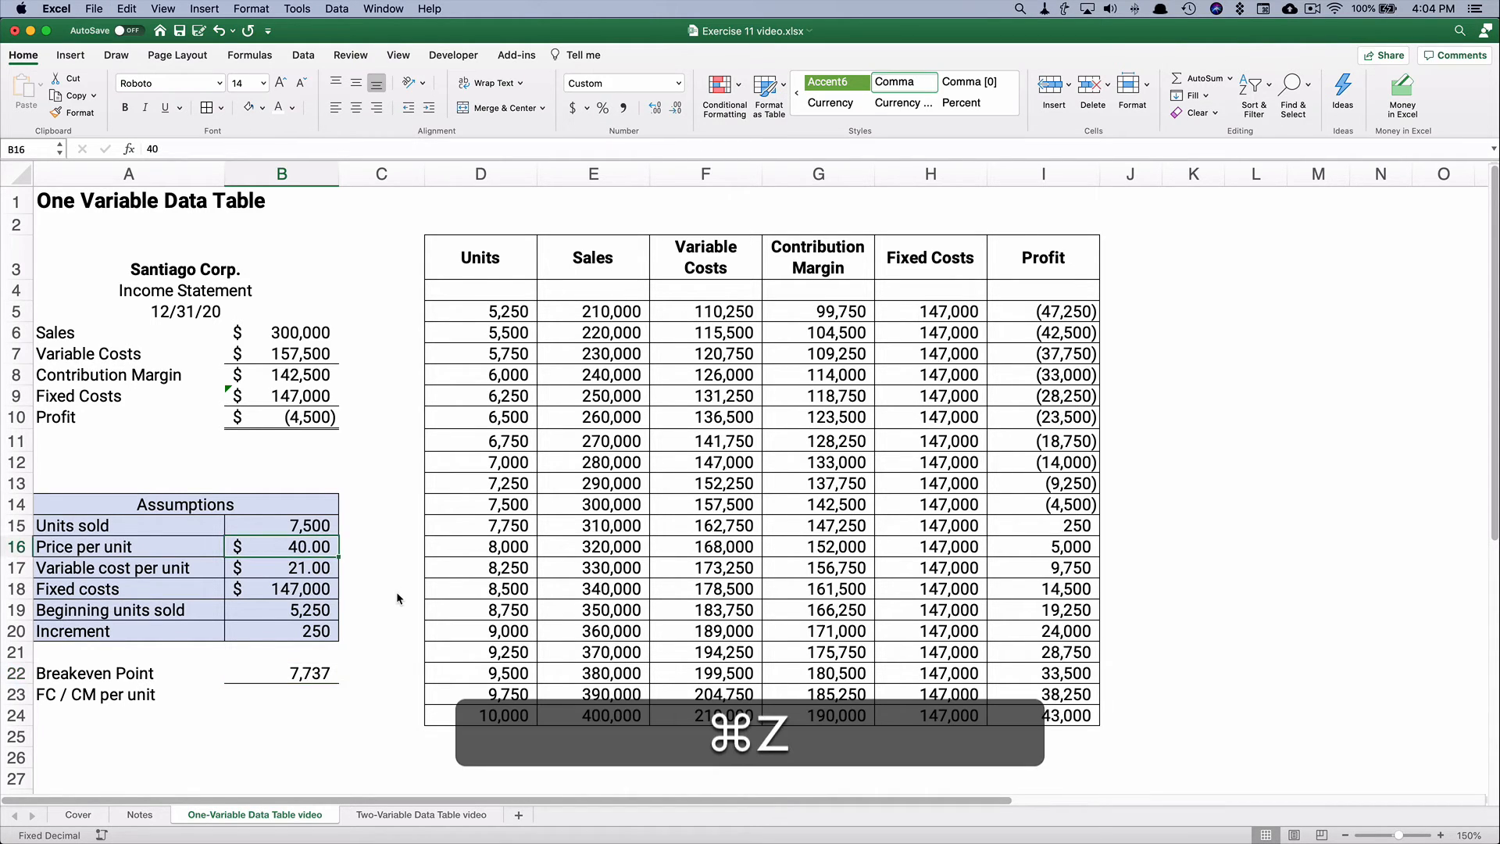
key("cmd+z")
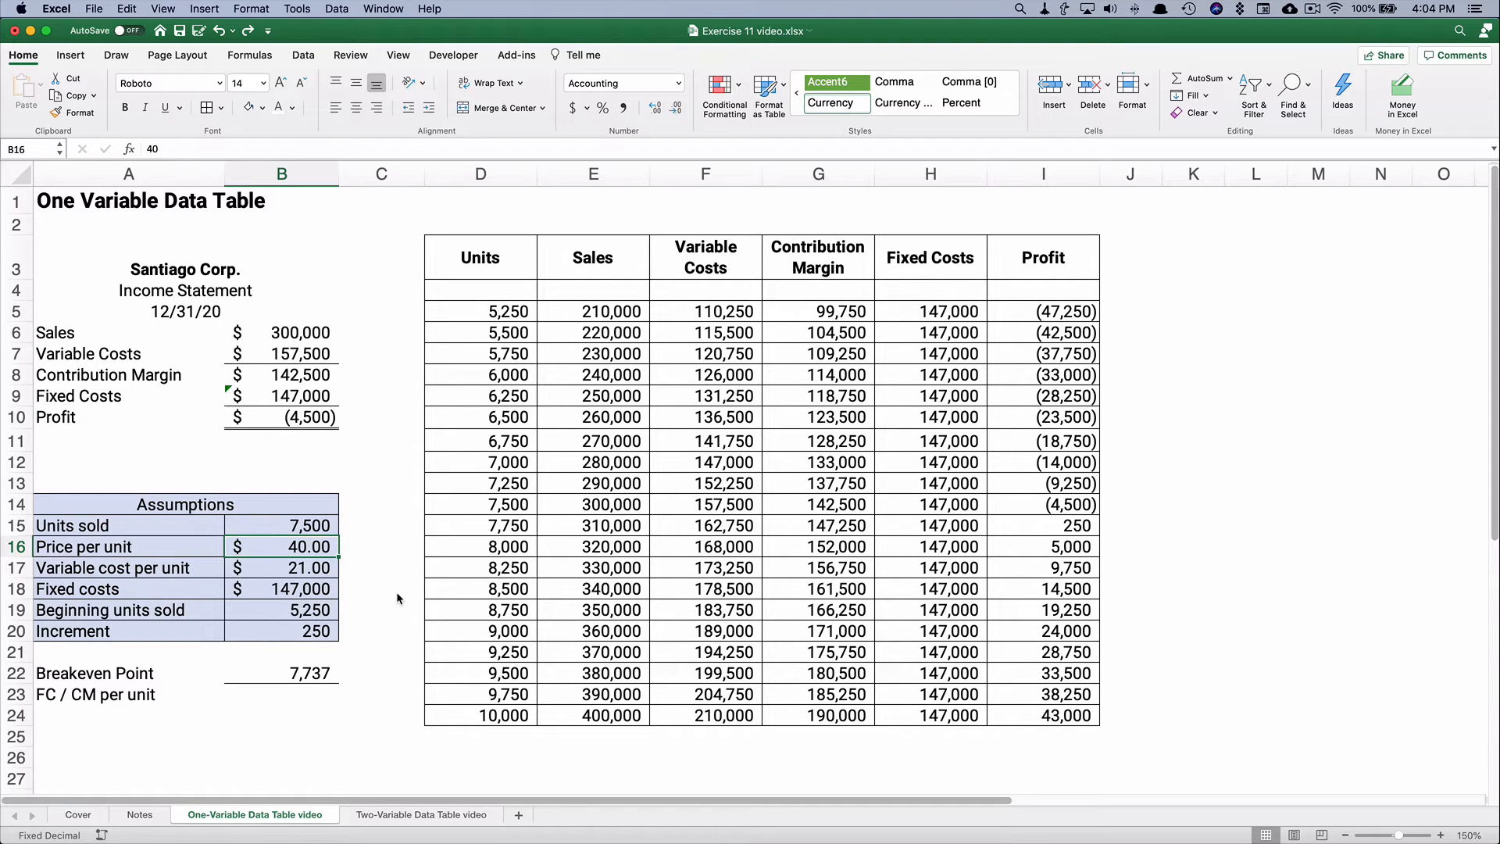
left_click(281, 567)
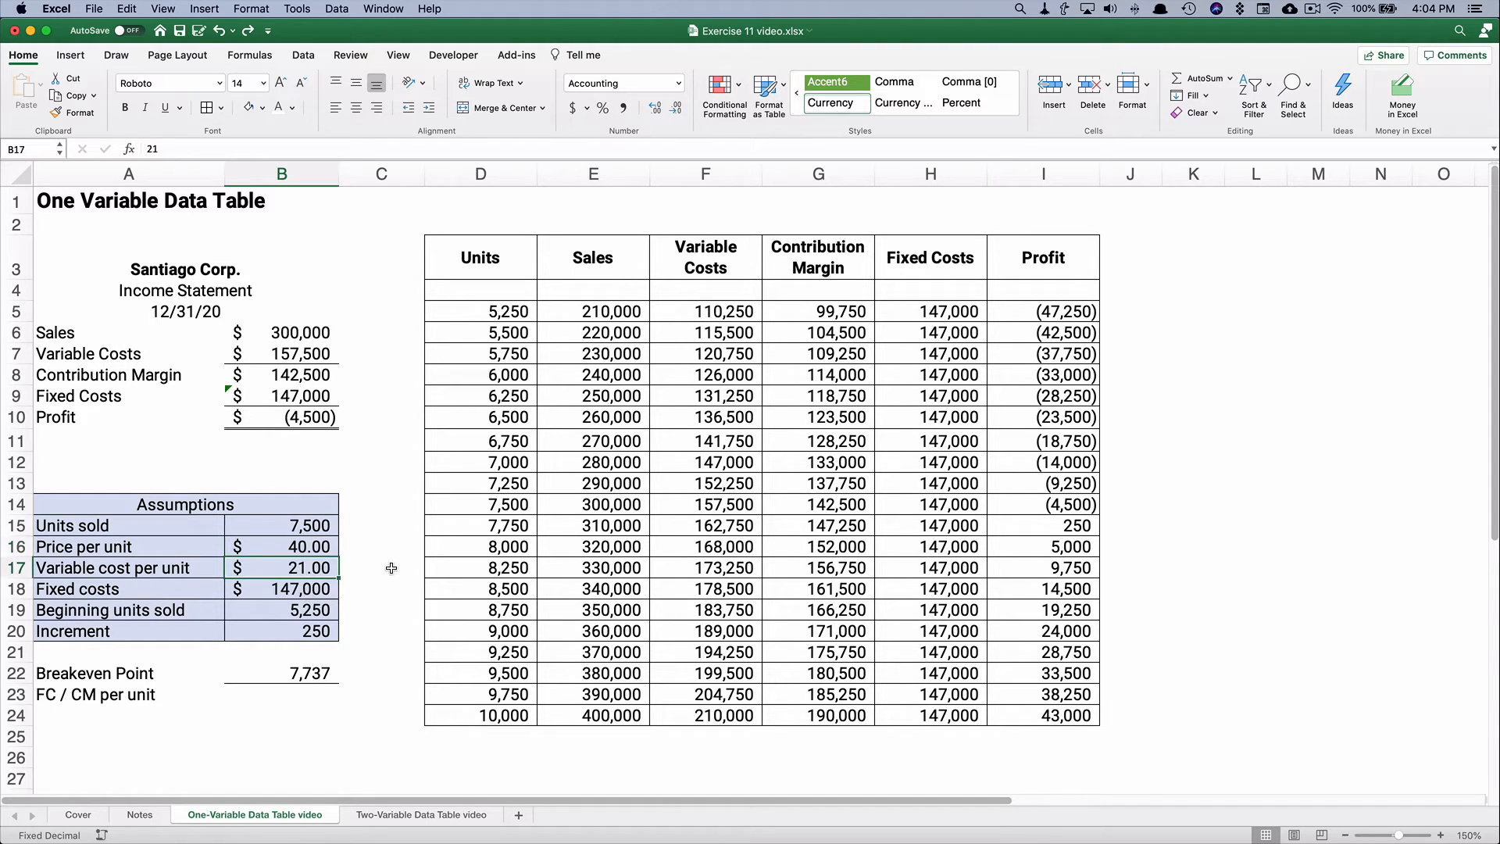
type("19")
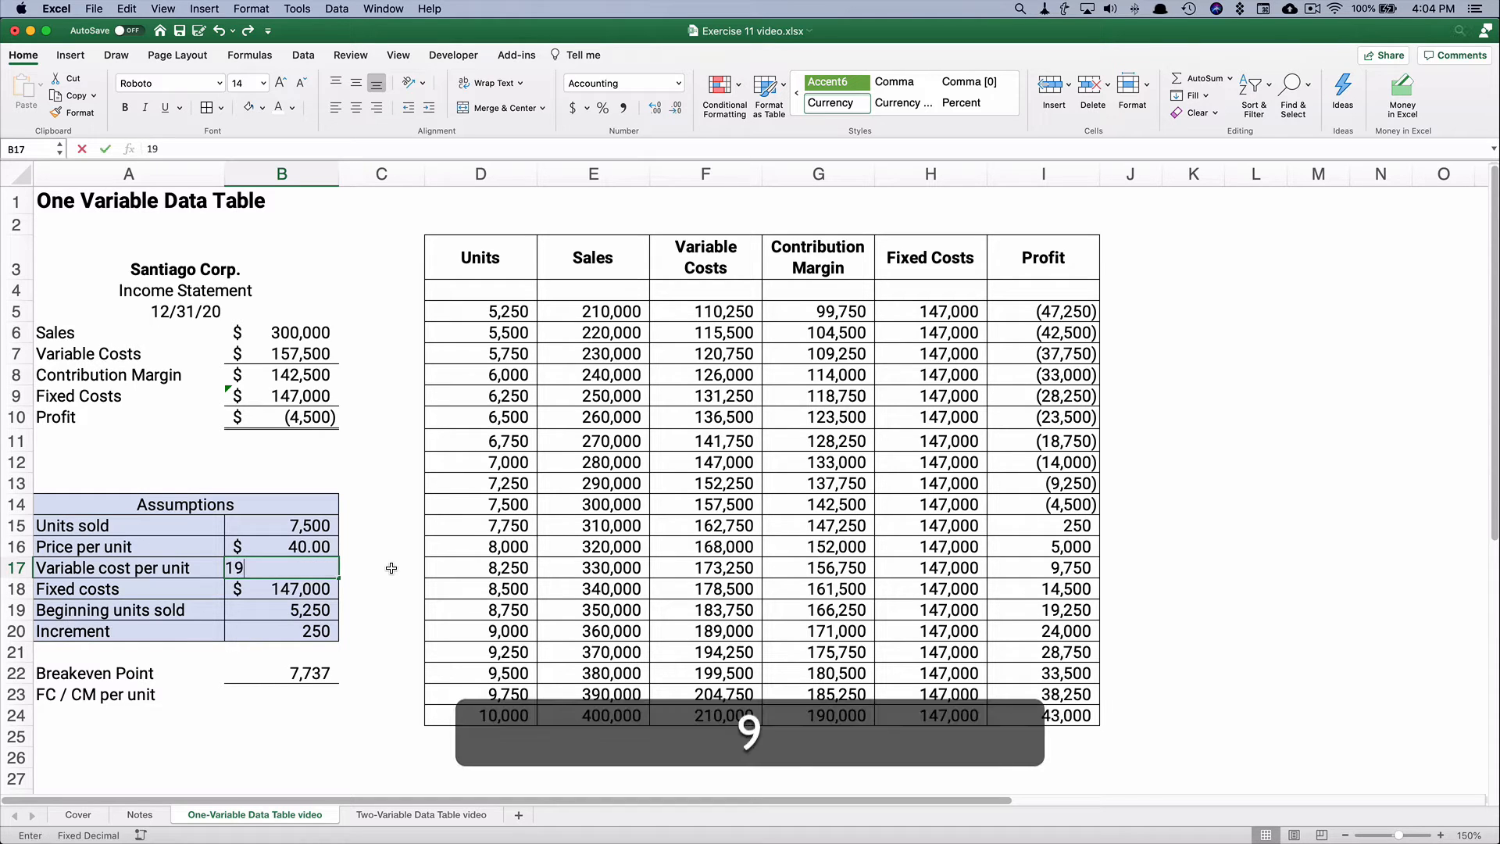
key("Return")
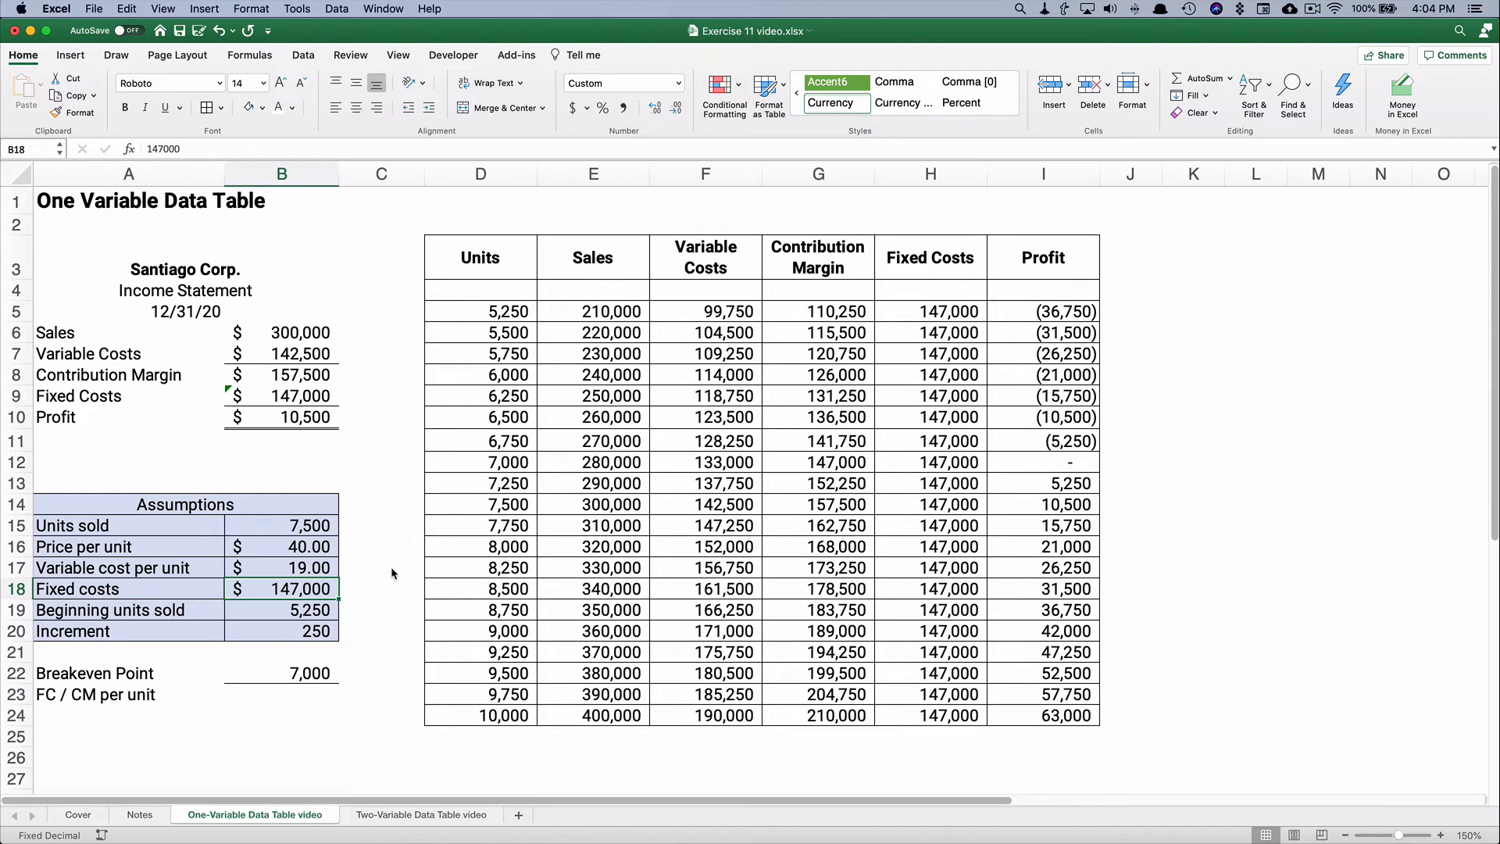
key("cmd+z")
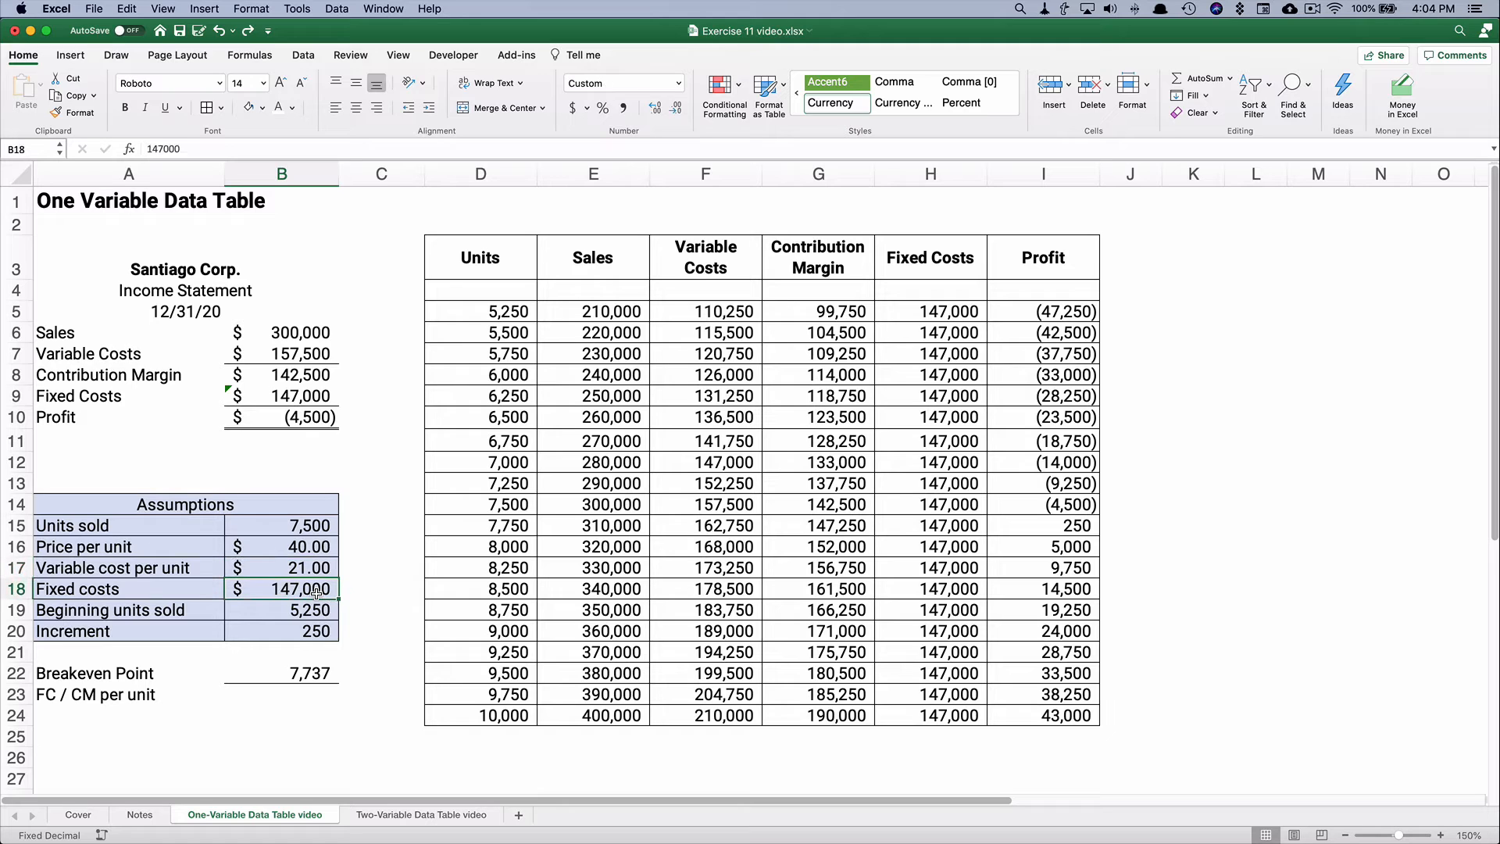
type("150000")
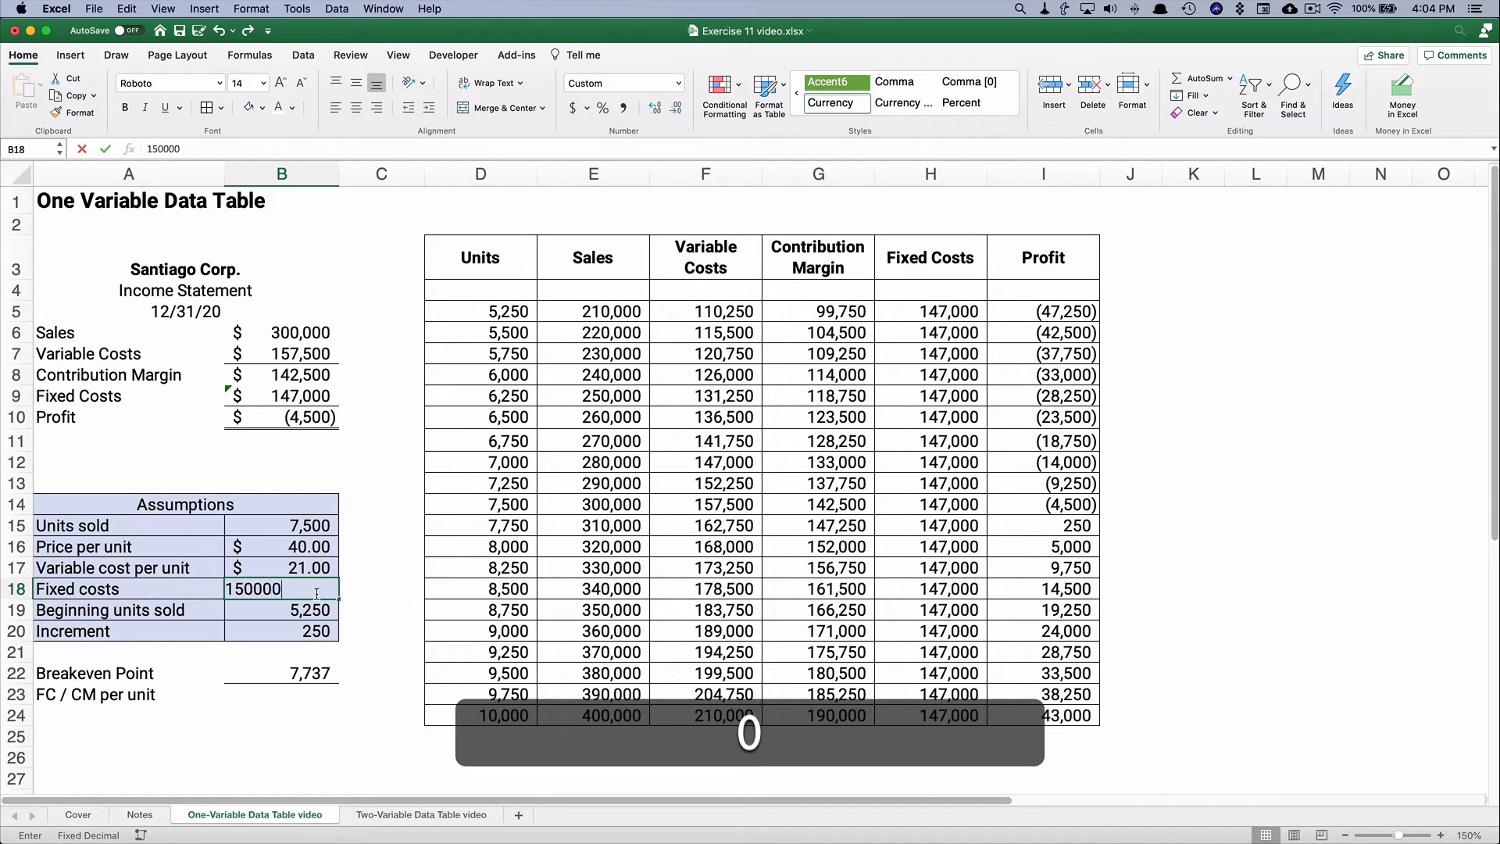
key("Return")
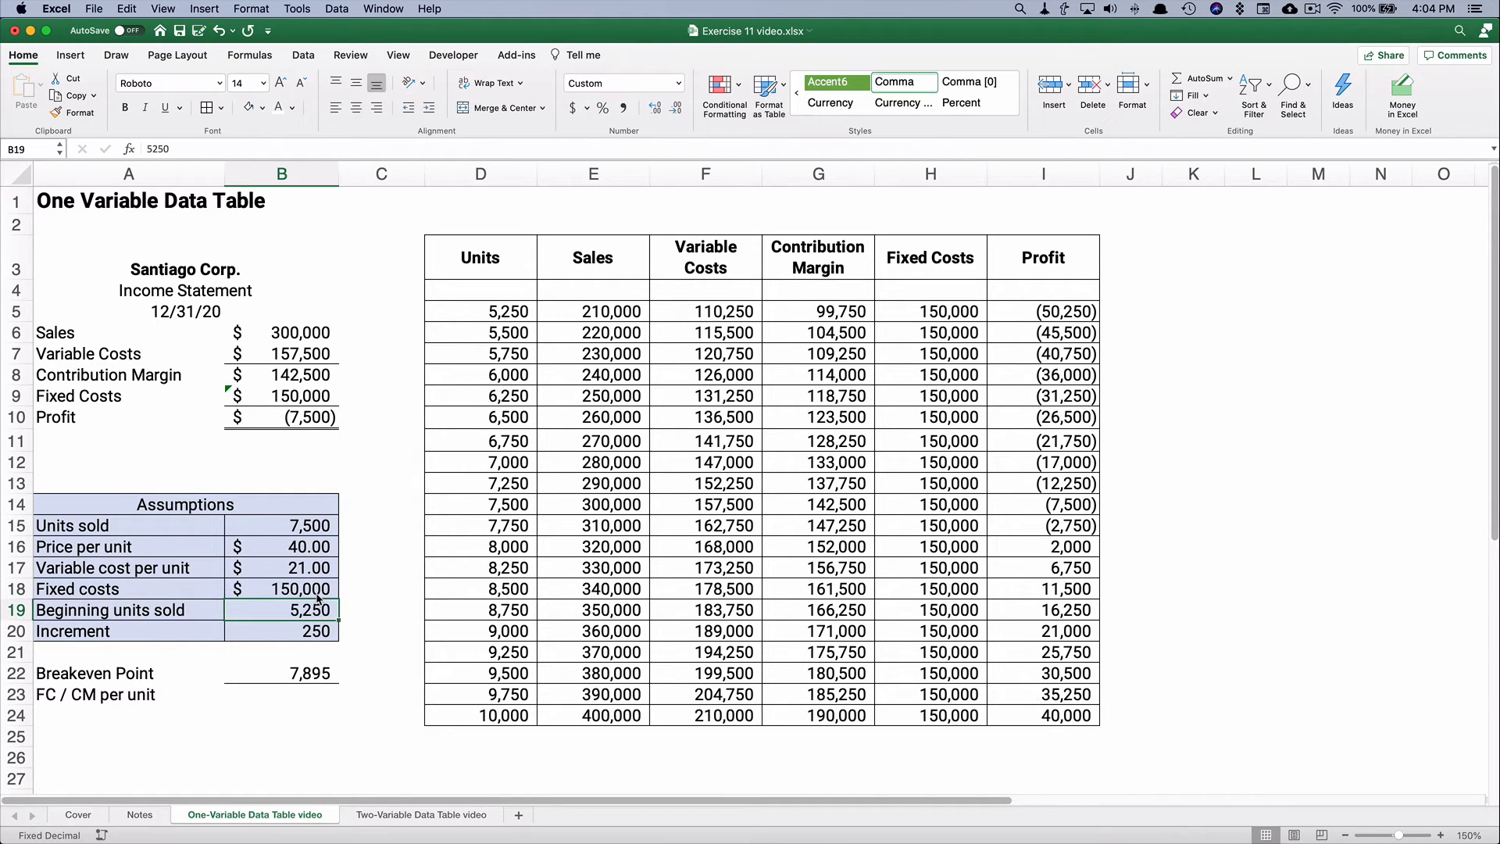
mouse_move(331, 663)
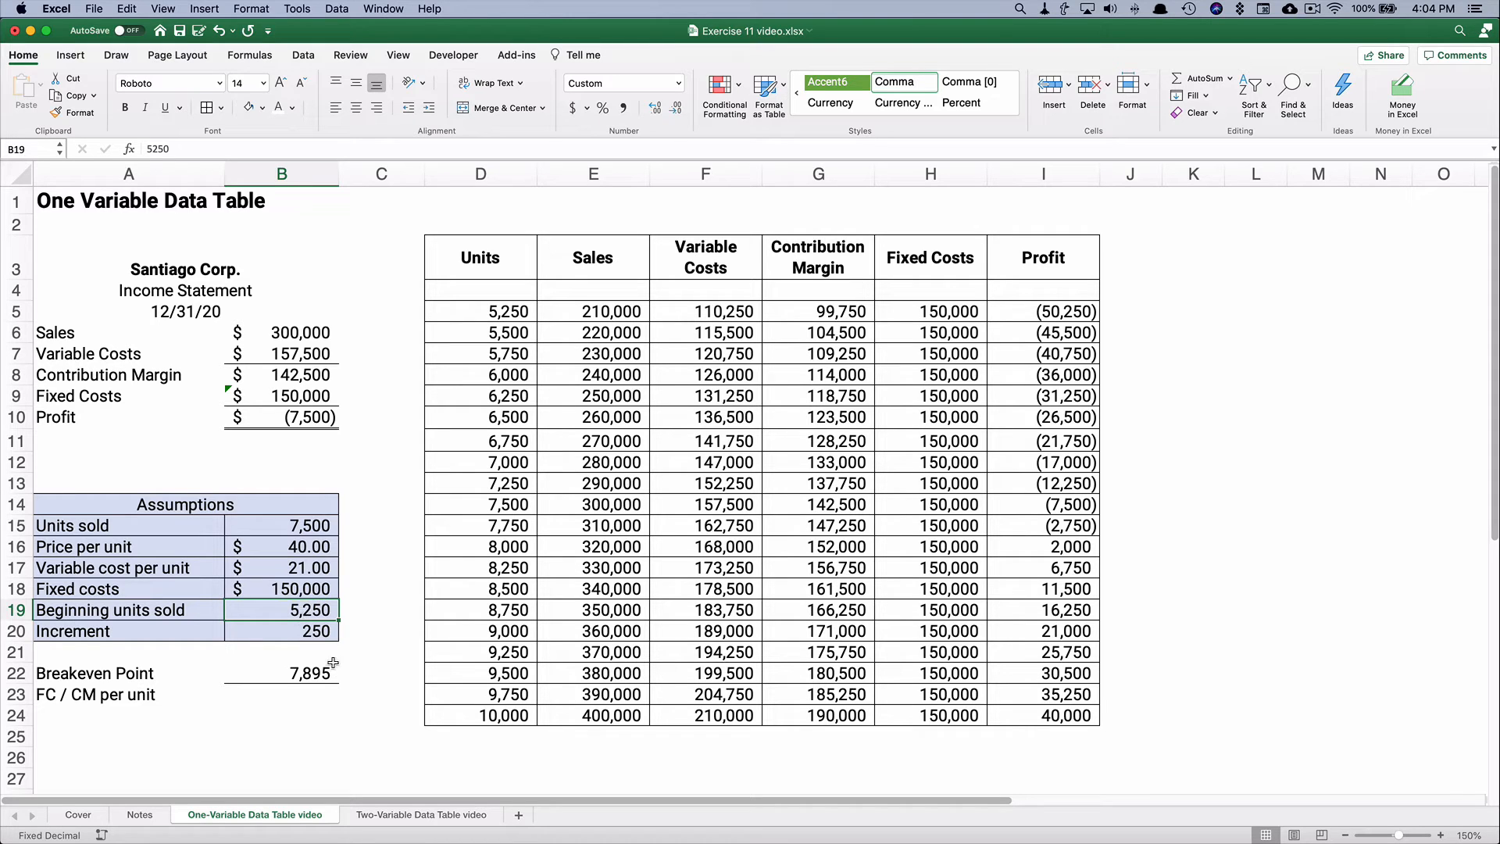
left_click(299, 590)
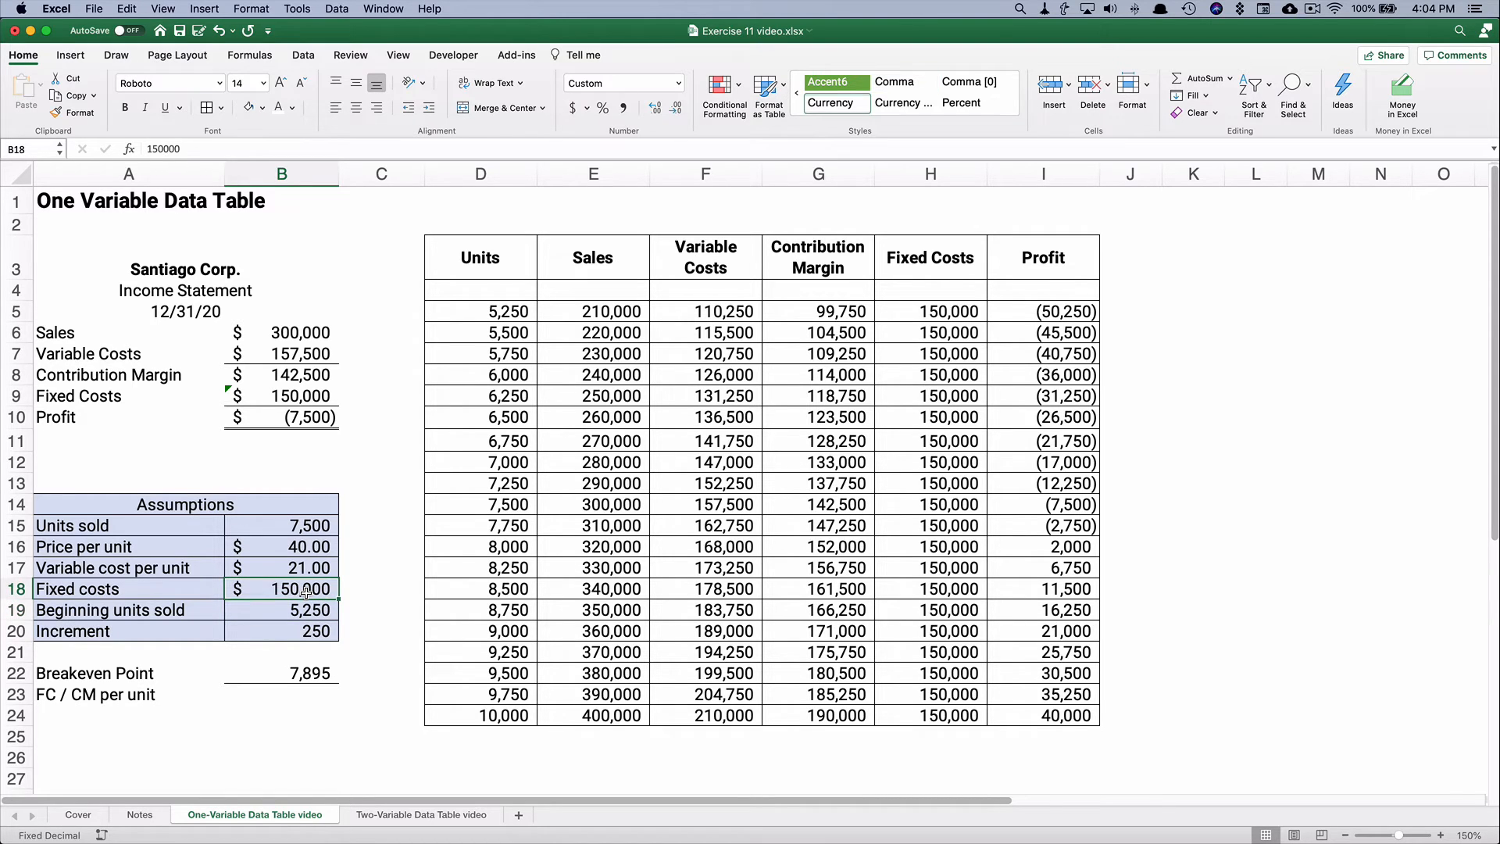
type("140000")
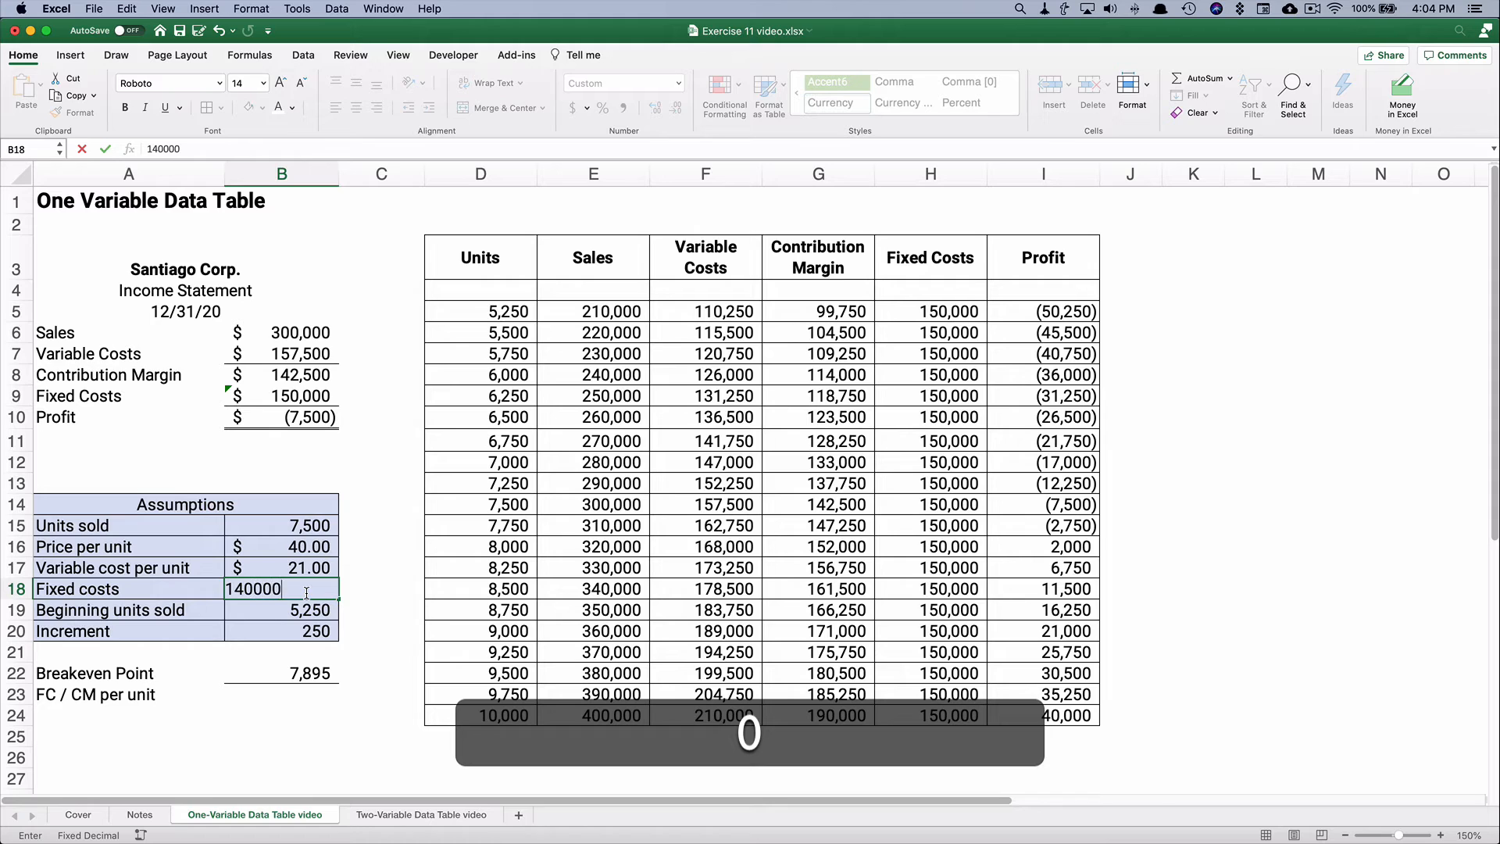
key("Return")
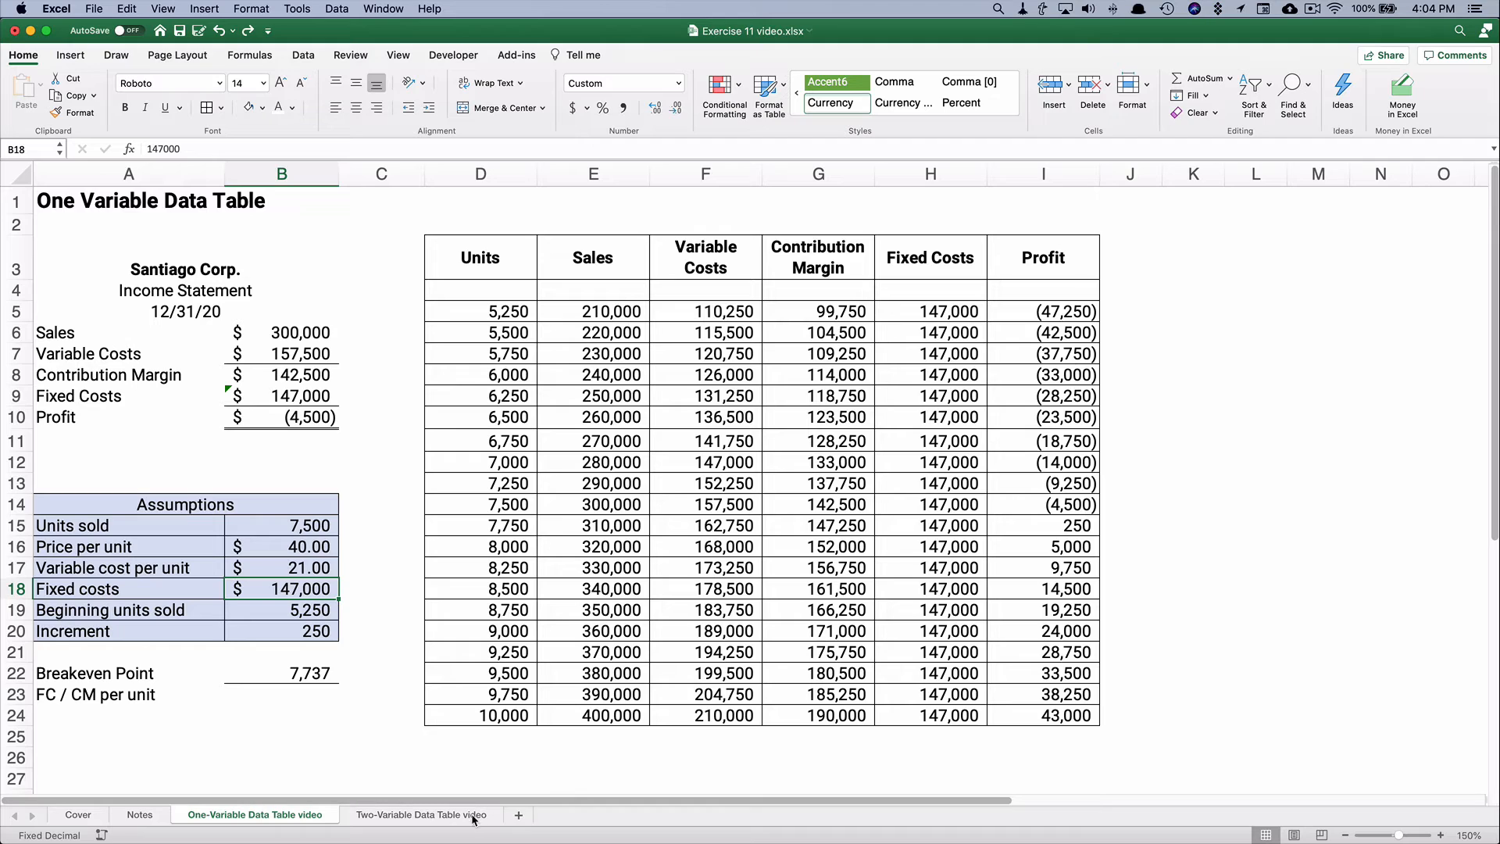
On the two-variable sheet, compute Loan Amount as price B4 minus down payment.
left_click(421, 814)
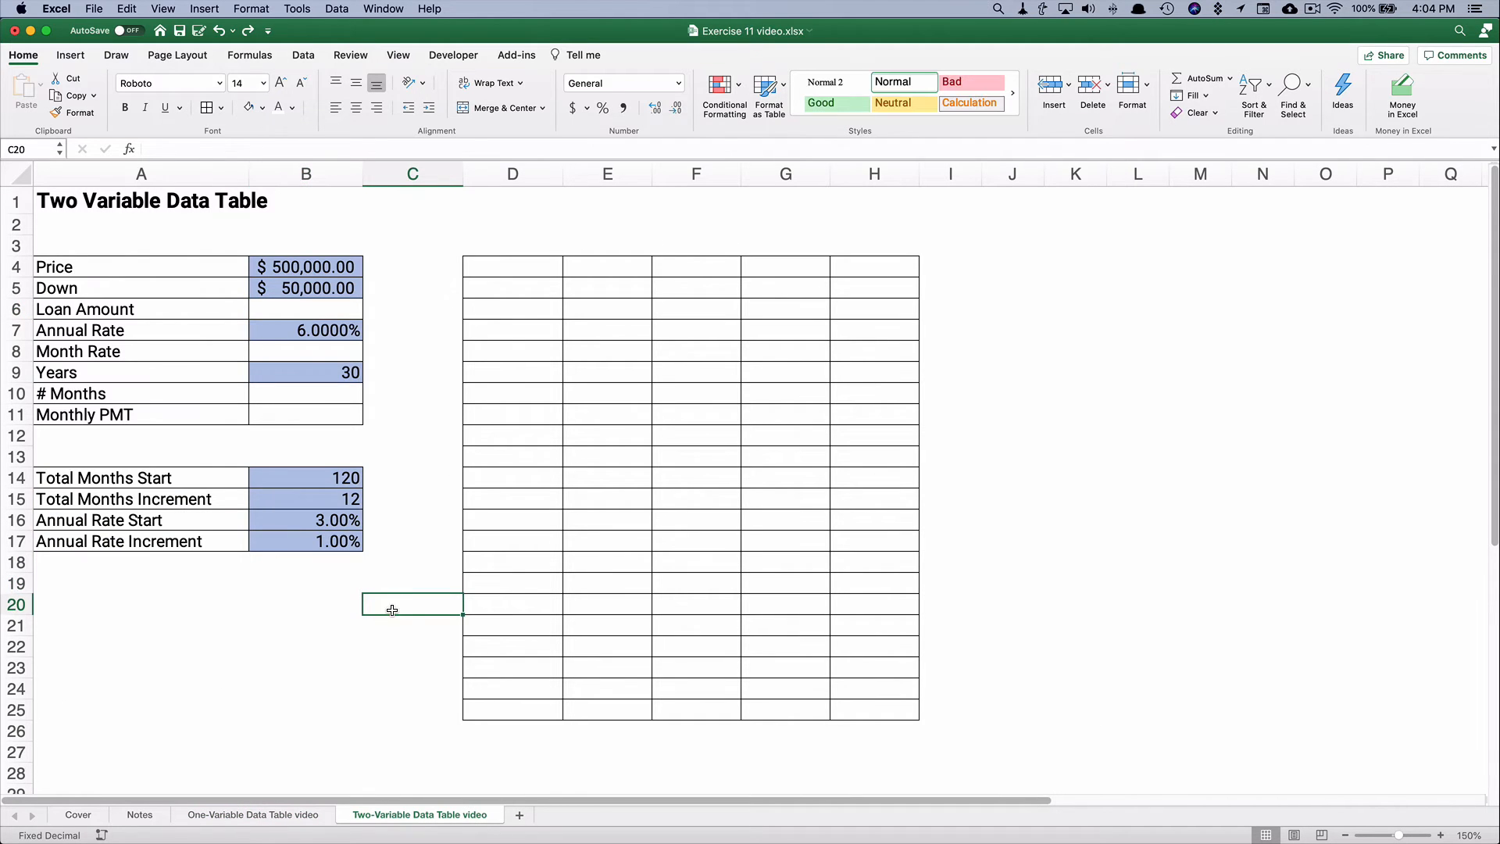
mouse_move(497, 280)
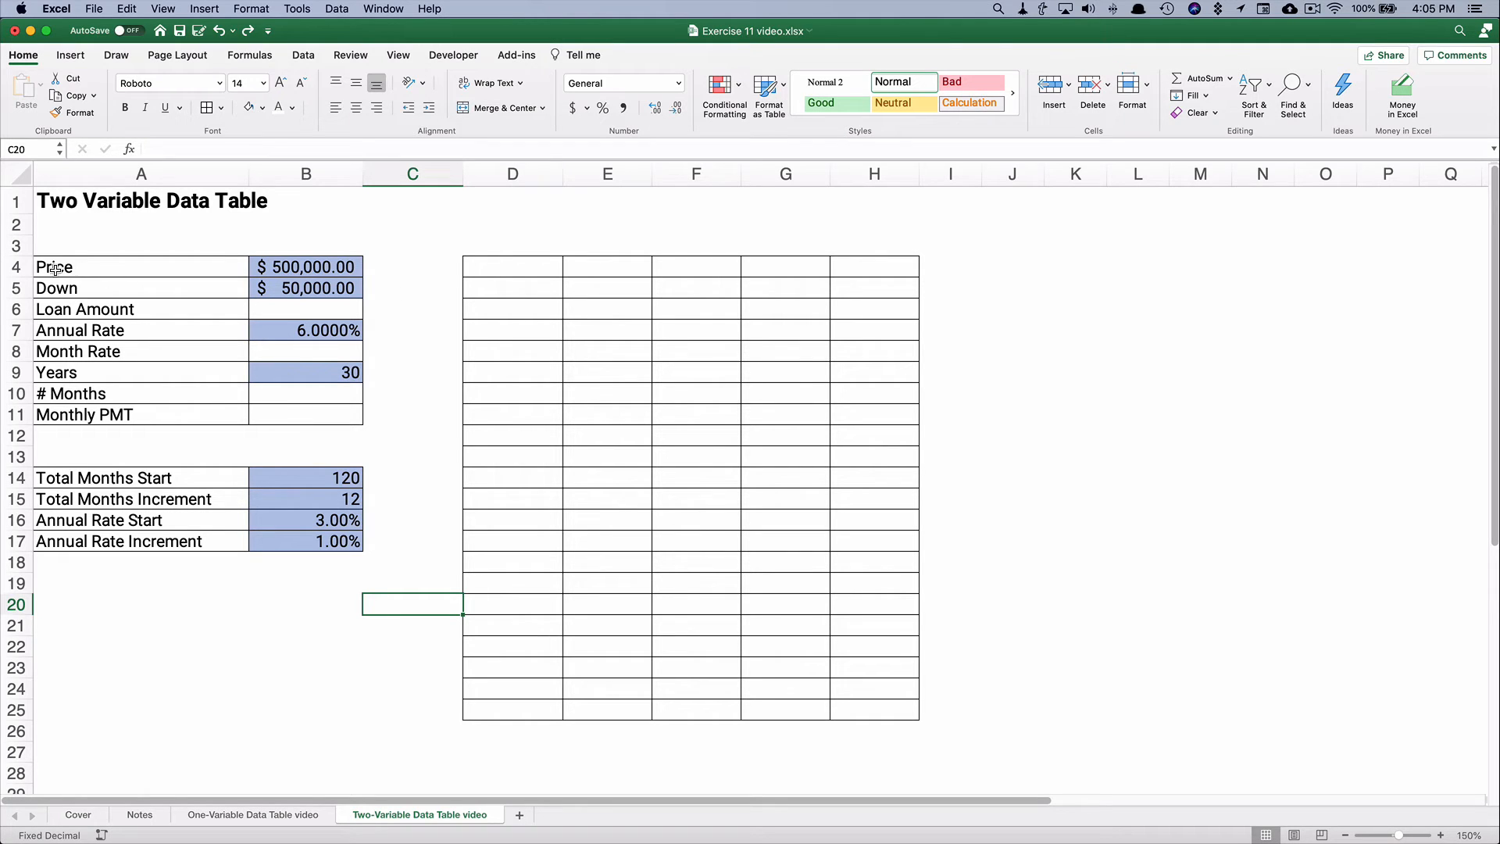
left_click_drag(141, 267, 306, 288)
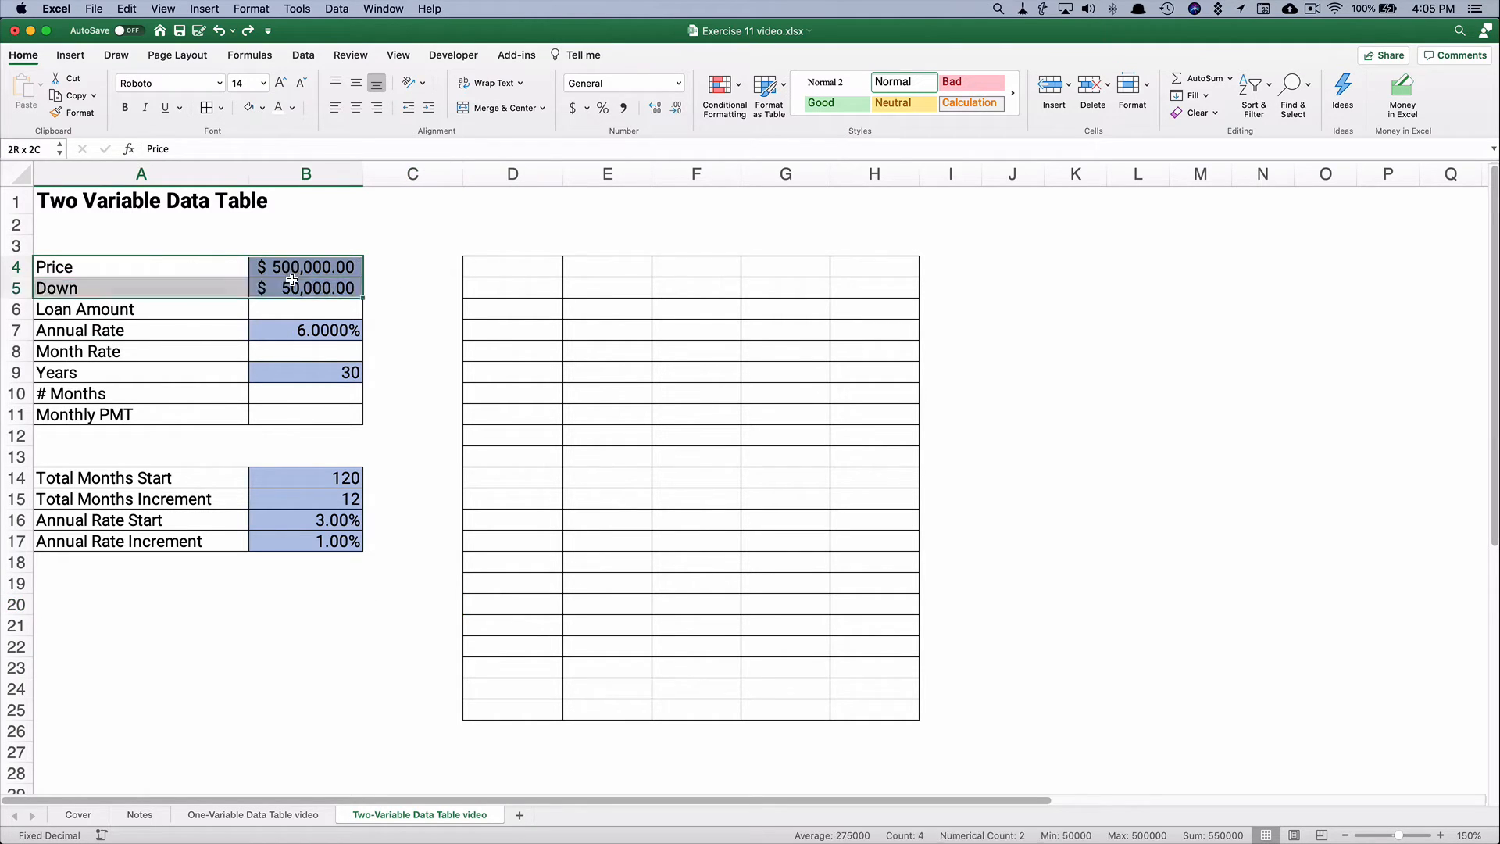
left_click(141, 265)
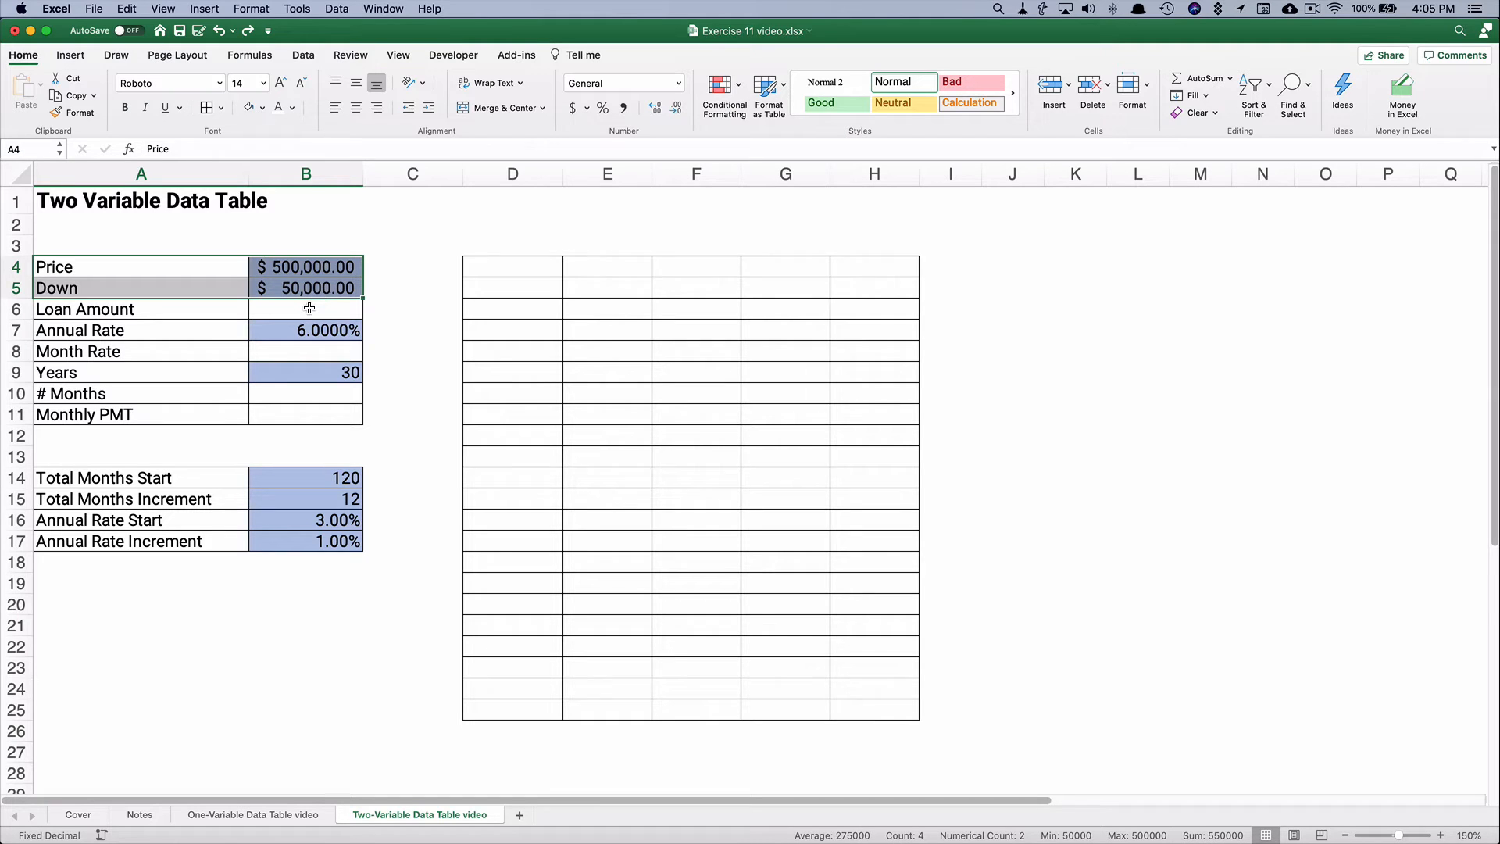
left_click(307, 308)
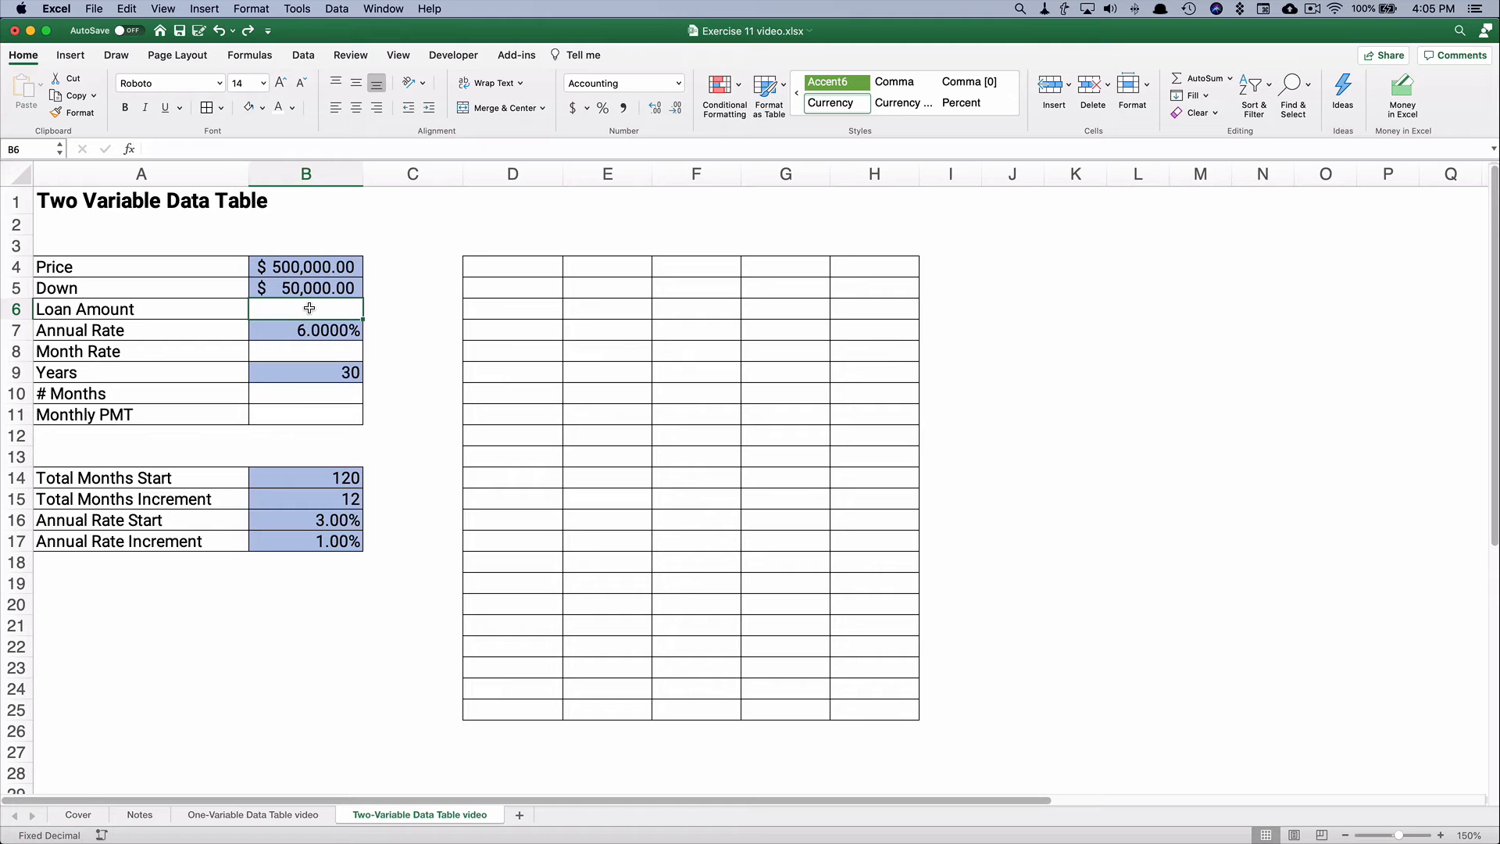
type("=")
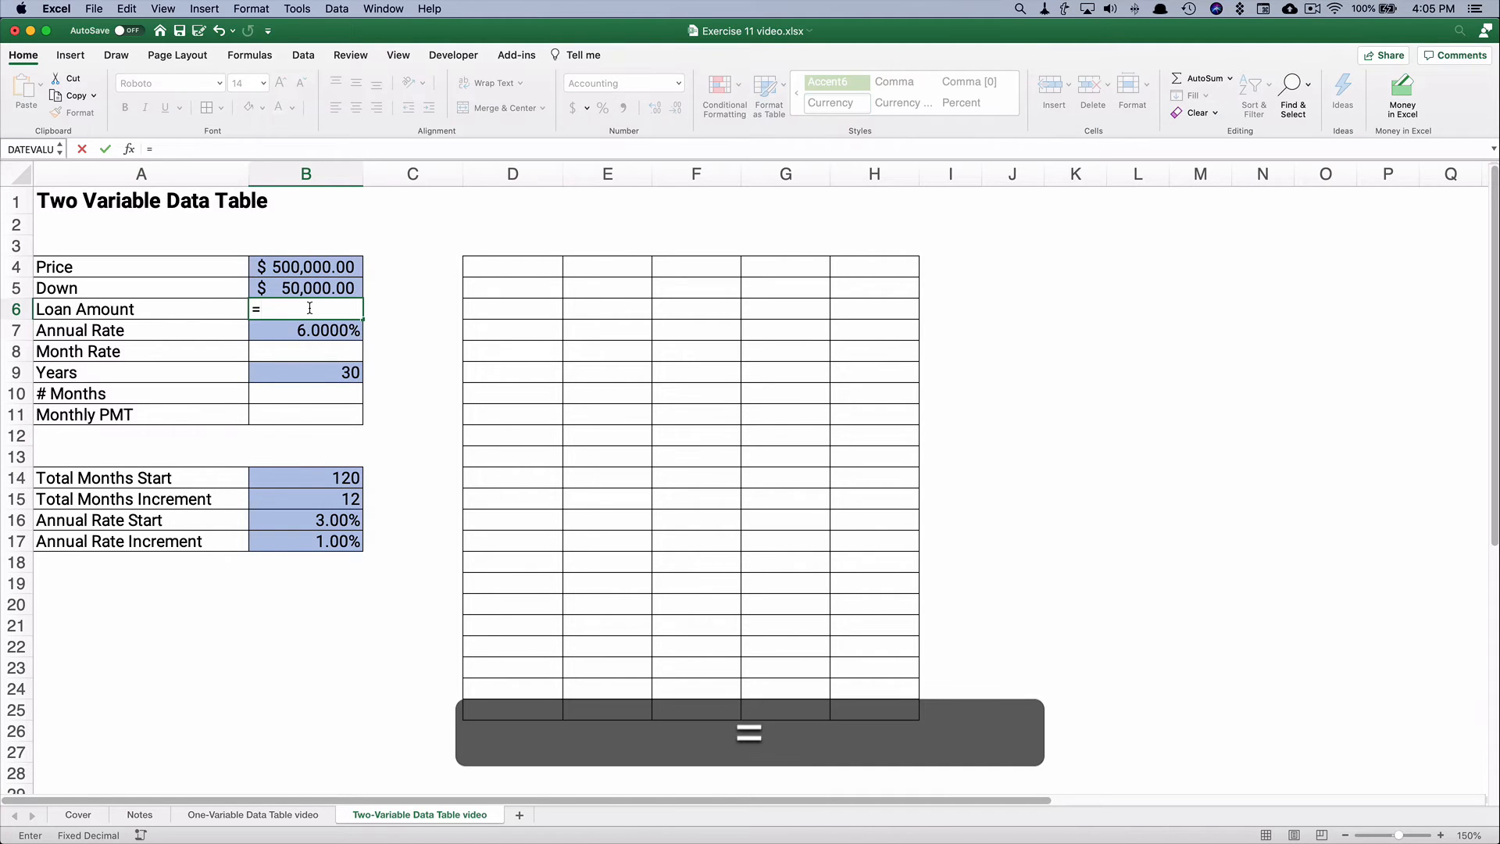
type("B4-")
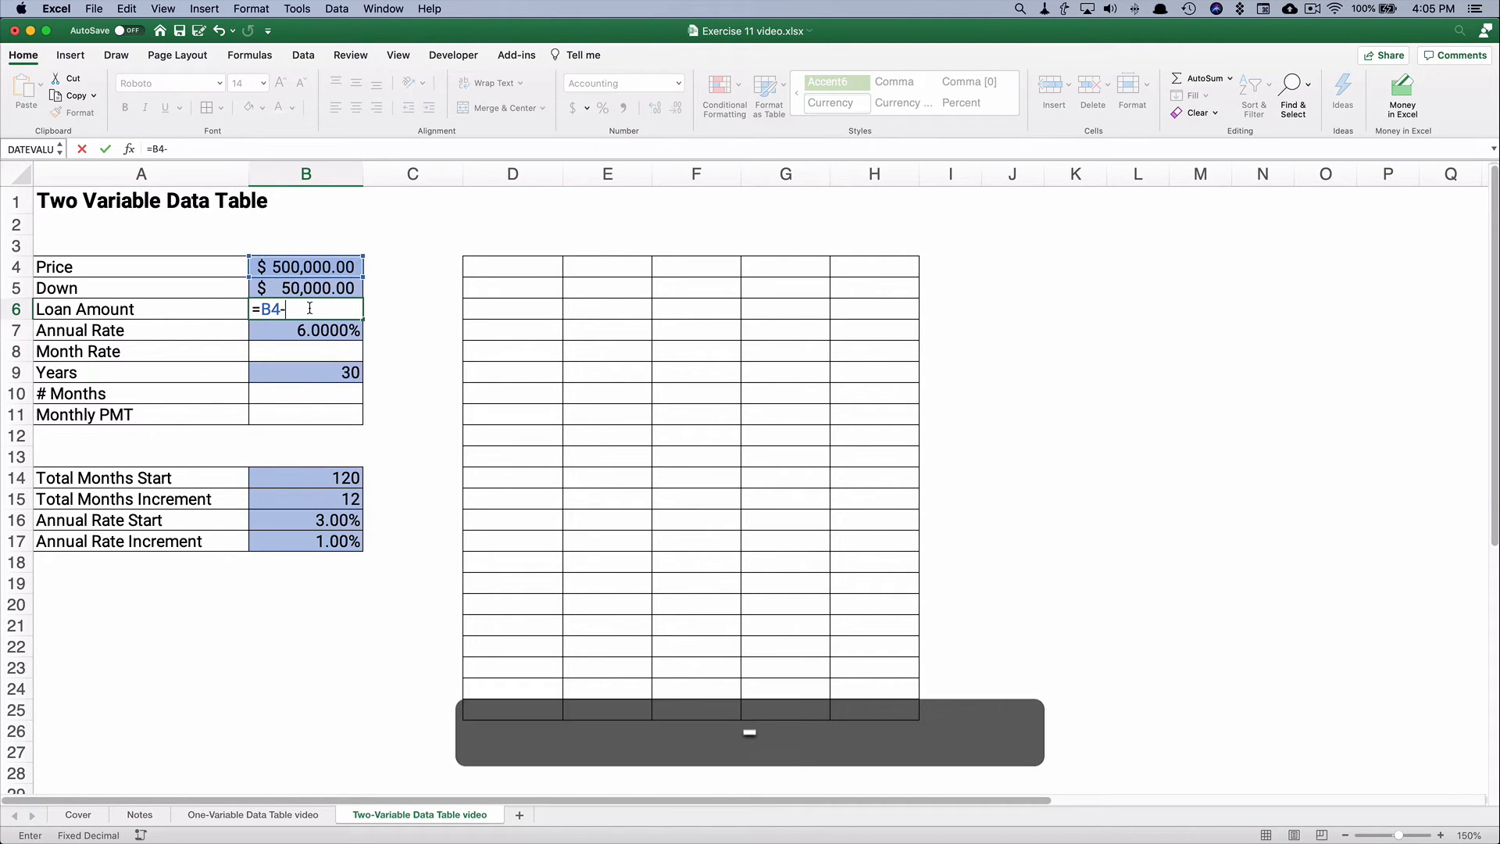
key("Return")
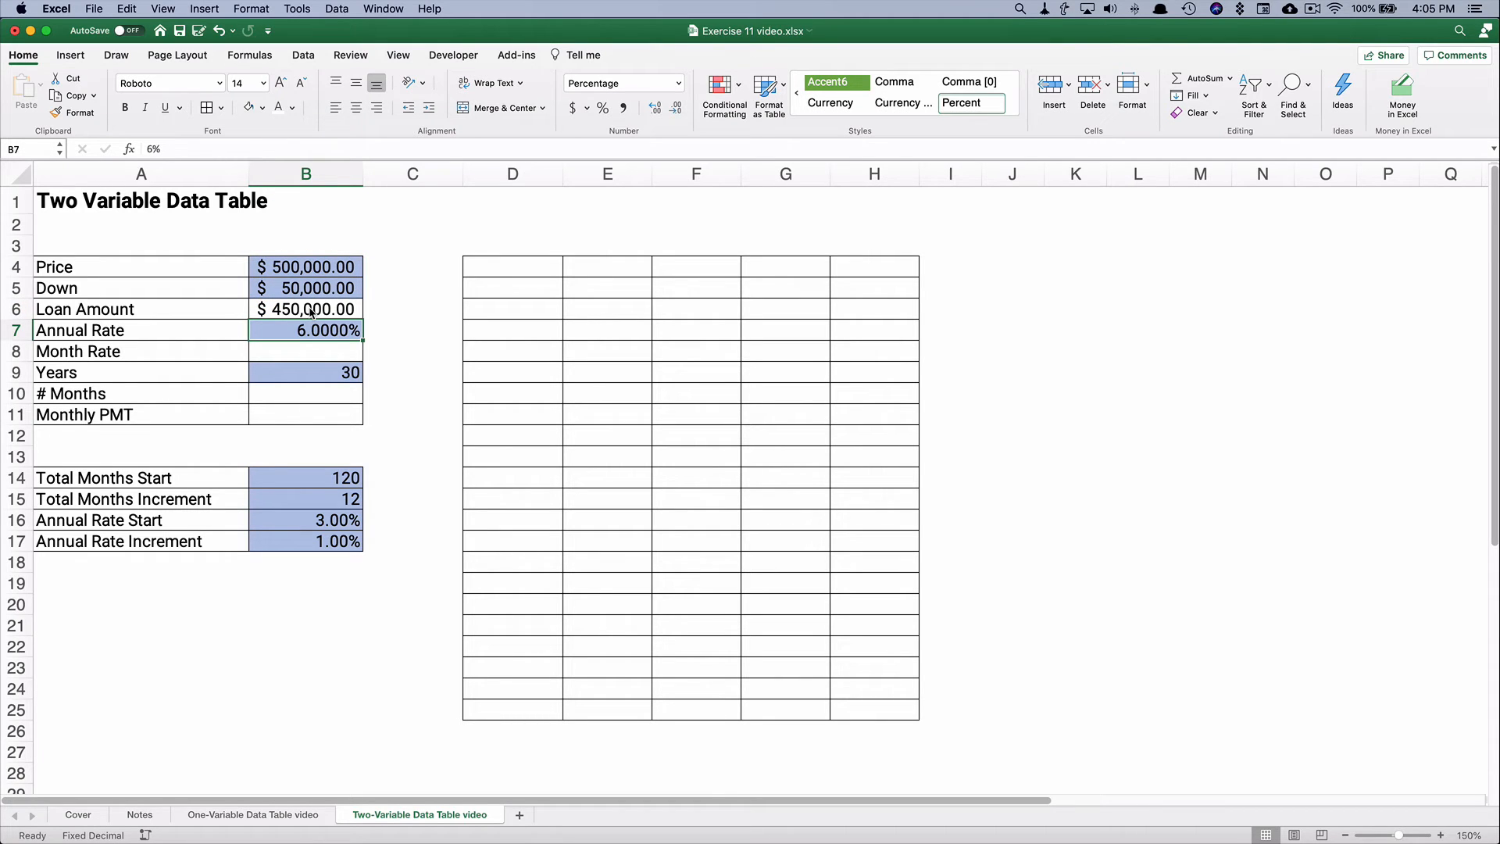
Compute the month rate as =B7/12 (0.5000%) and # Months as =B9*12 (360).
left_click(305, 351)
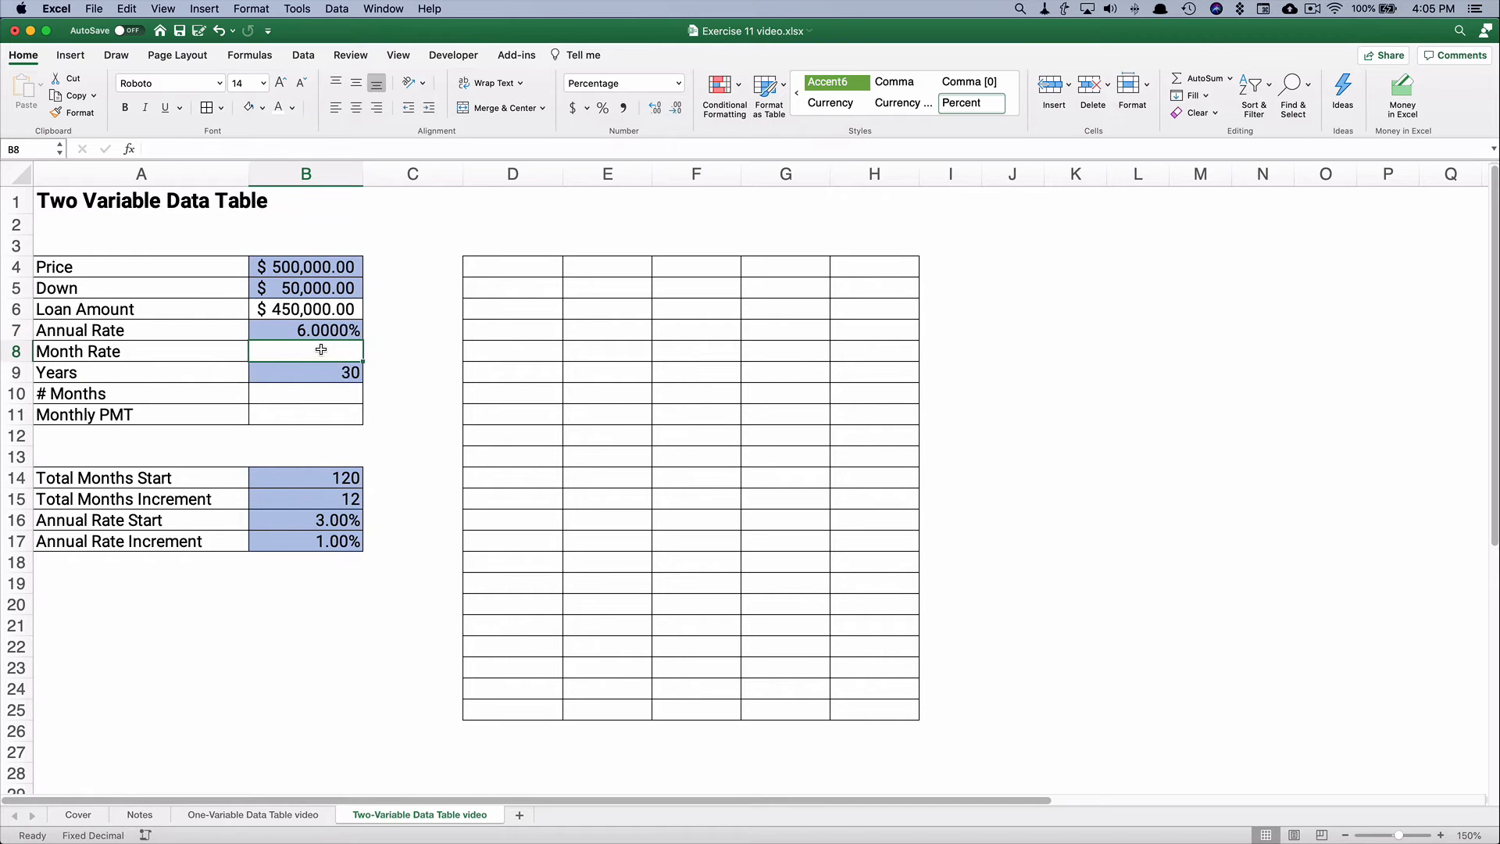
type("=B7")
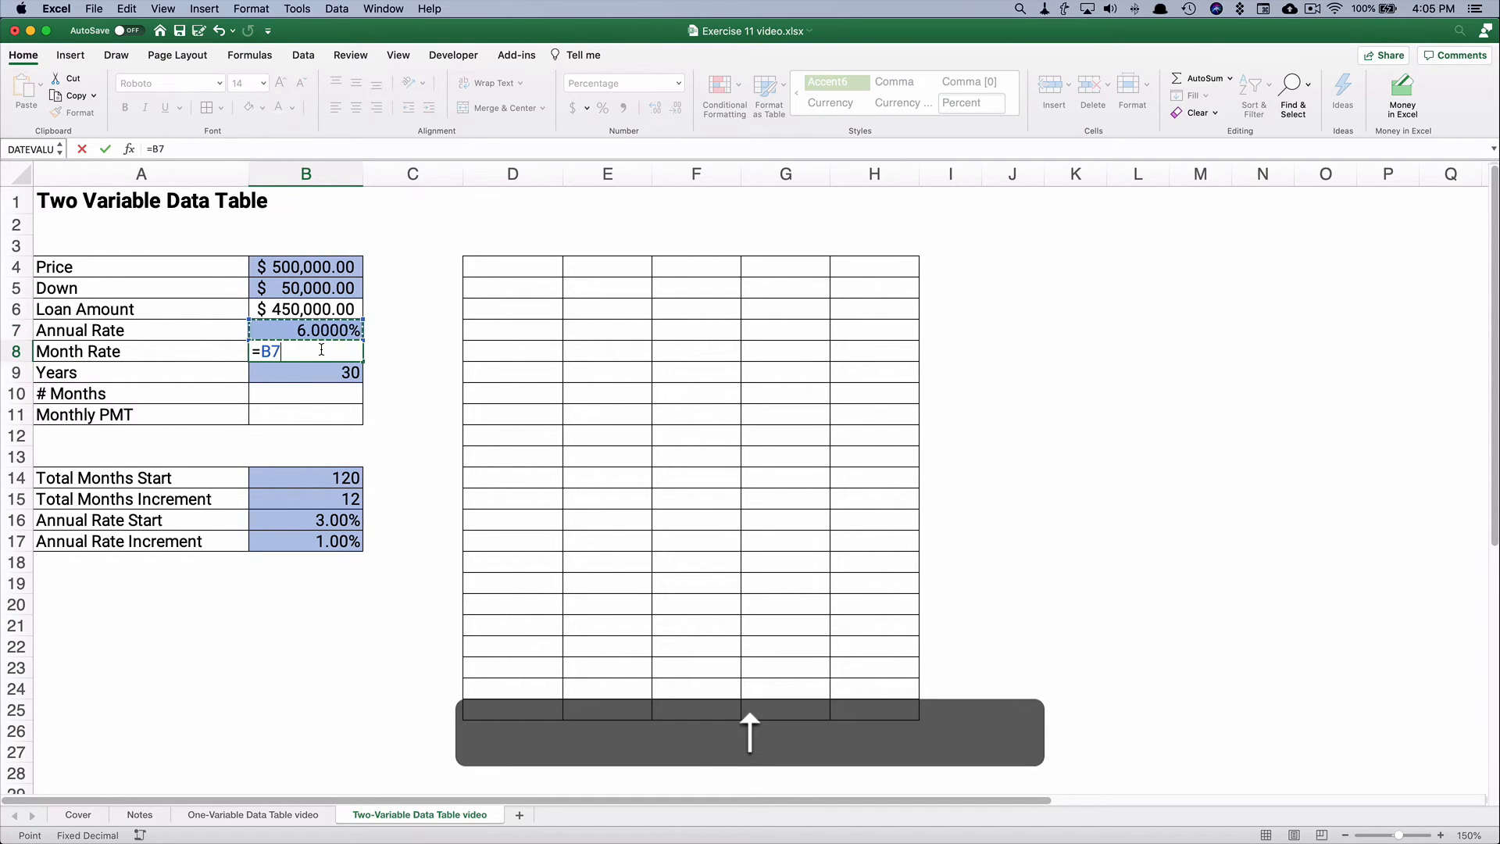
type("/12")
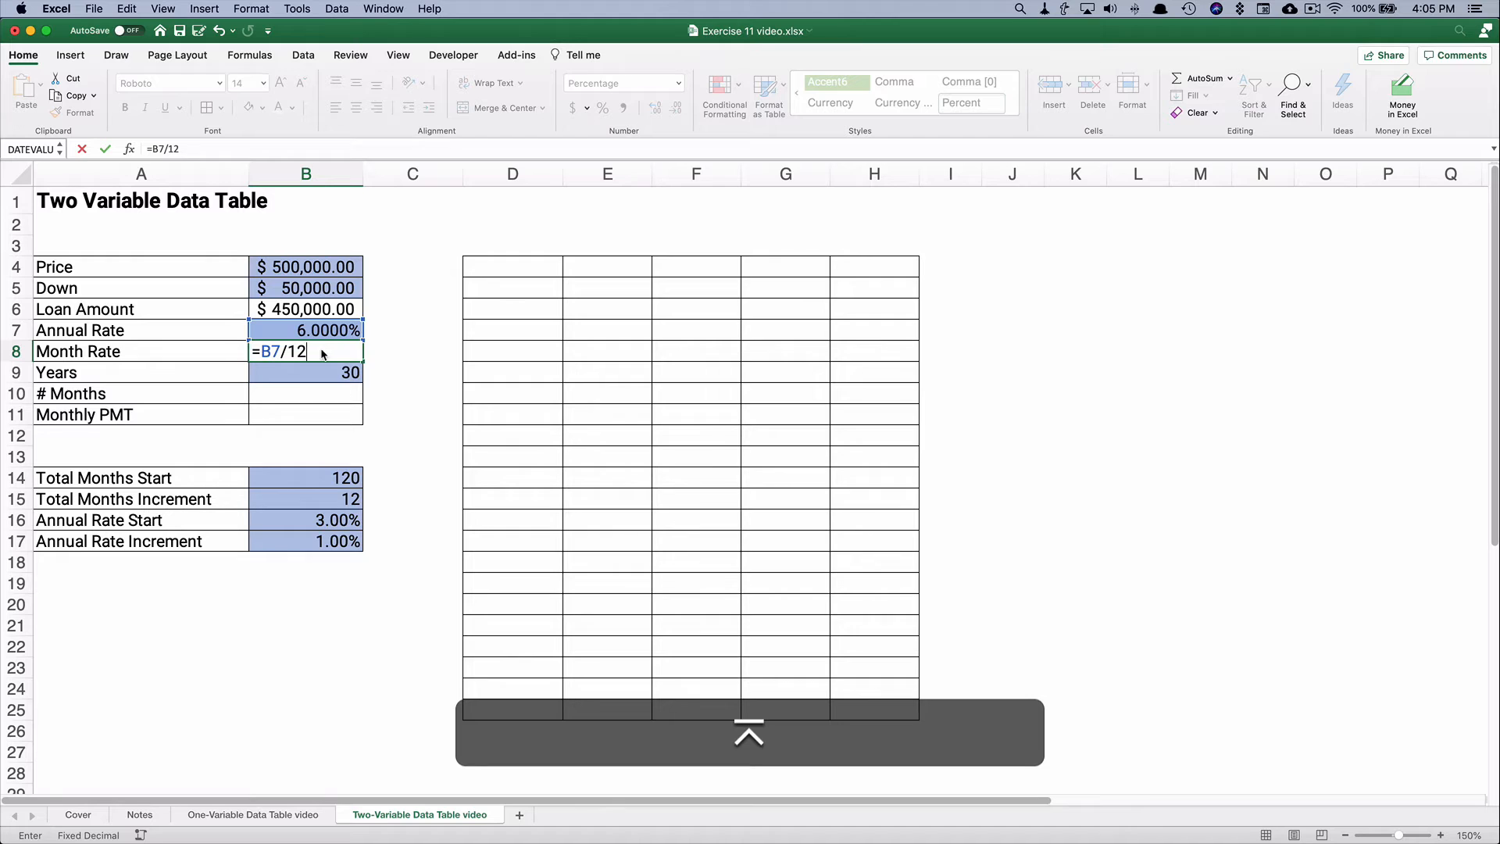
key("Return")
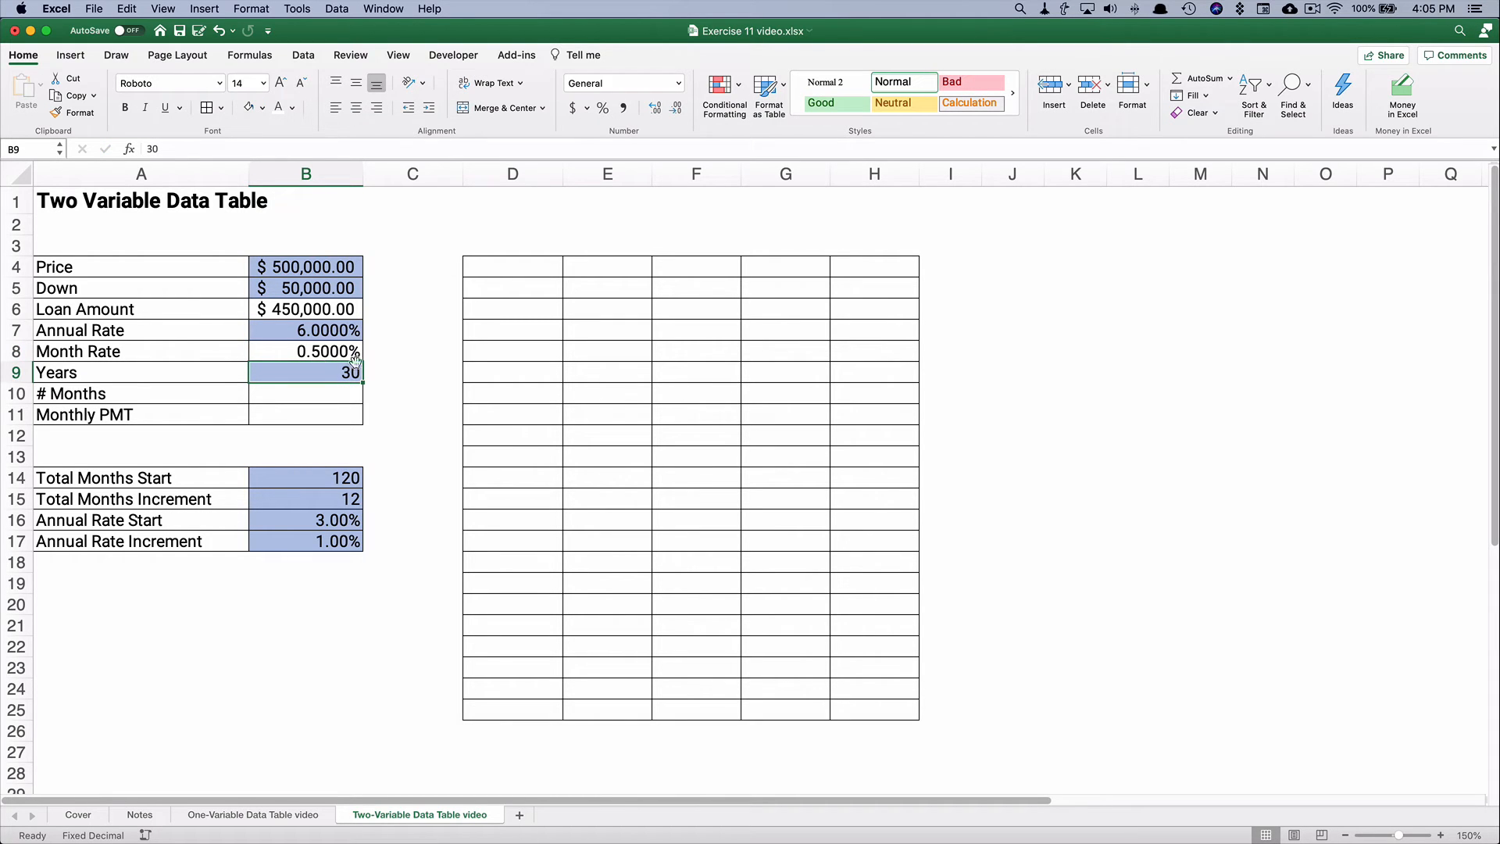
left_click(306, 394)
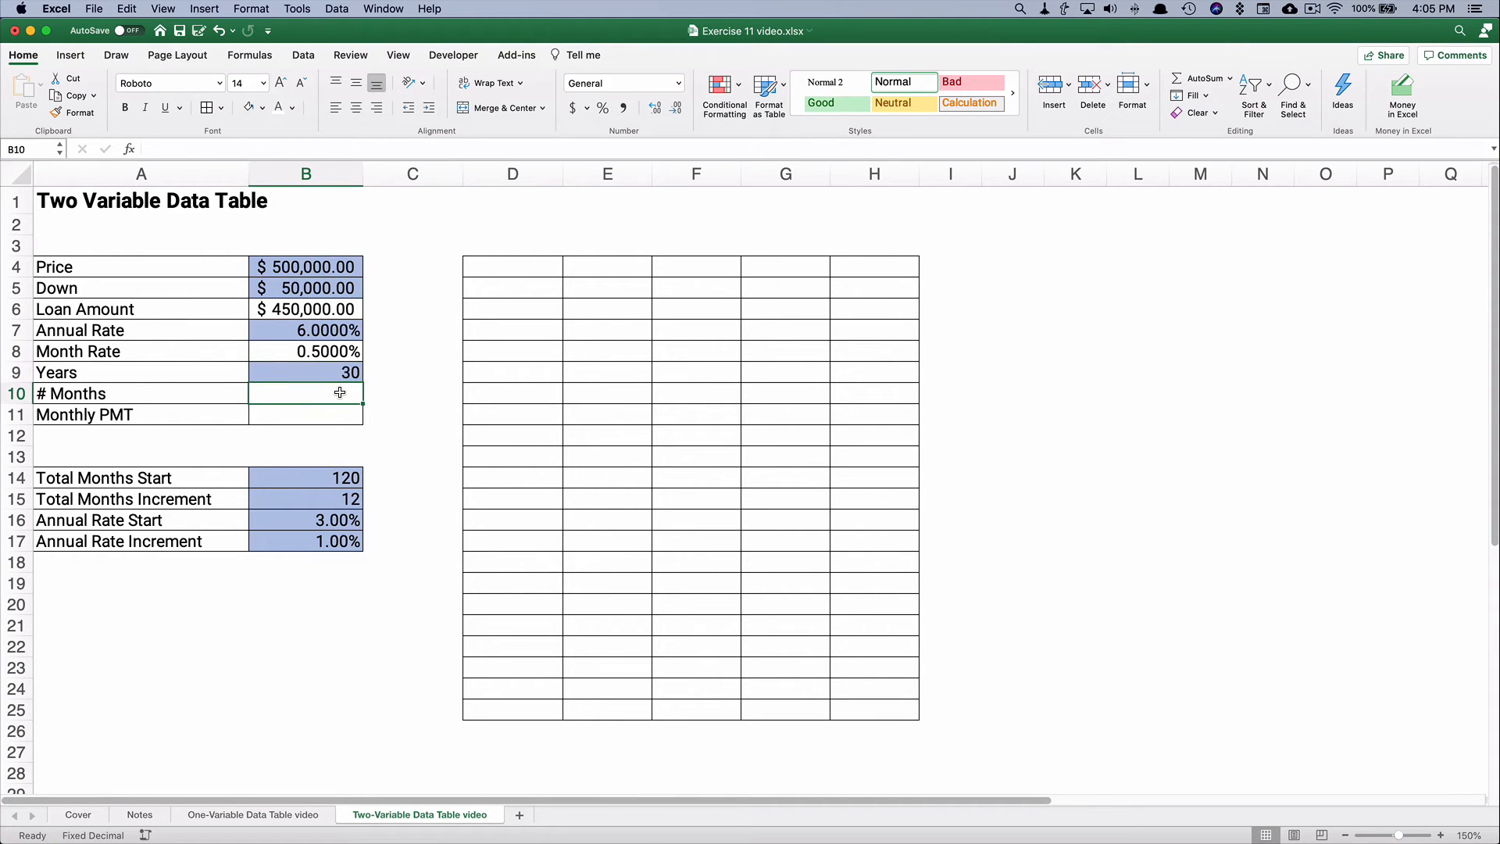
type("=")
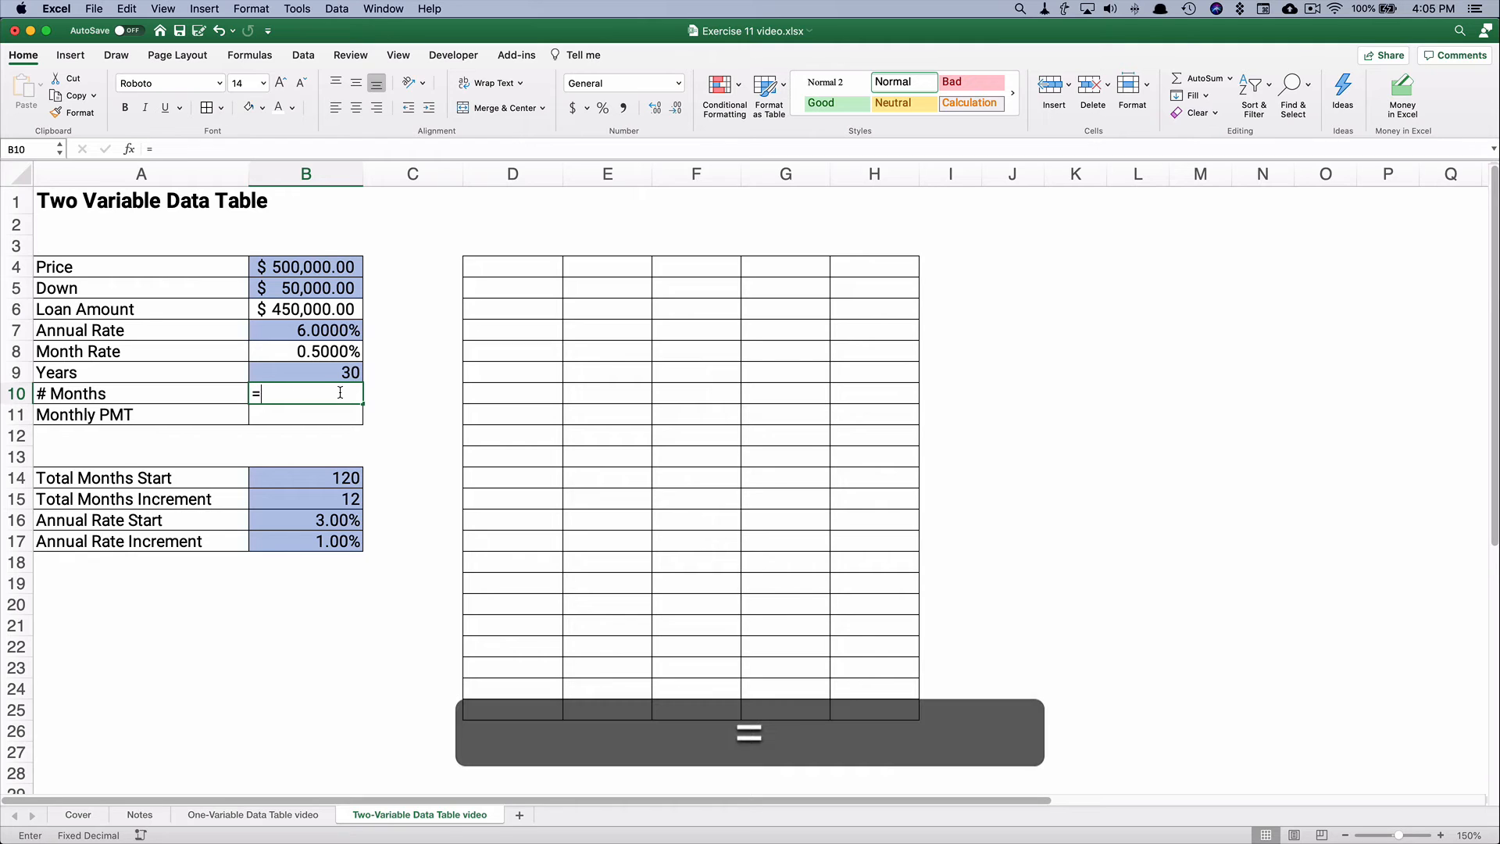
type("B9*")
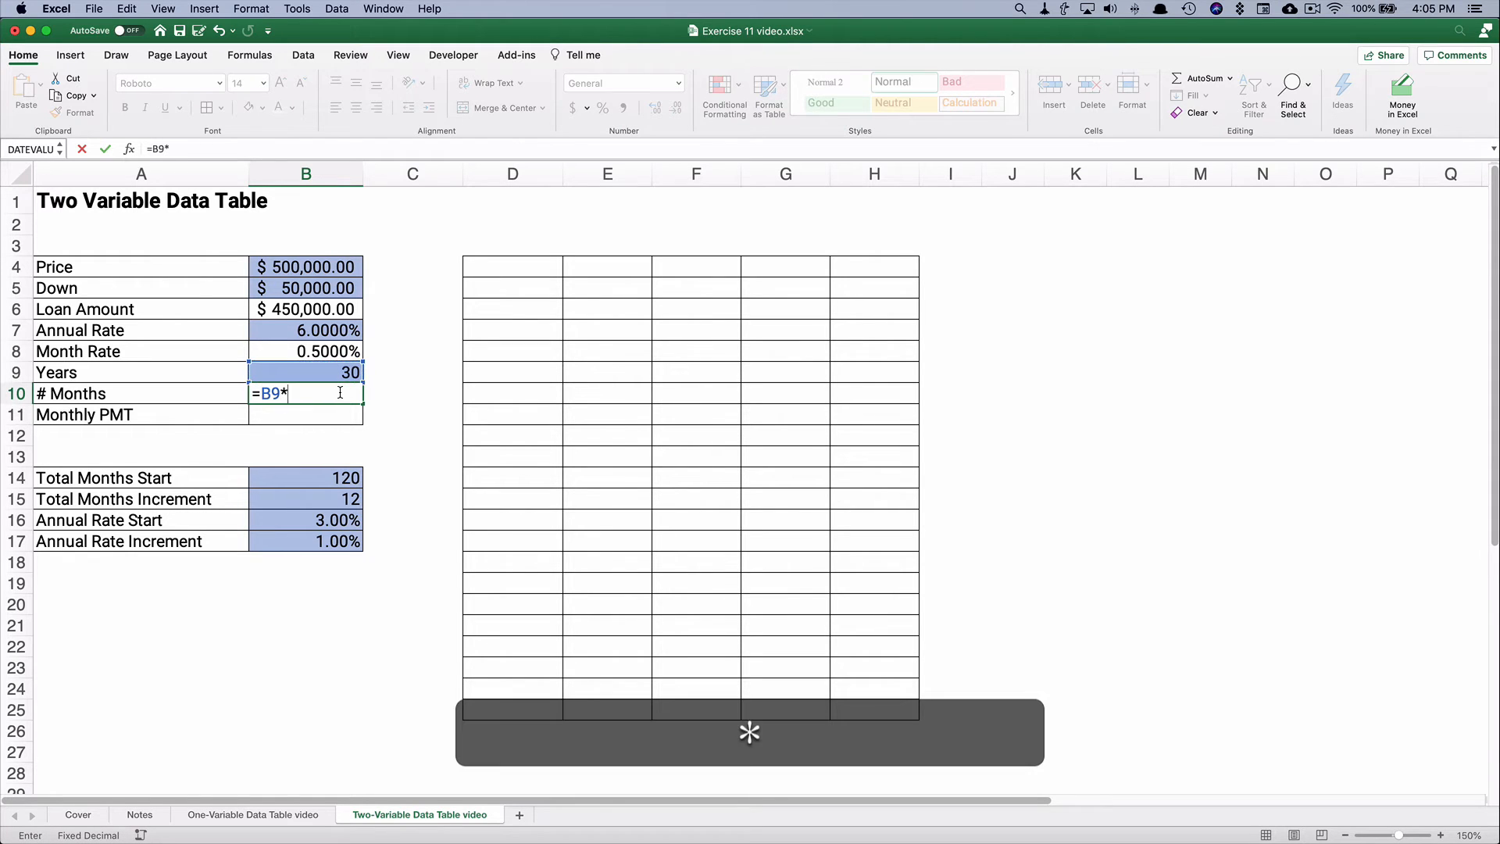
key("Return")
type("=")
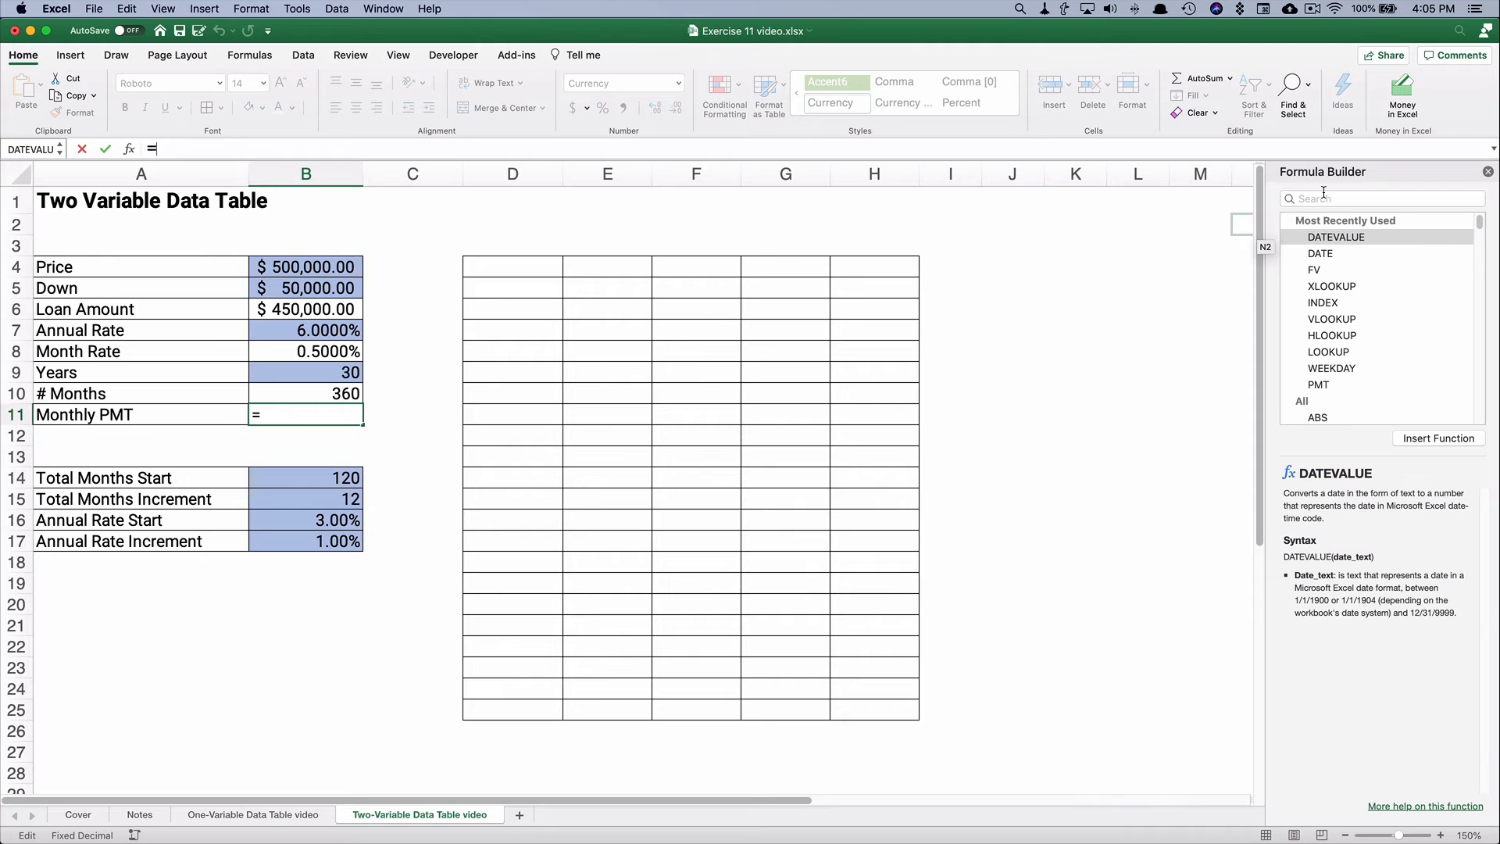
Build =-PMT(B8,B10,B6,0,0) in B11 with the Formula Builder, giving $2,697.98.
type("pmt")
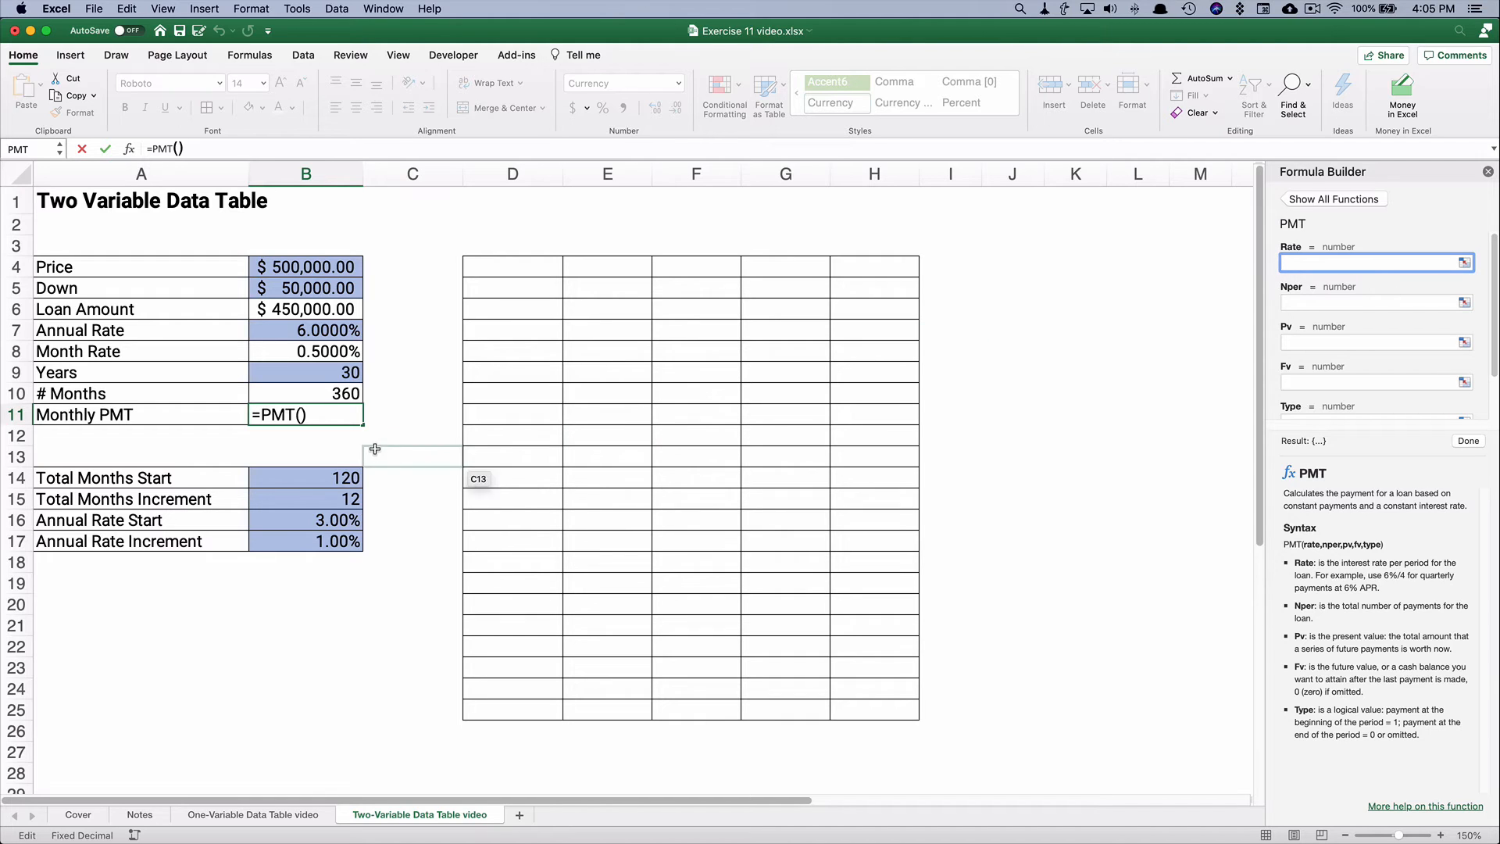
left_click(306, 352)
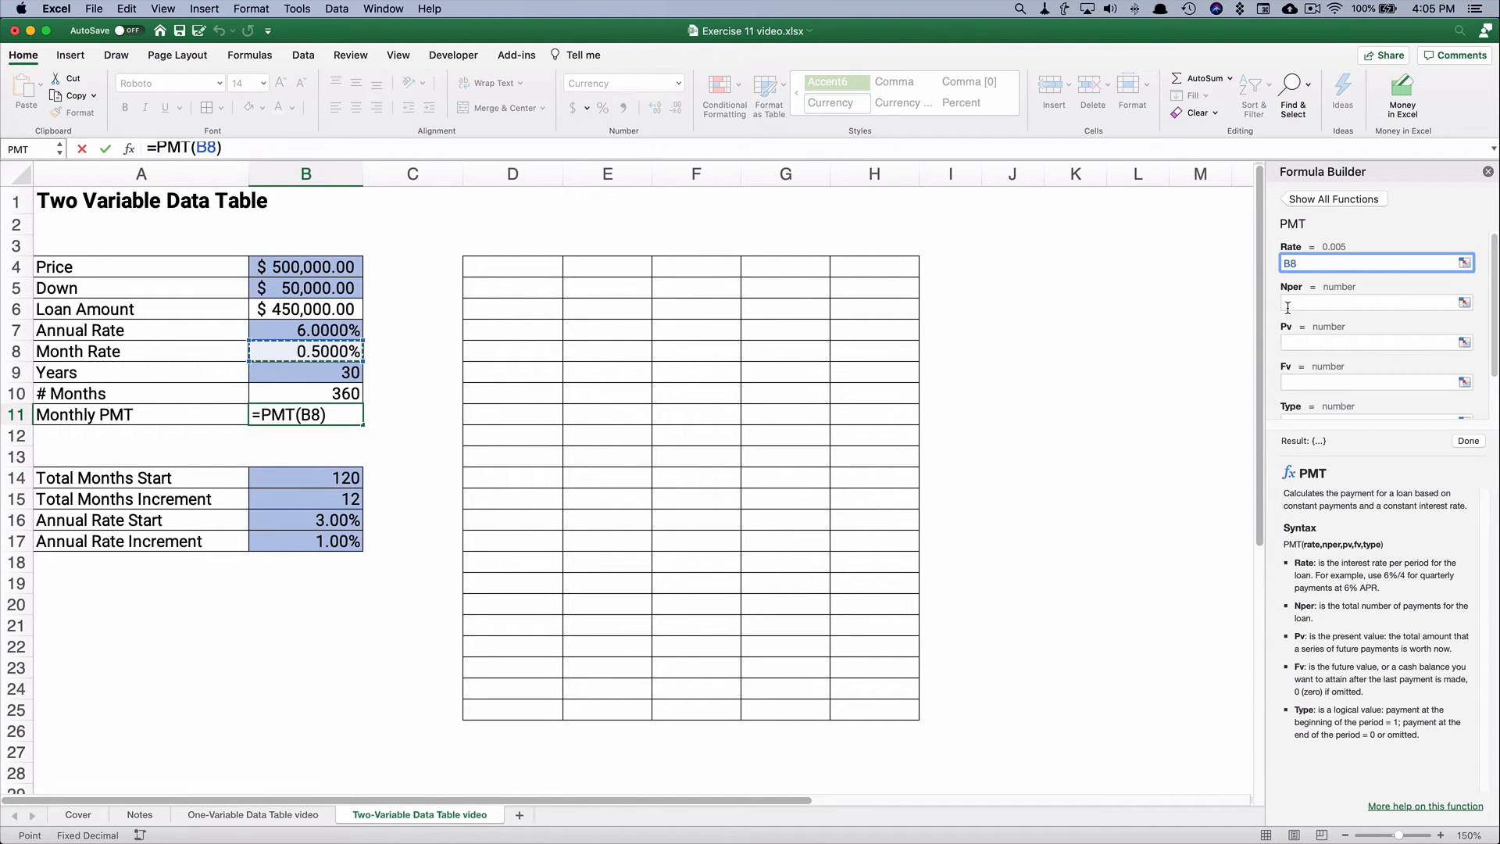
left_click(1375, 301)
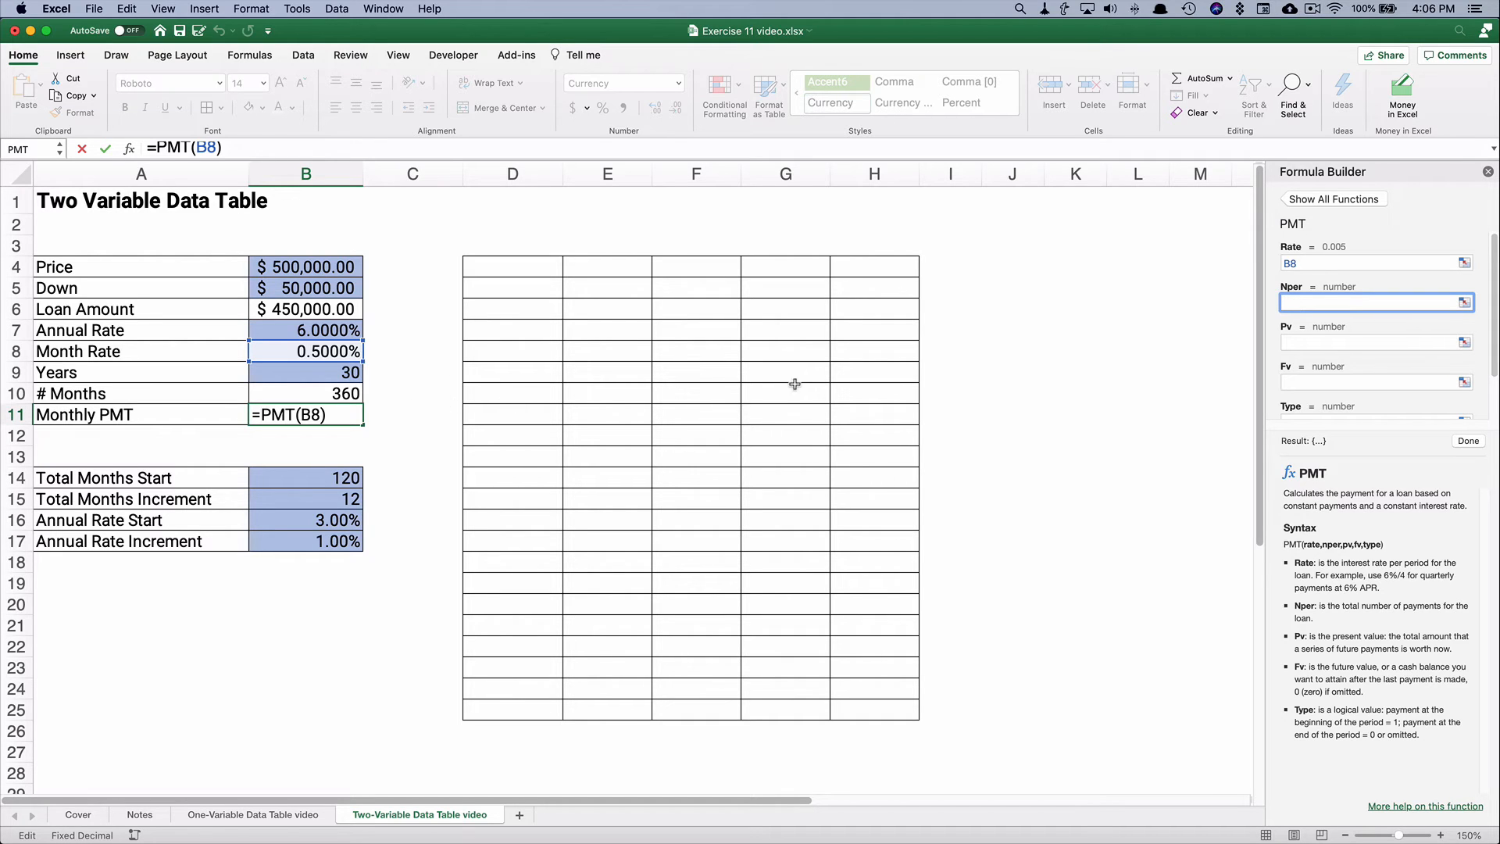
left_click(305, 394)
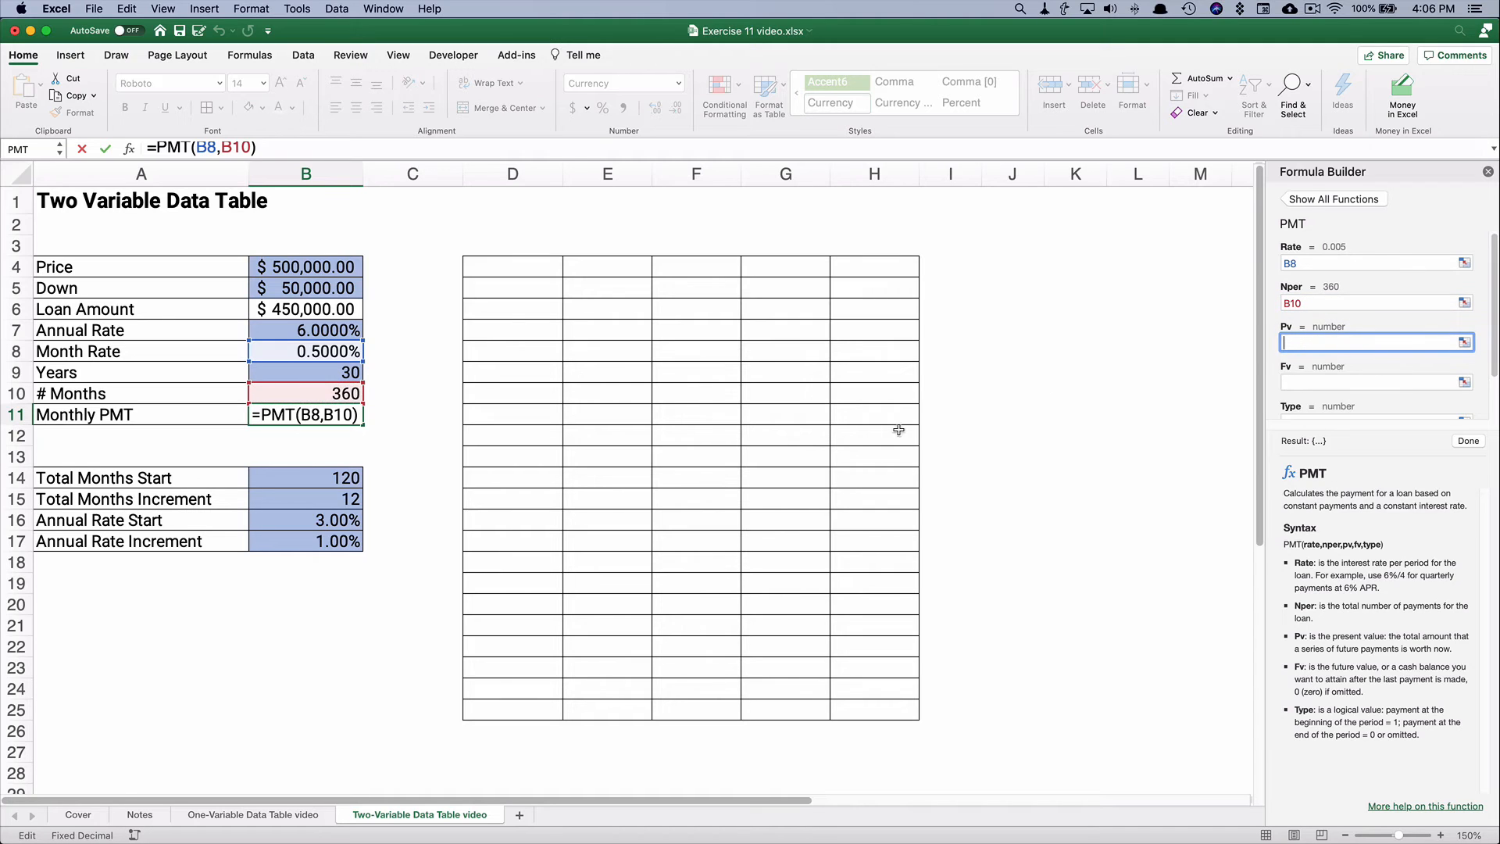
mouse_move(304, 302)
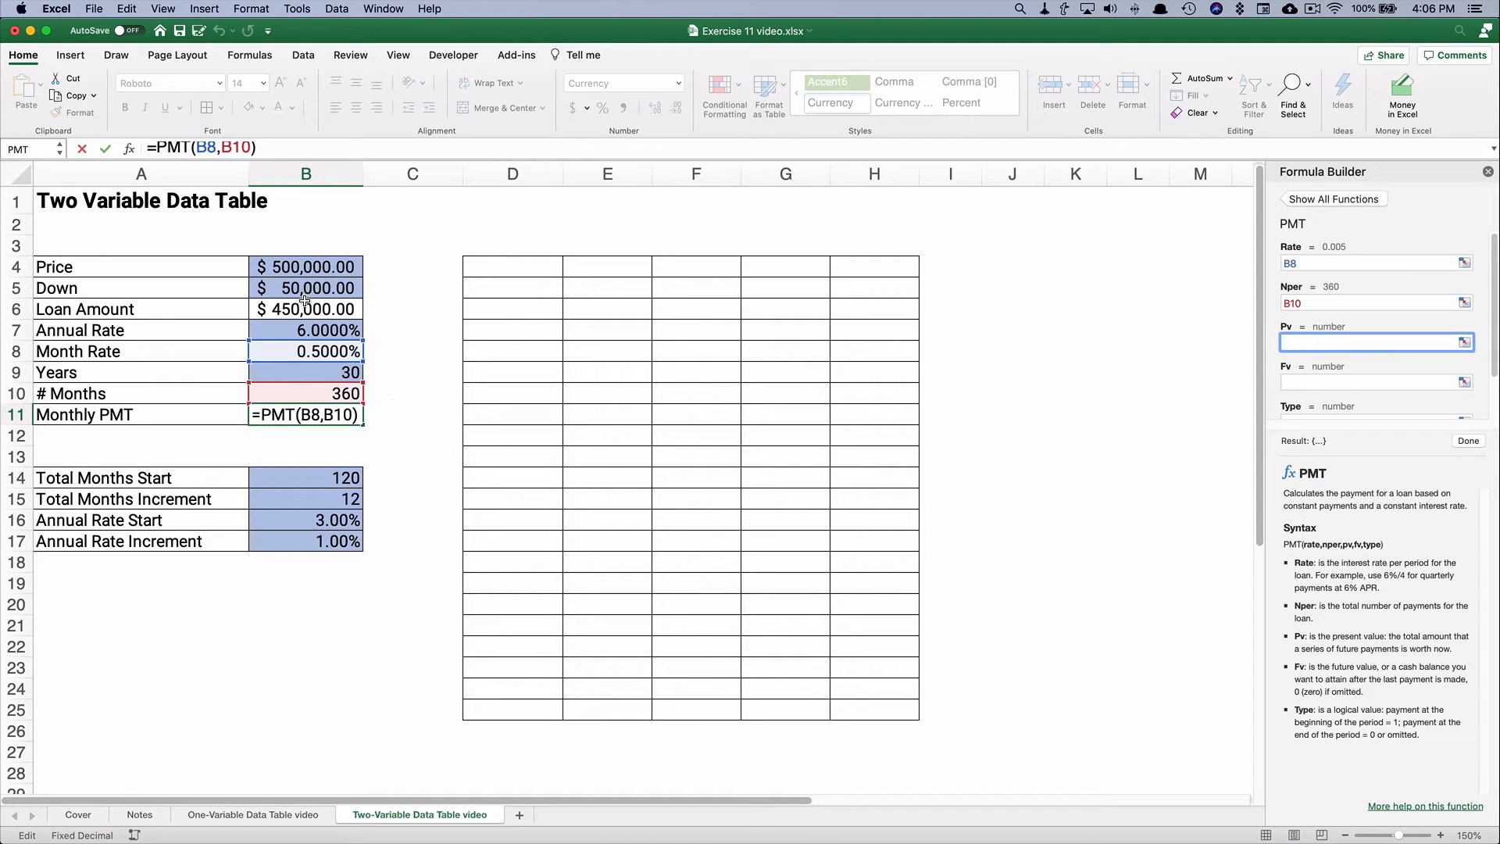
left_click(306, 308)
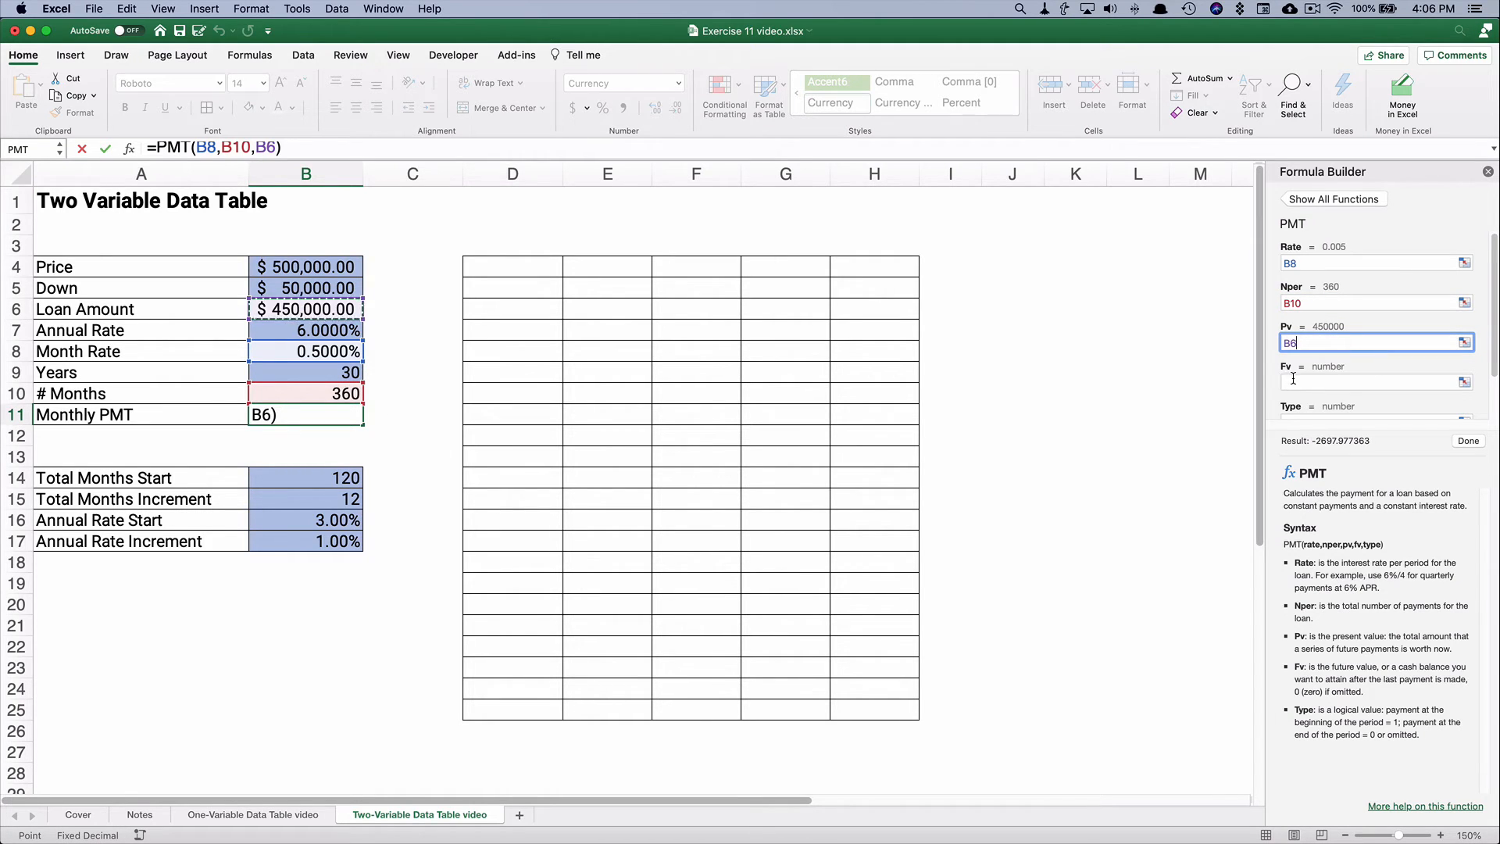
type("0")
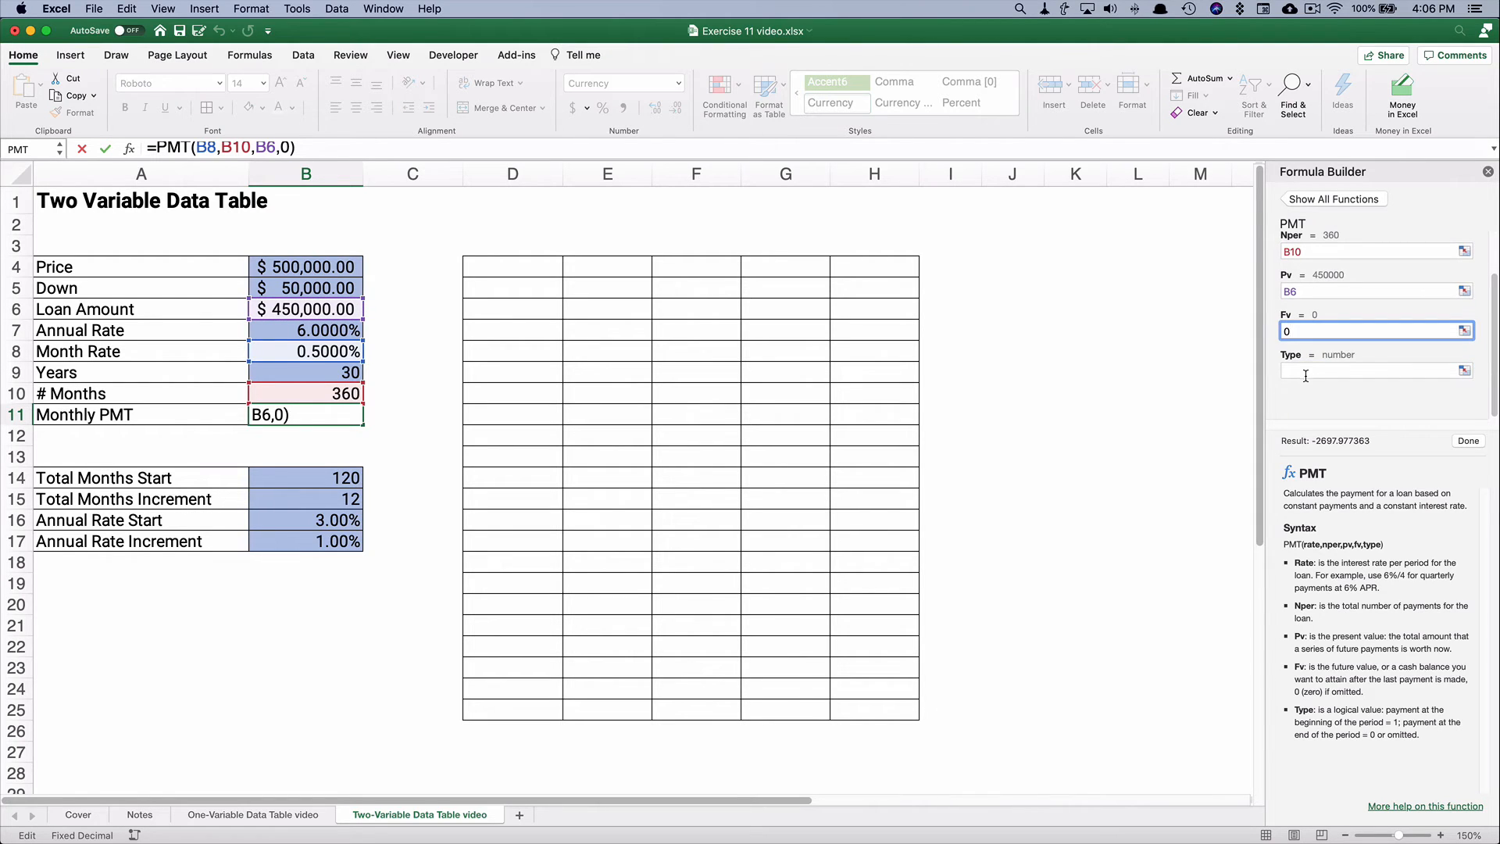
left_click(1376, 371)
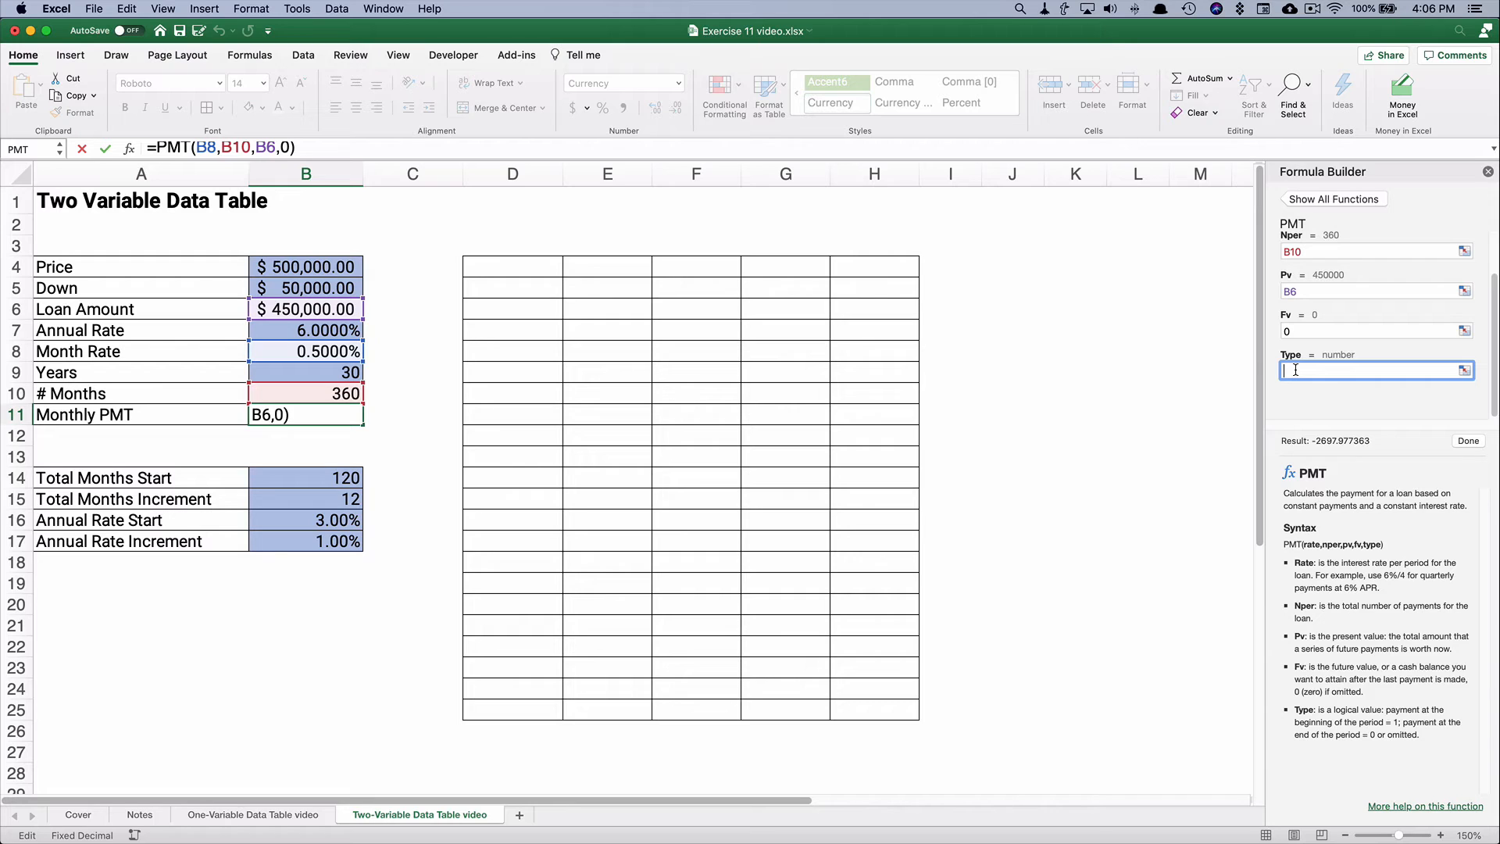
type("0")
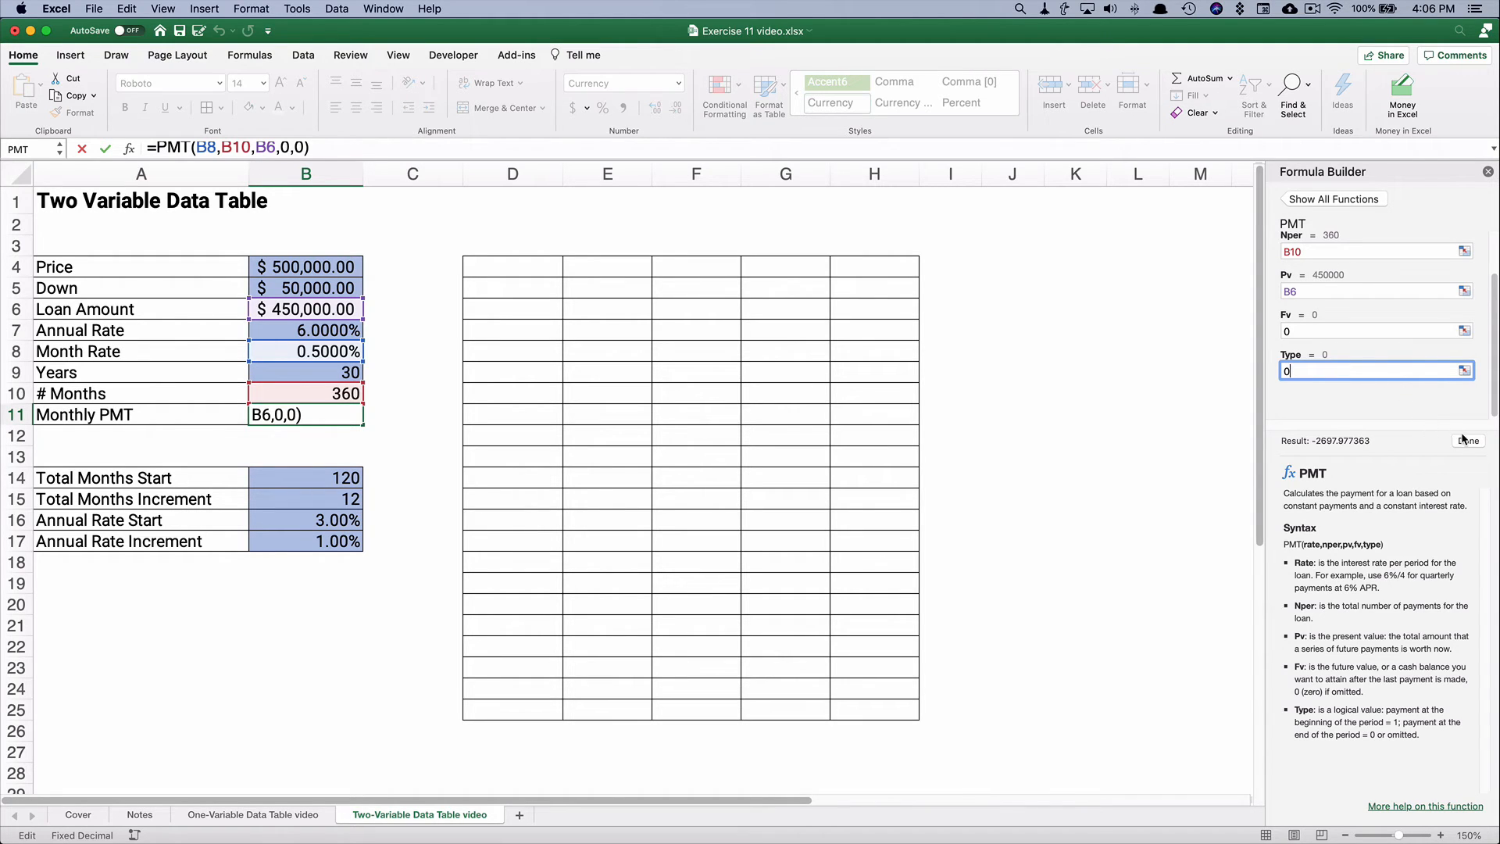
left_click(1468, 441)
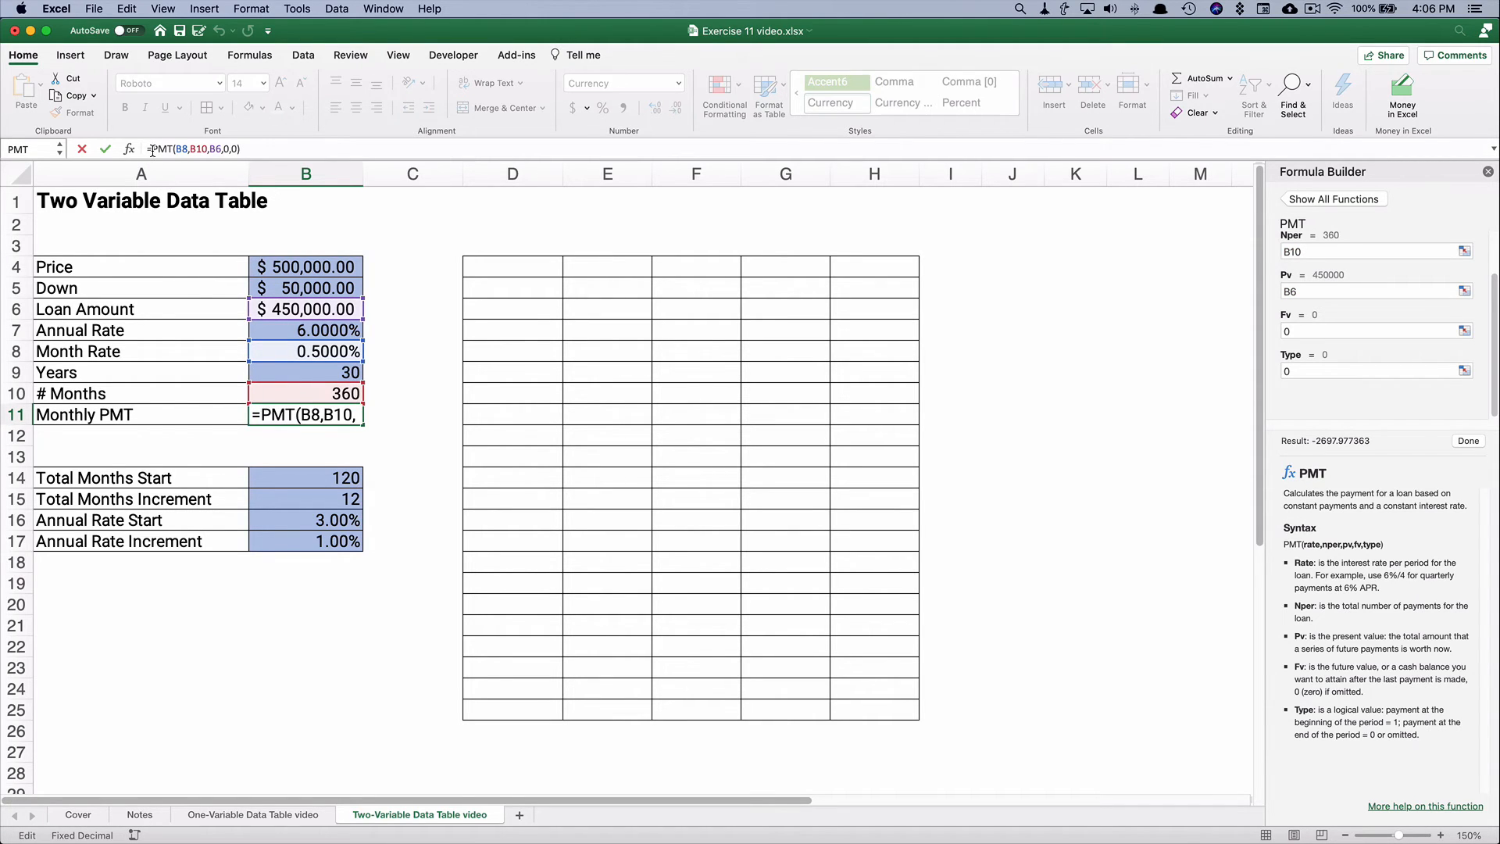
key("Return")
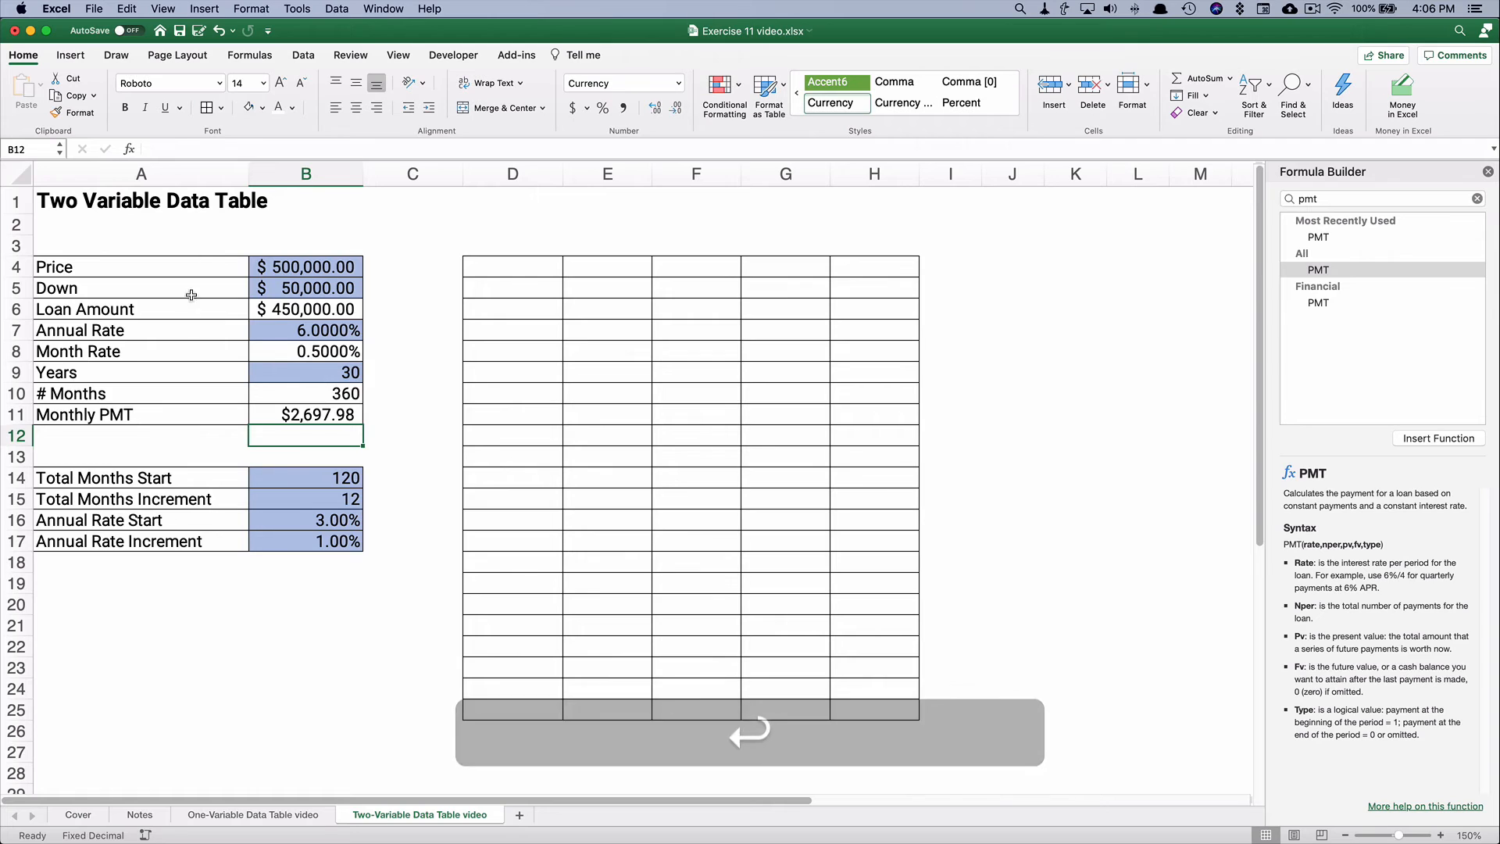
left_click(306, 414)
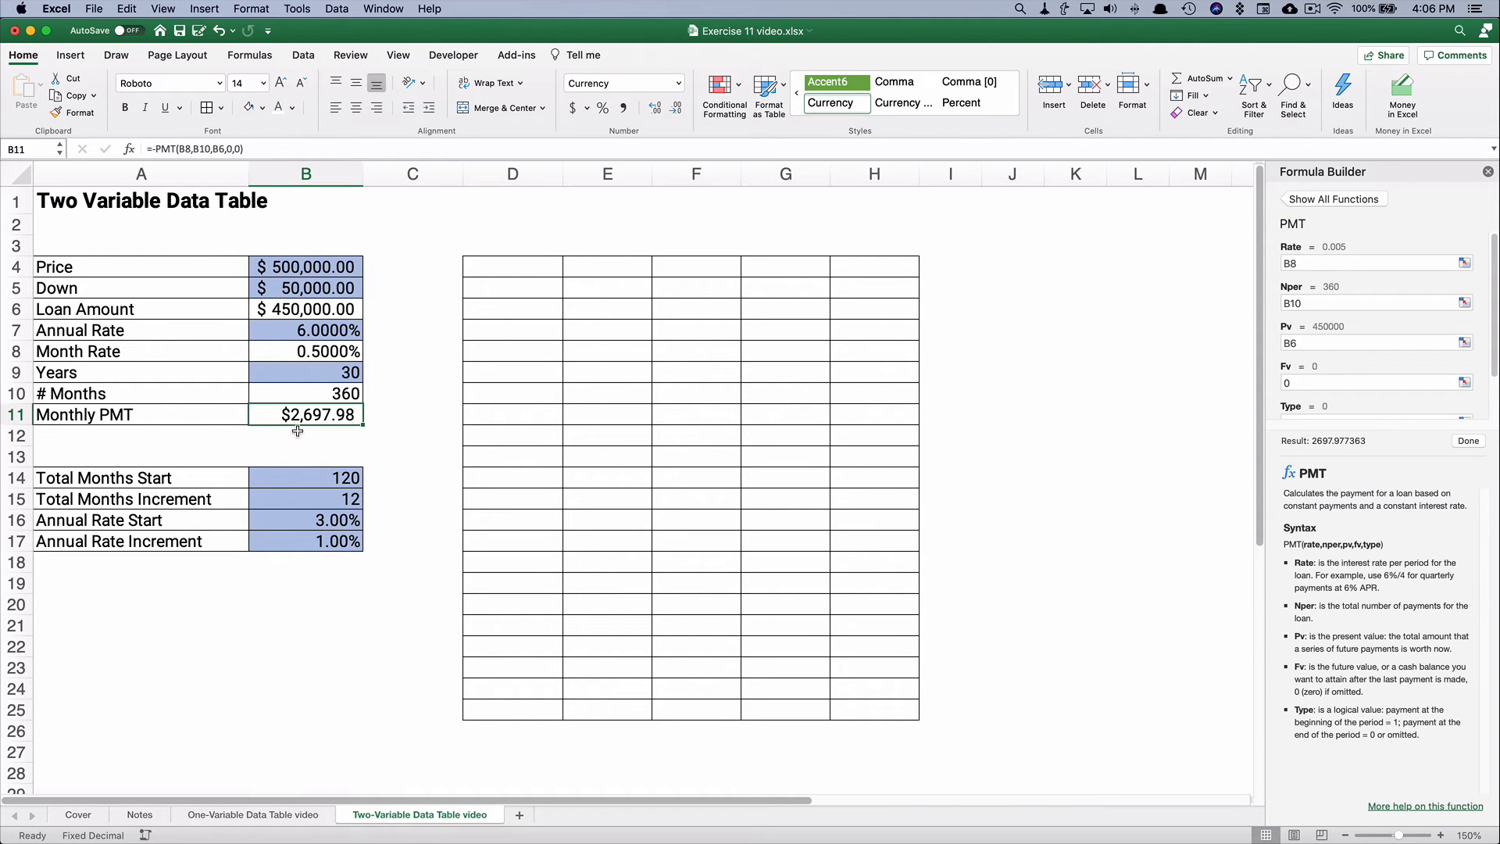
mouse_move(296, 485)
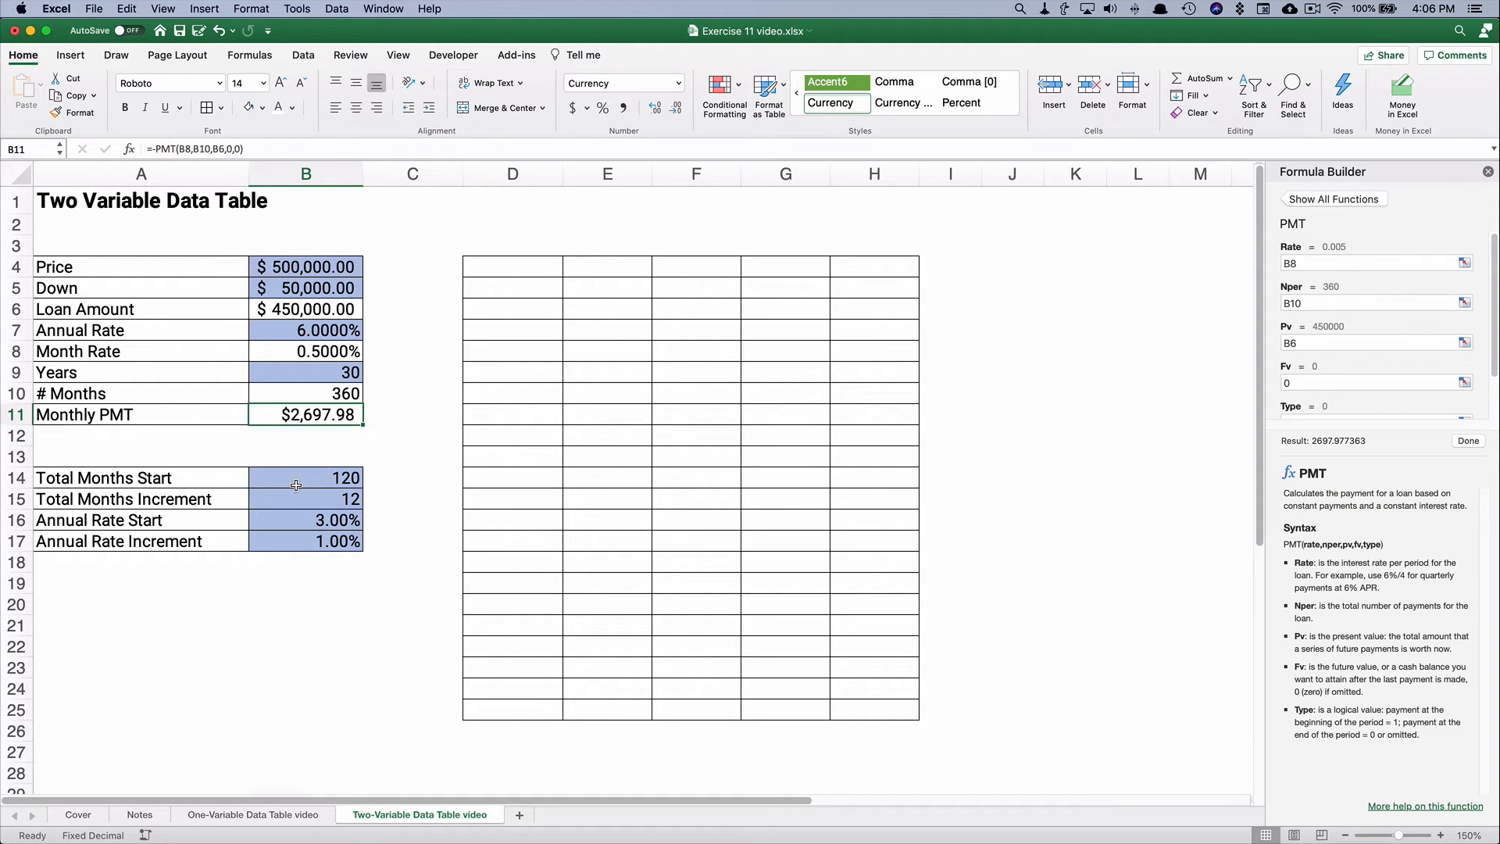
left_click(307, 477)
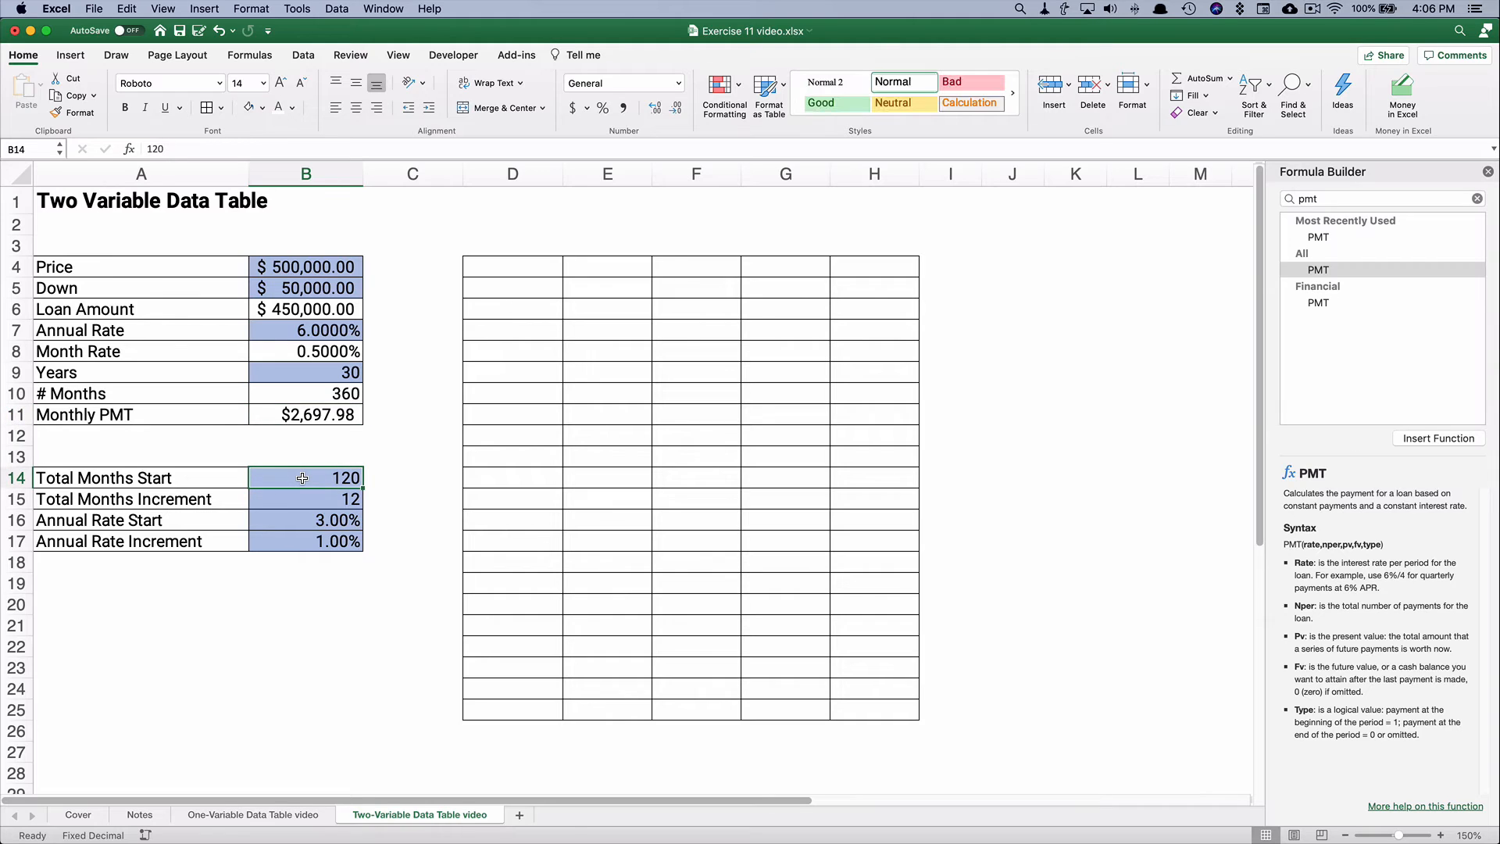
mouse_move(329, 495)
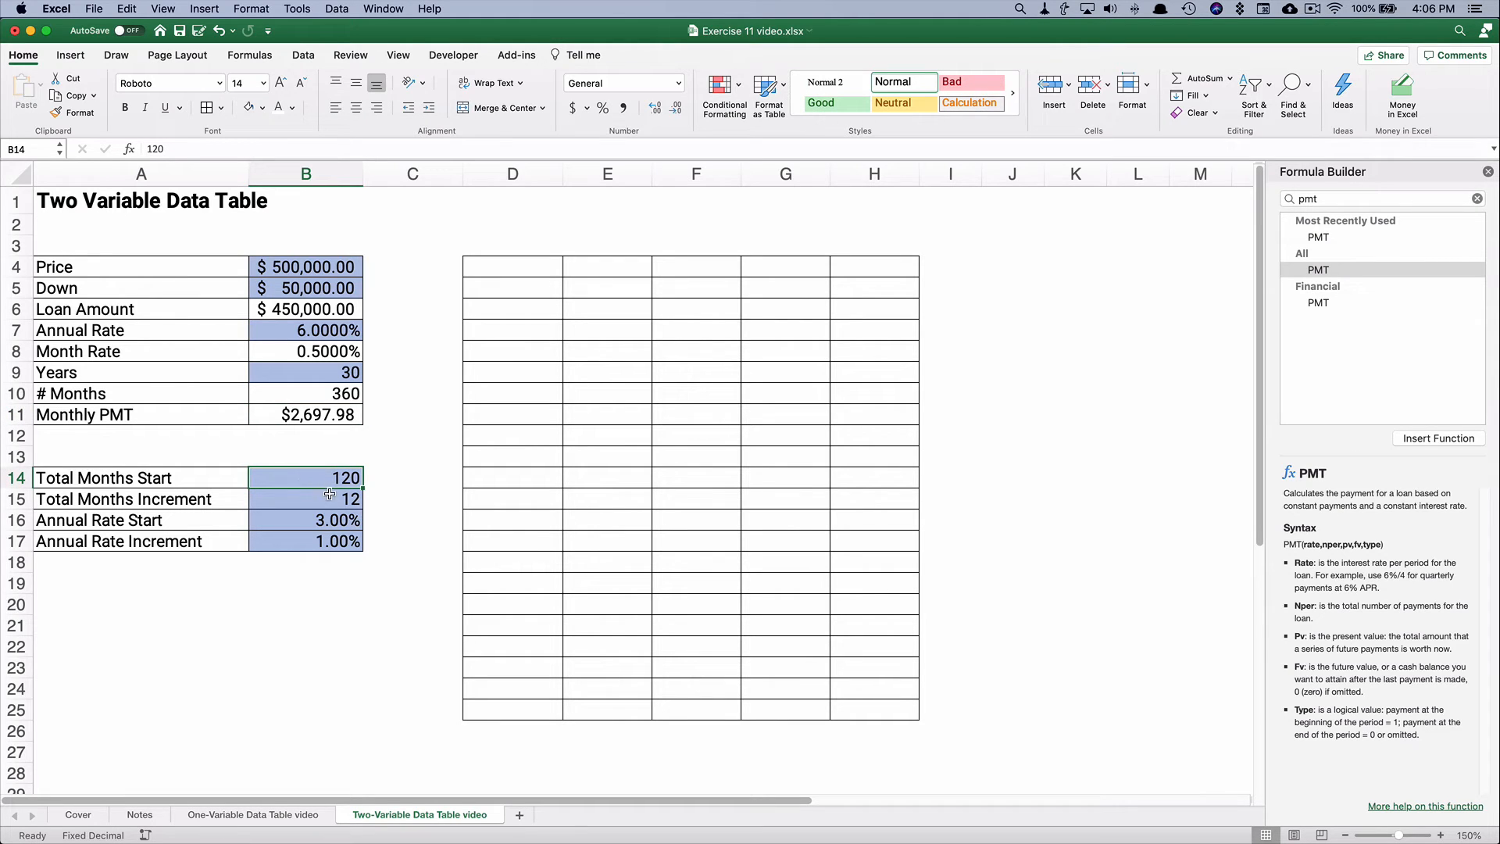
left_click(306, 499)
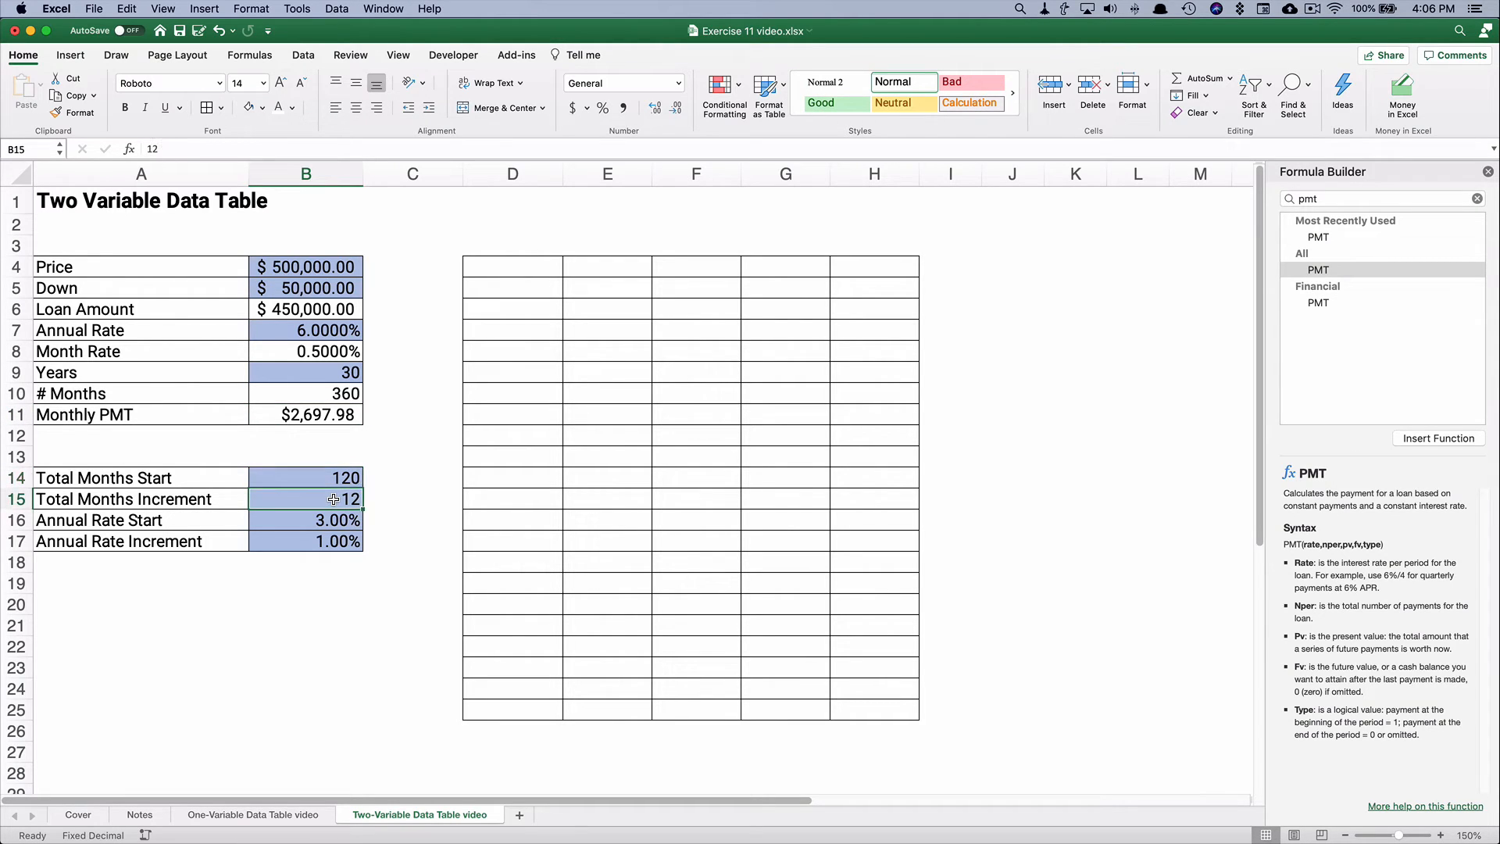
mouse_move(331, 484)
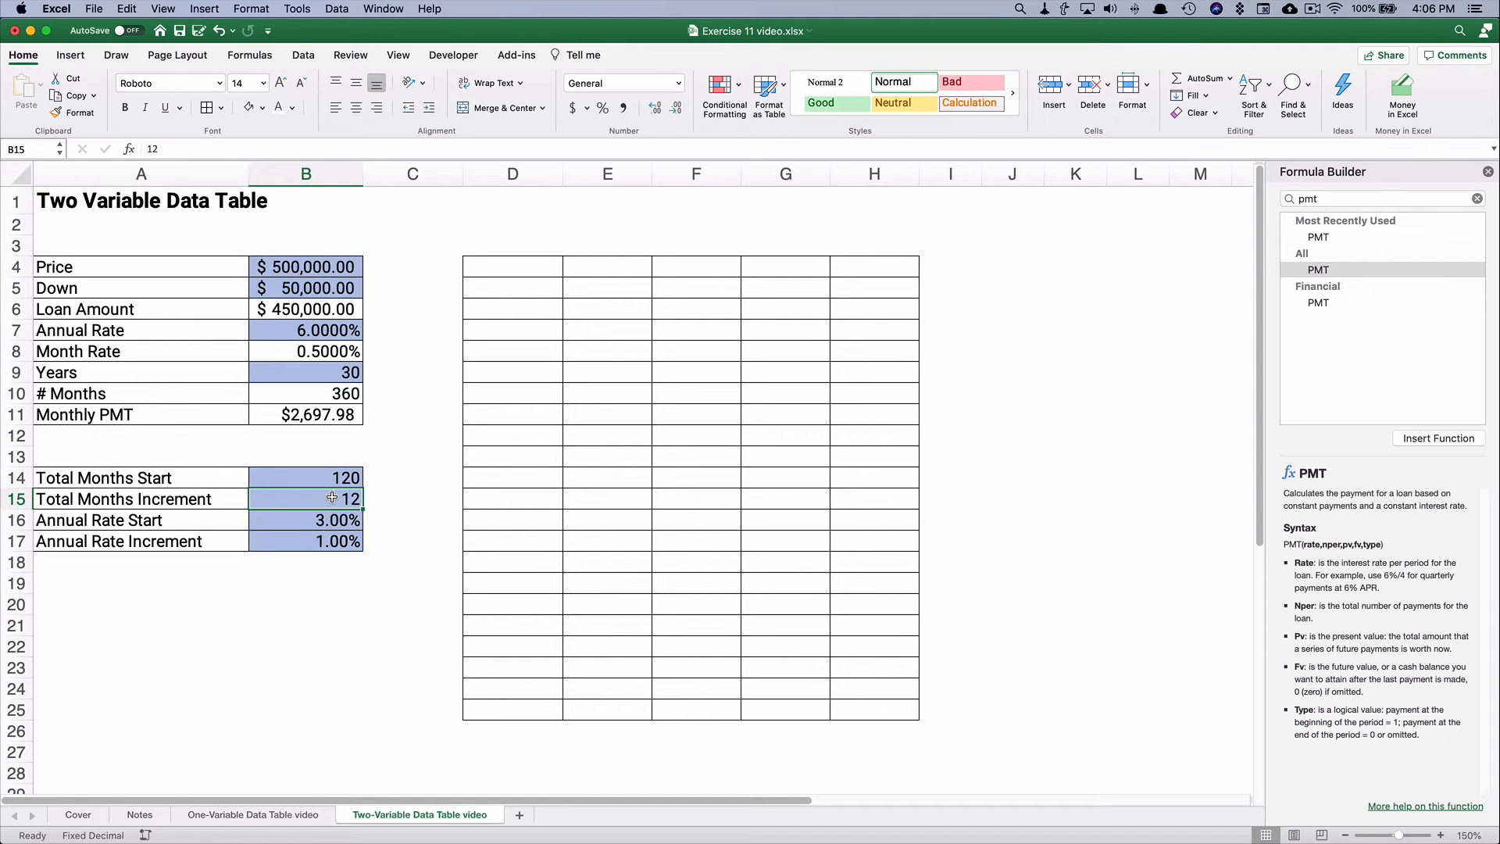
left_click(305, 519)
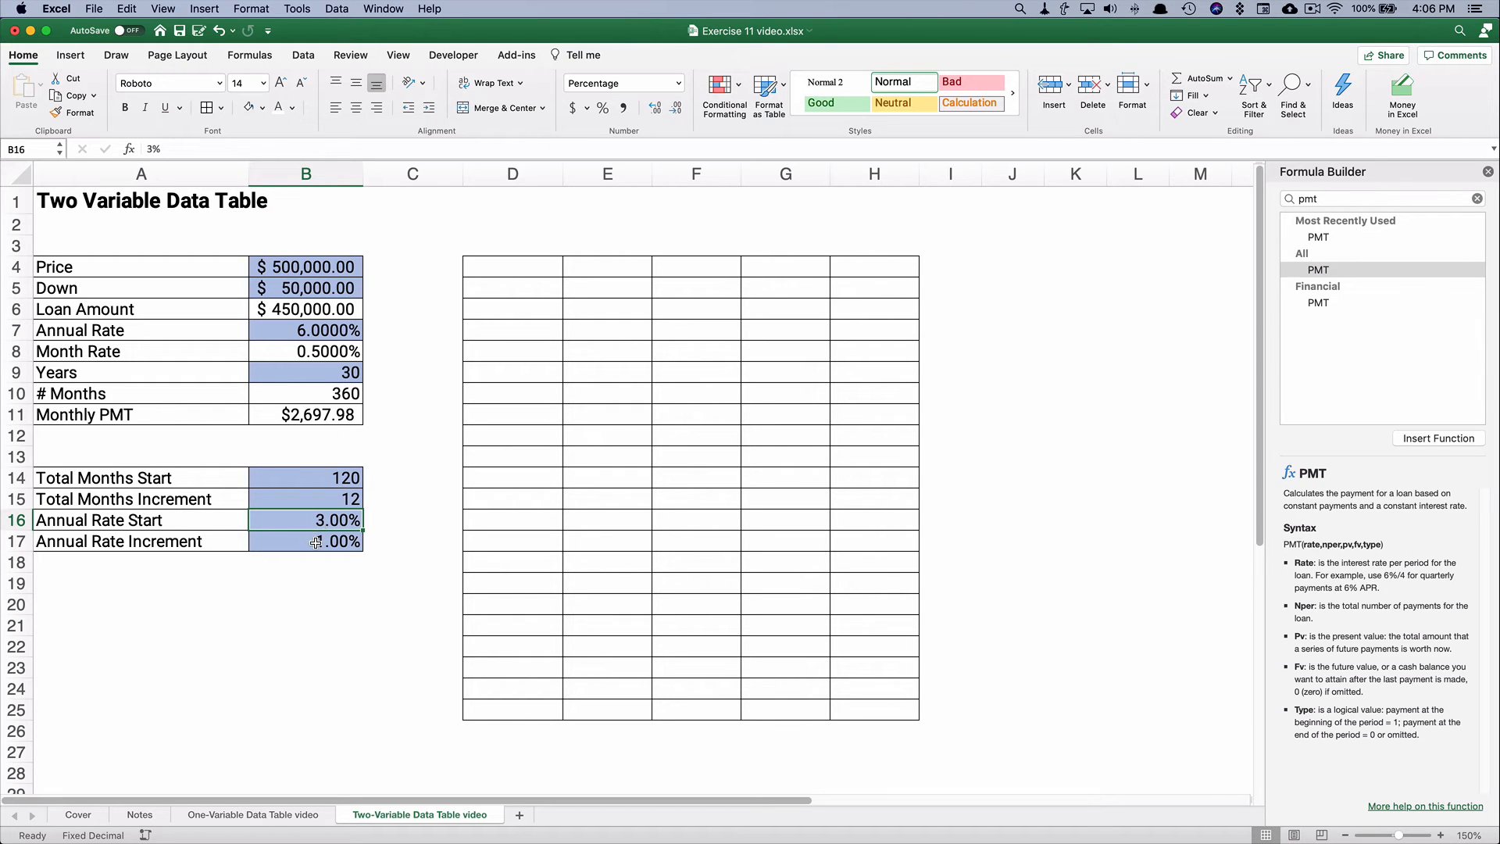
left_click(304, 540)
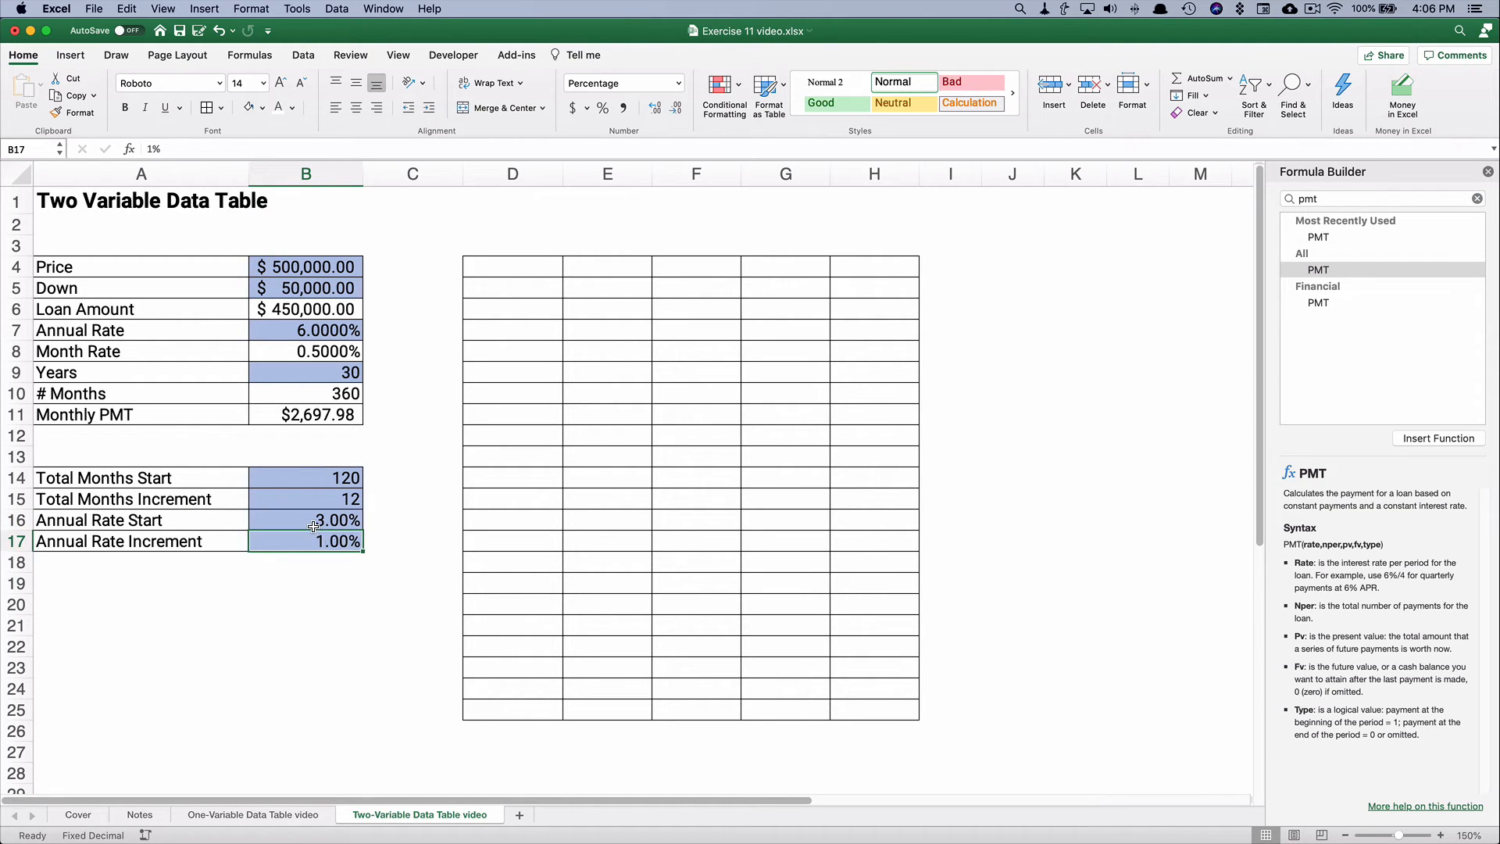
left_click(306, 518)
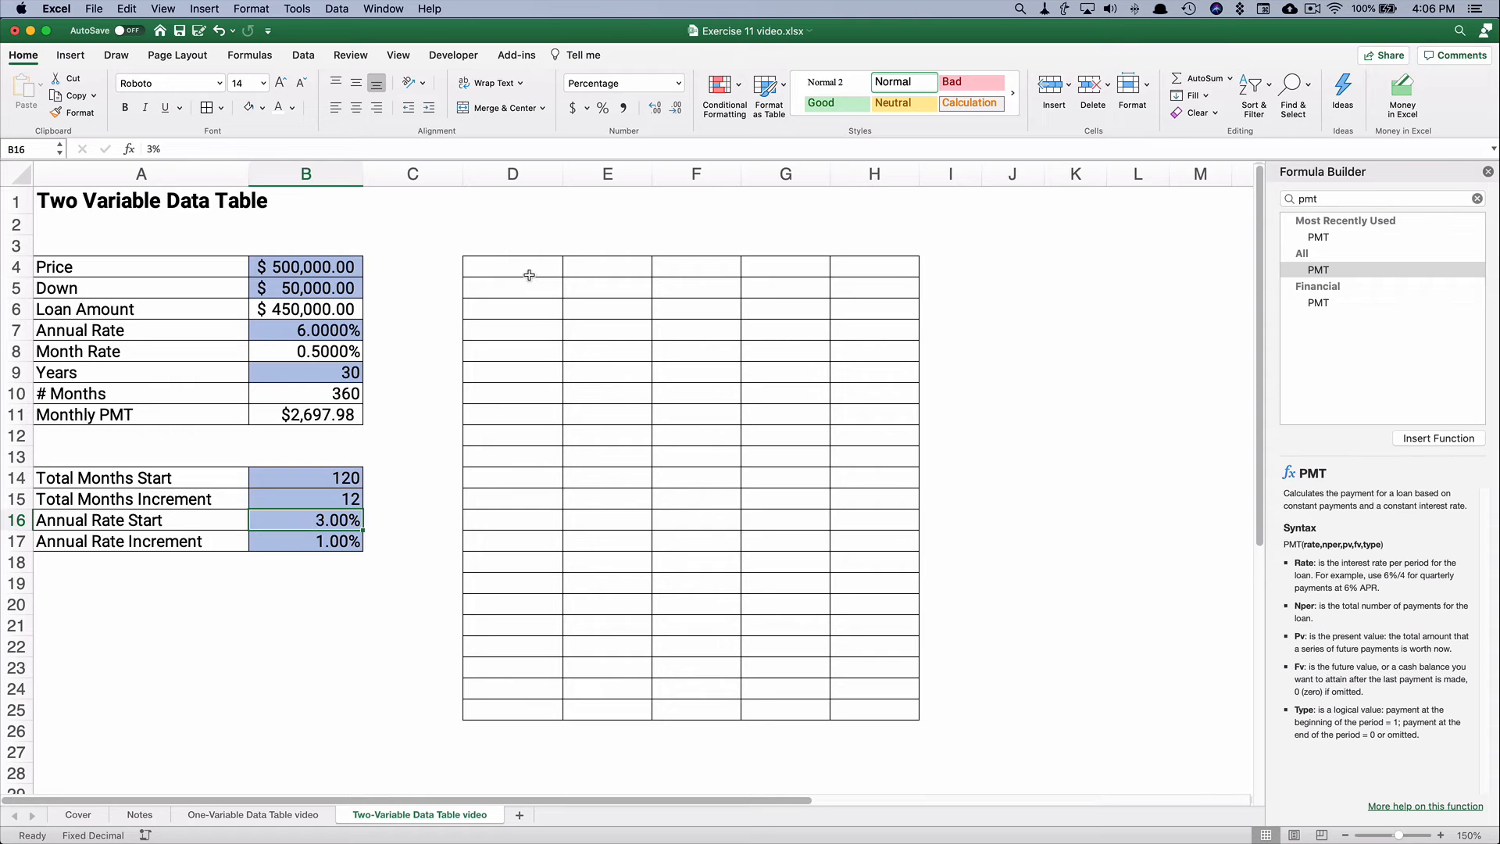
mouse_move(524, 270)
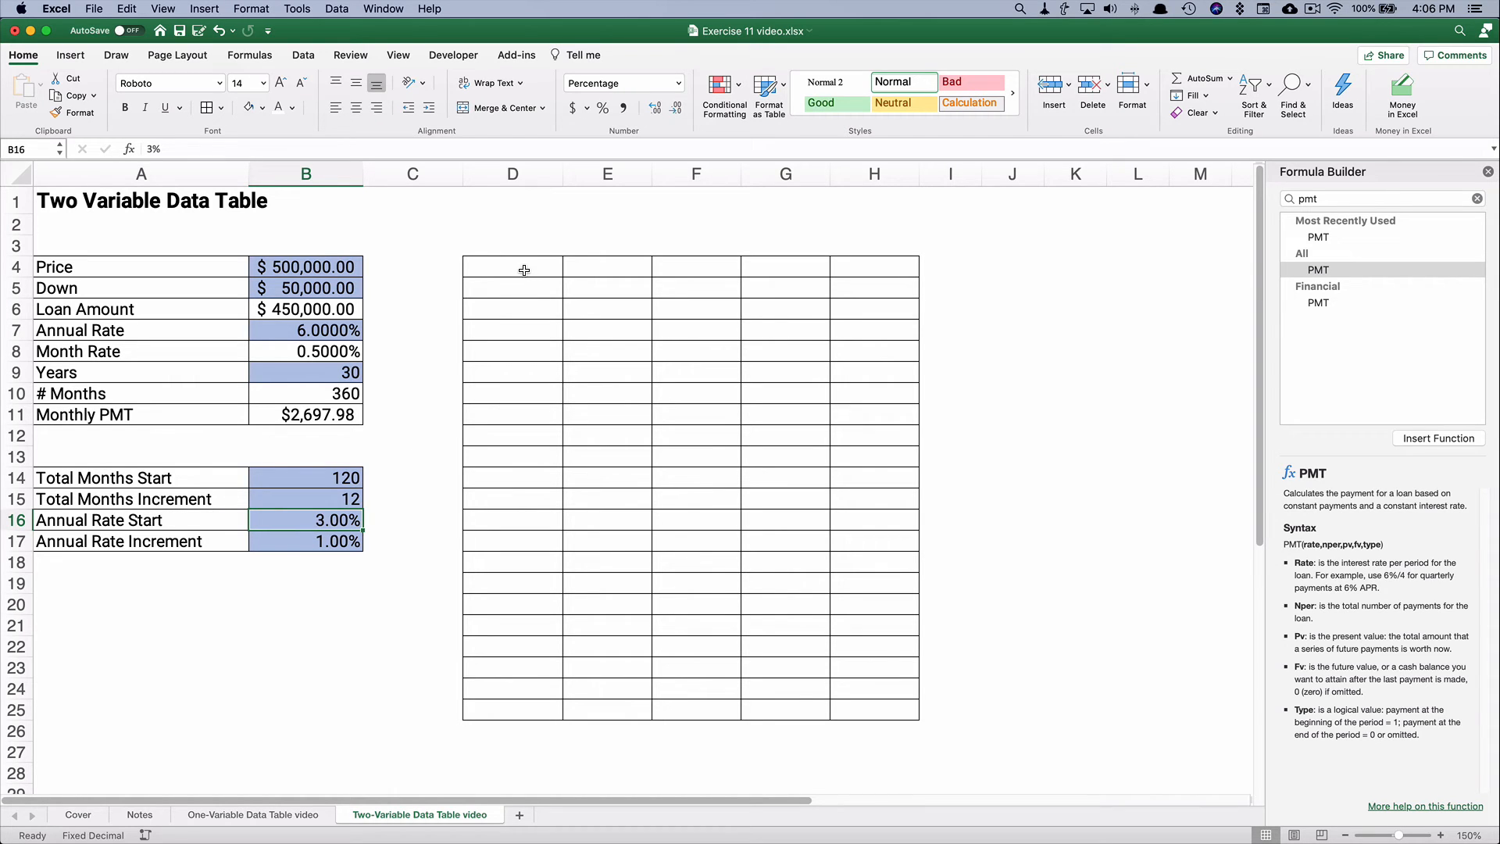
Link the table corner to Monthly PMT and start the months column at 120 stepping by the 12 increment.
type("=")
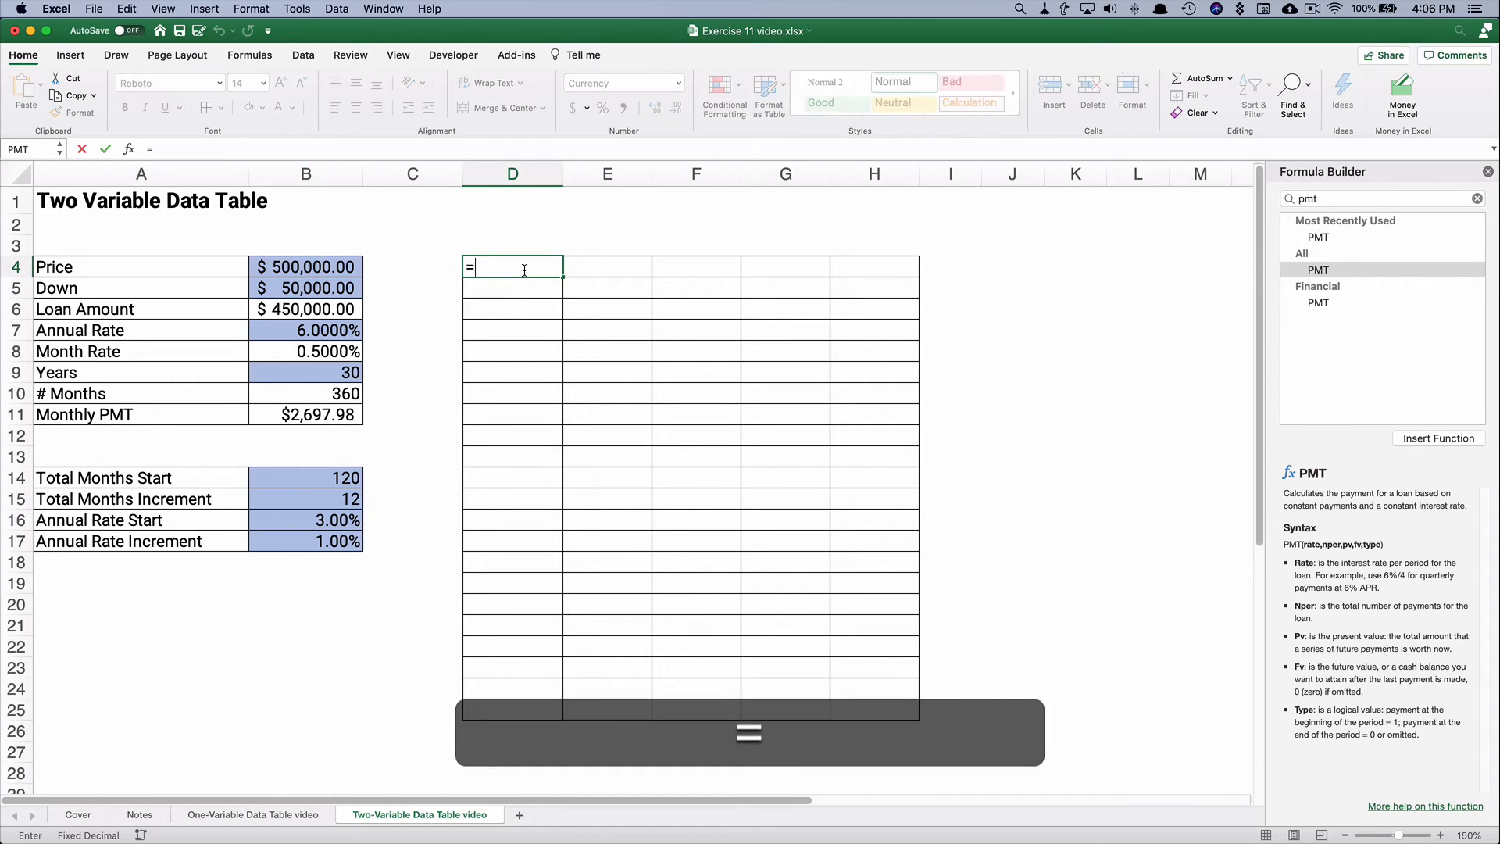
left_click(306, 414)
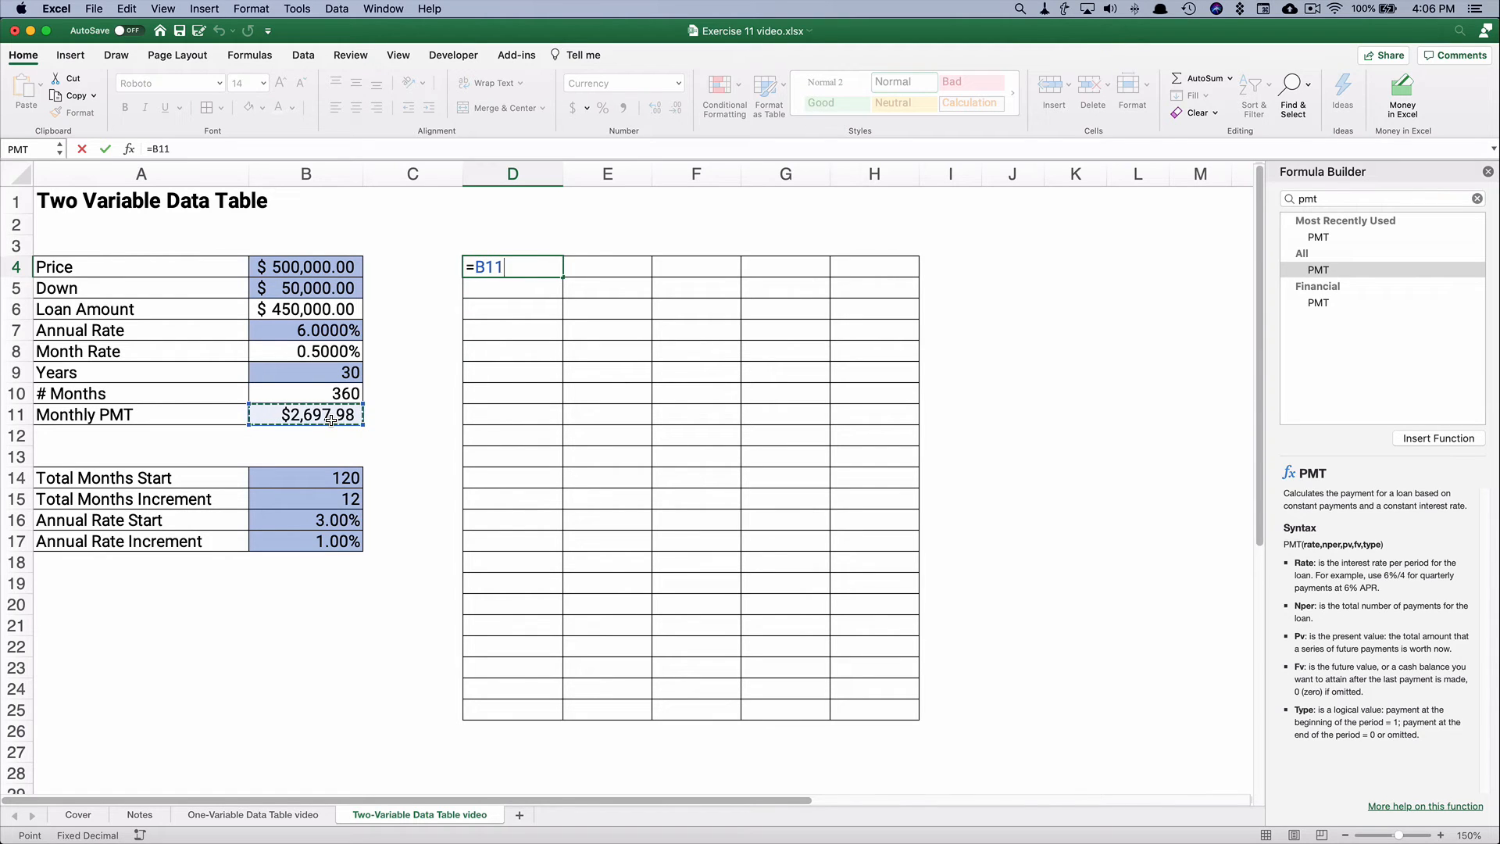
key("Return")
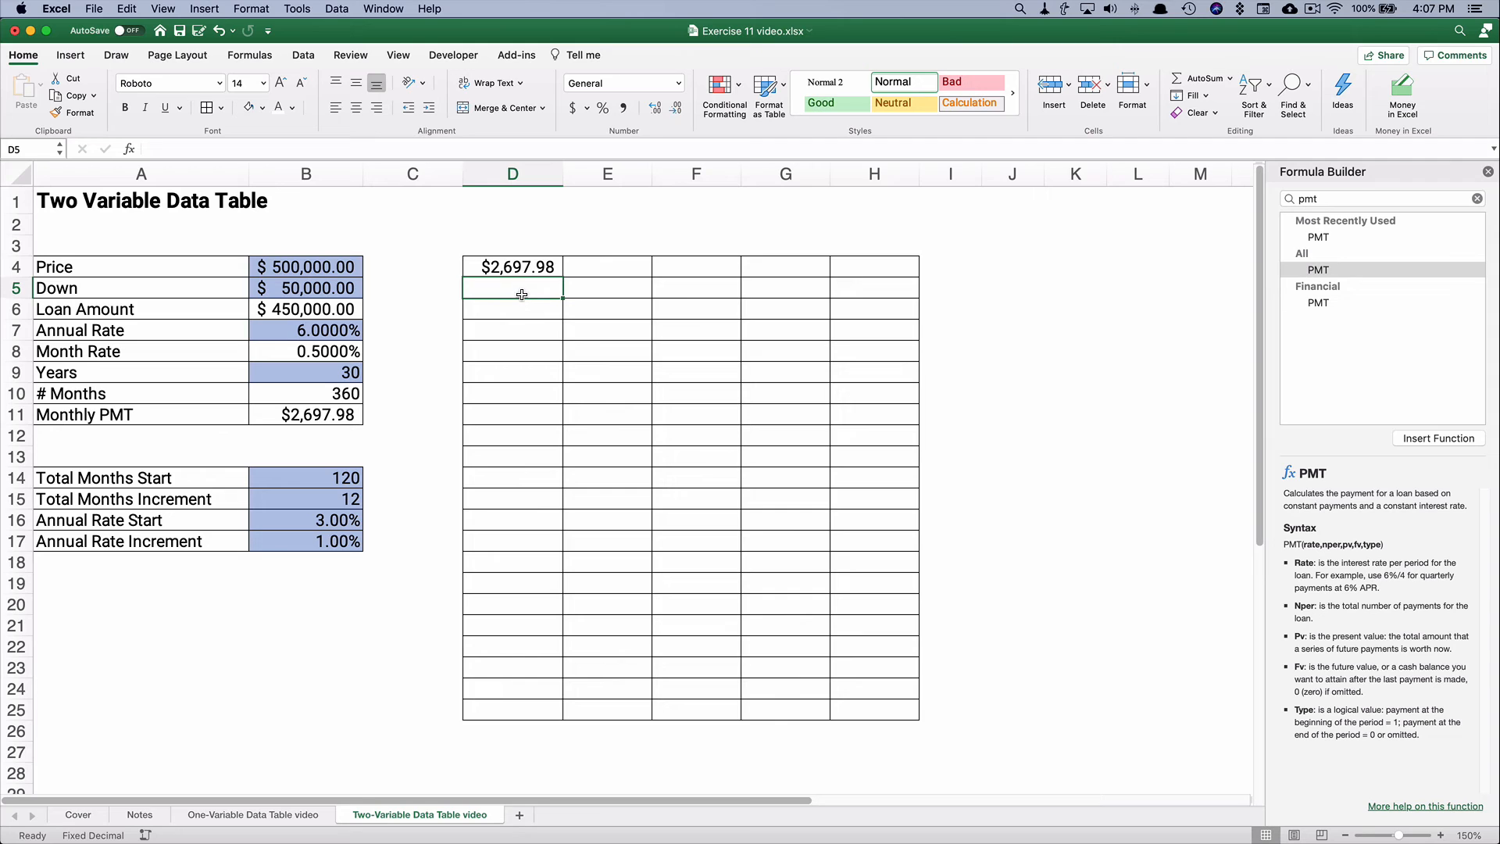
type("=")
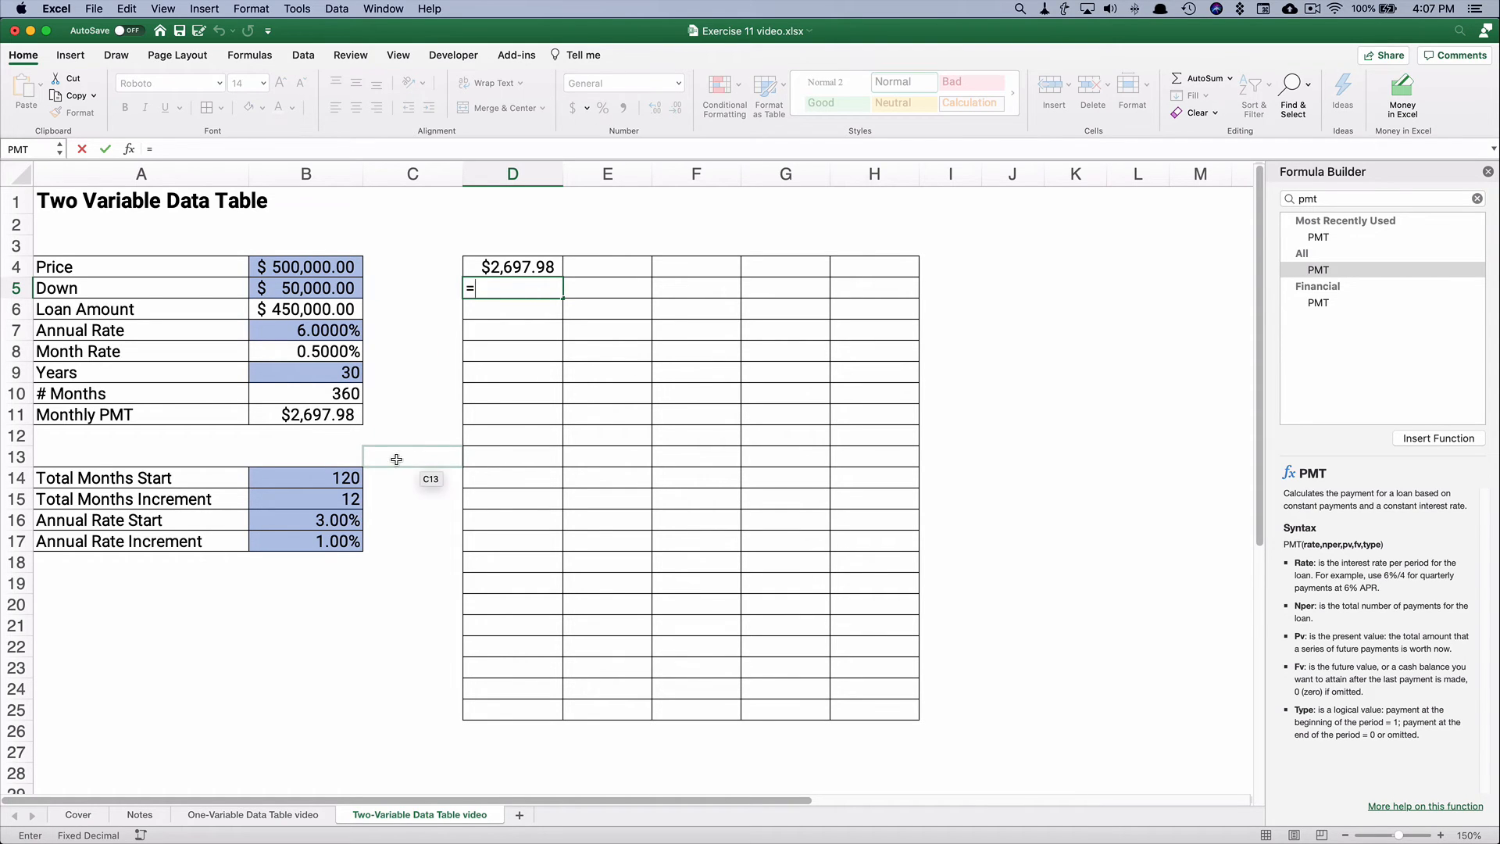
left_click(306, 478)
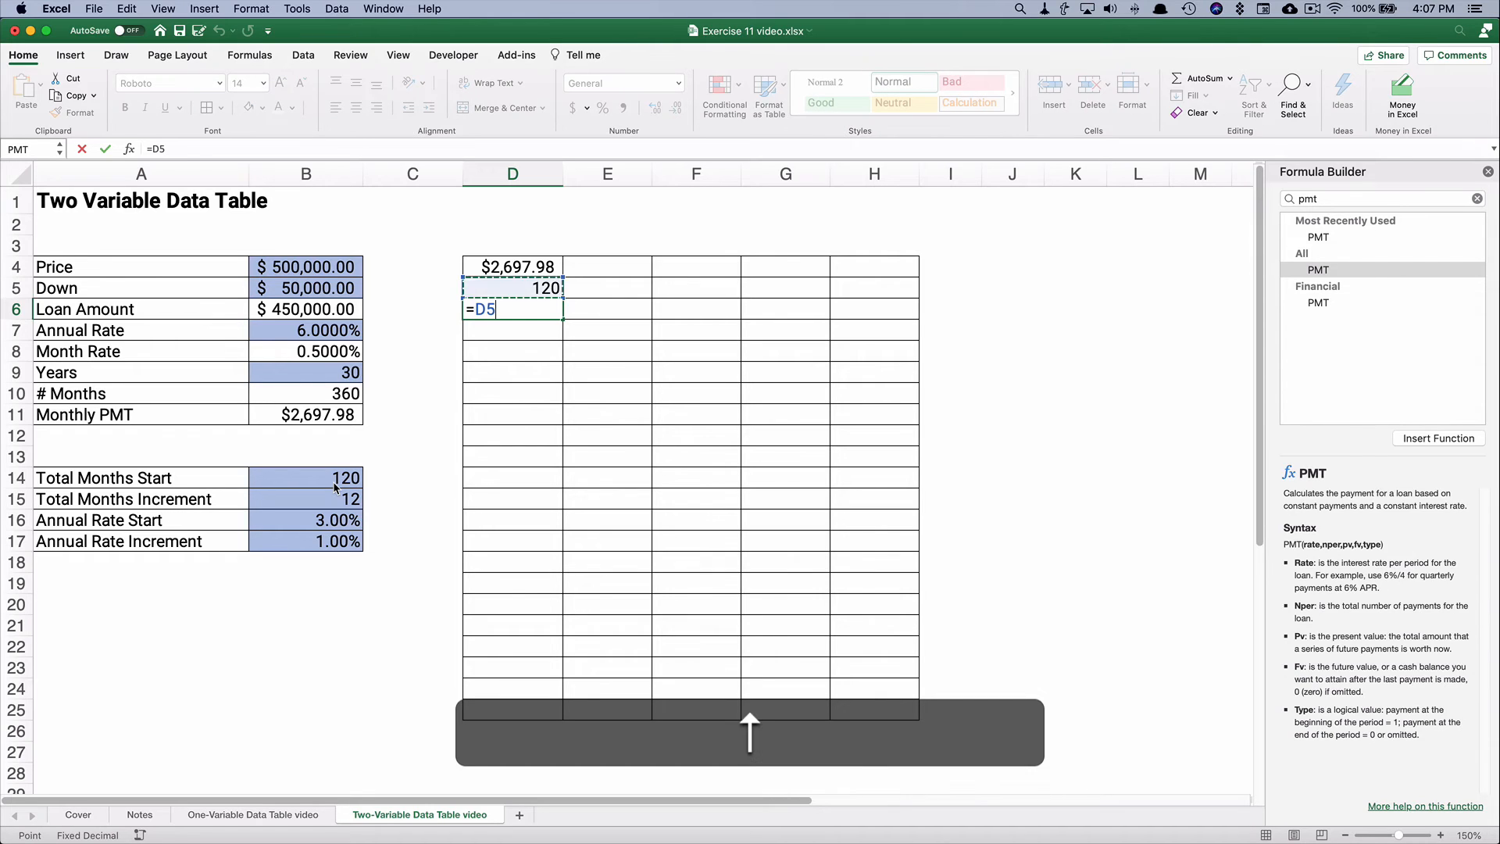
type("+")
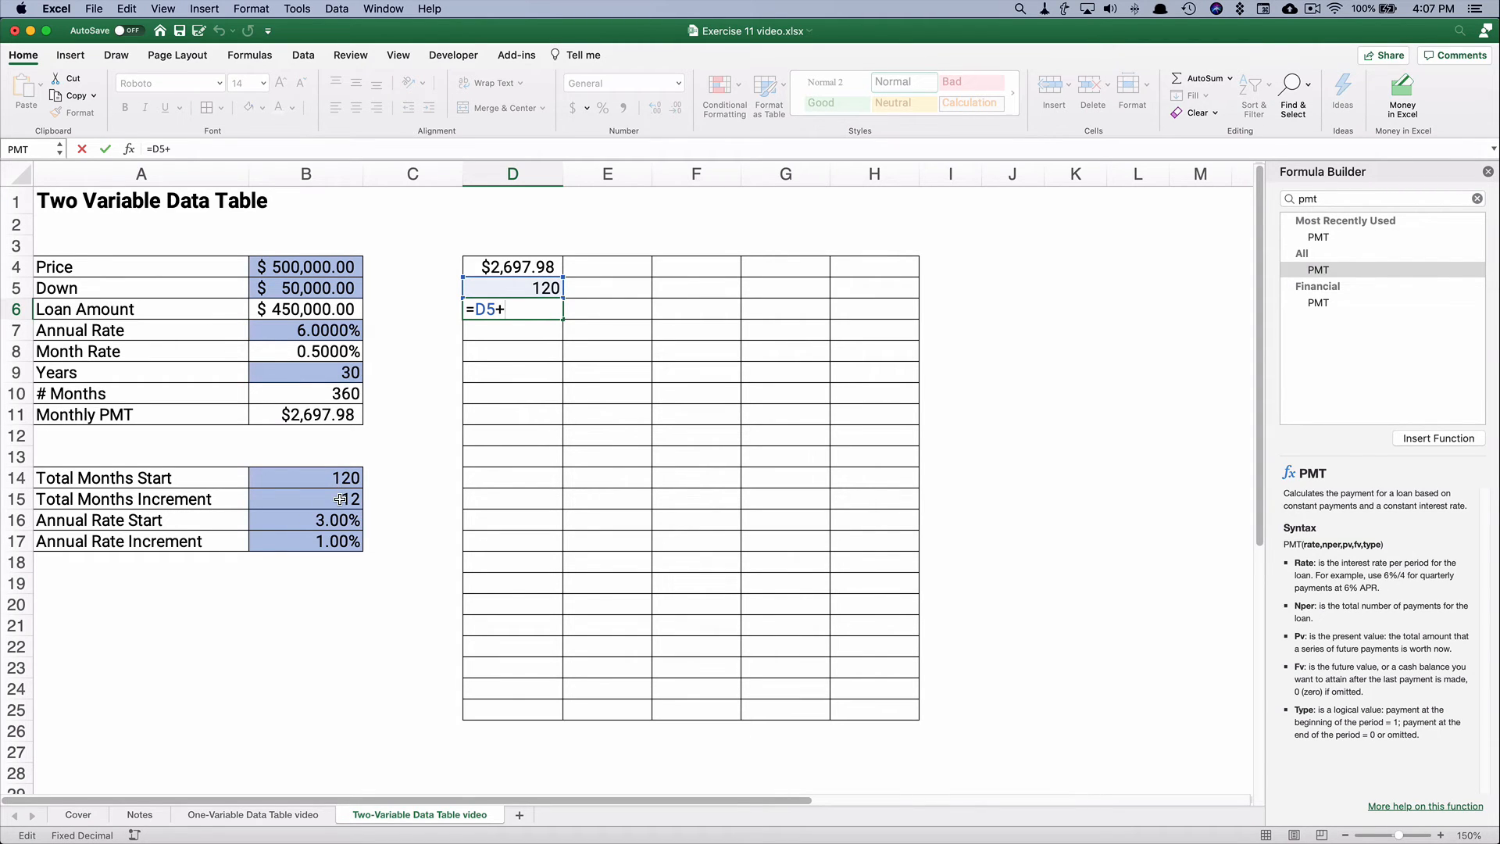
left_click(305, 498)
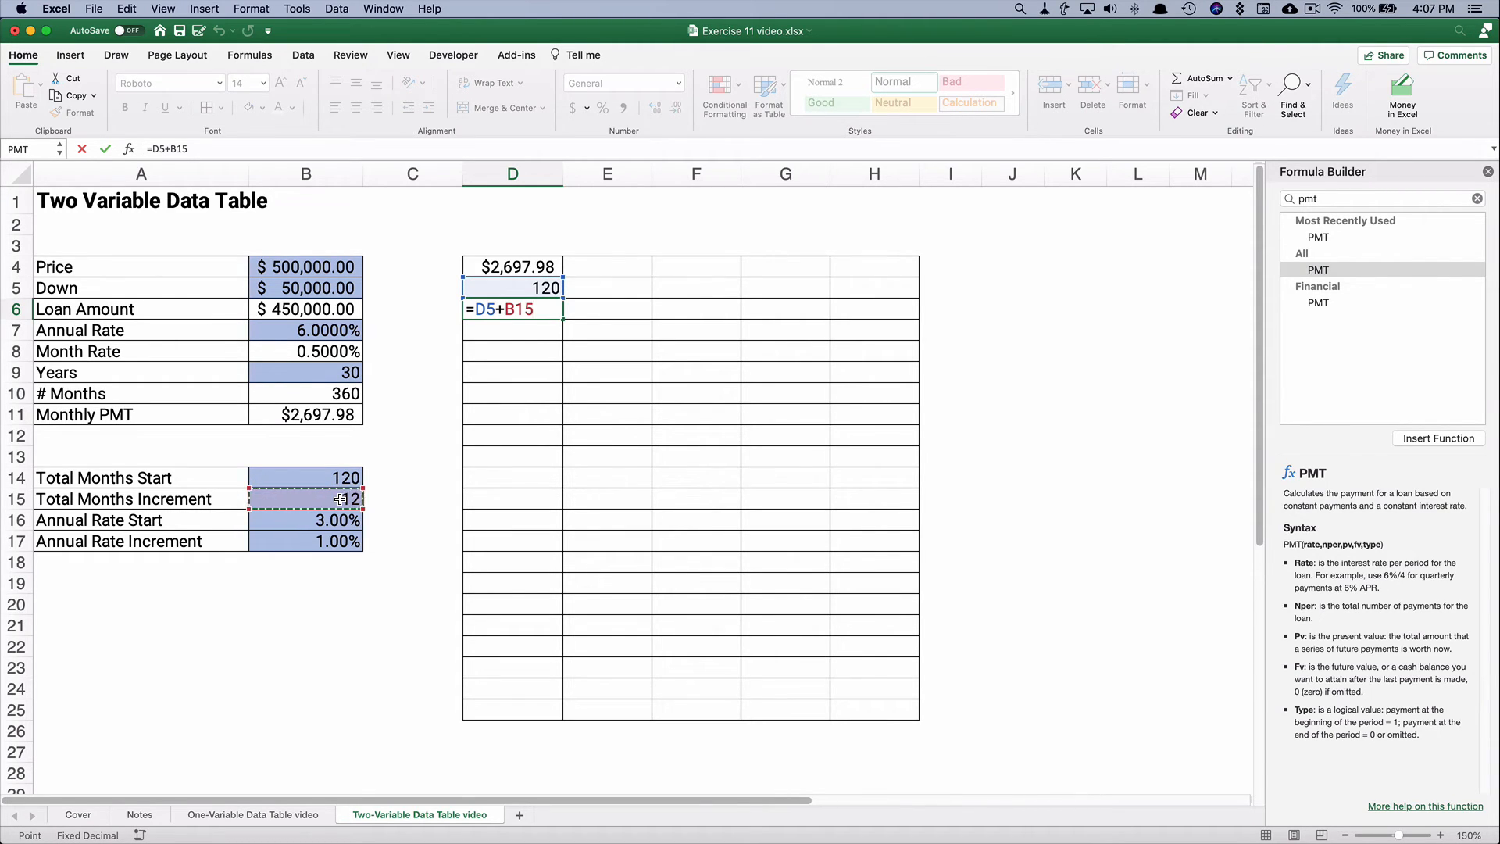
key("Return")
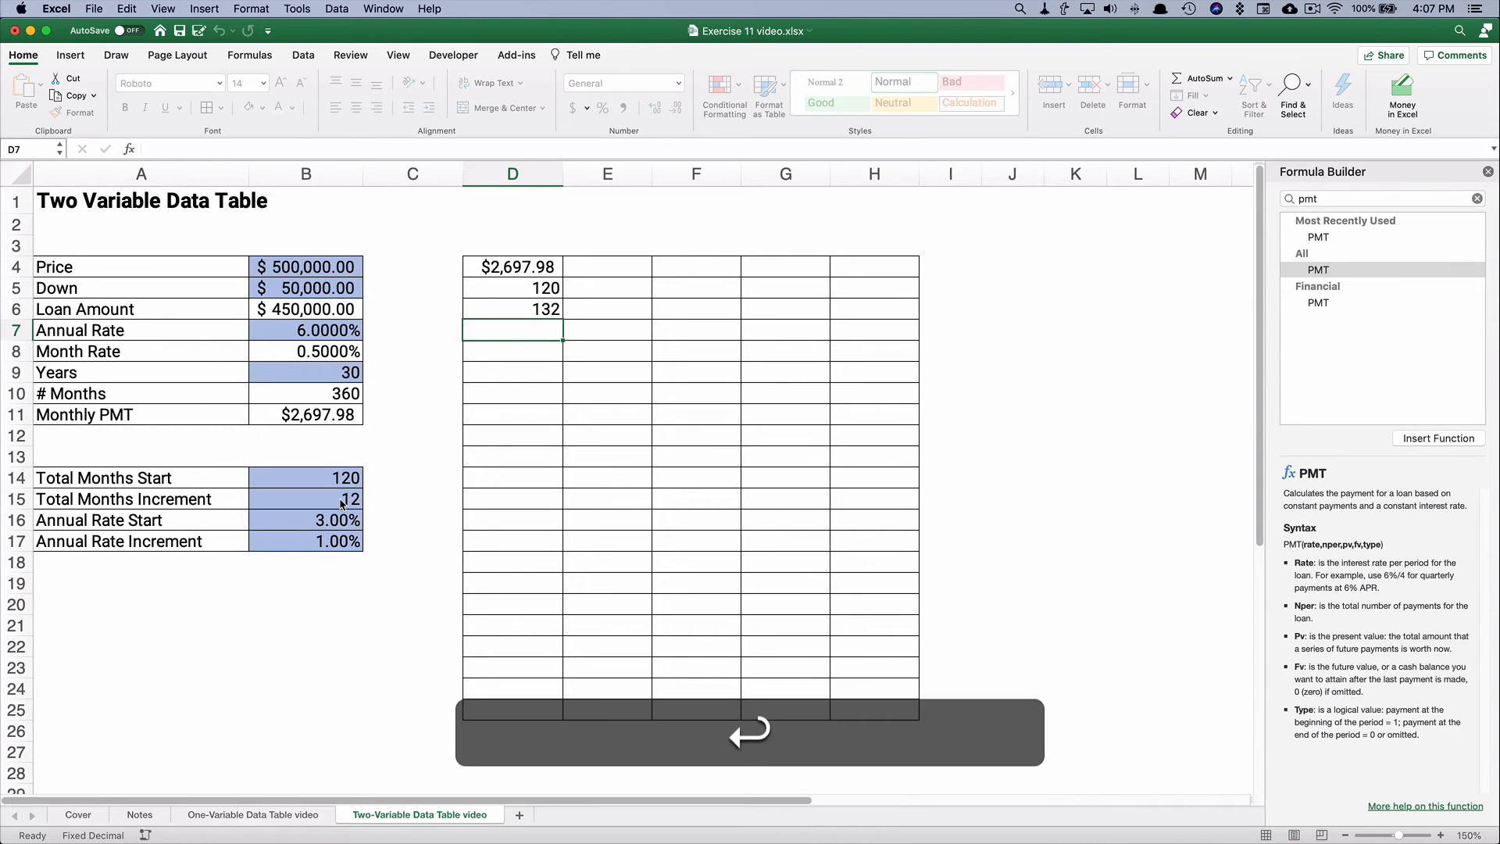
Verify the stepped month formulas down the column to the 360 months cell.
left_click(513, 288)
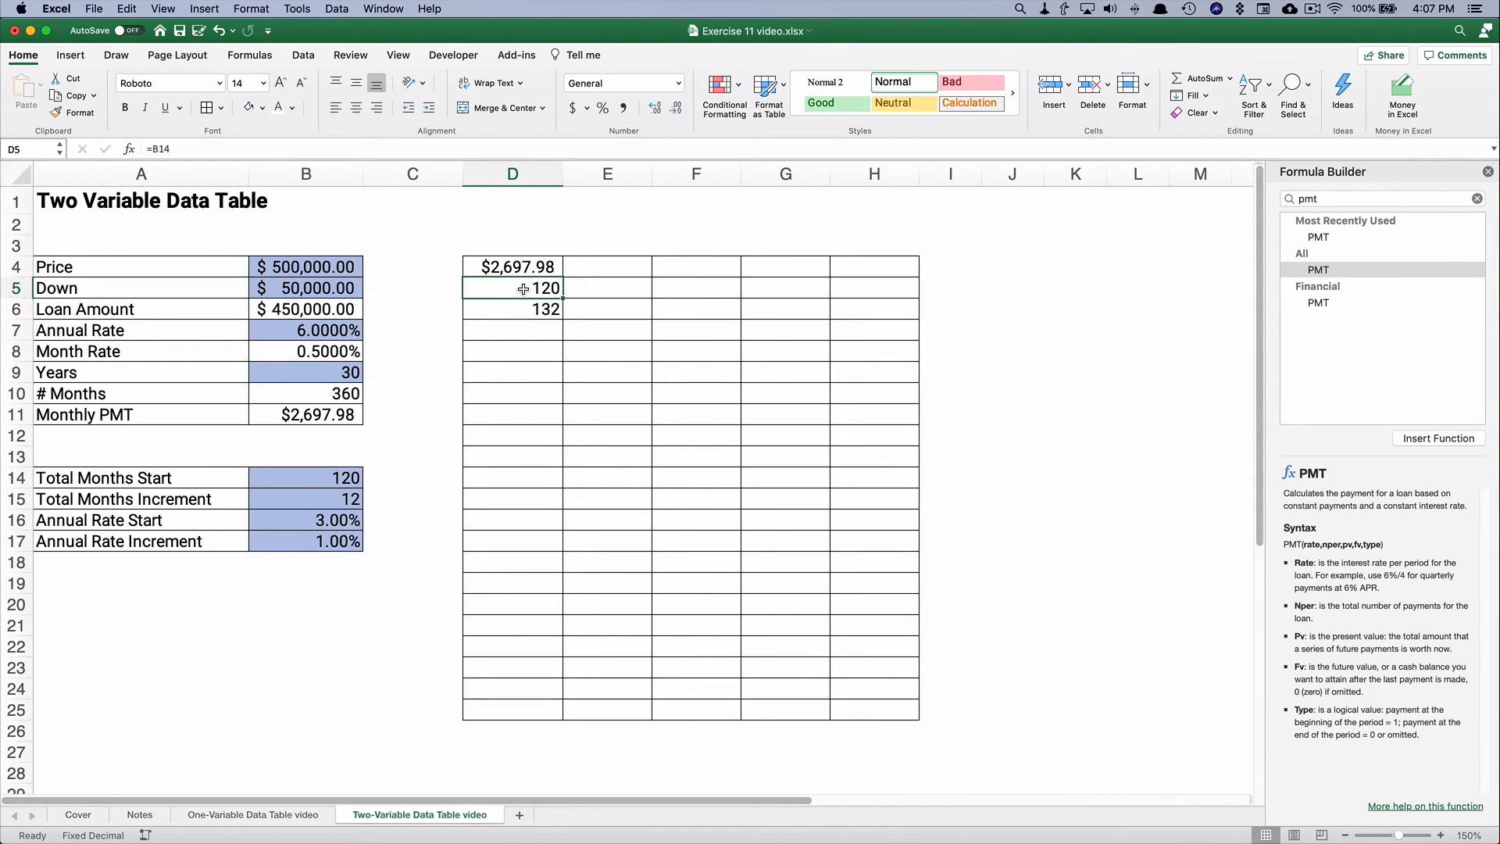
left_click(513, 308)
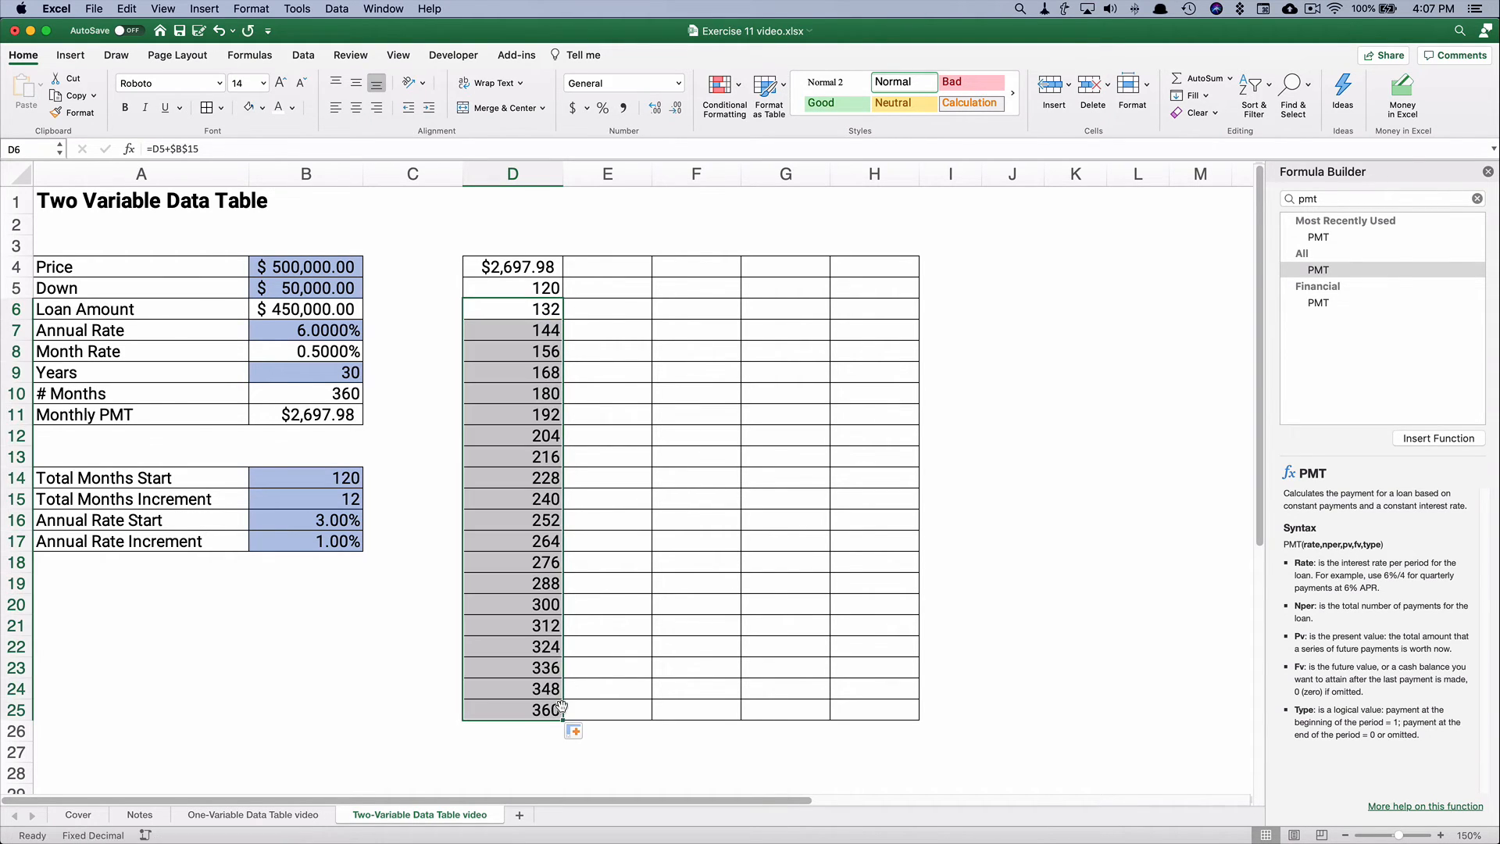
left_click(511, 541)
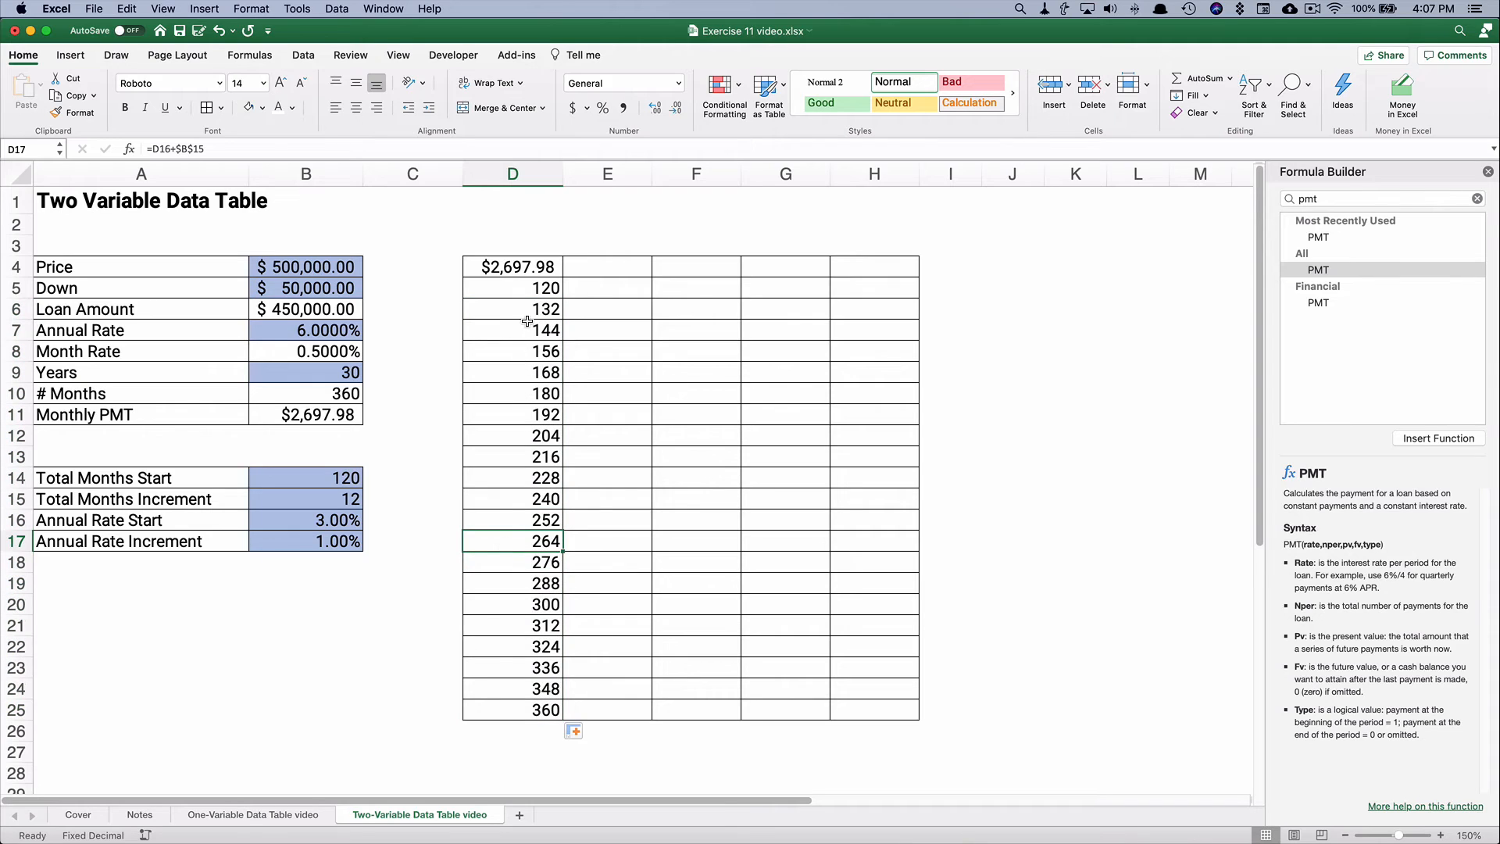
left_click(513, 287)
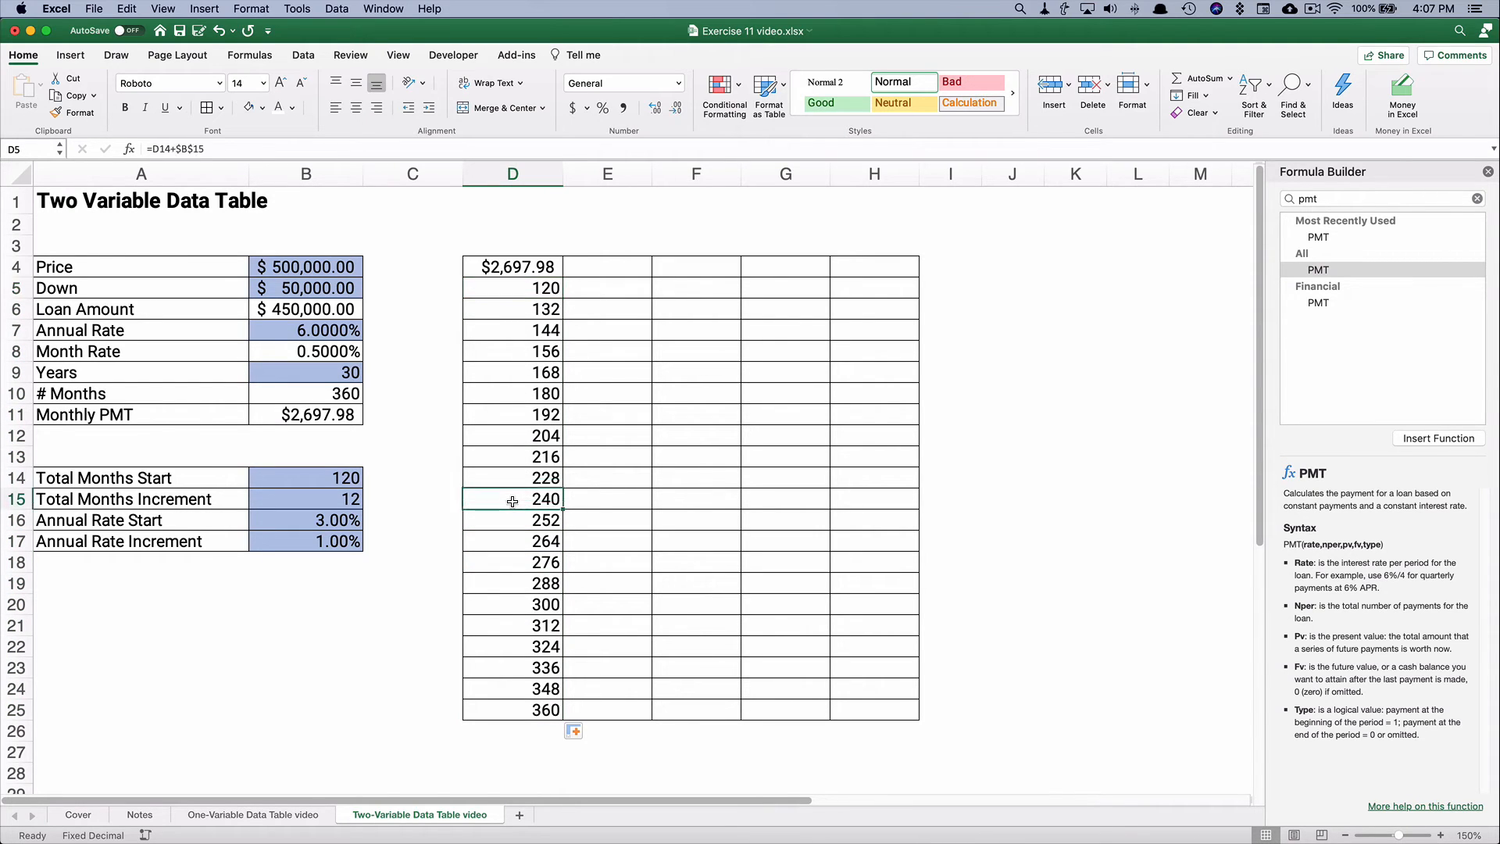
left_click(513, 710)
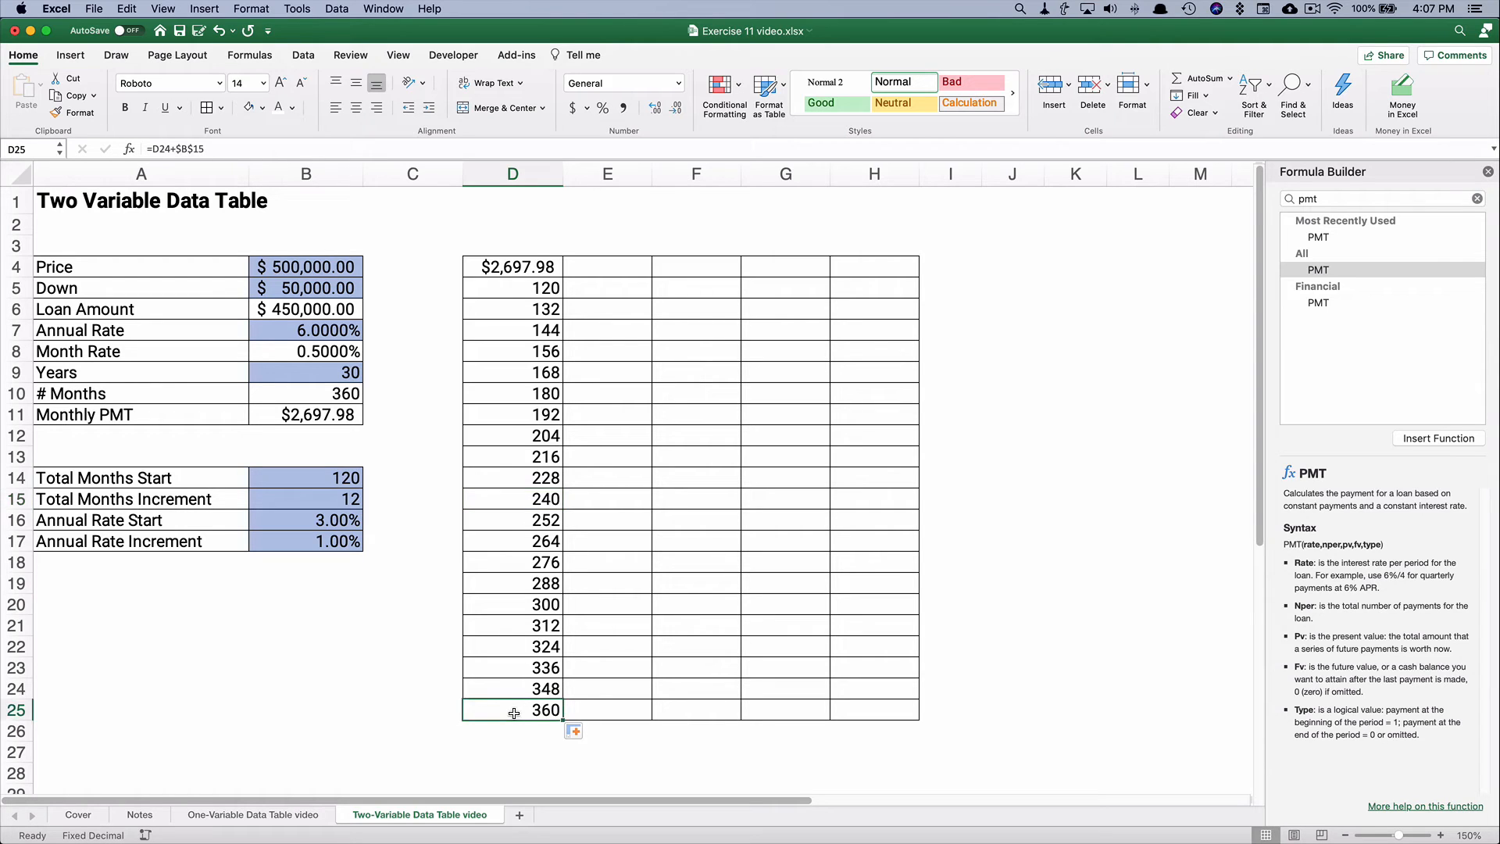
left_click(607, 266)
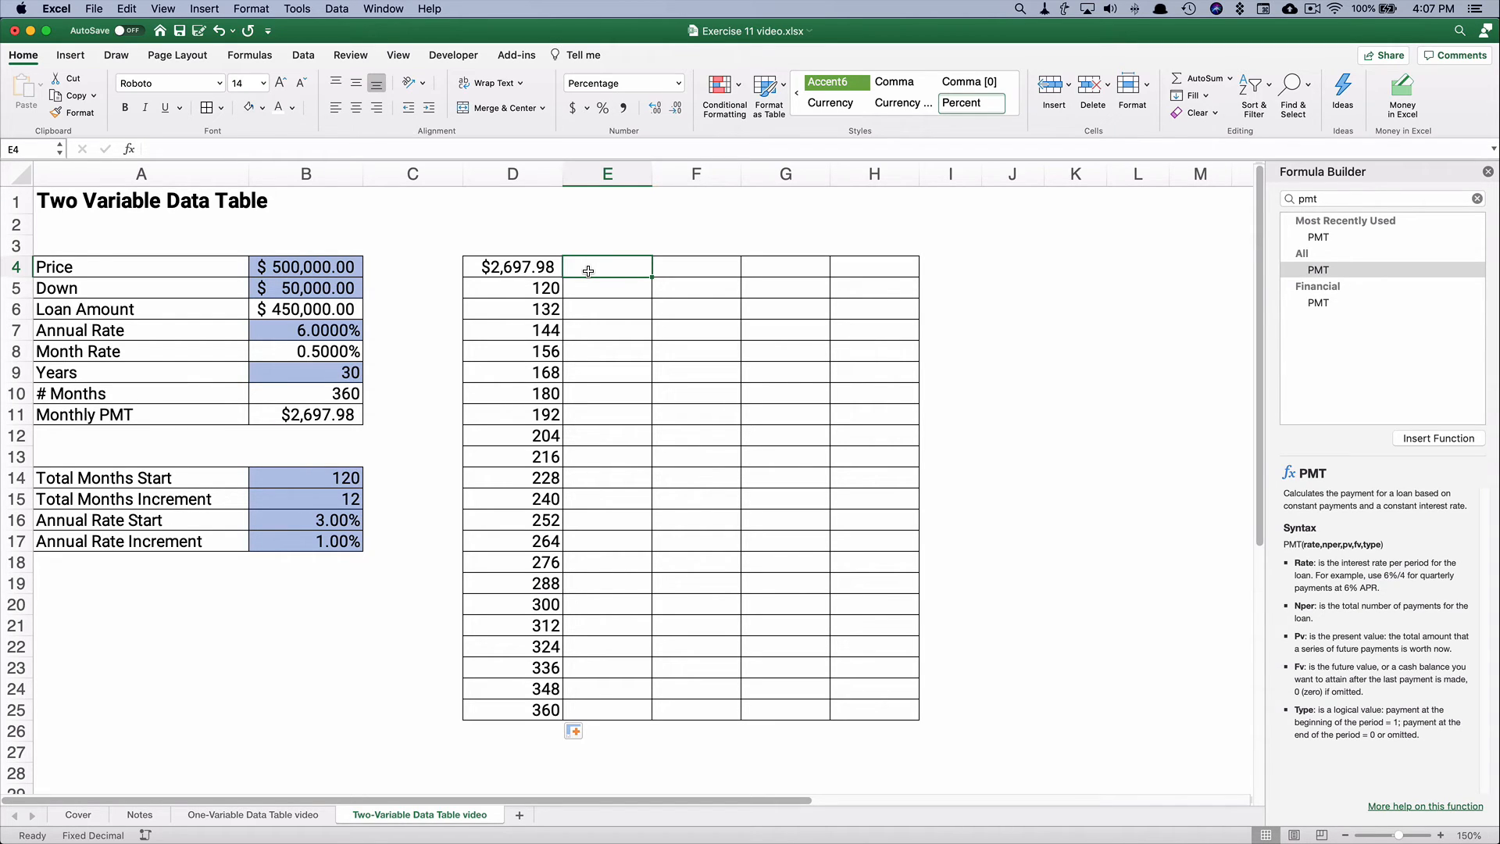
Set the first header rate to =B16 (3.00%) and the next to =E4+$B$17 (4.00%) for extending across.
type("=")
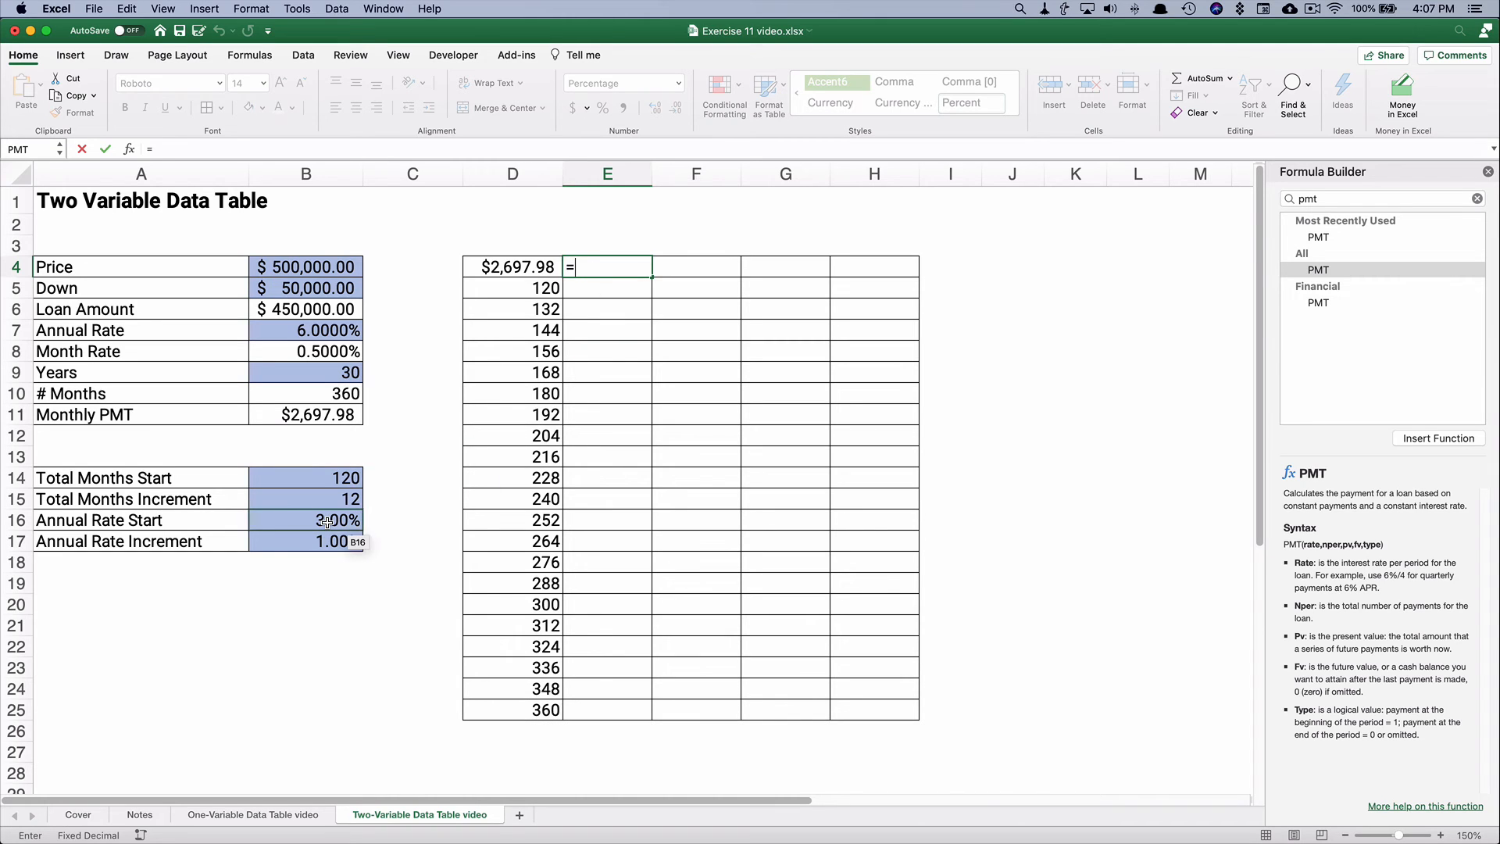
key("Return")
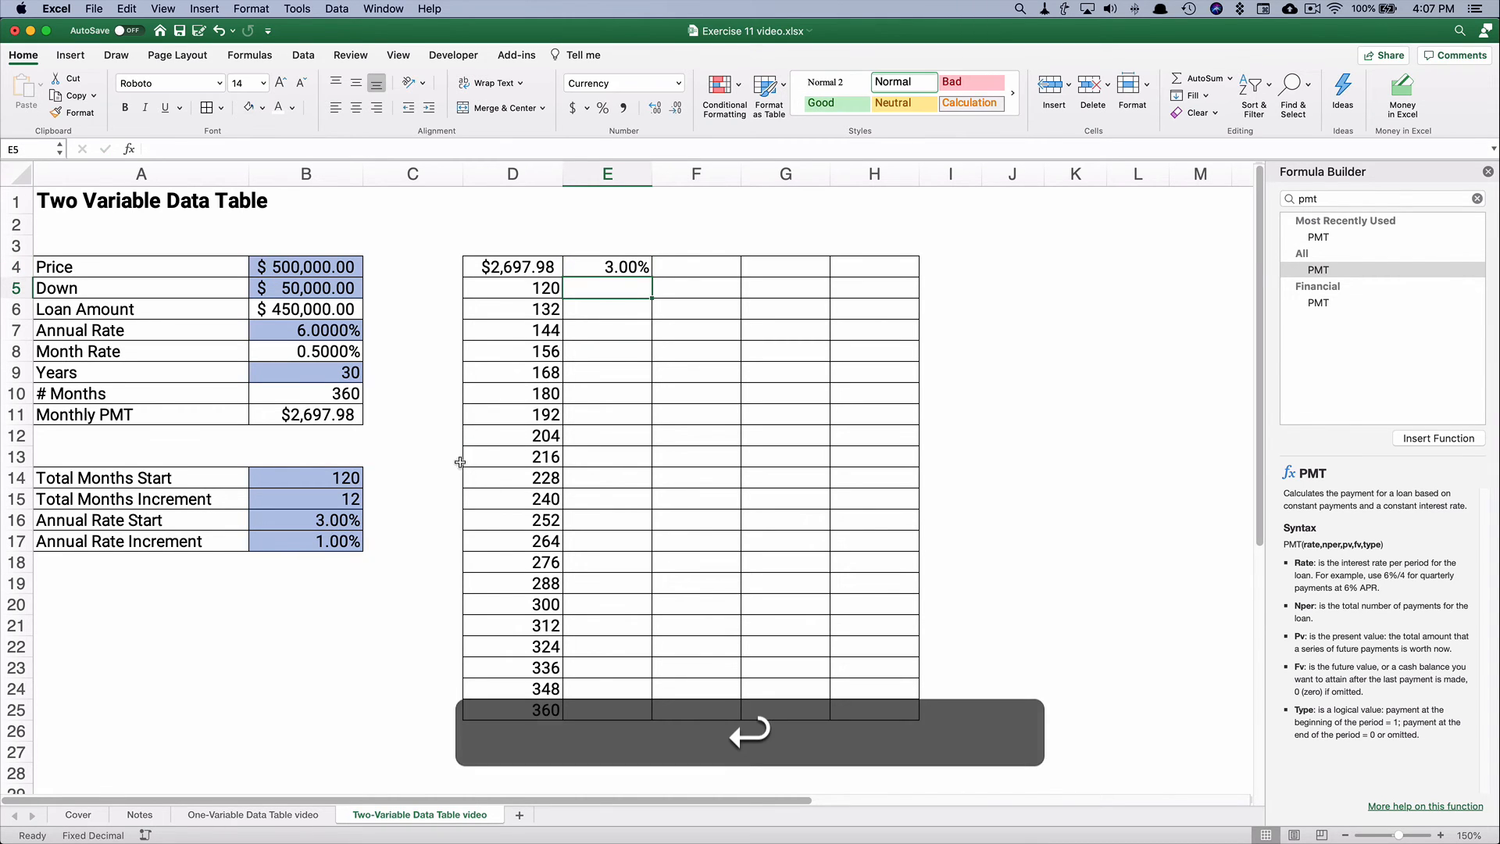
left_click(695, 265)
type("=E4+")
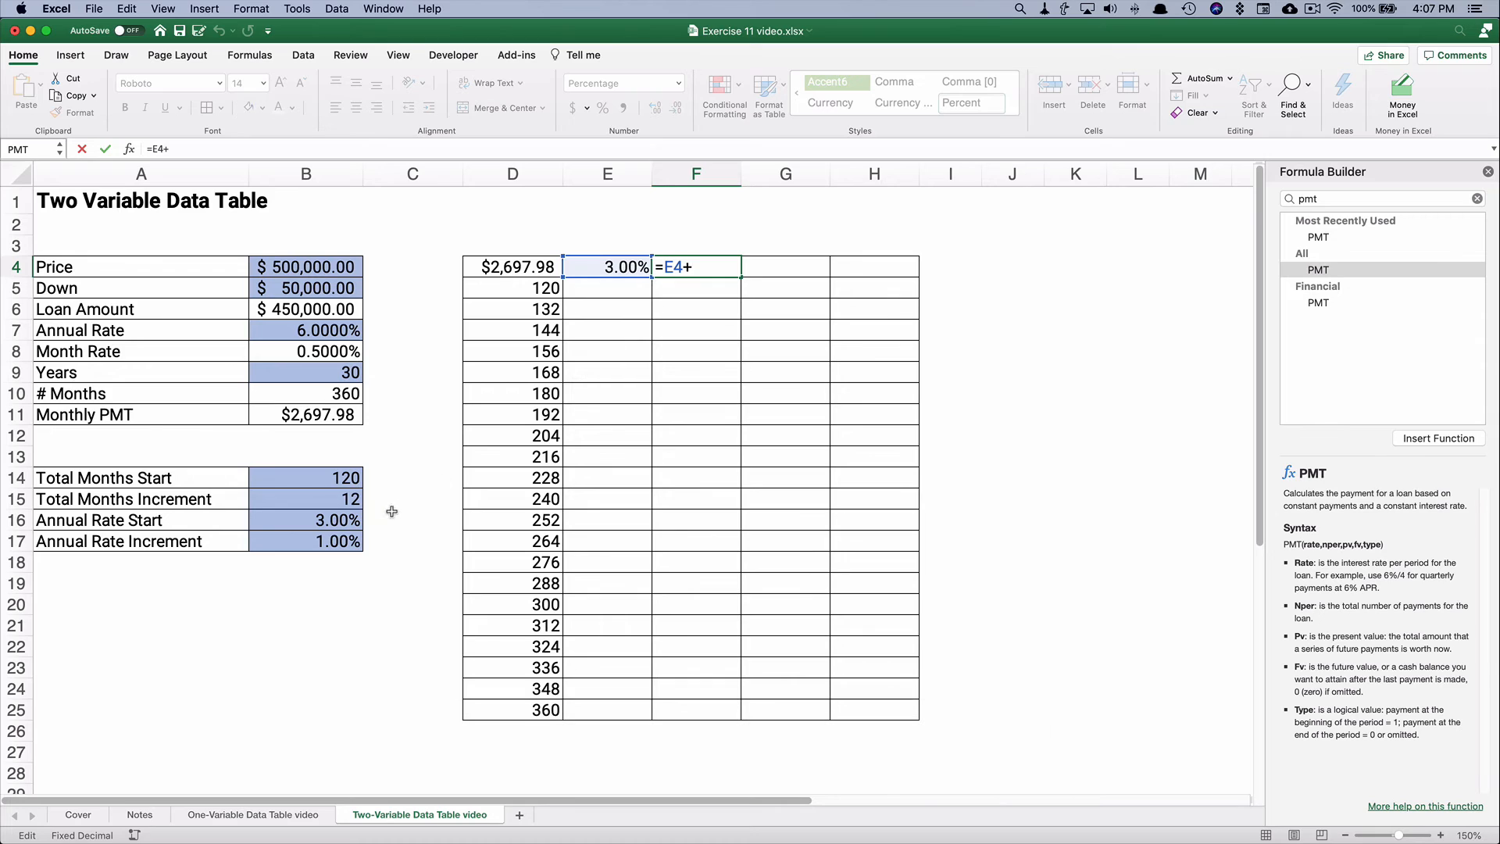
left_click(307, 541)
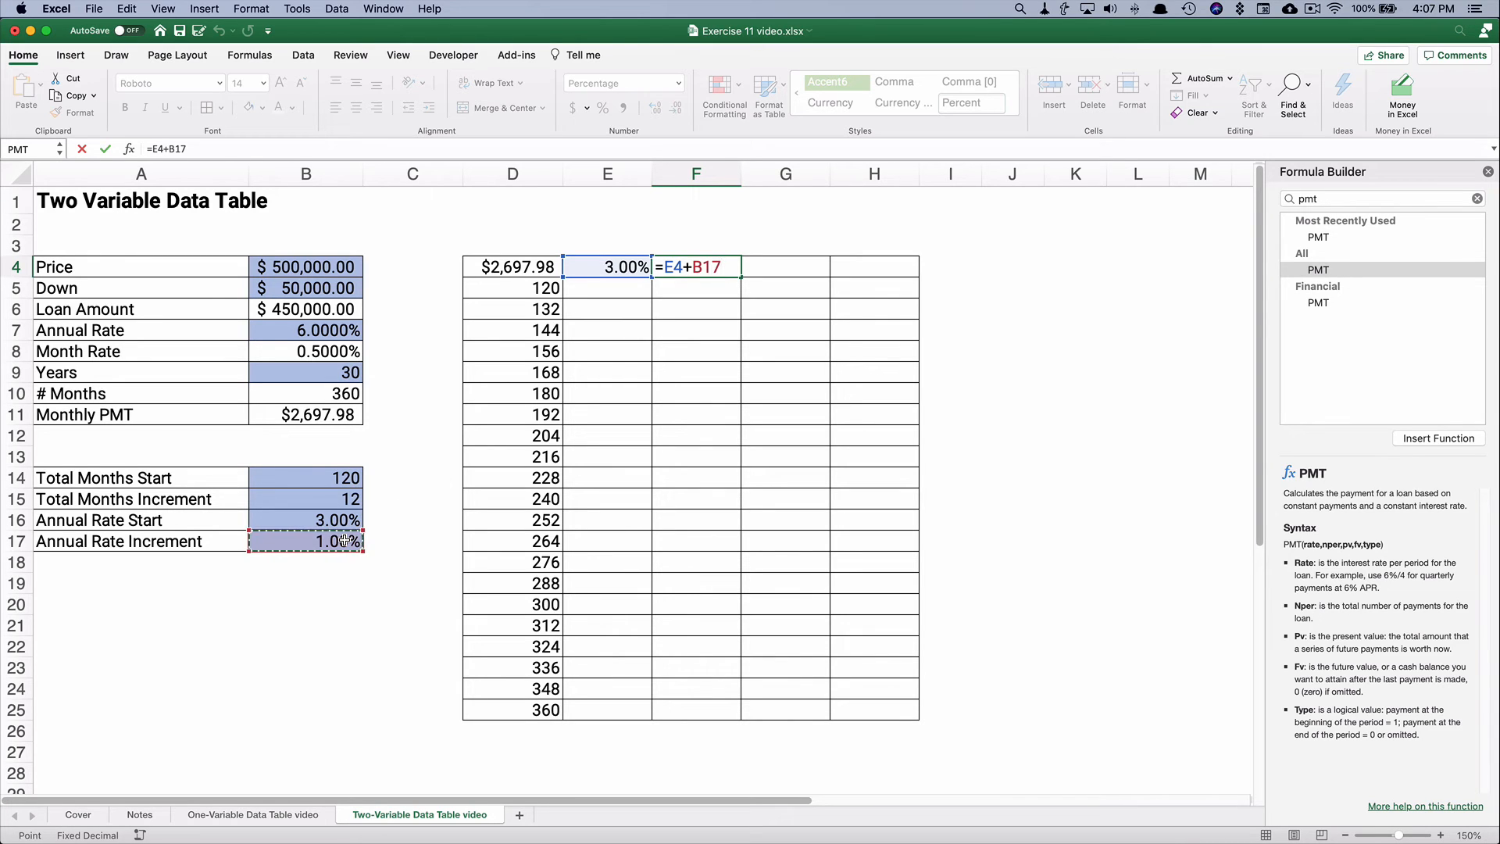
key("F4")
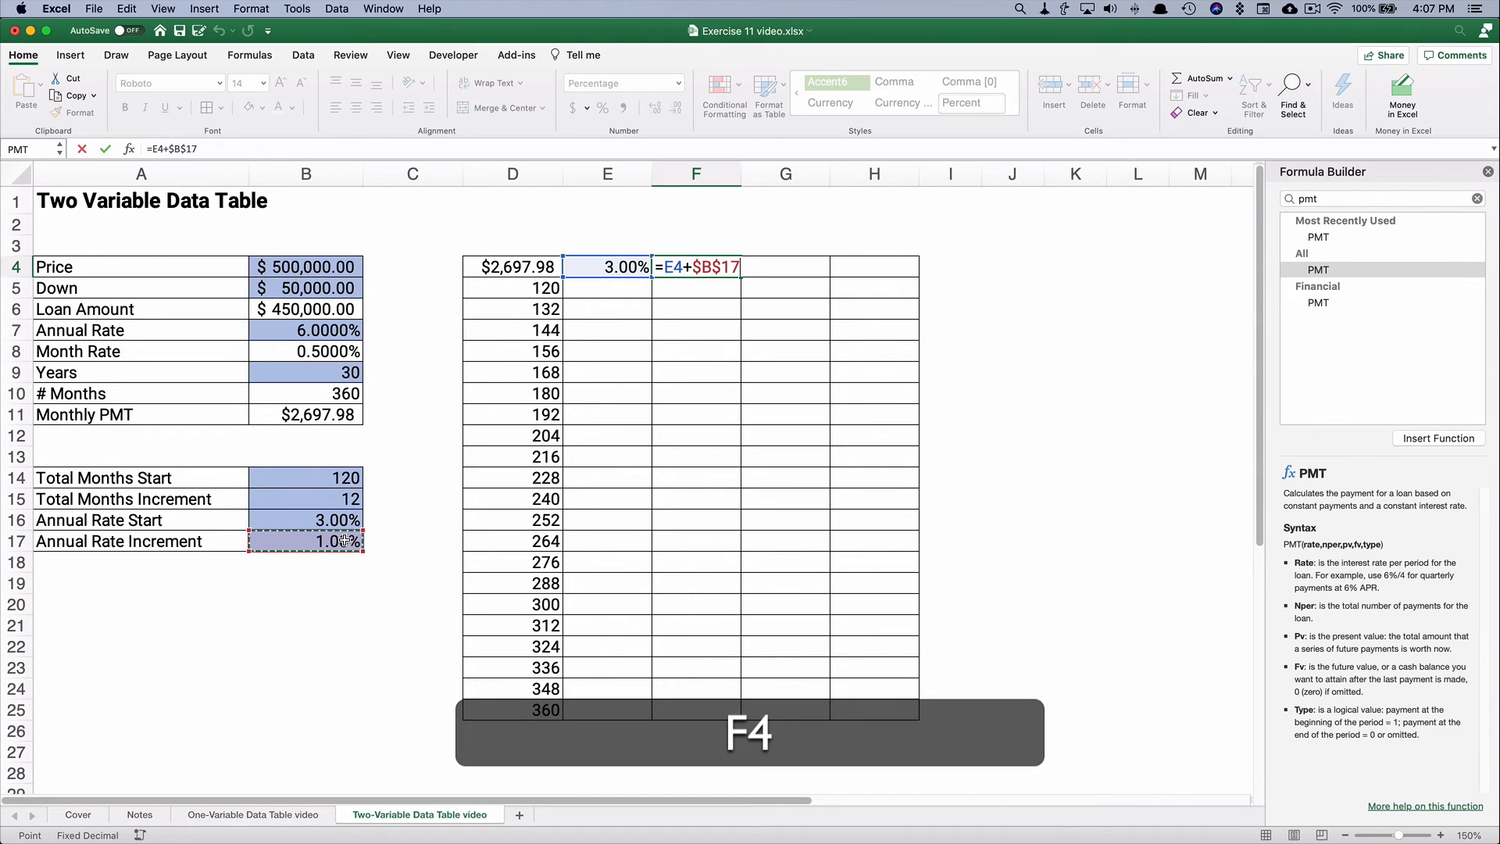
key("Return")
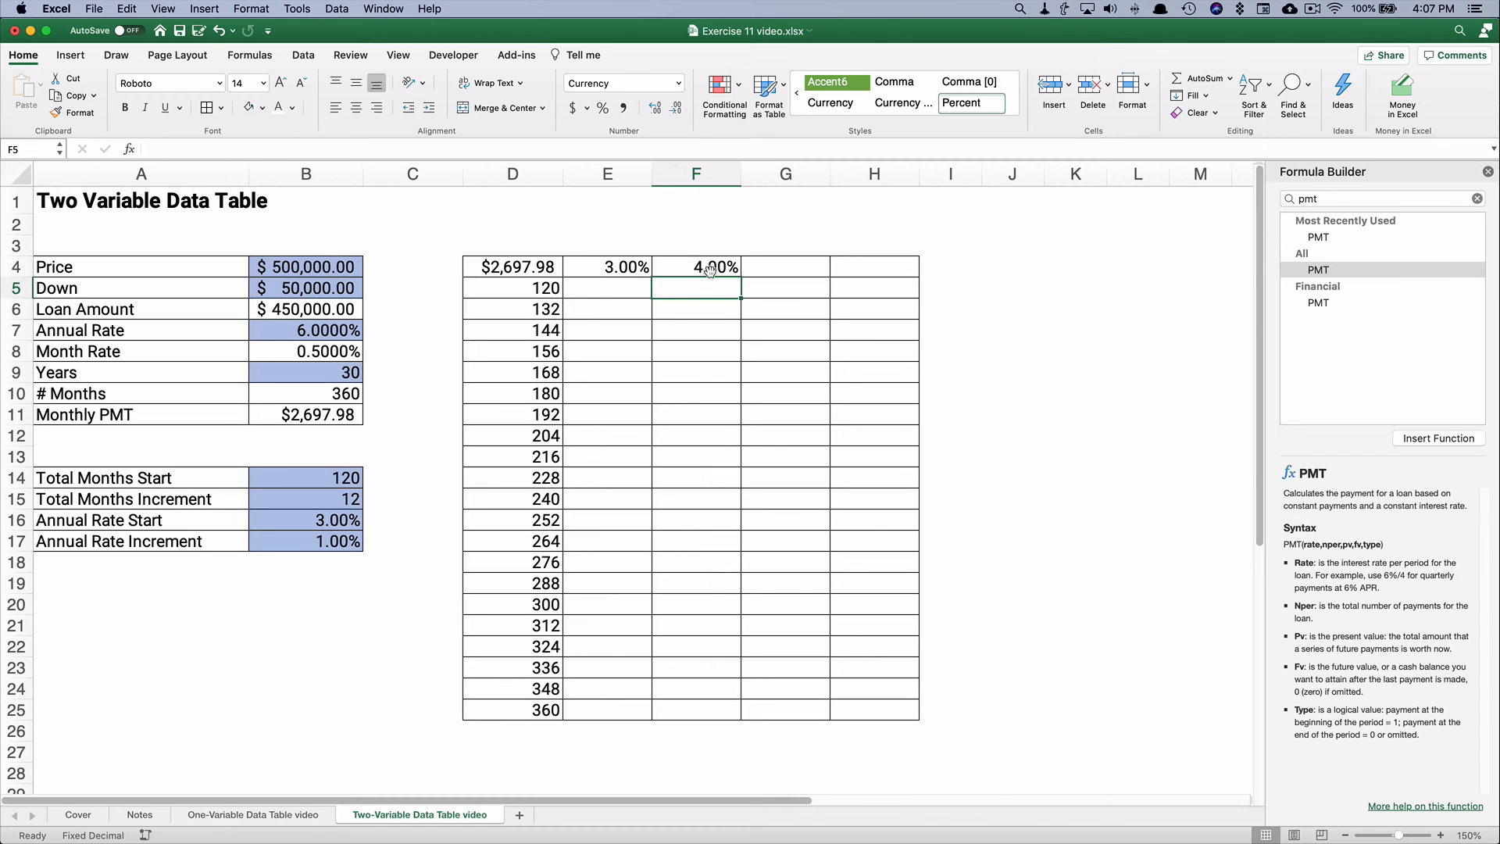
left_click(696, 267)
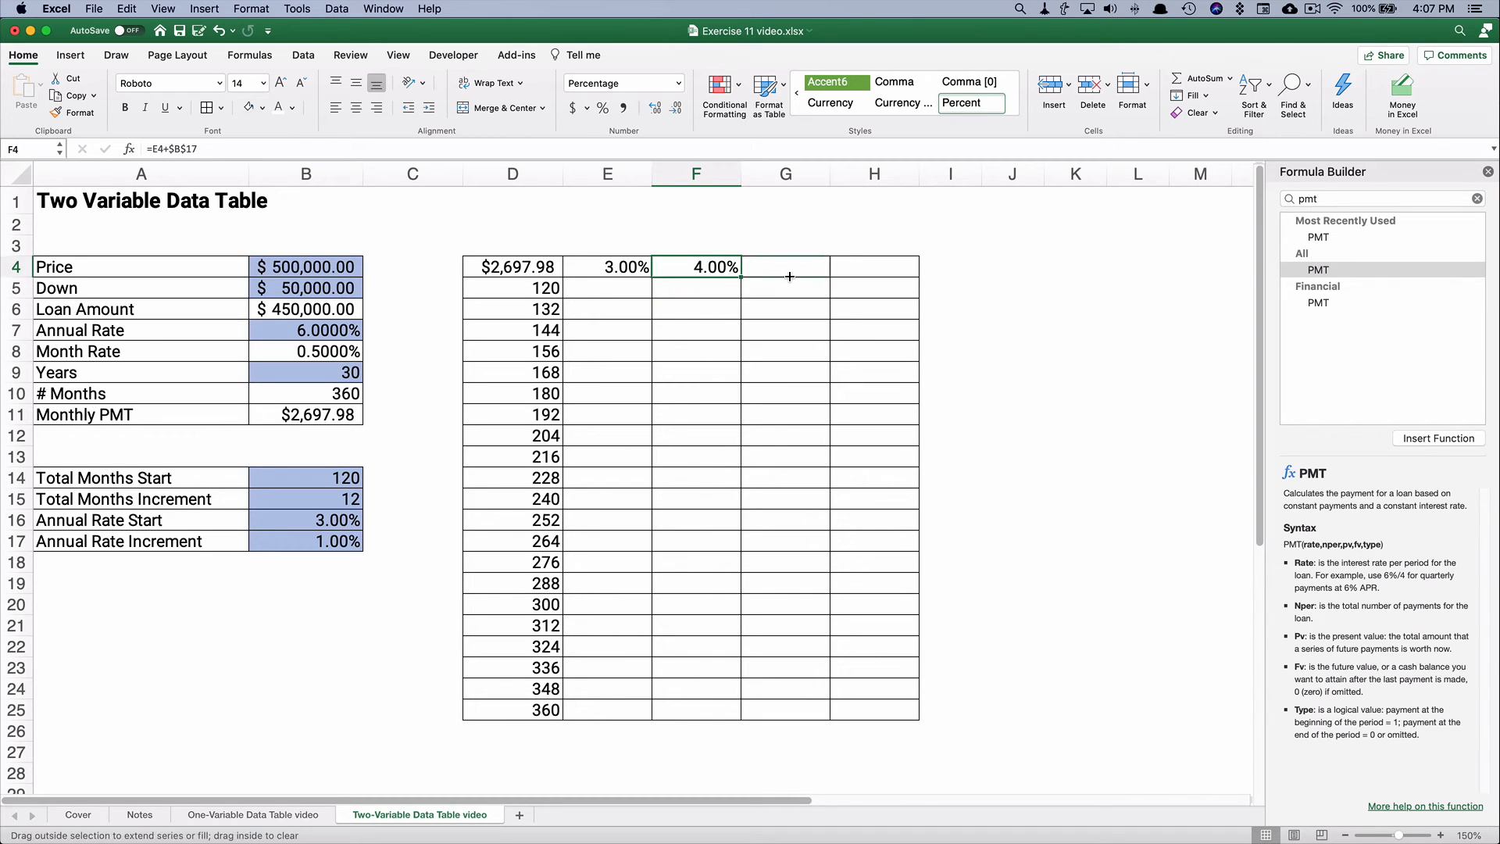
mouse_move(879, 267)
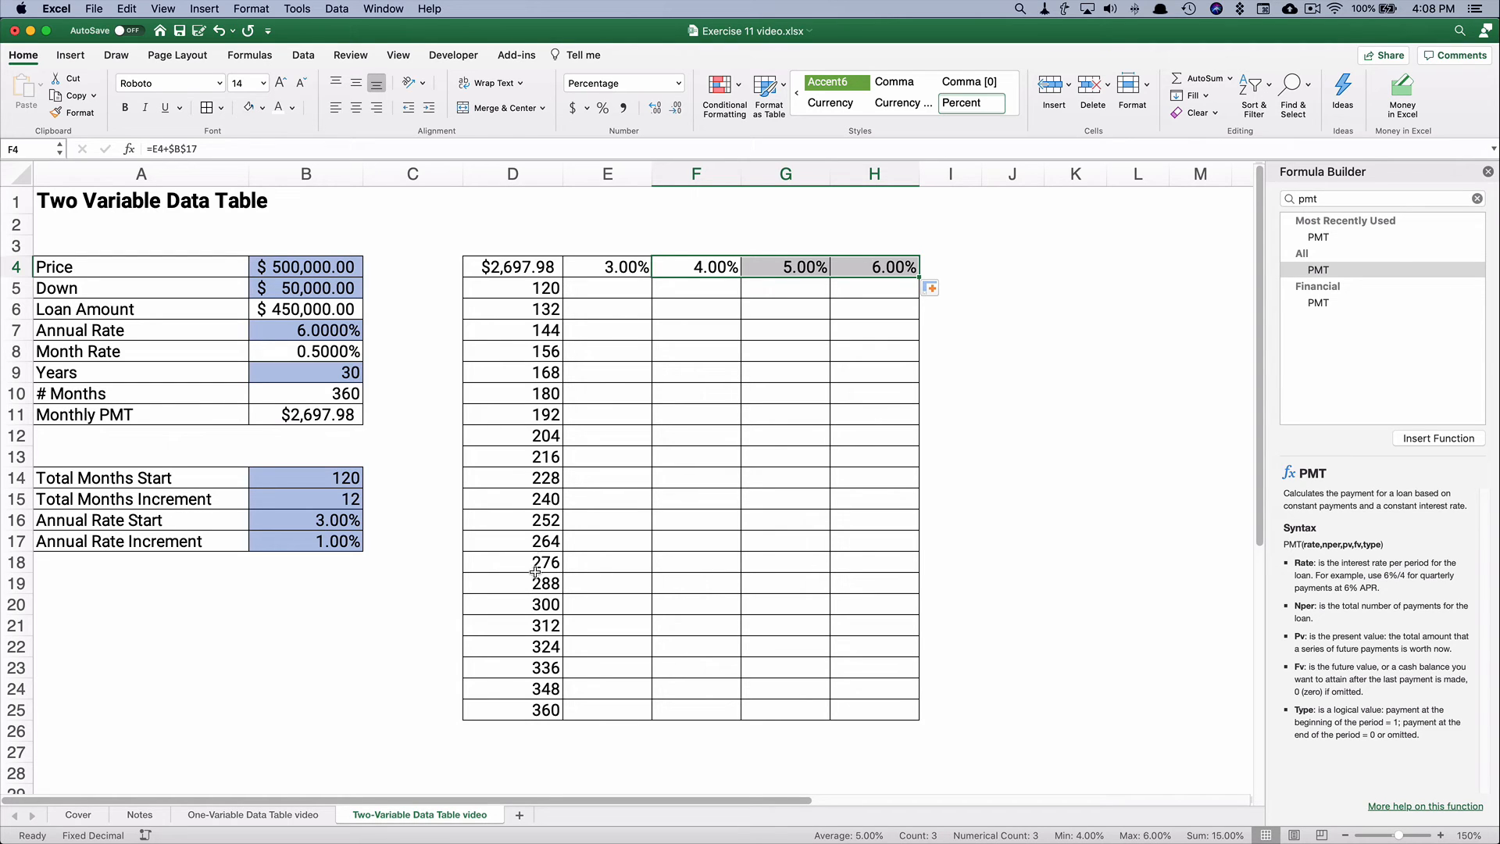
mouse_move(522, 672)
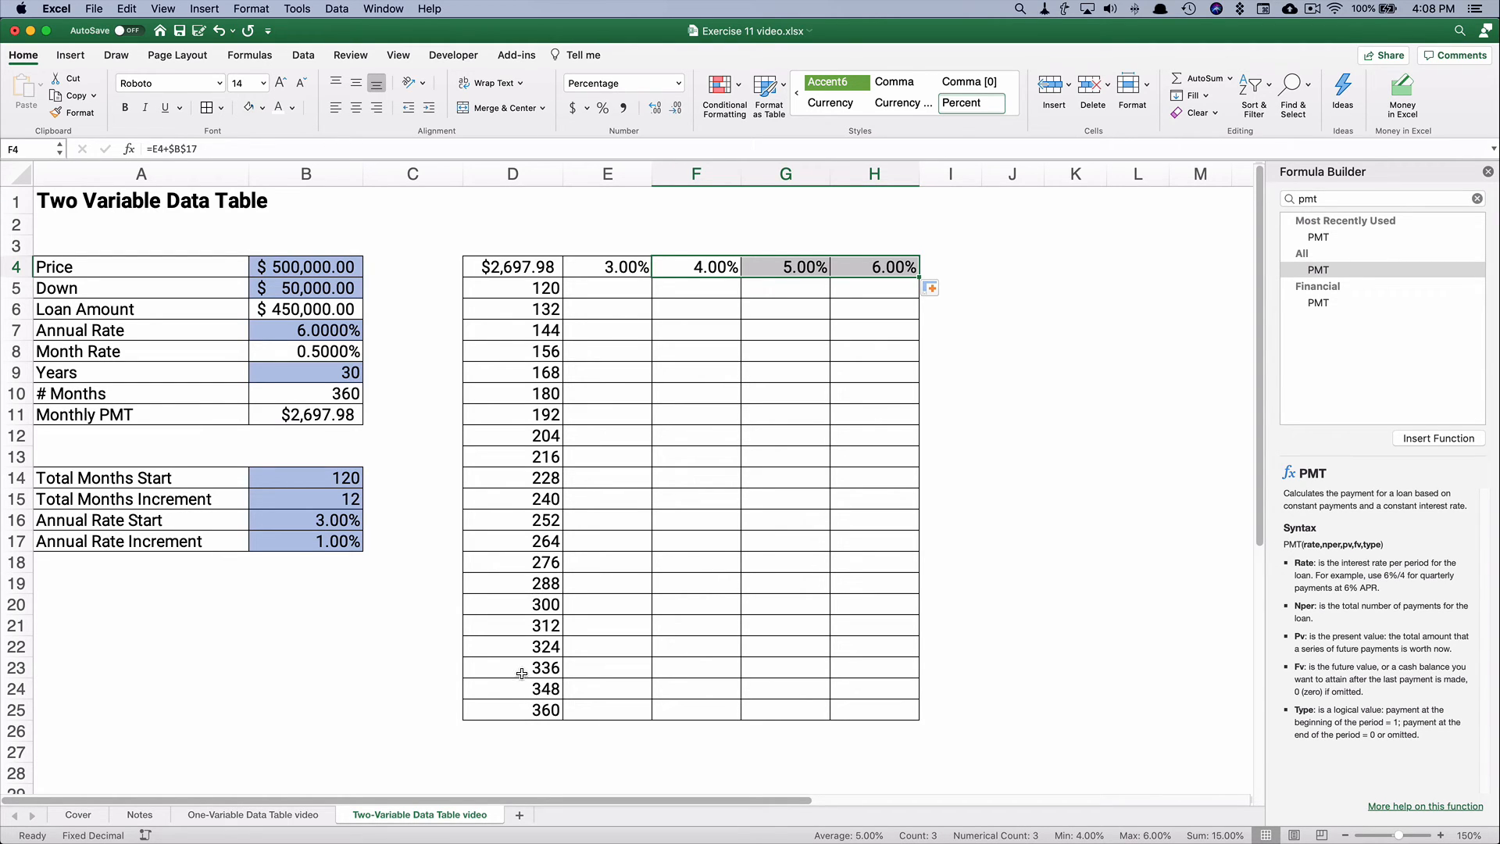
mouse_move(684, 267)
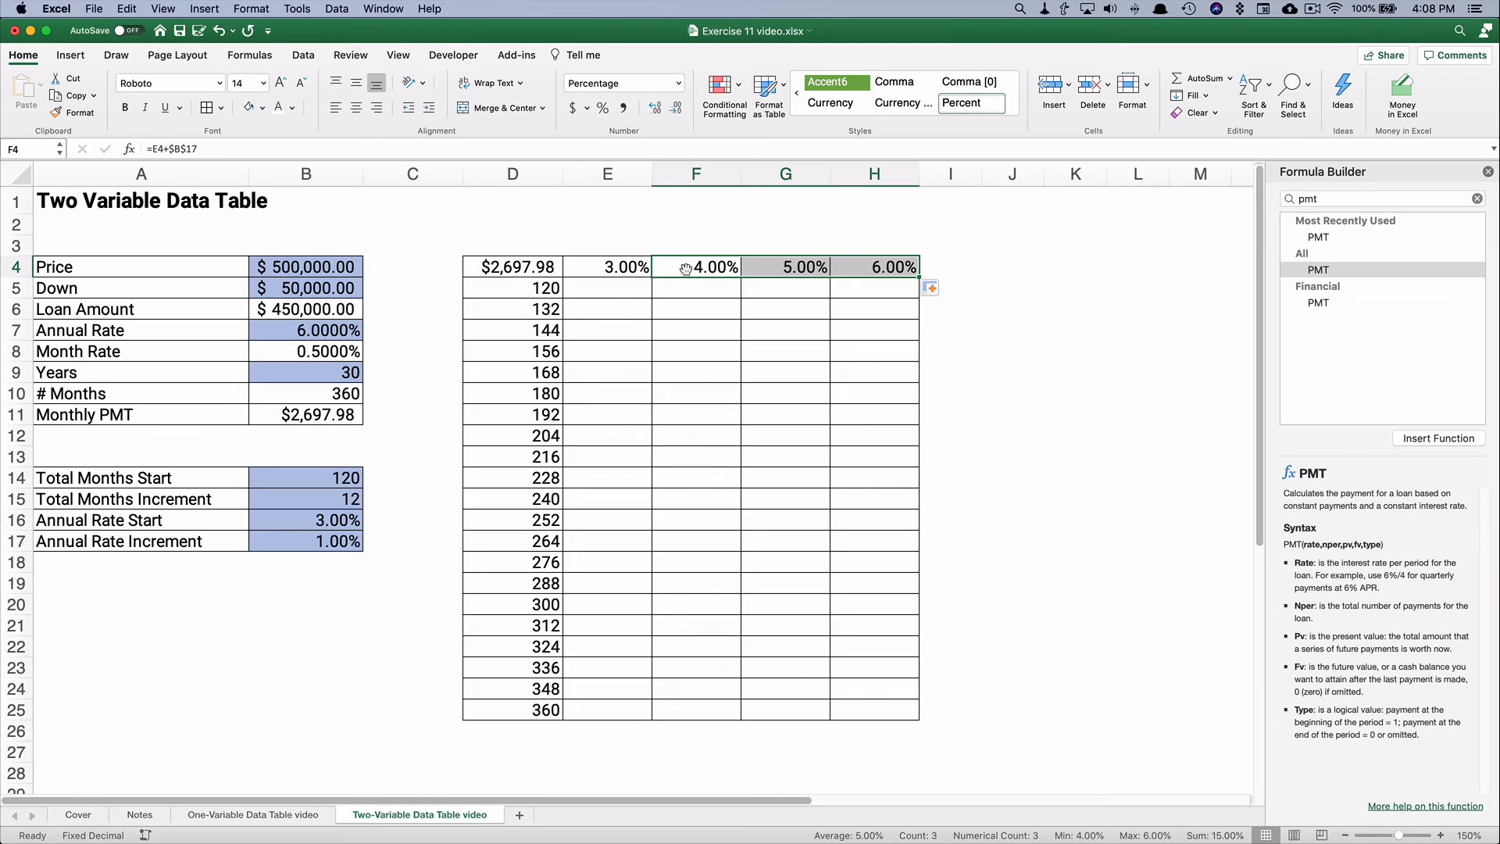
mouse_move(844, 265)
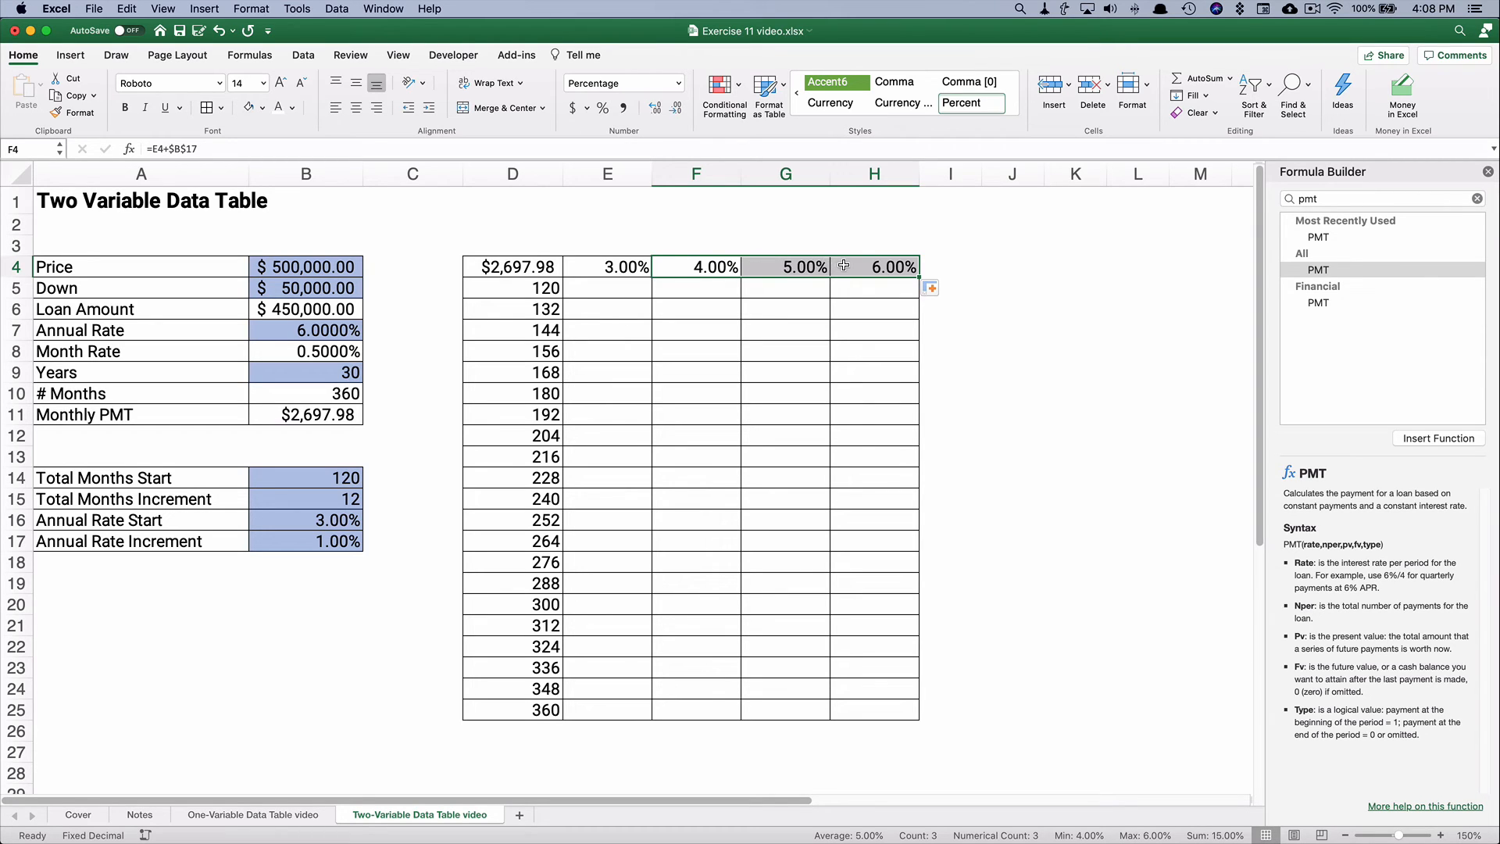
mouse_move(513, 267)
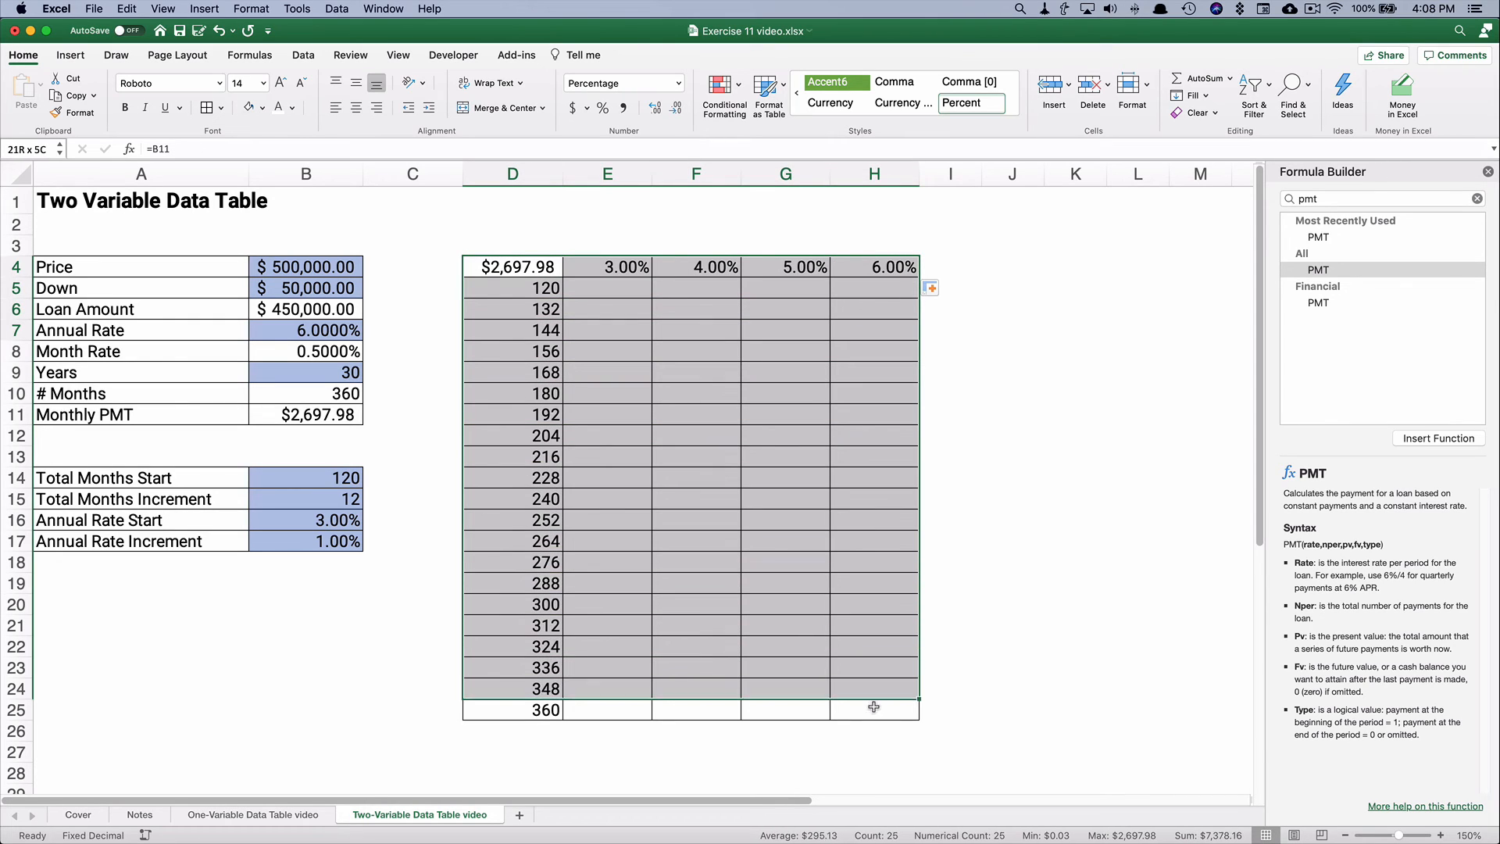
Start a Data Table on the selected loan range D4:H25 via What-If Analysis.
left_click(512, 266)
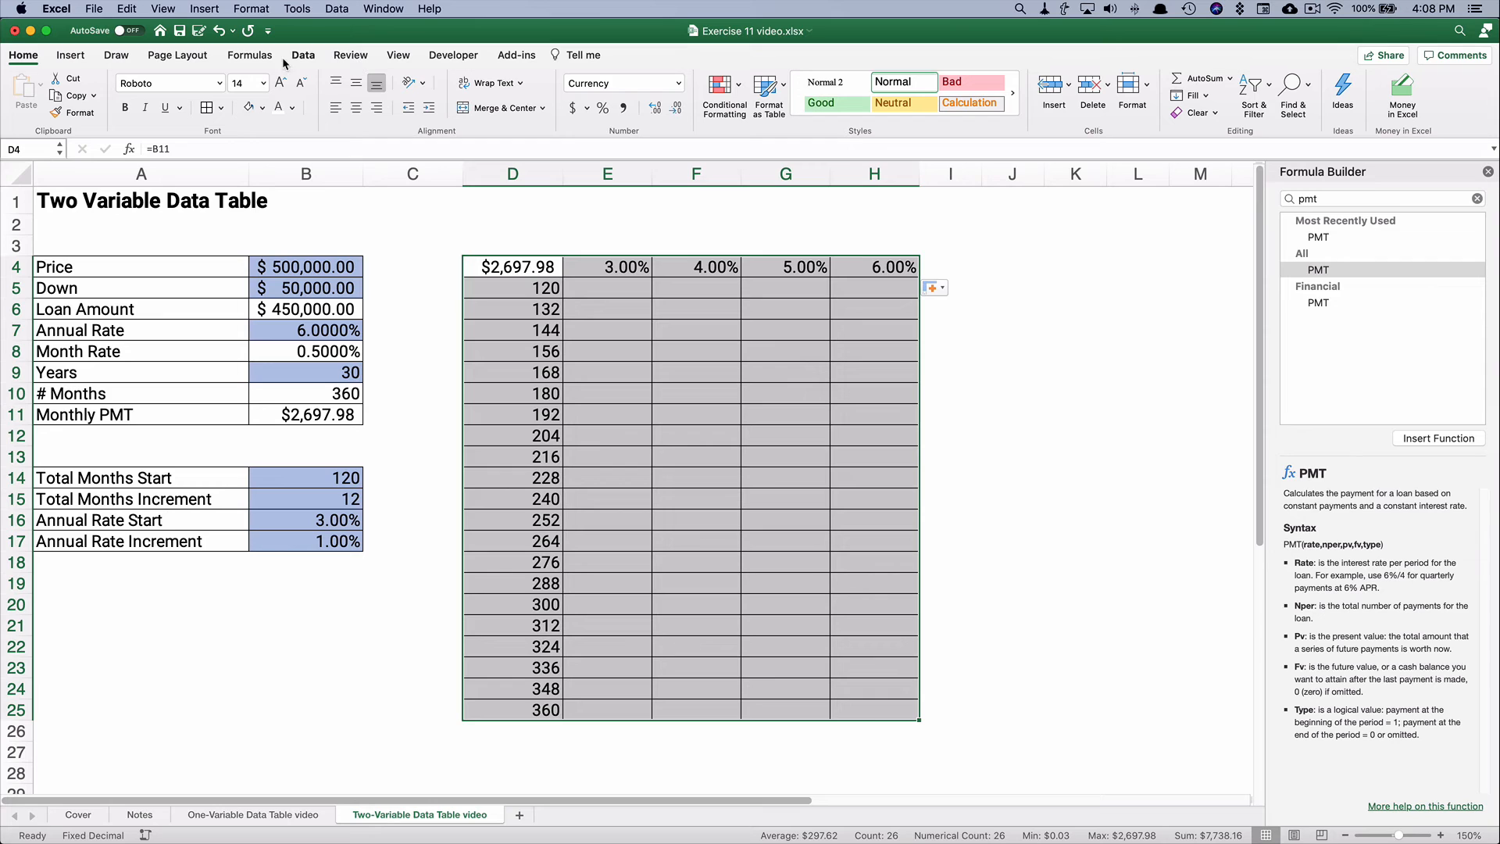
left_click(302, 54)
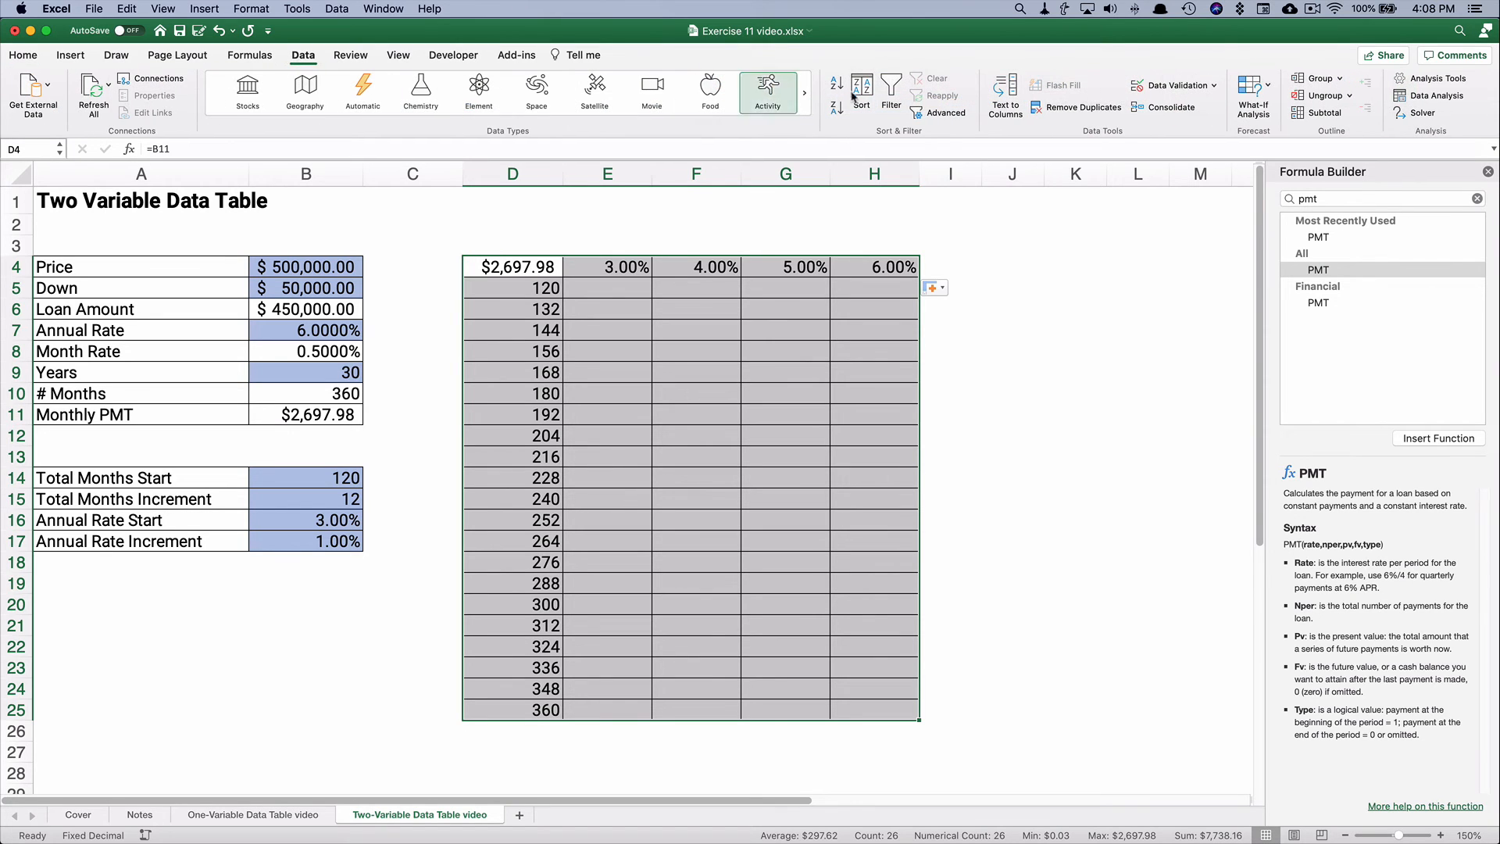
left_click(1255, 87)
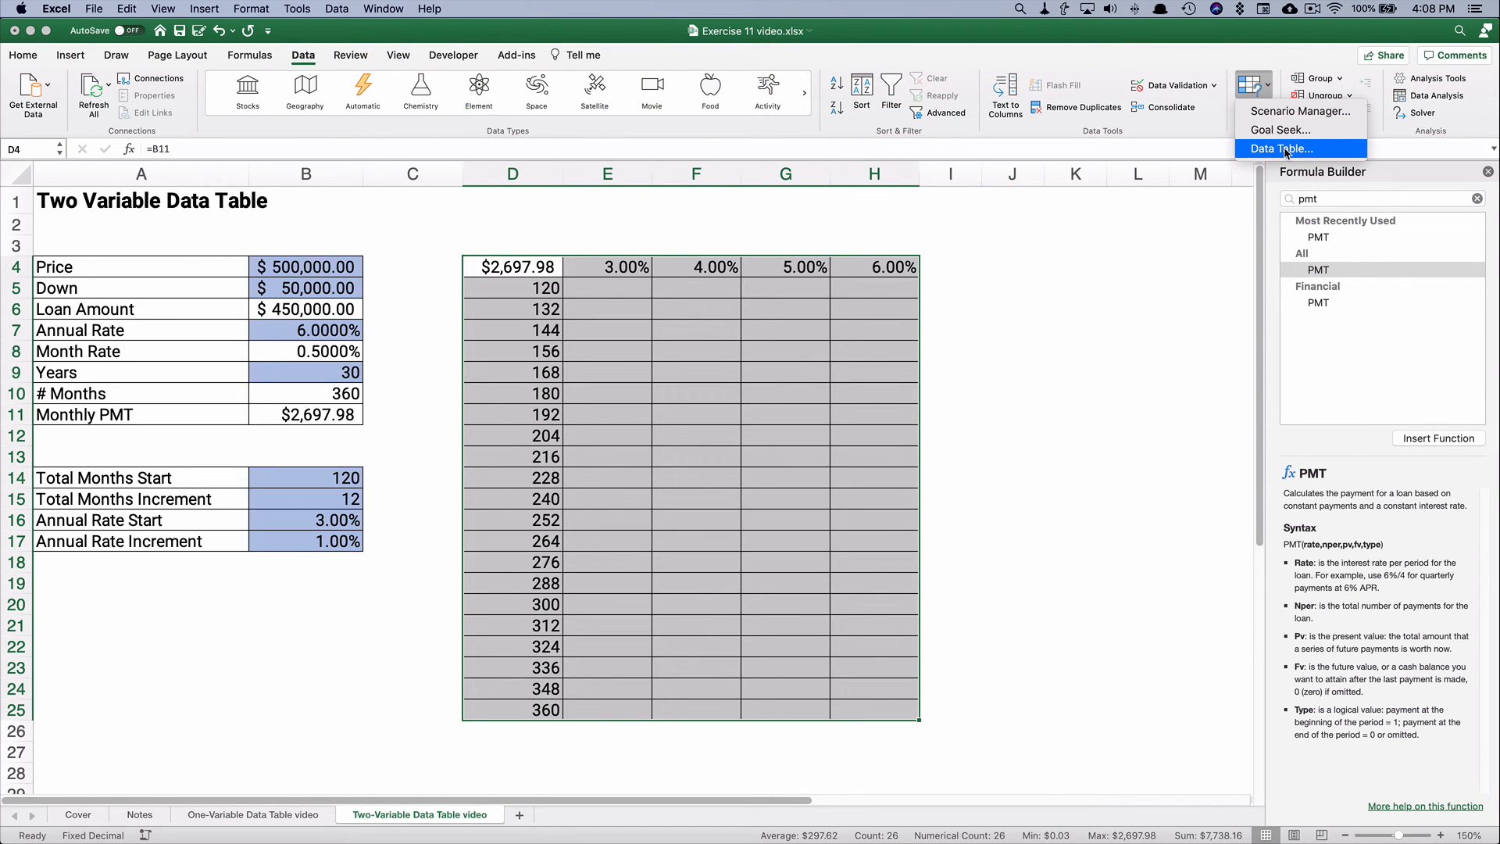
left_click(1282, 148)
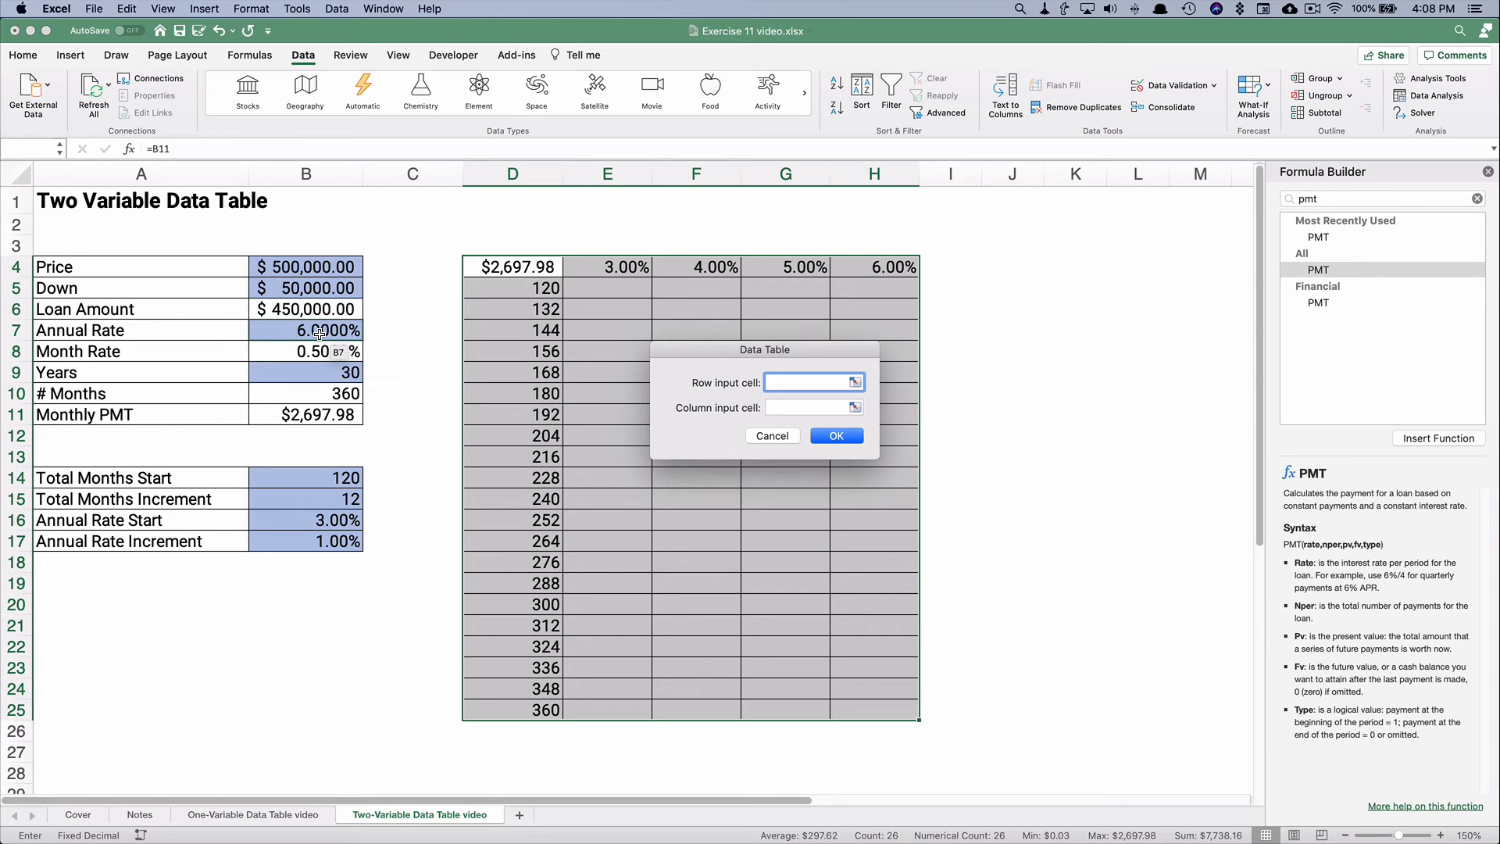
Set Annual Rate (B7) as row input and # Months (B10) as column input, filling the payments.
left_click(306, 330)
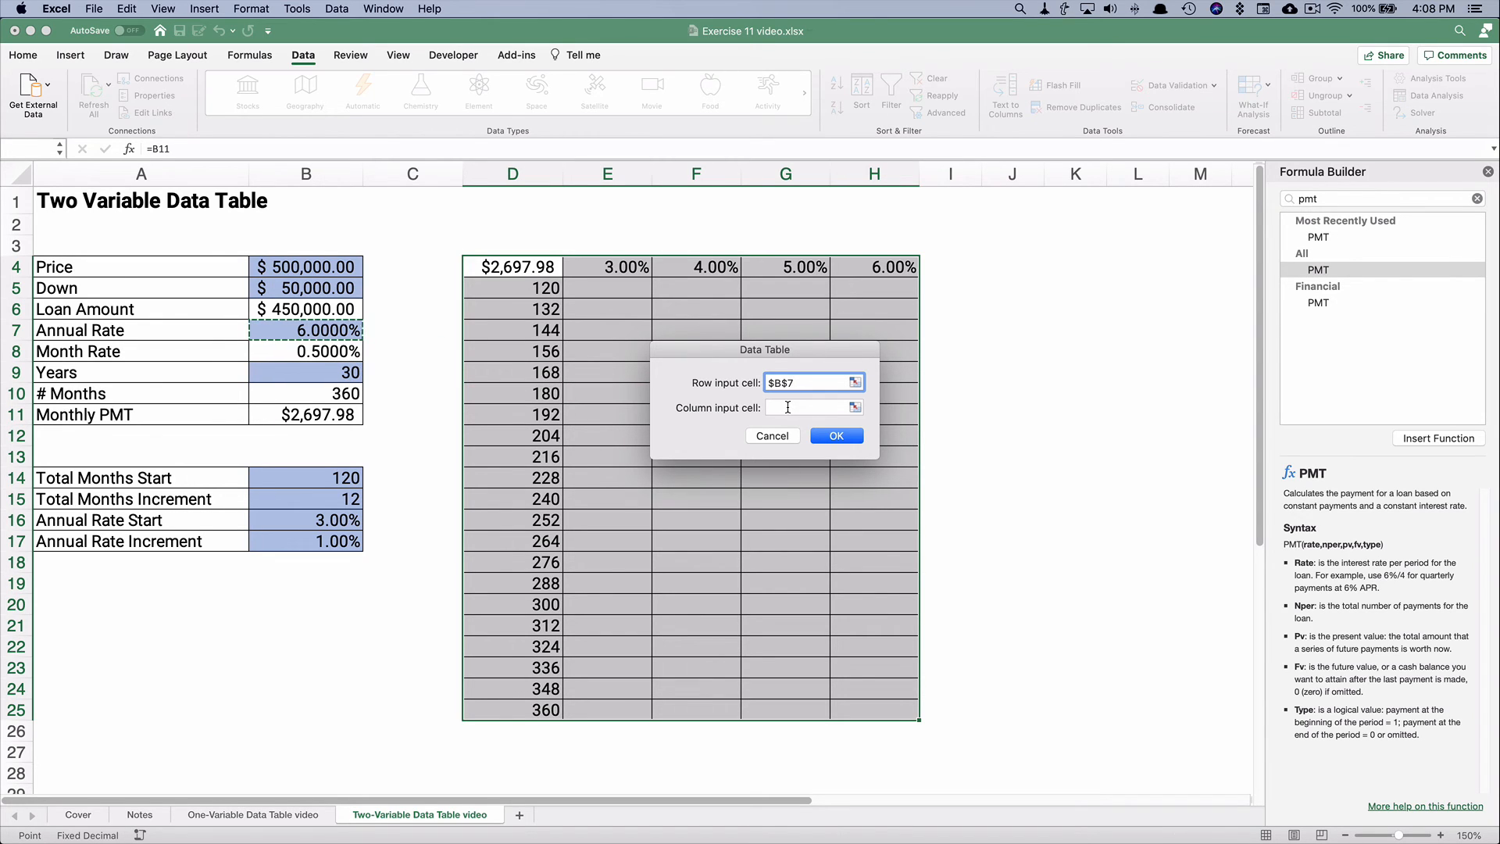
left_click(814, 406)
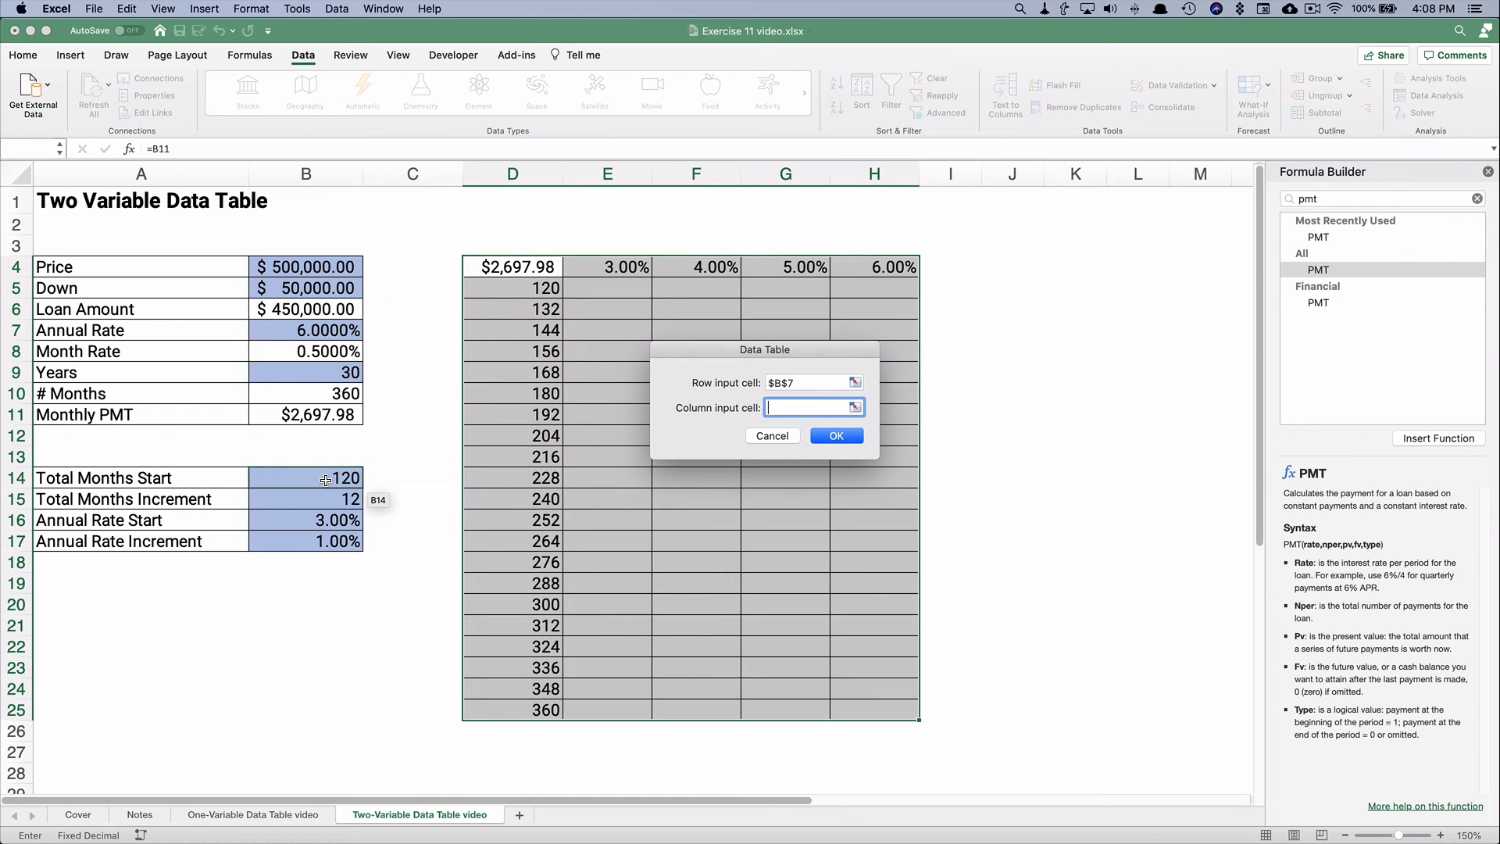
mouse_move(327, 414)
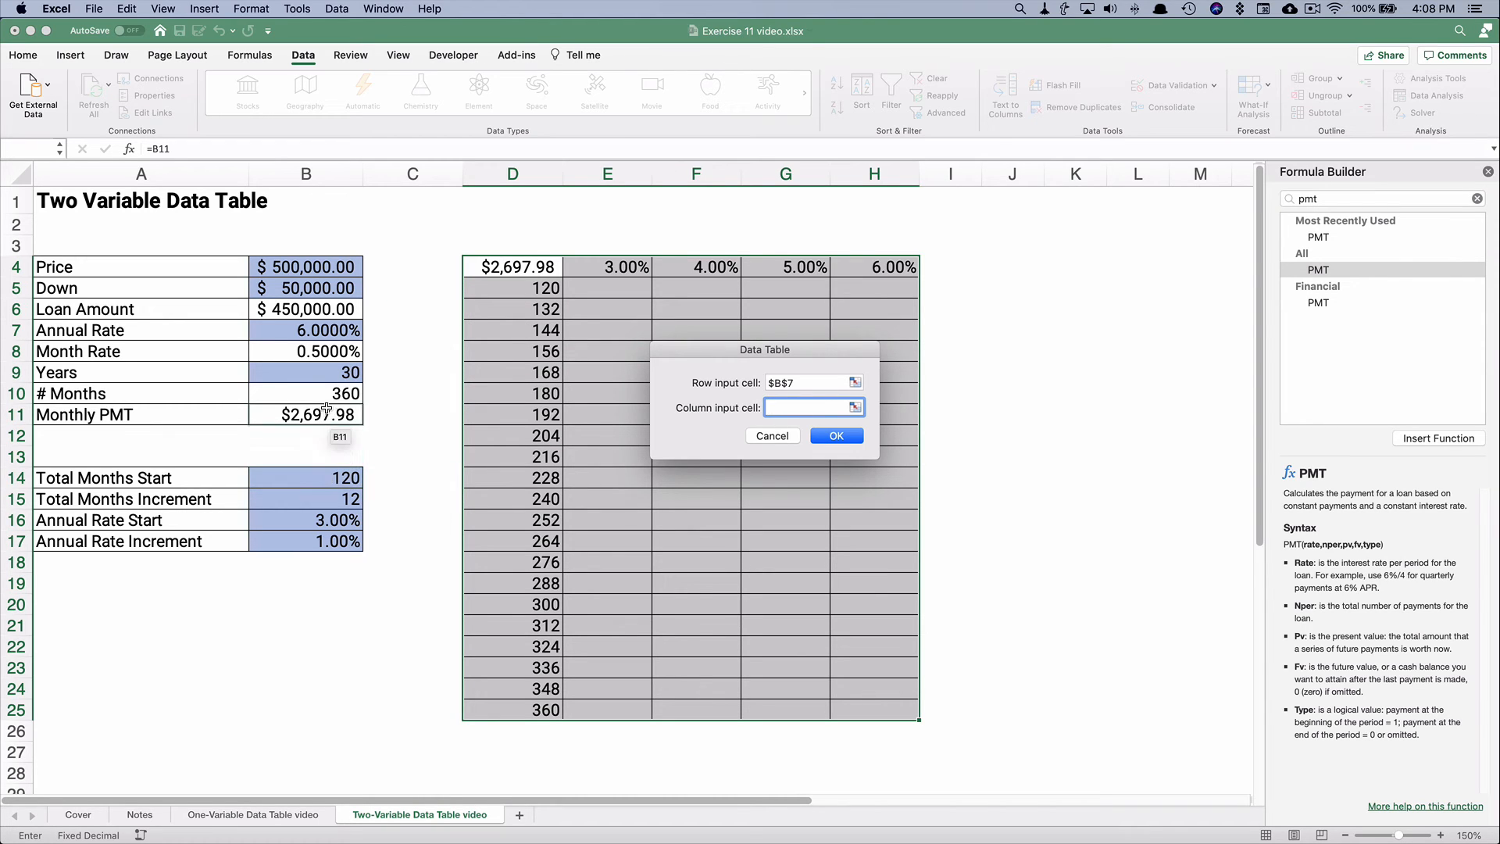
left_click(306, 394)
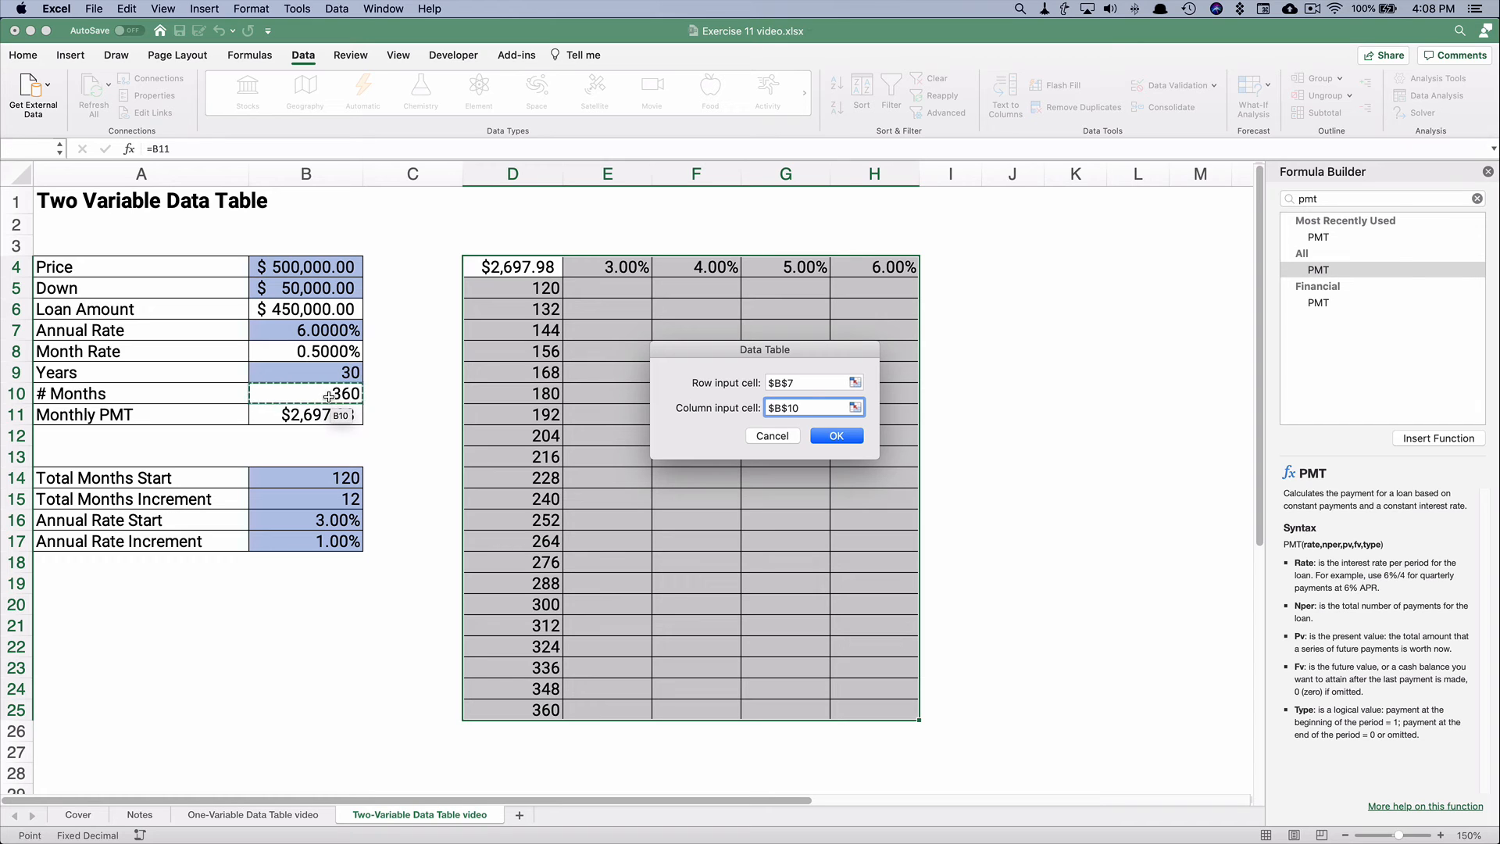
left_click(835, 436)
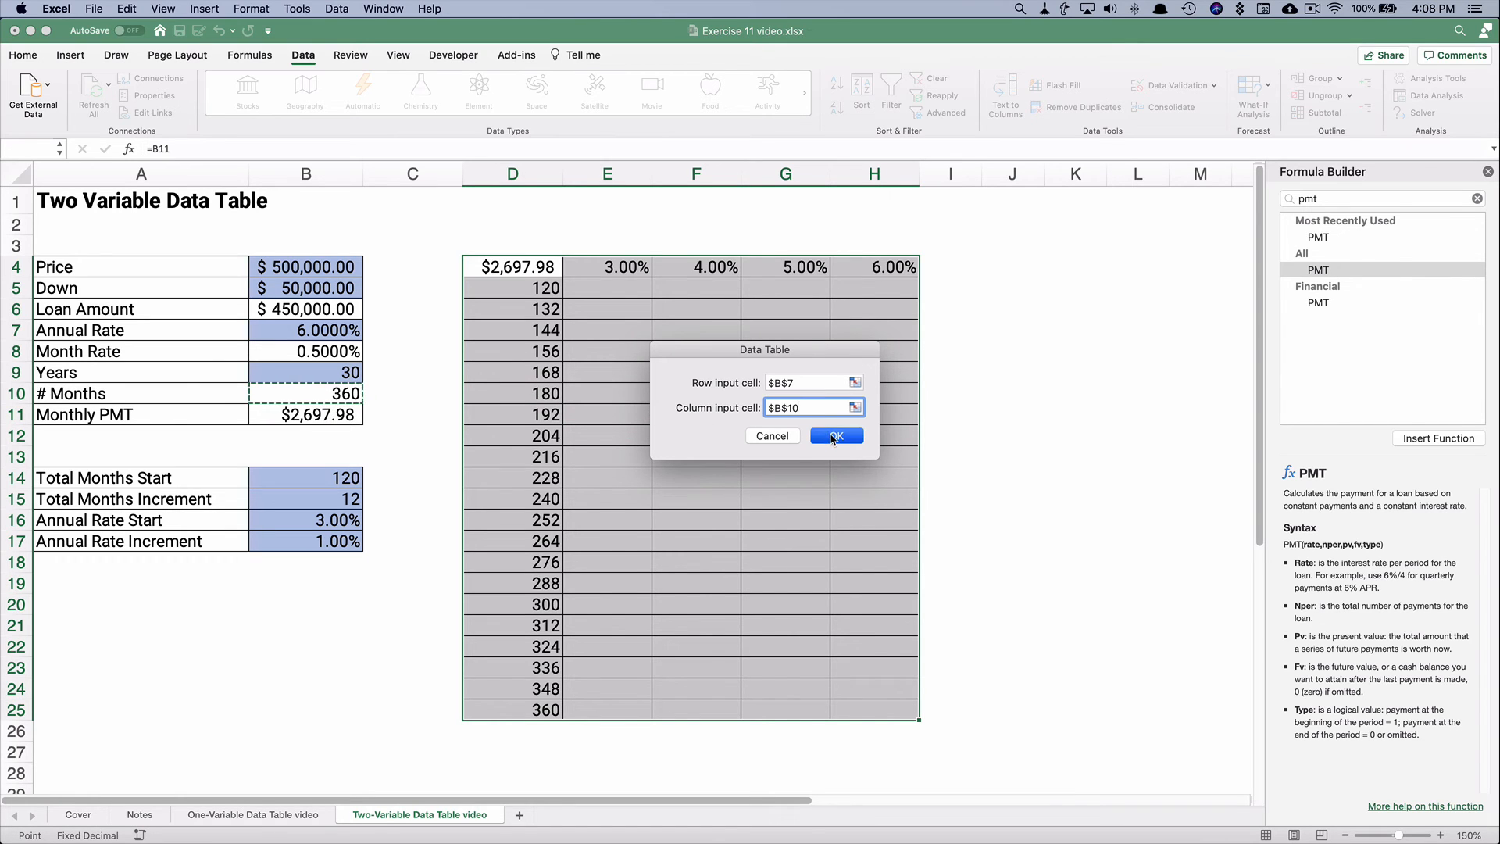
left_click(835, 437)
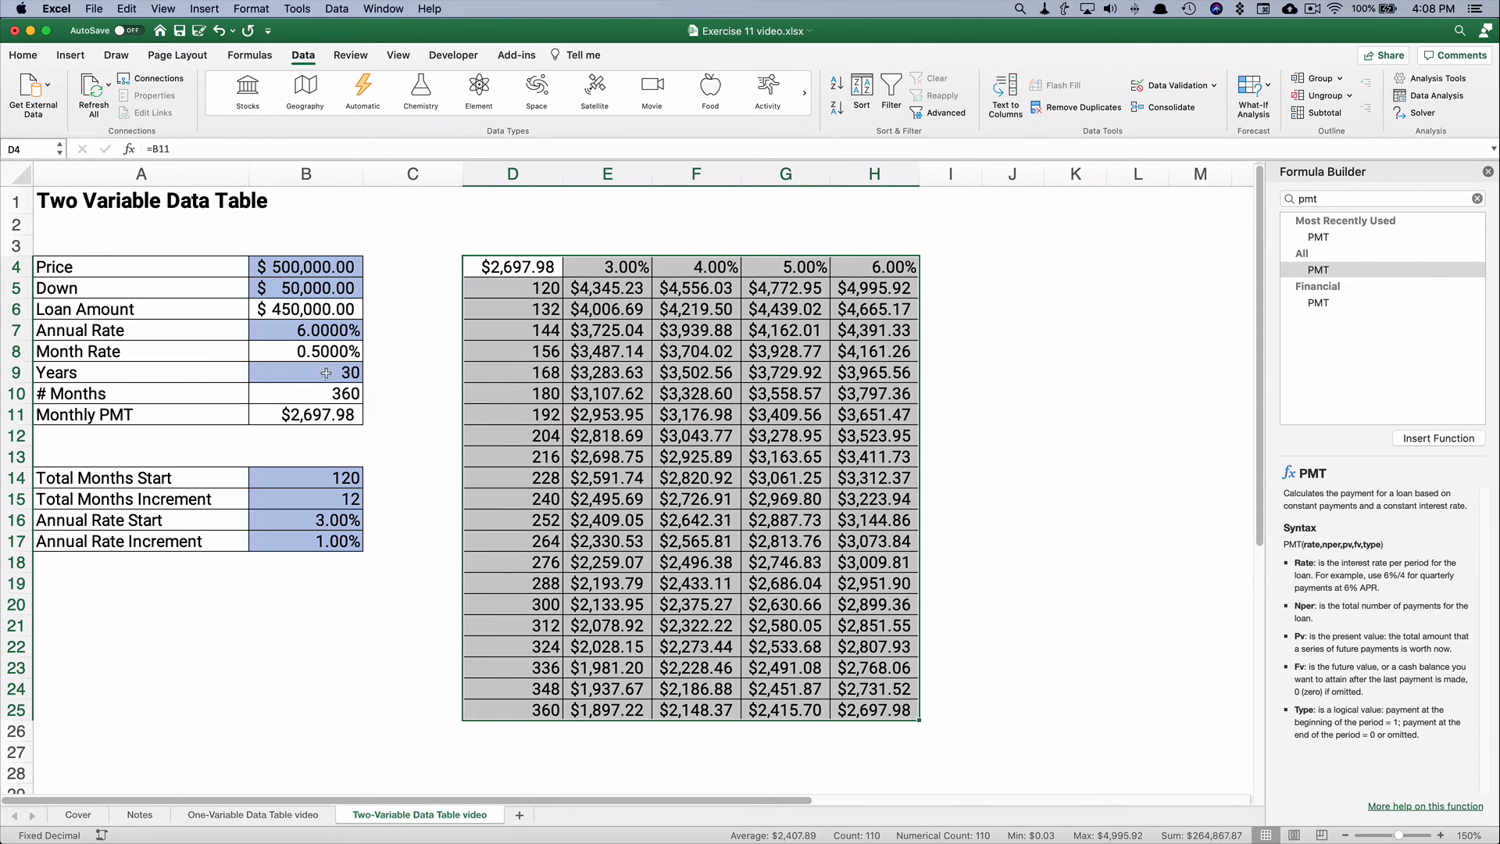
mouse_move(305, 374)
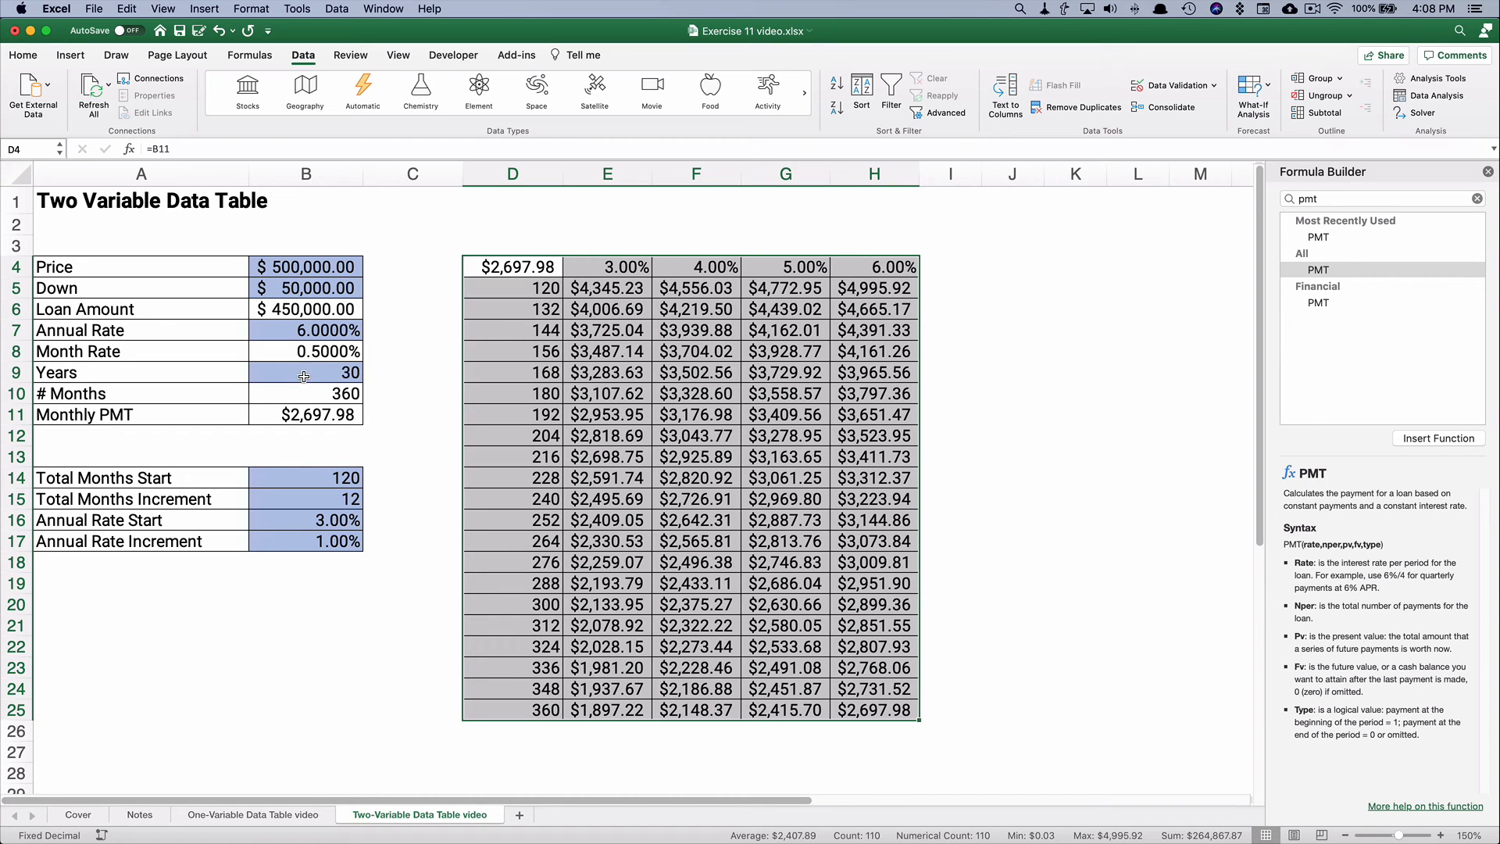
mouse_move(321, 394)
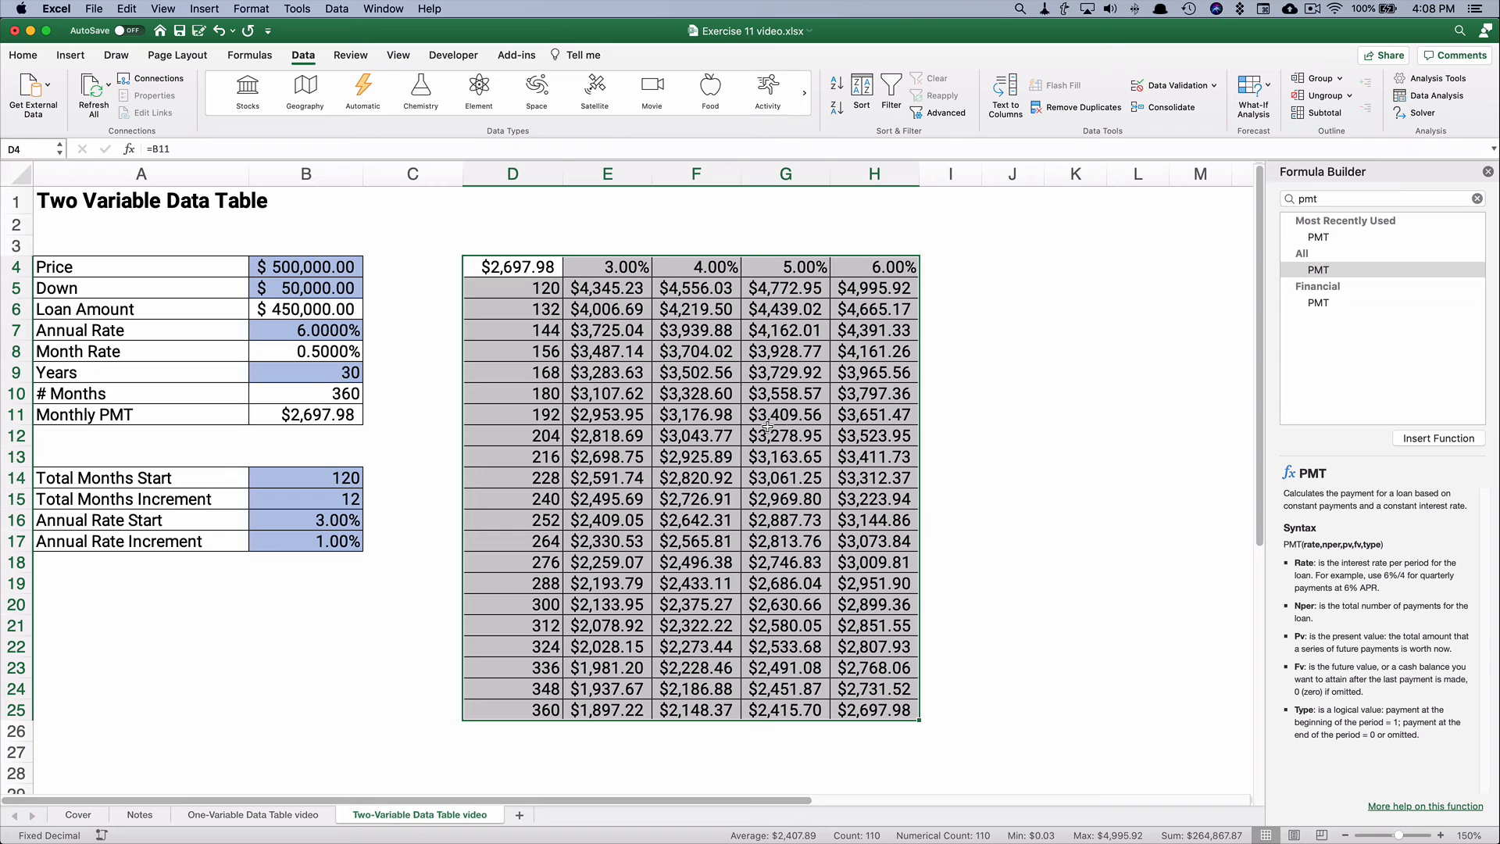
left_click(606, 414)
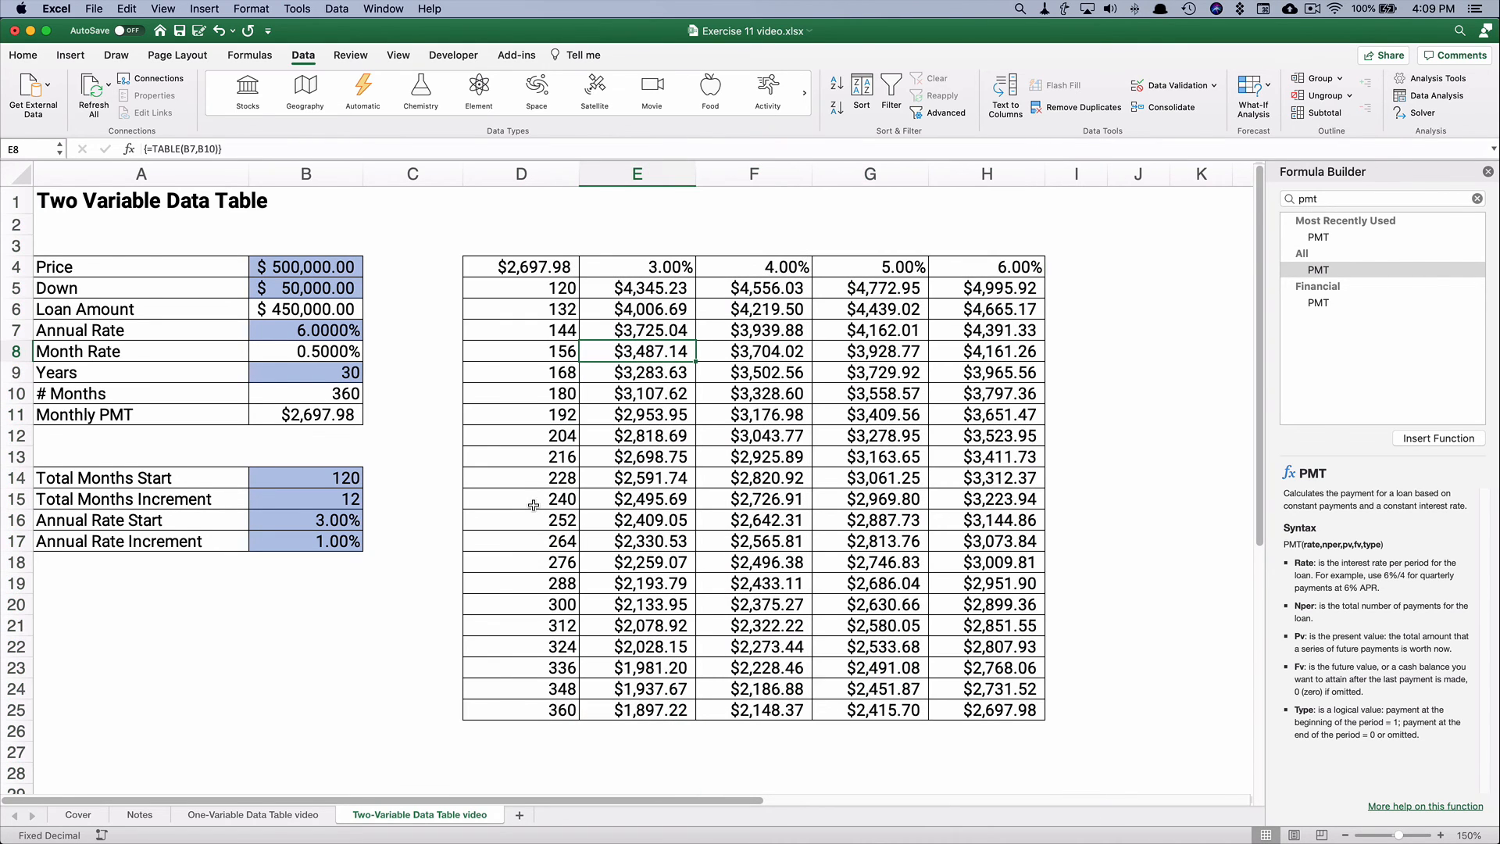
left_click(522, 709)
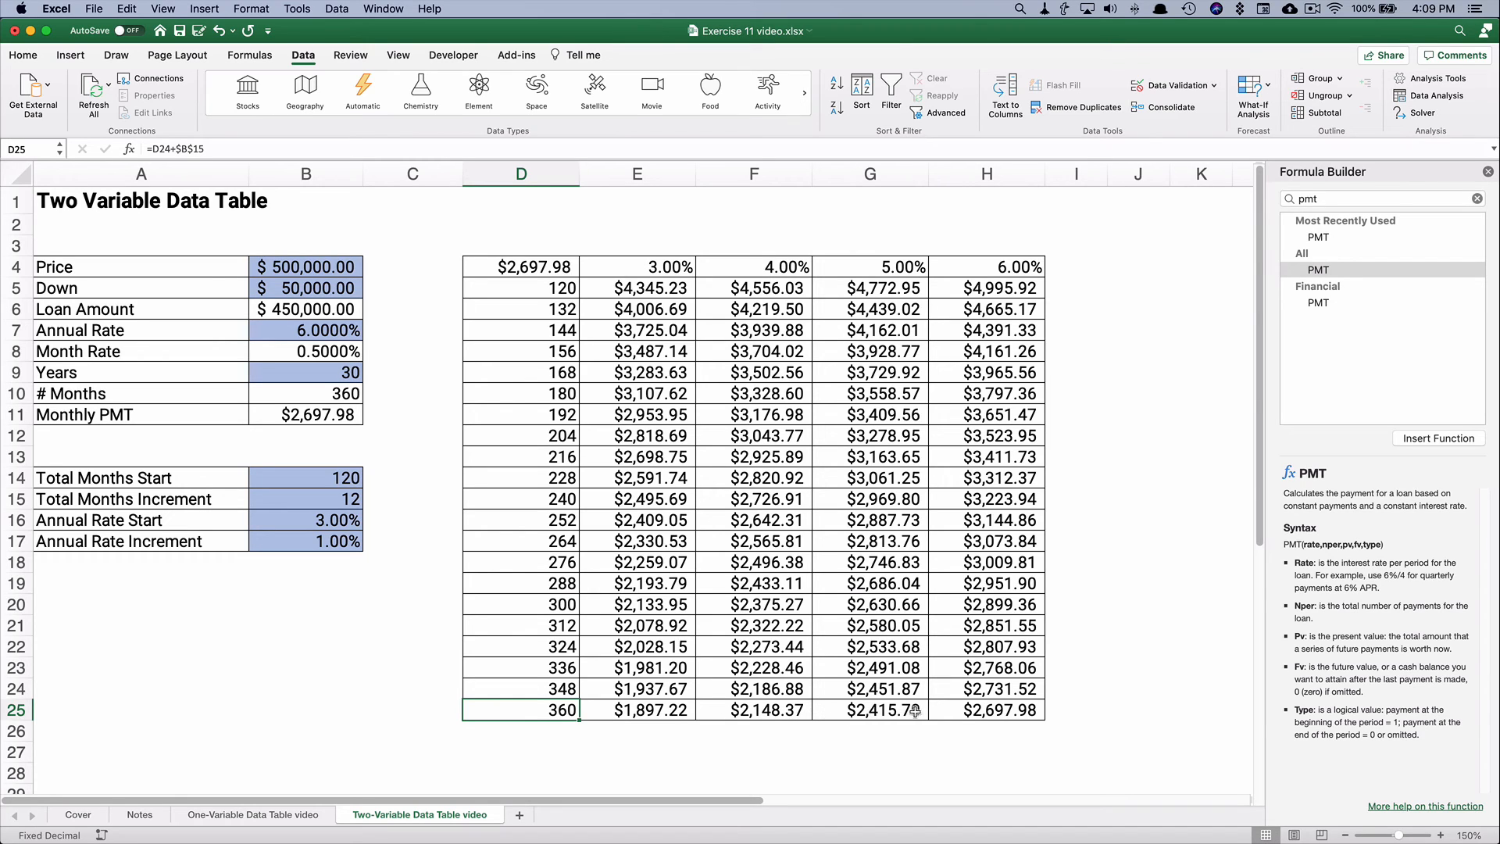
left_click(987, 710)
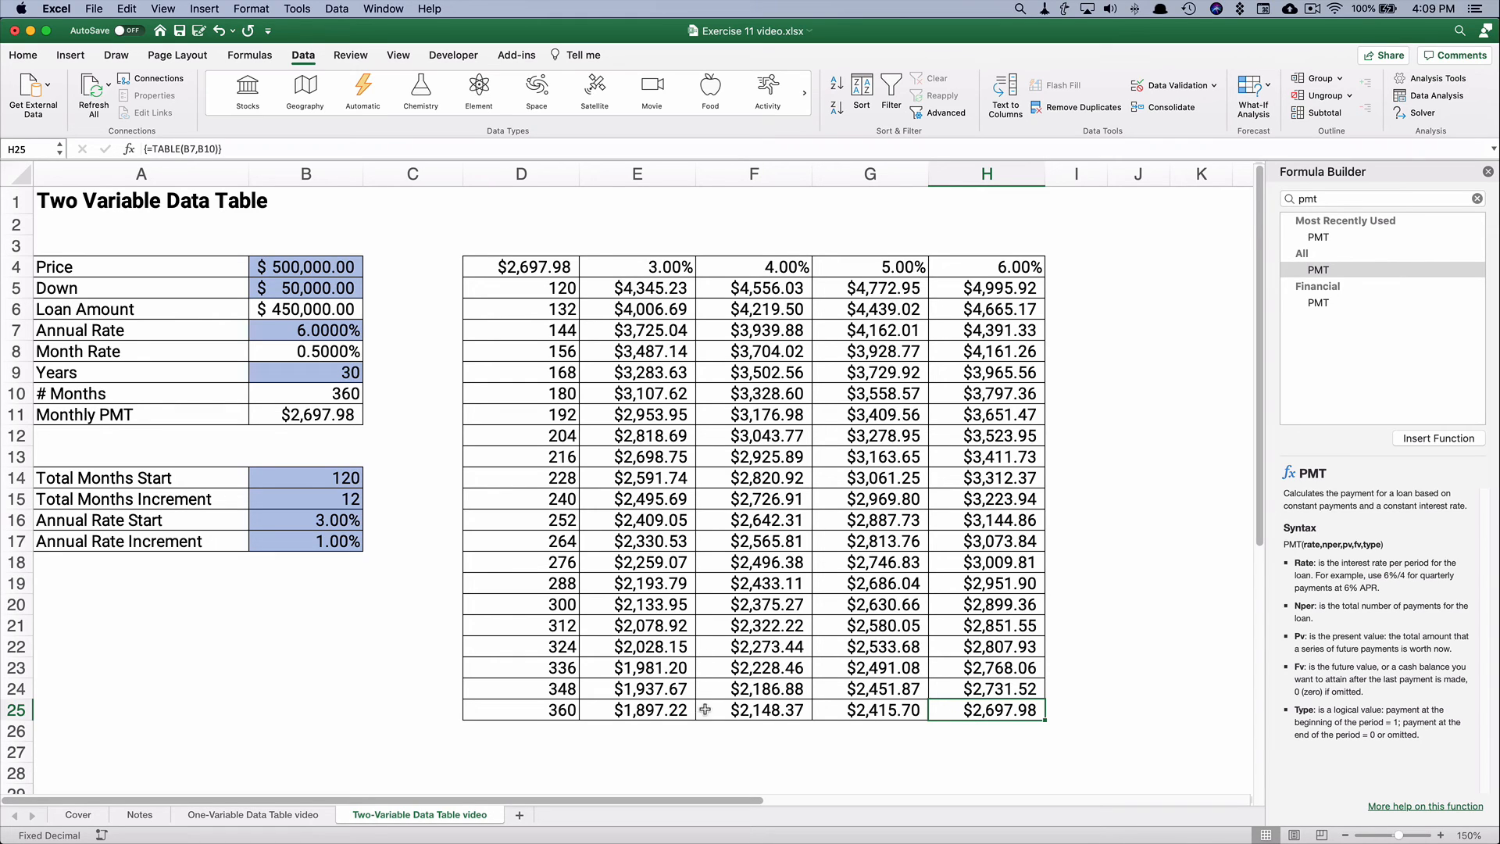
left_click(638, 710)
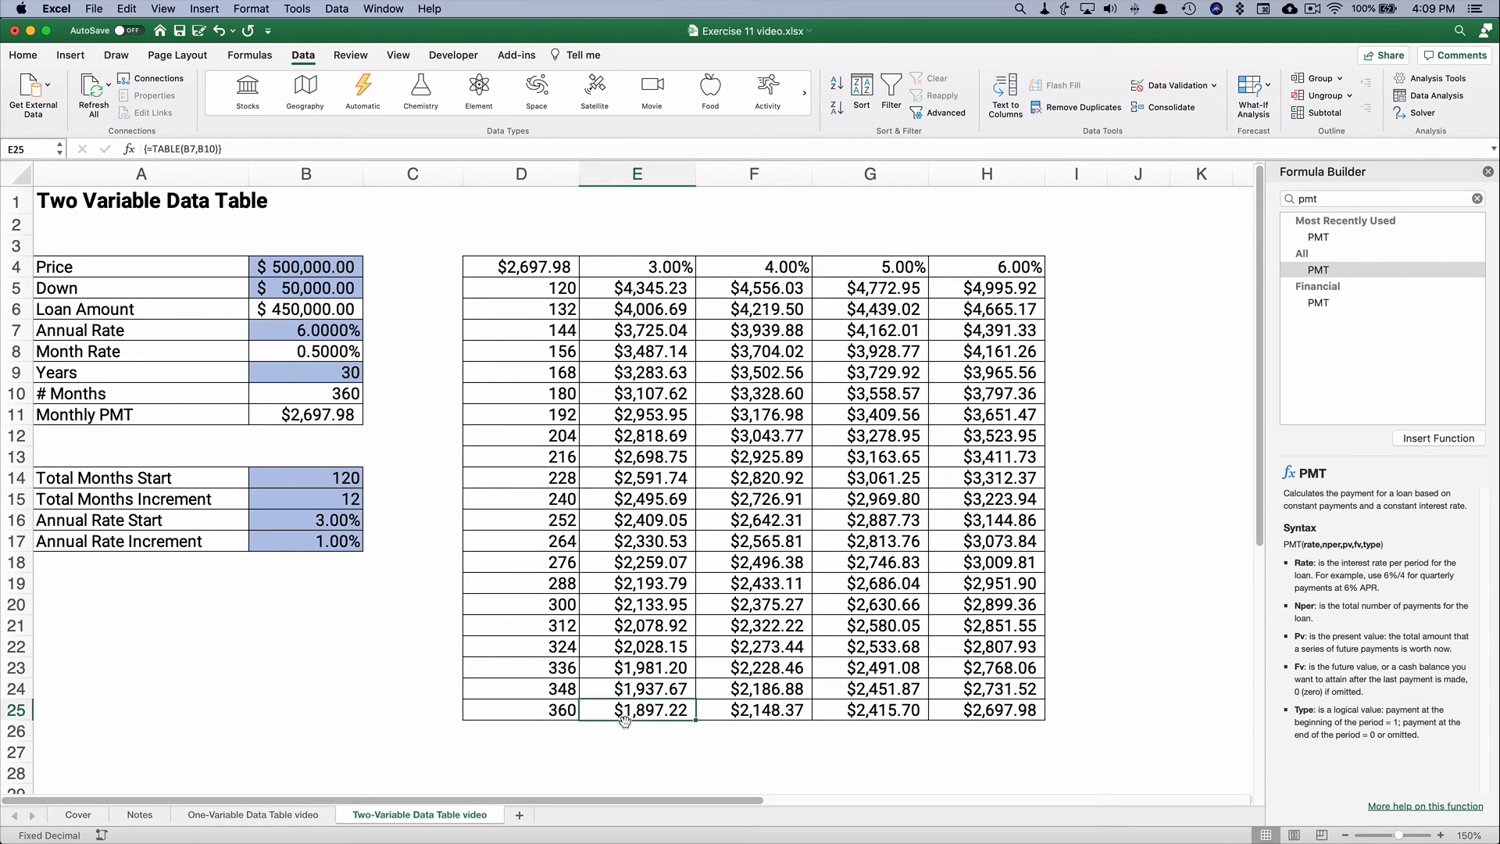
mouse_move(624, 726)
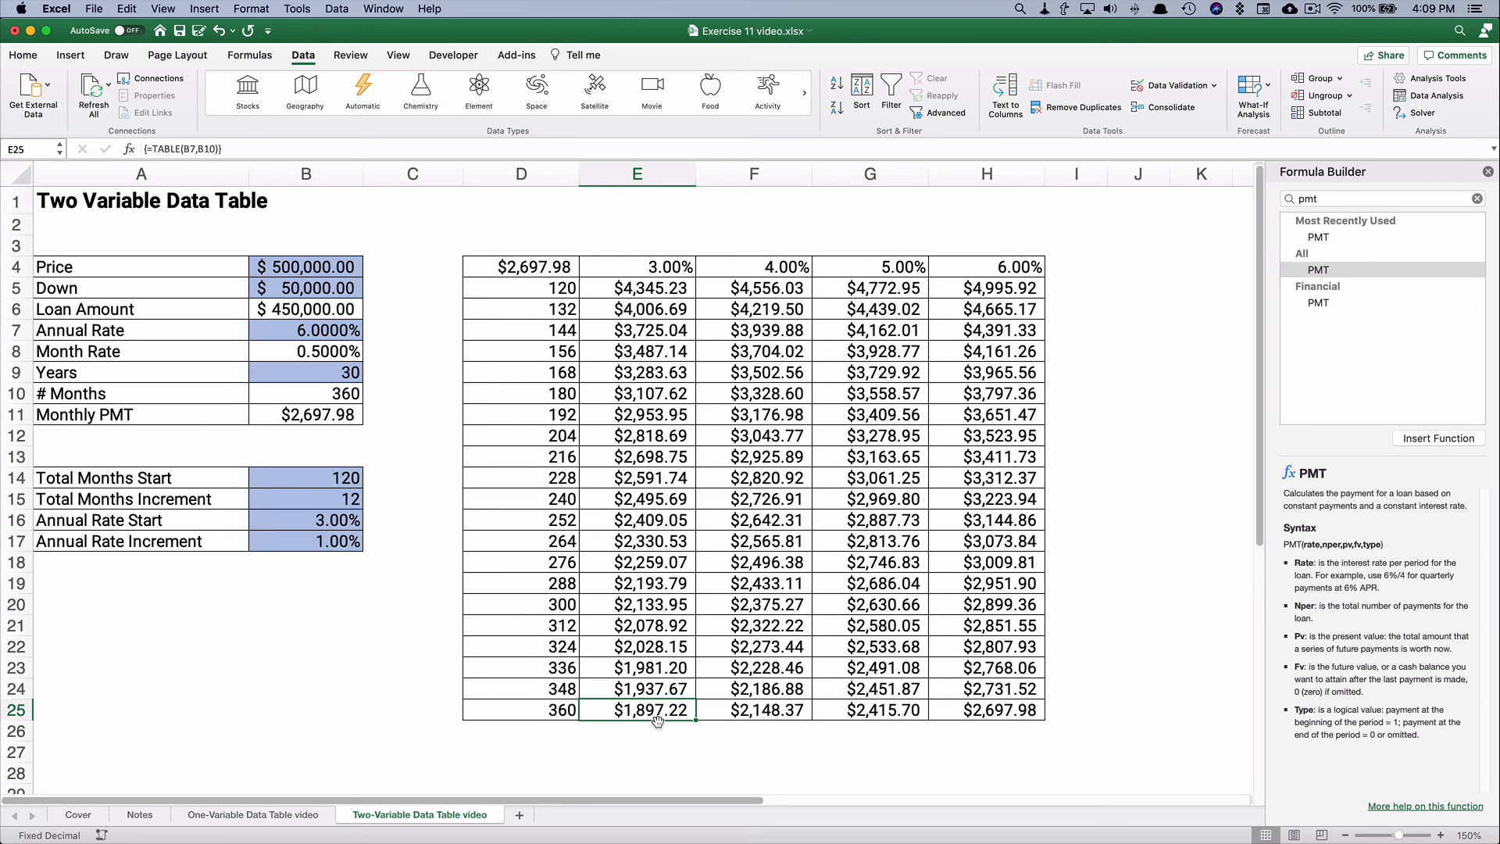
mouse_move(297, 267)
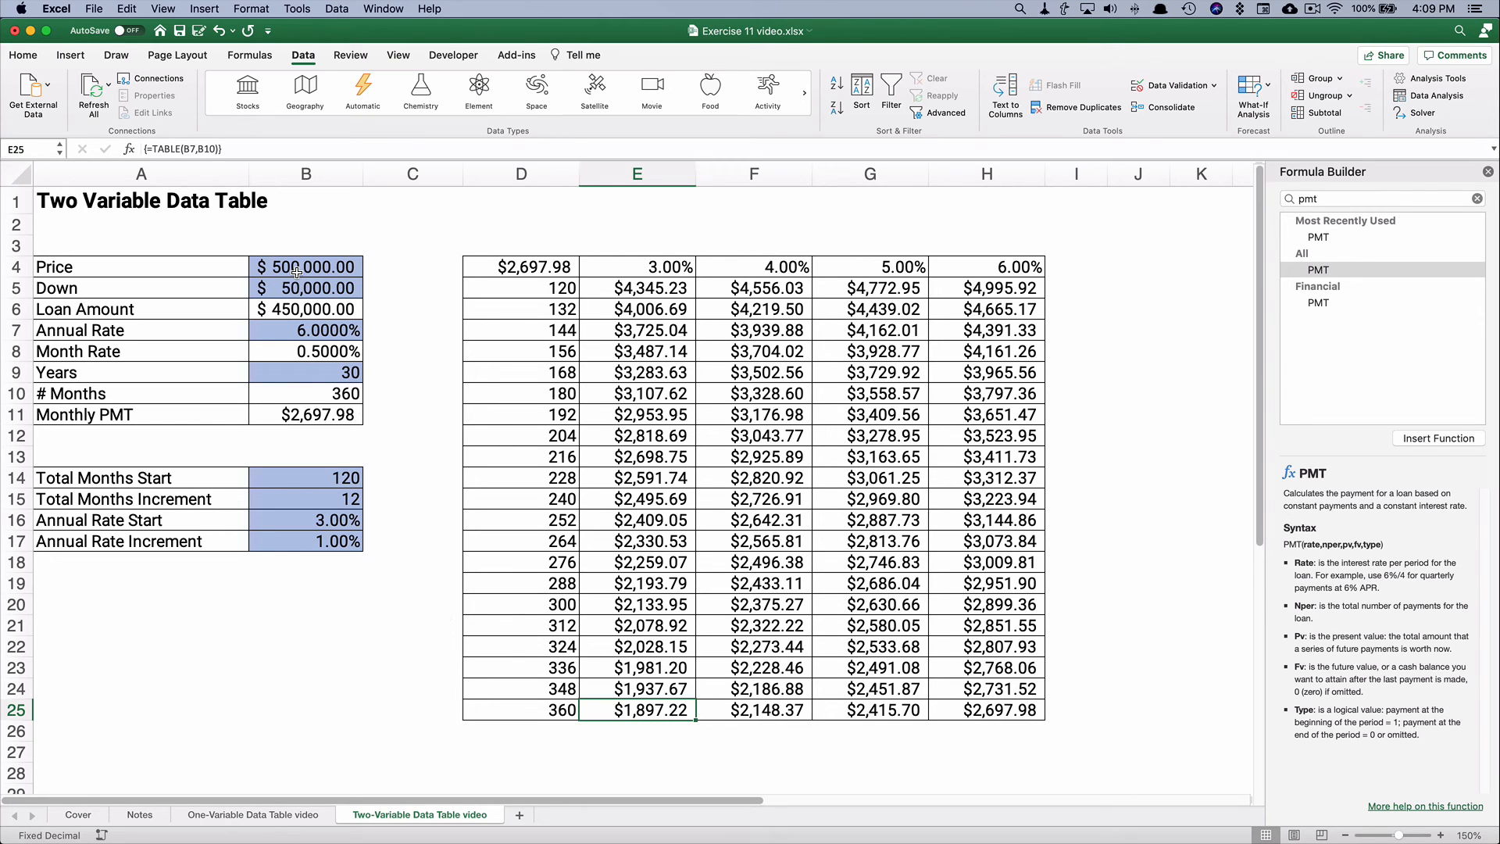
Change the price to $300,000 and the annual rate to 5.25%.
left_click(307, 267)
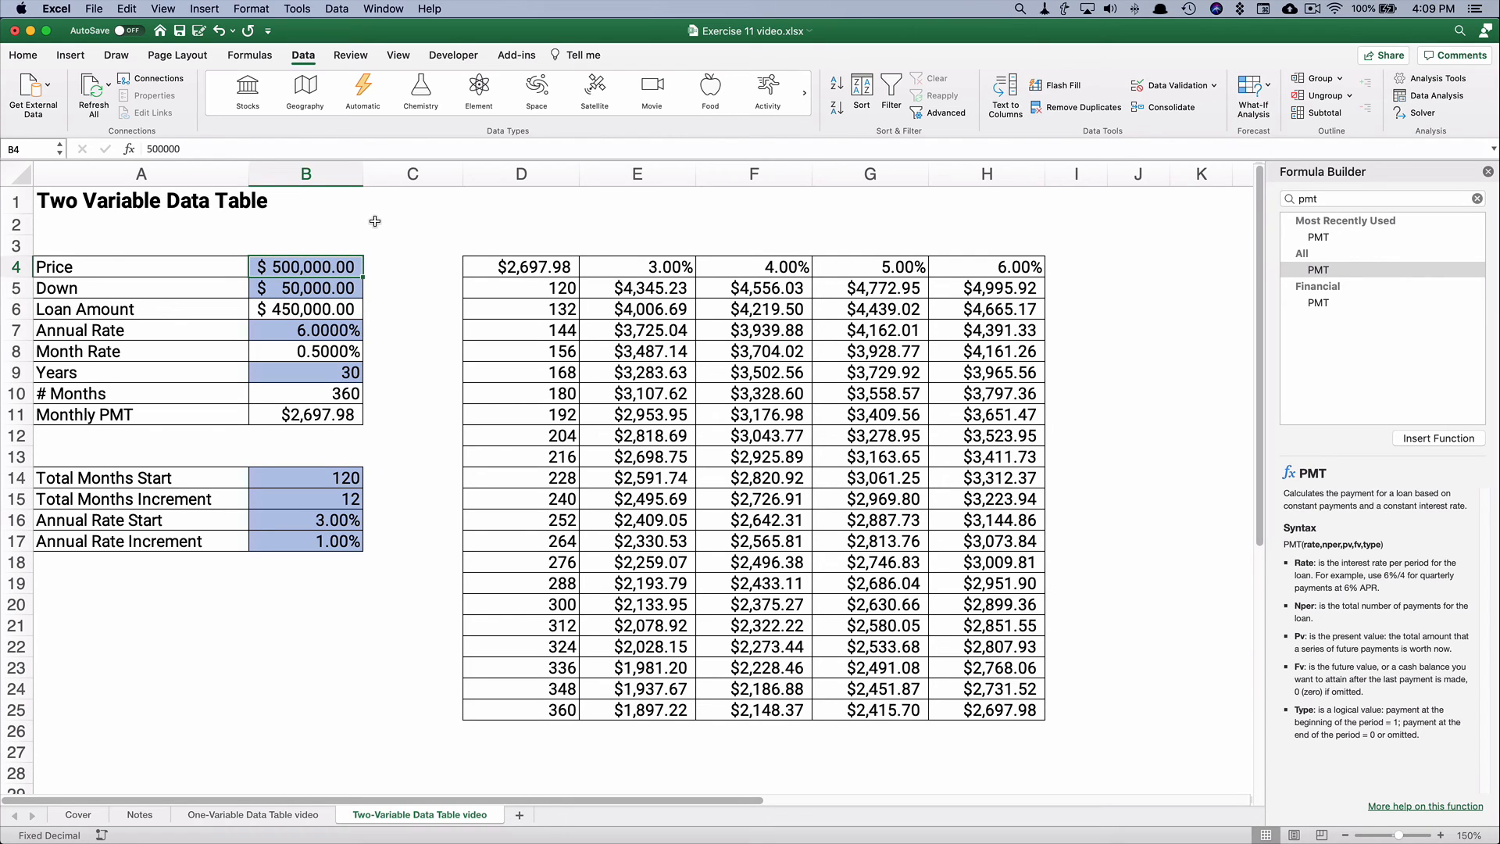
type("3000")
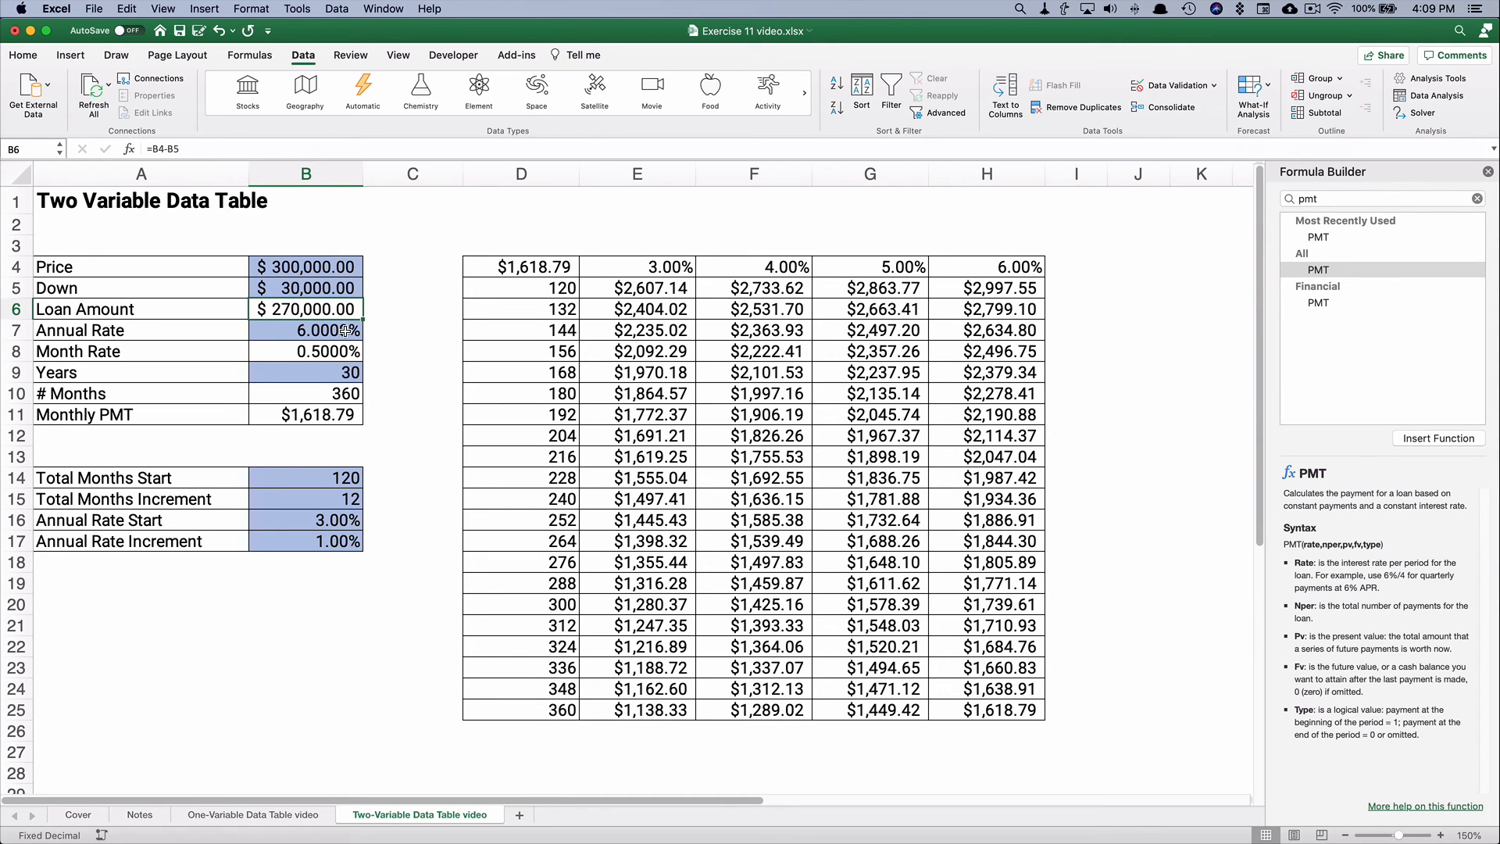
type("5.25%")
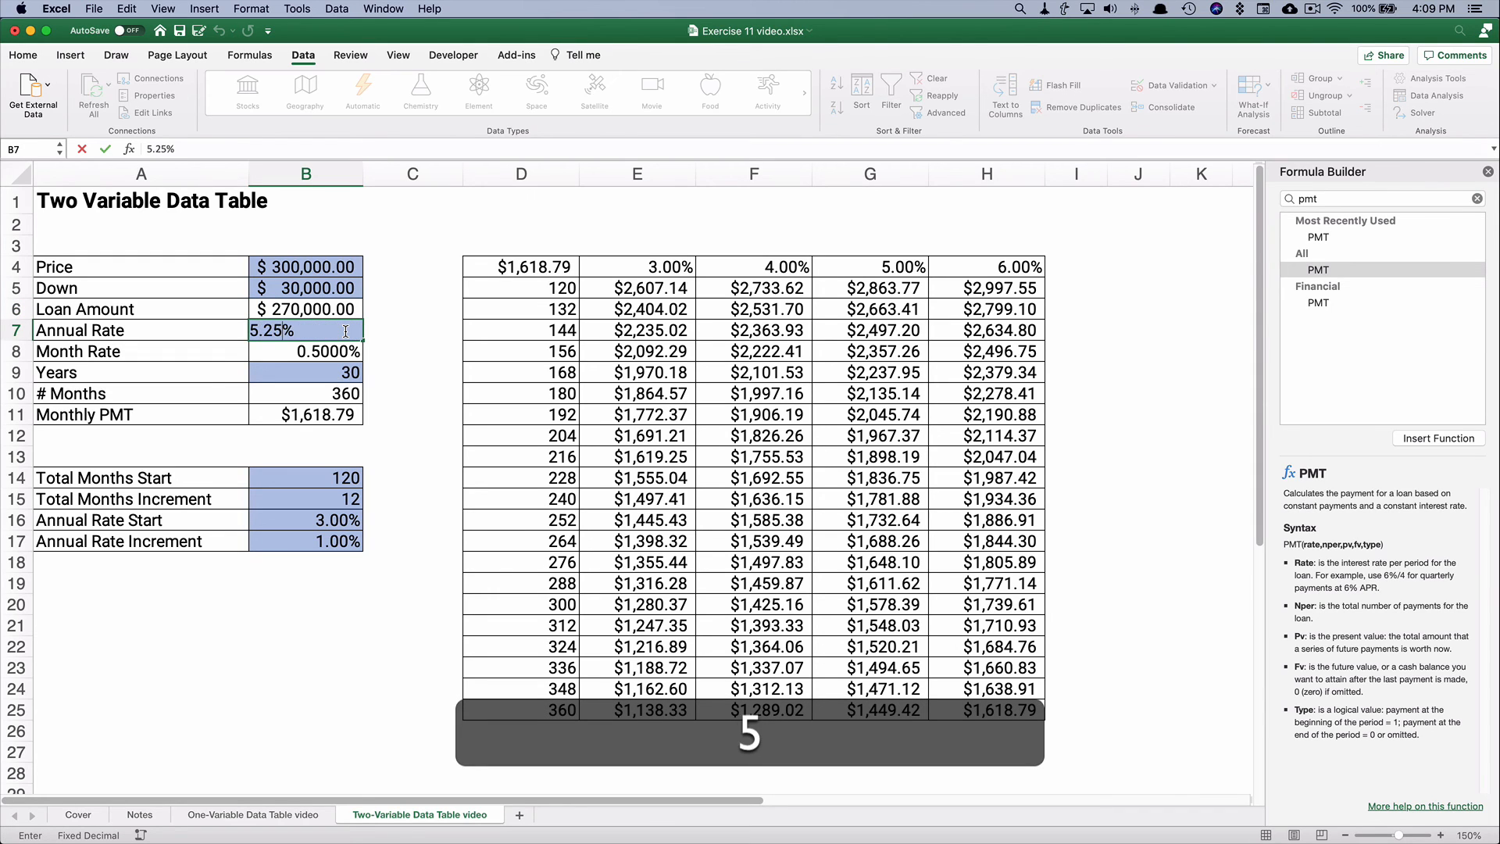
key("Return")
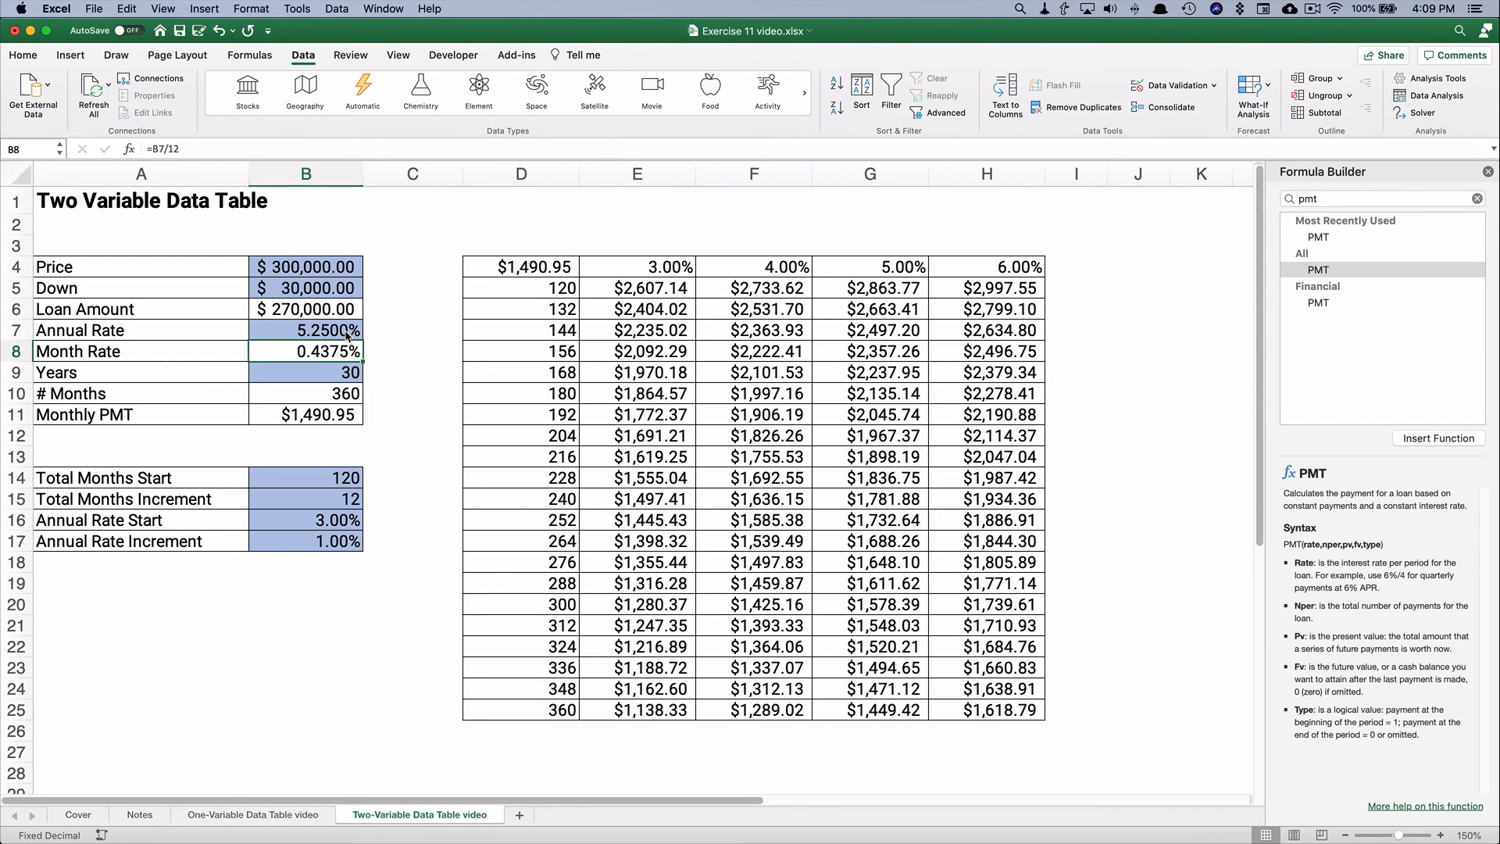
mouse_move(603, 306)
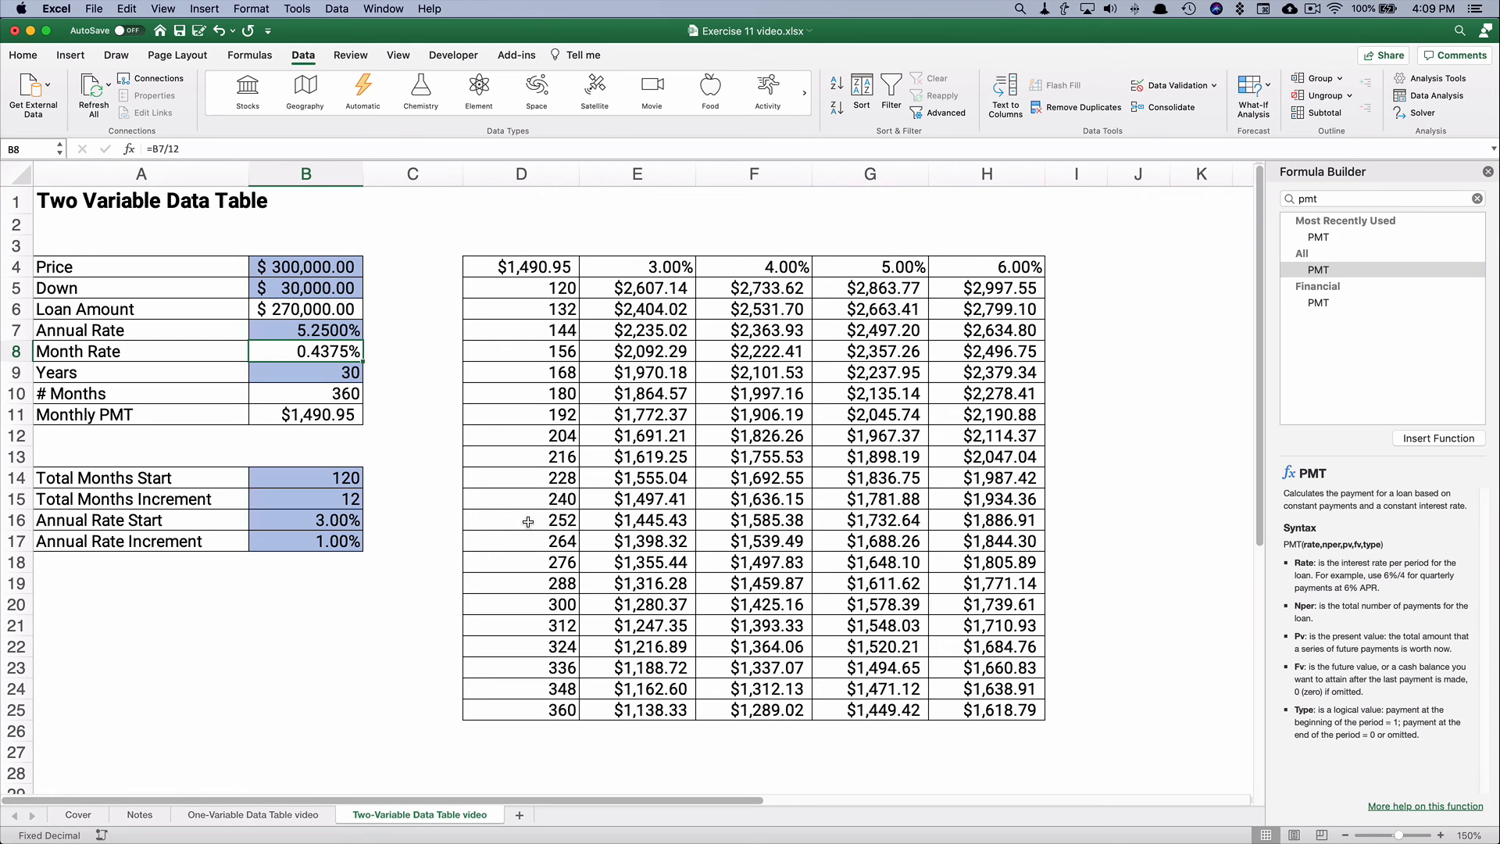
Set the rate increment to 0.25% so the table headers recalculate to 3.00%–3.75%.
left_click(305, 519)
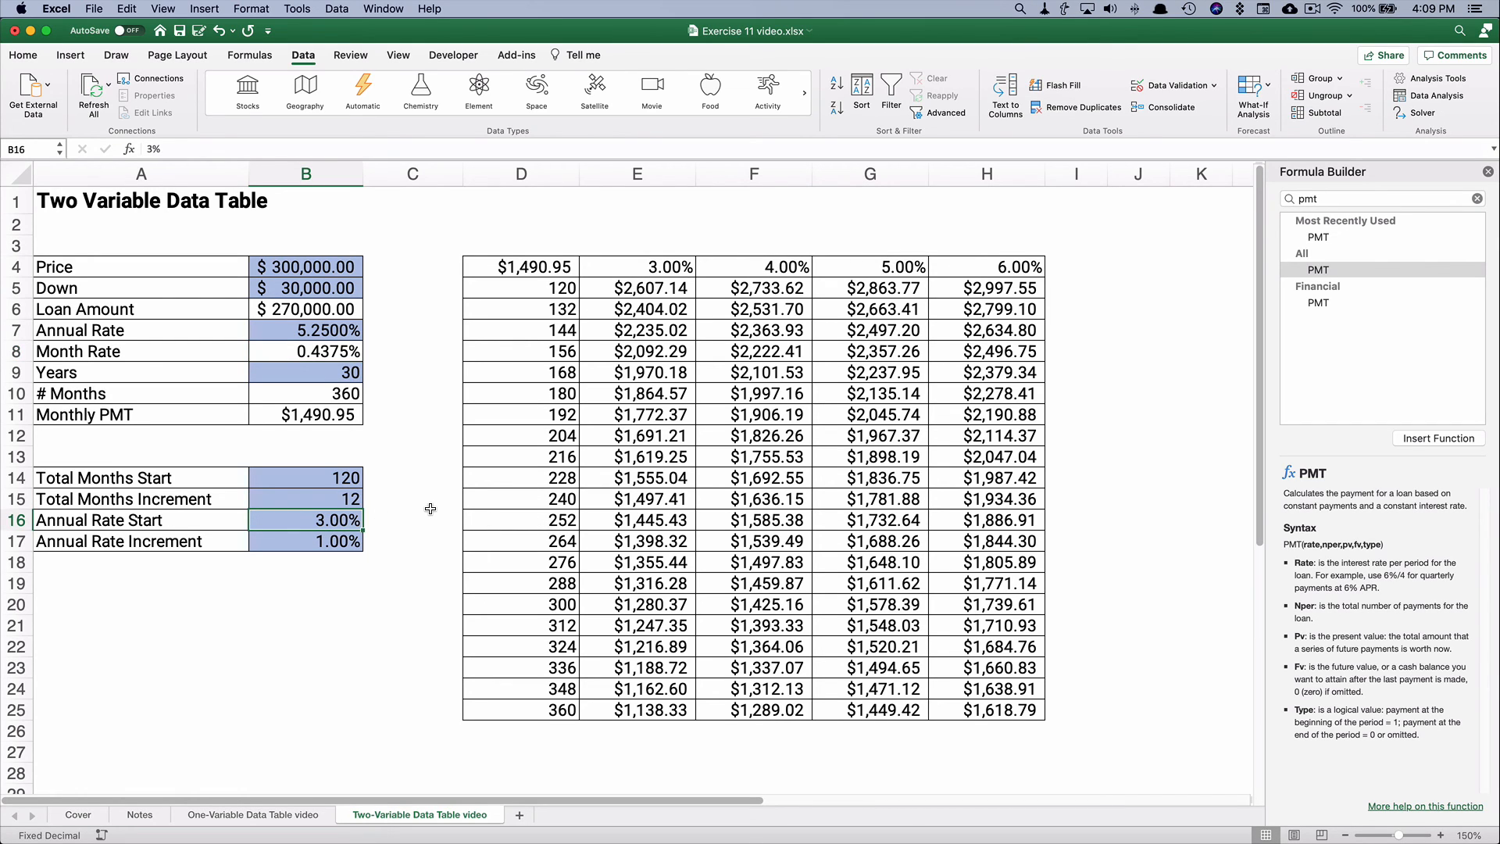
mouse_move(342, 542)
type(".5")
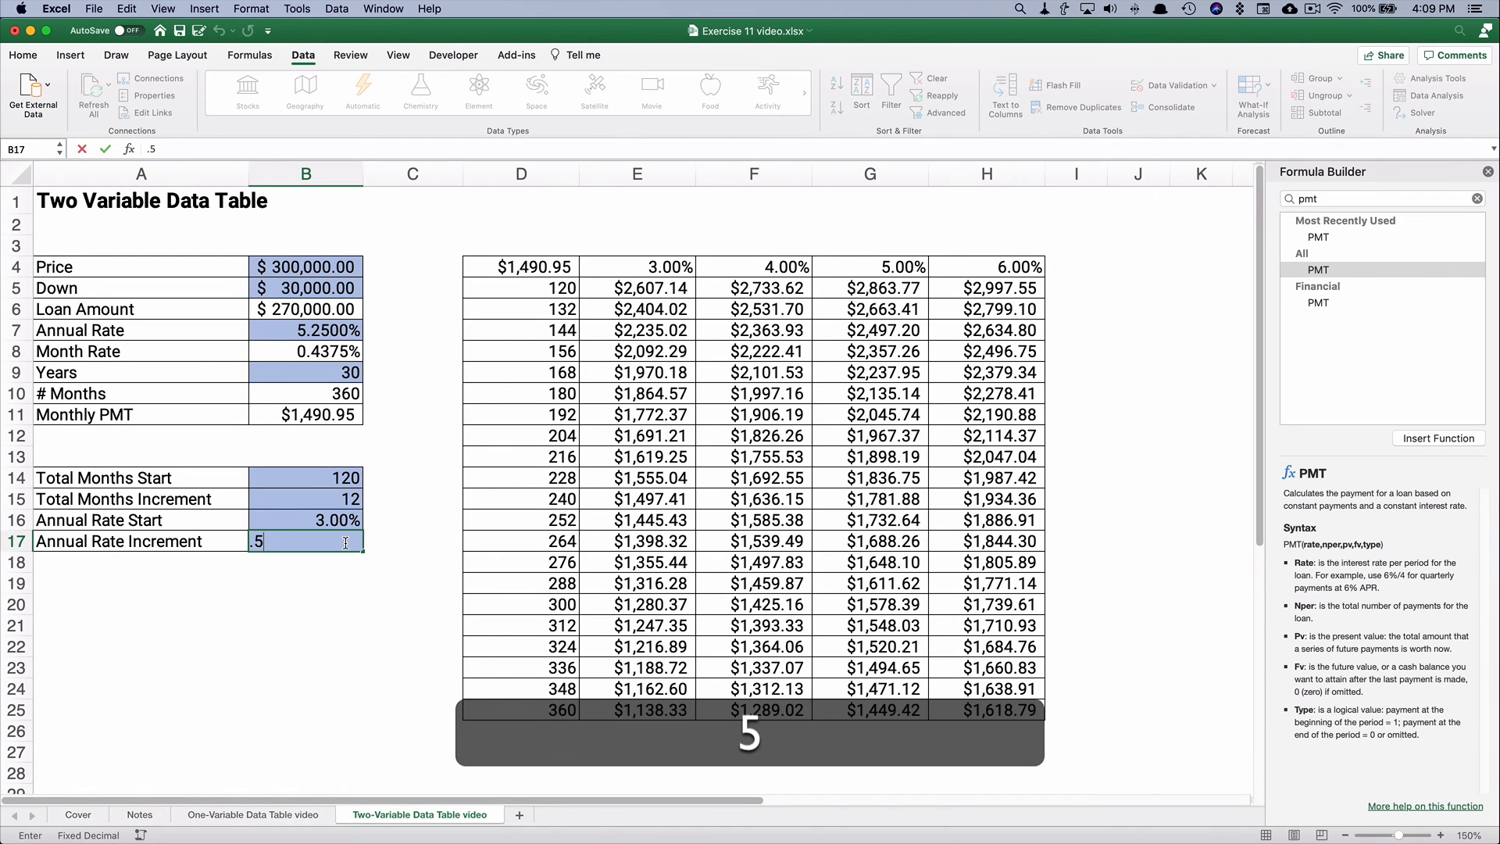
key("Return")
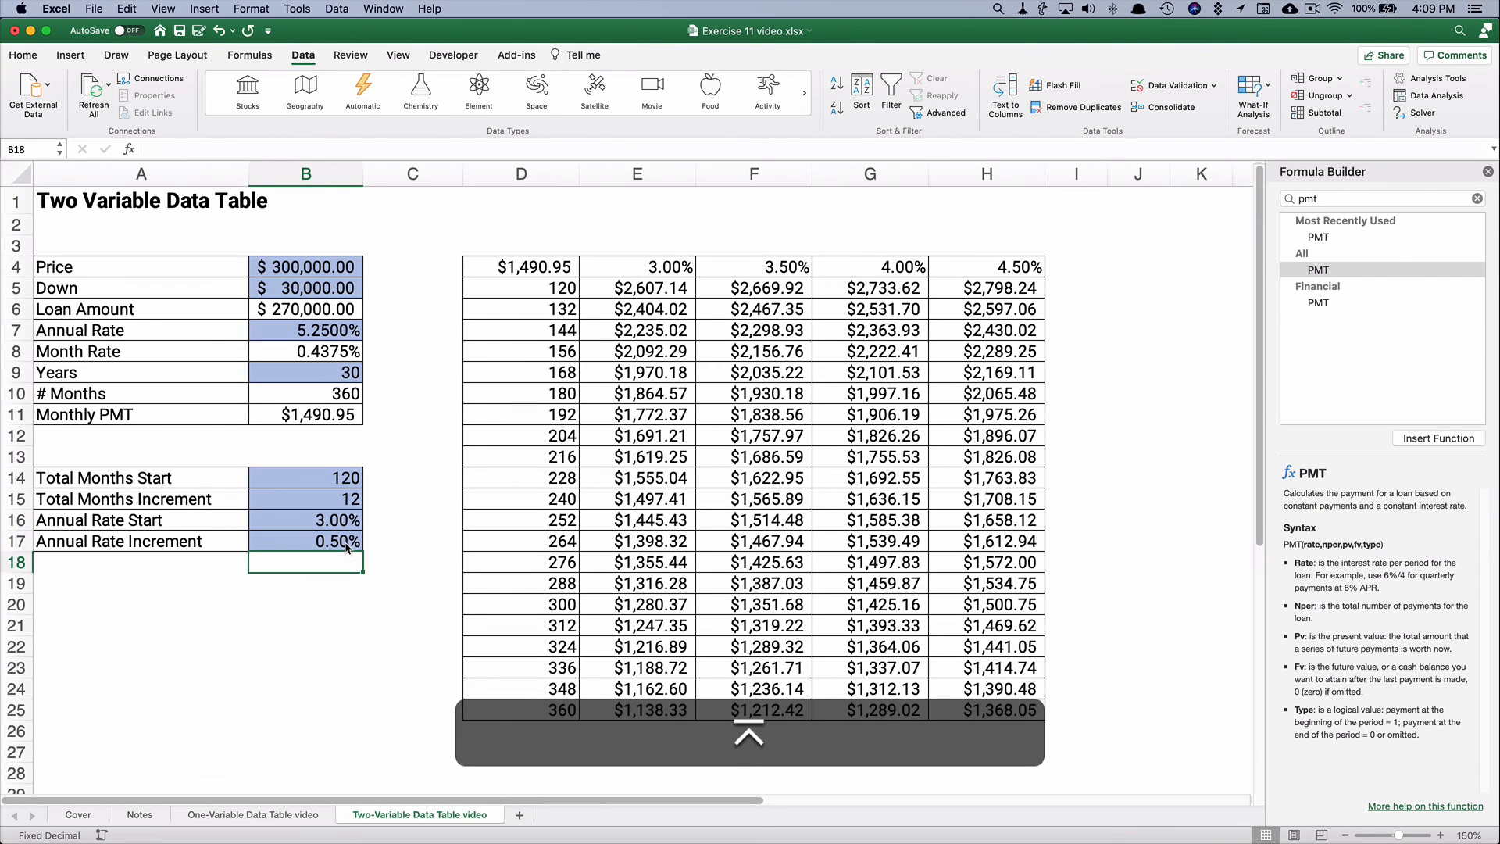
left_click(748, 735)
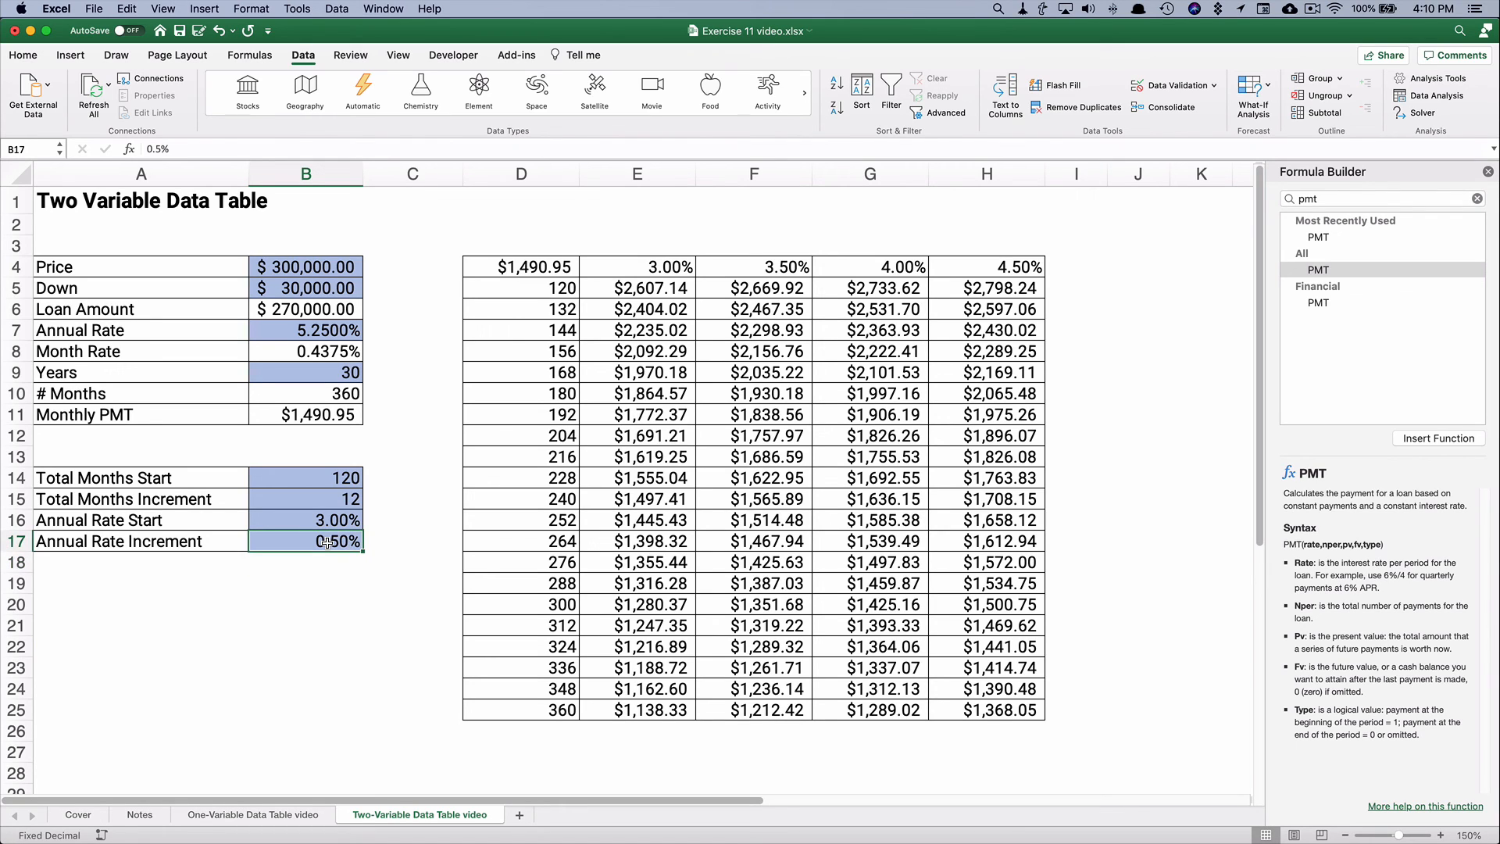
type("0.25%")
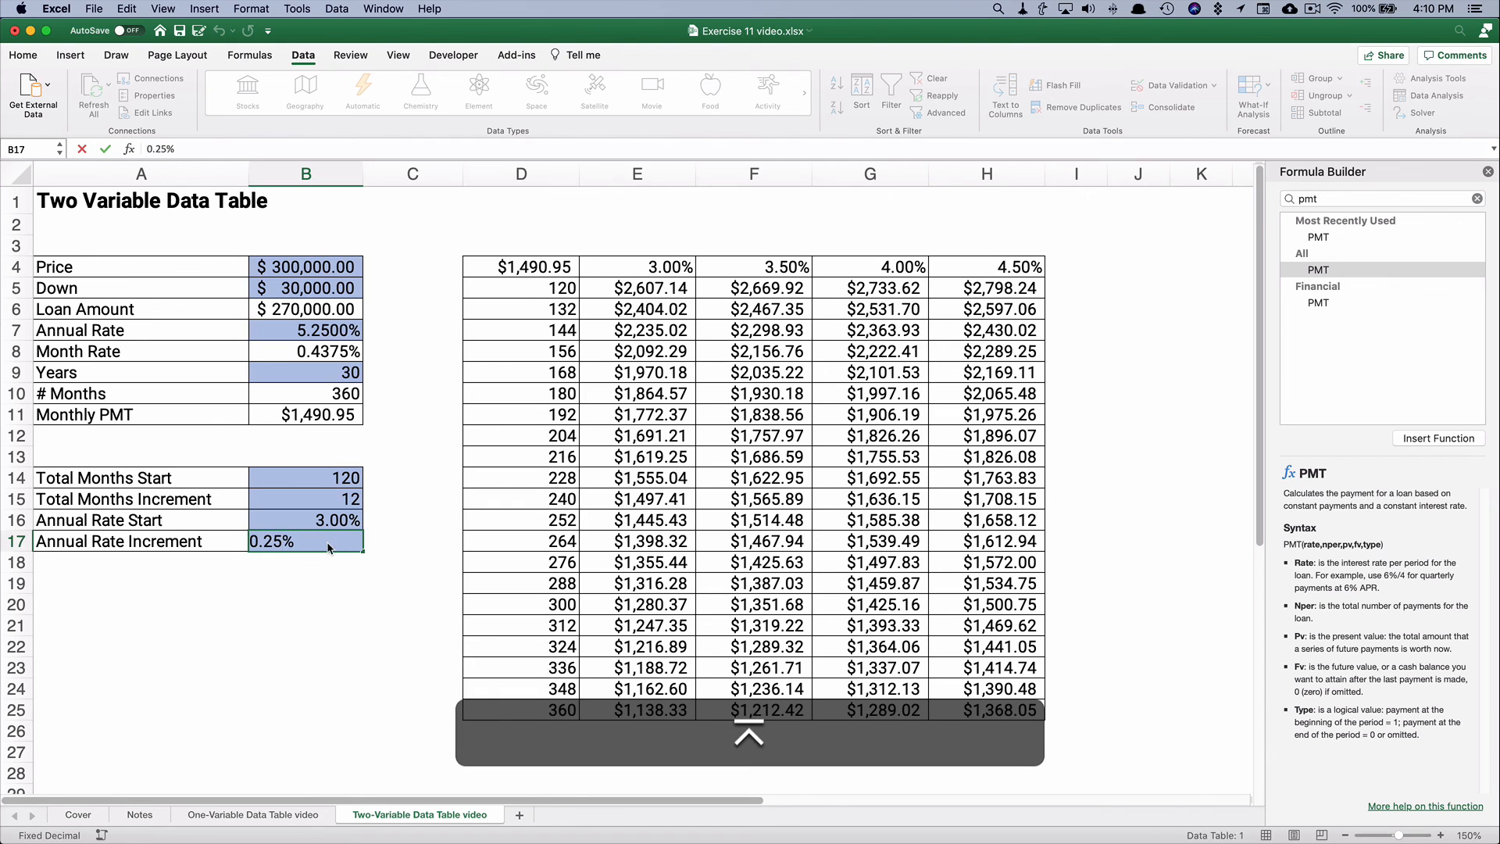
key("Return")
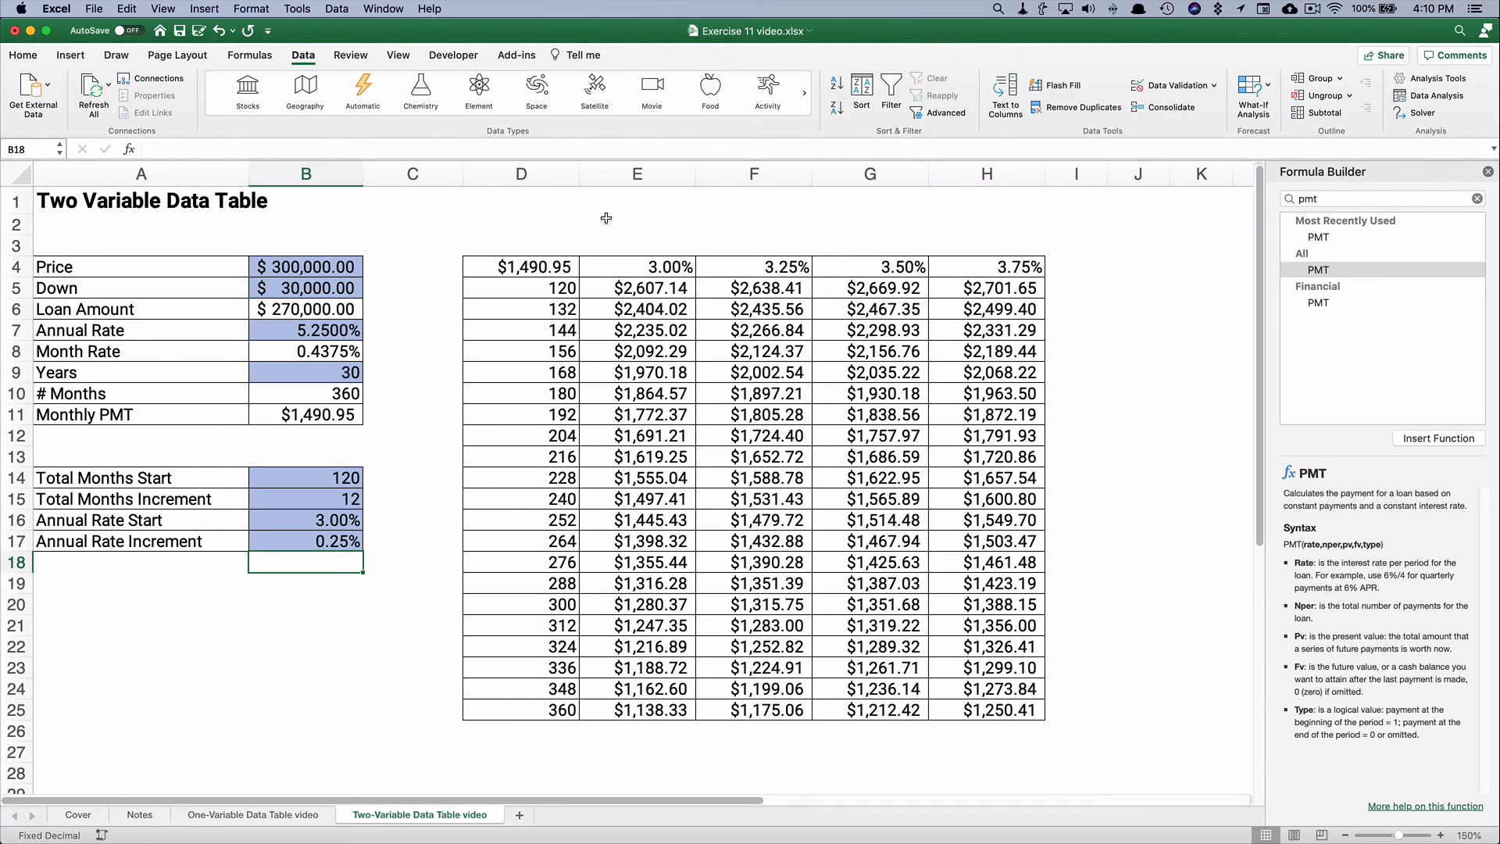
mouse_move(770, 270)
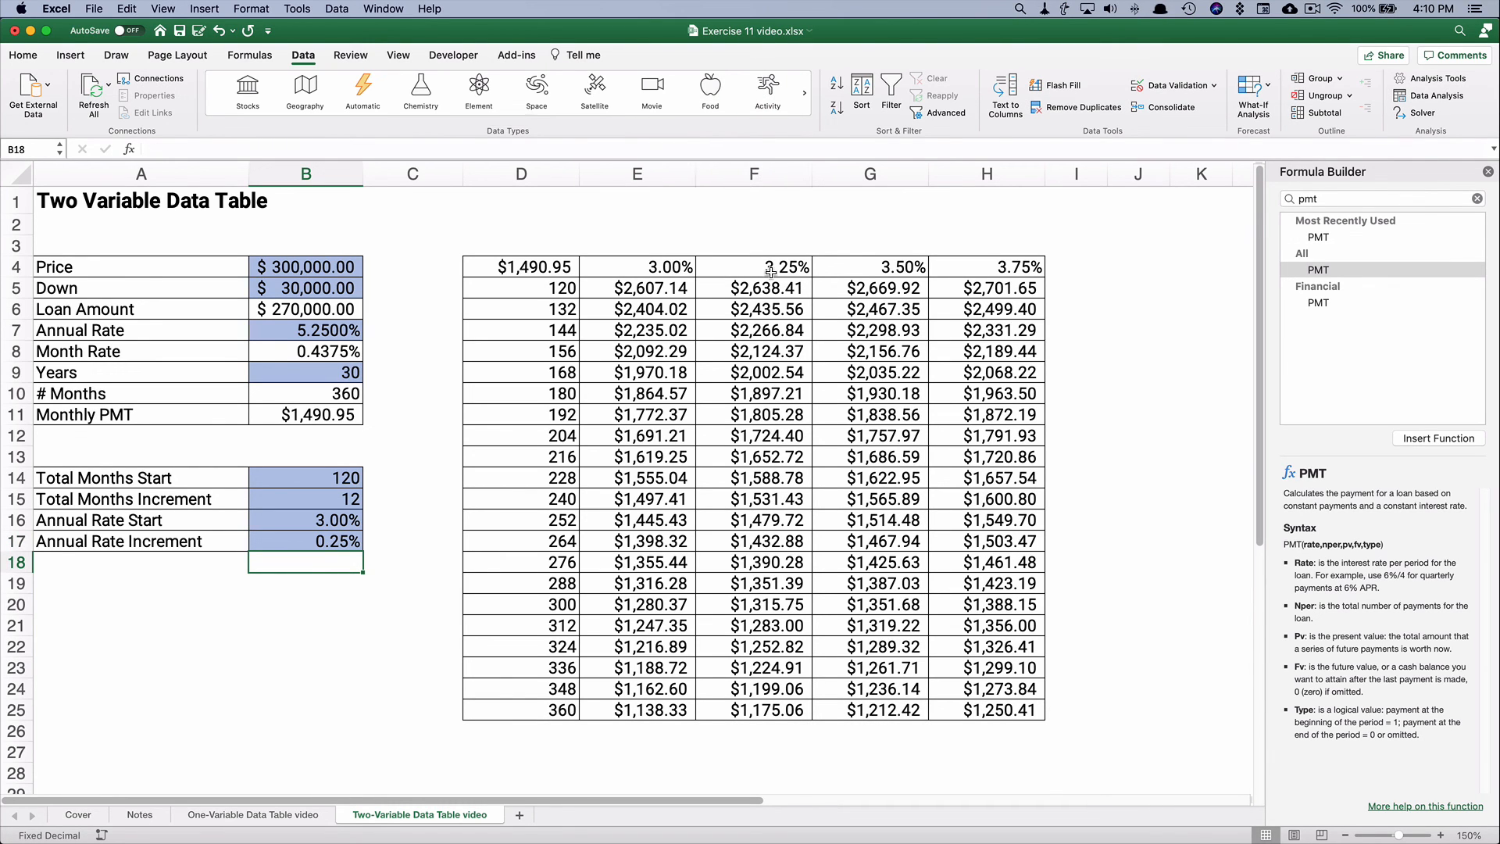
mouse_move(966, 266)
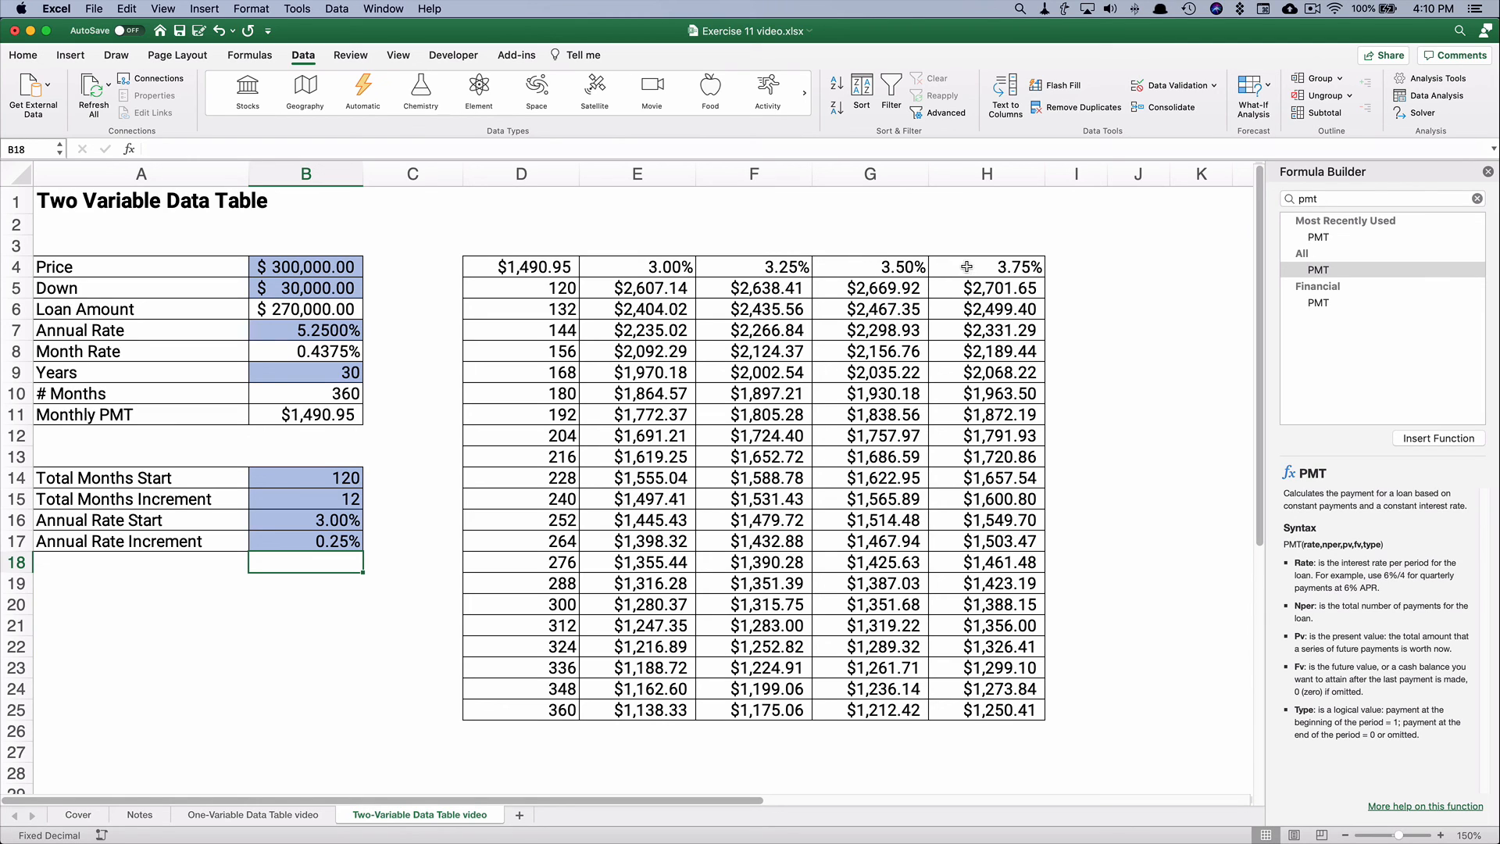
mouse_move(867, 361)
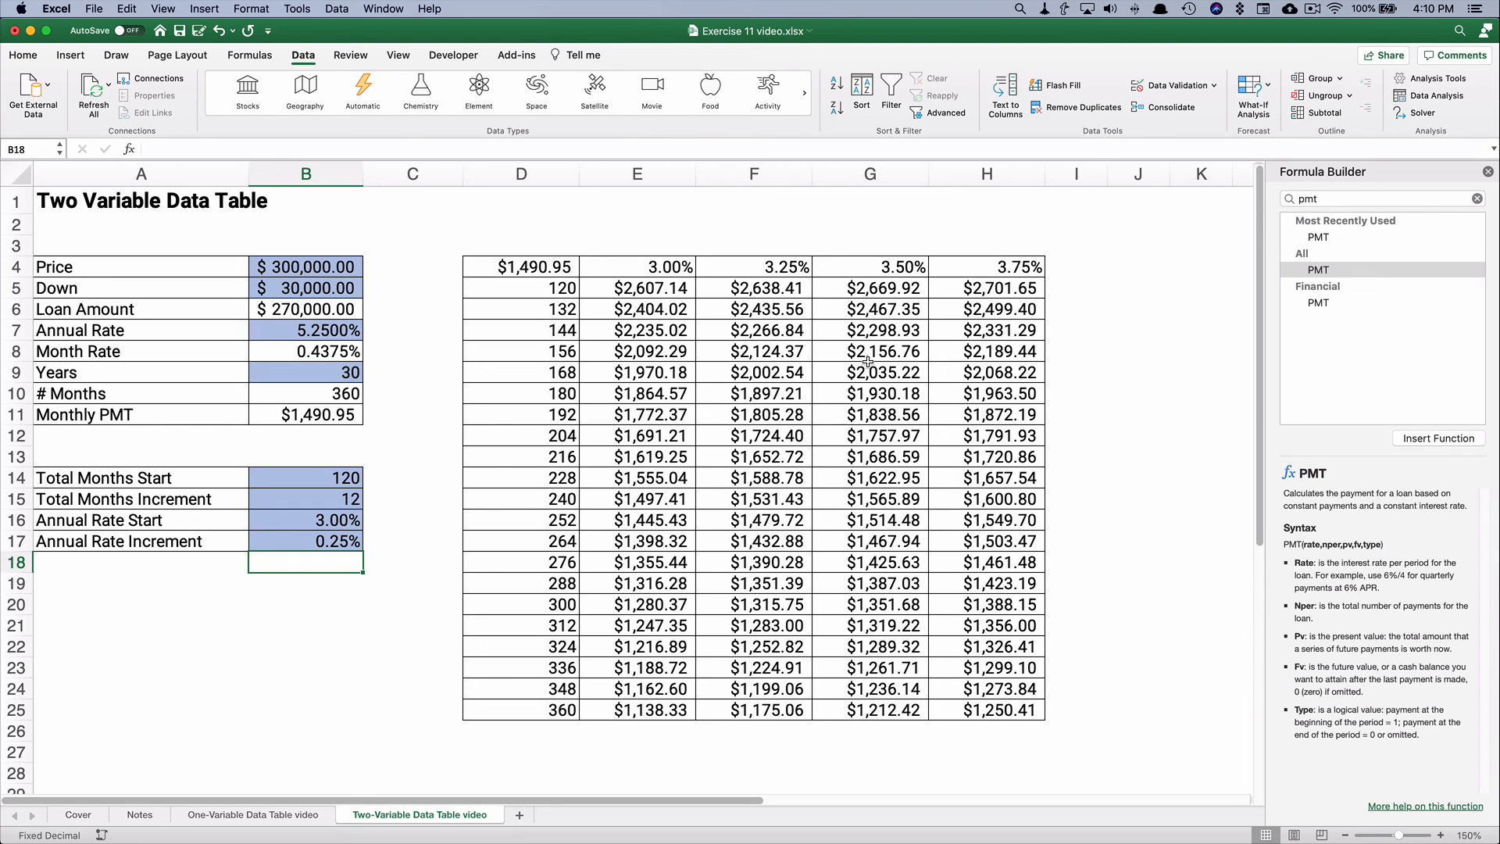
mouse_move(536, 266)
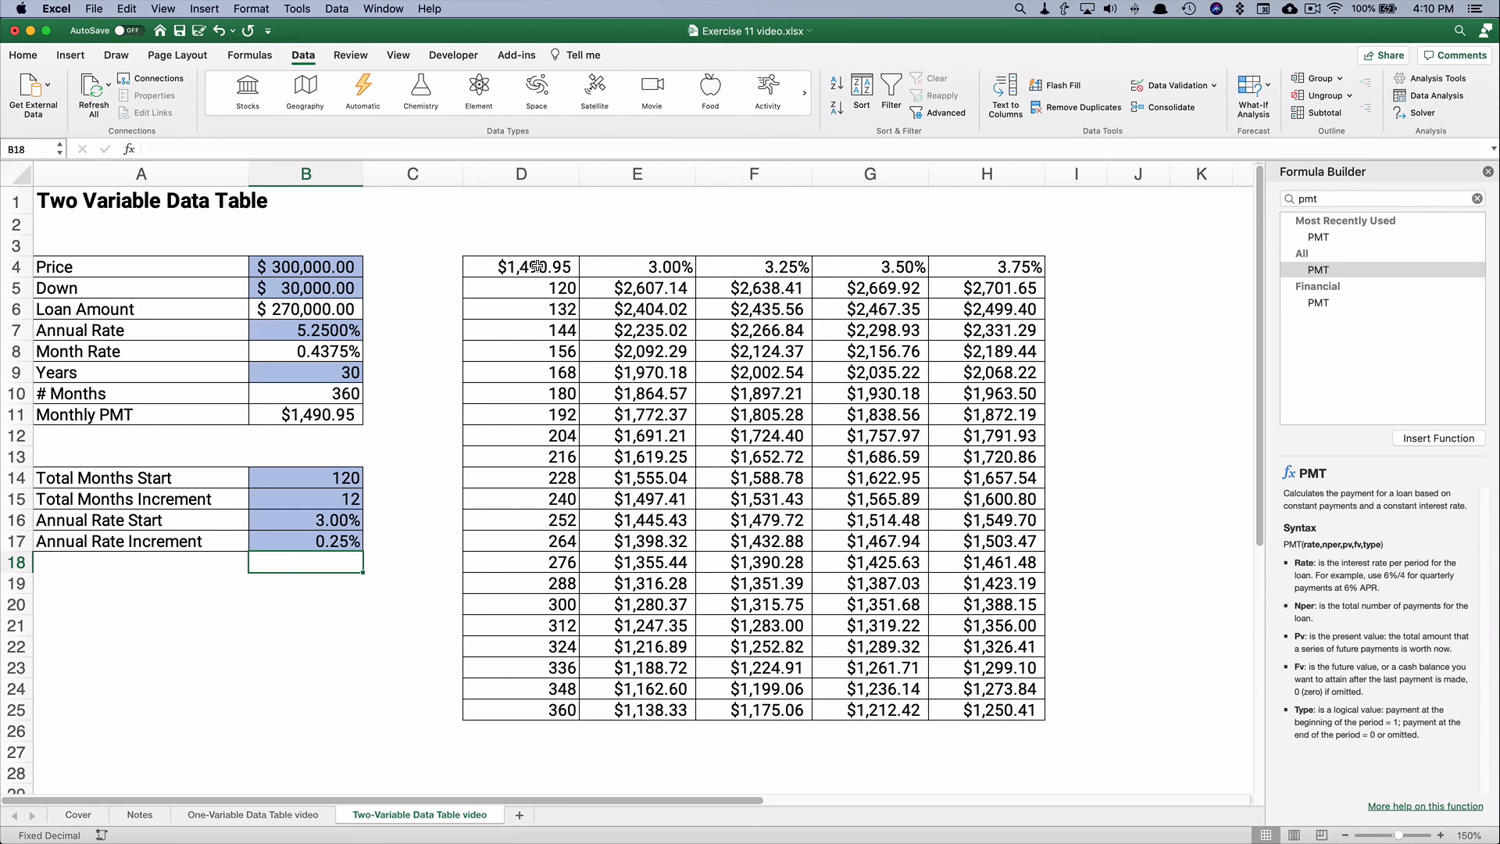
Colour the corner payment value in D4 white so the cell appears blank.
left_click(520, 265)
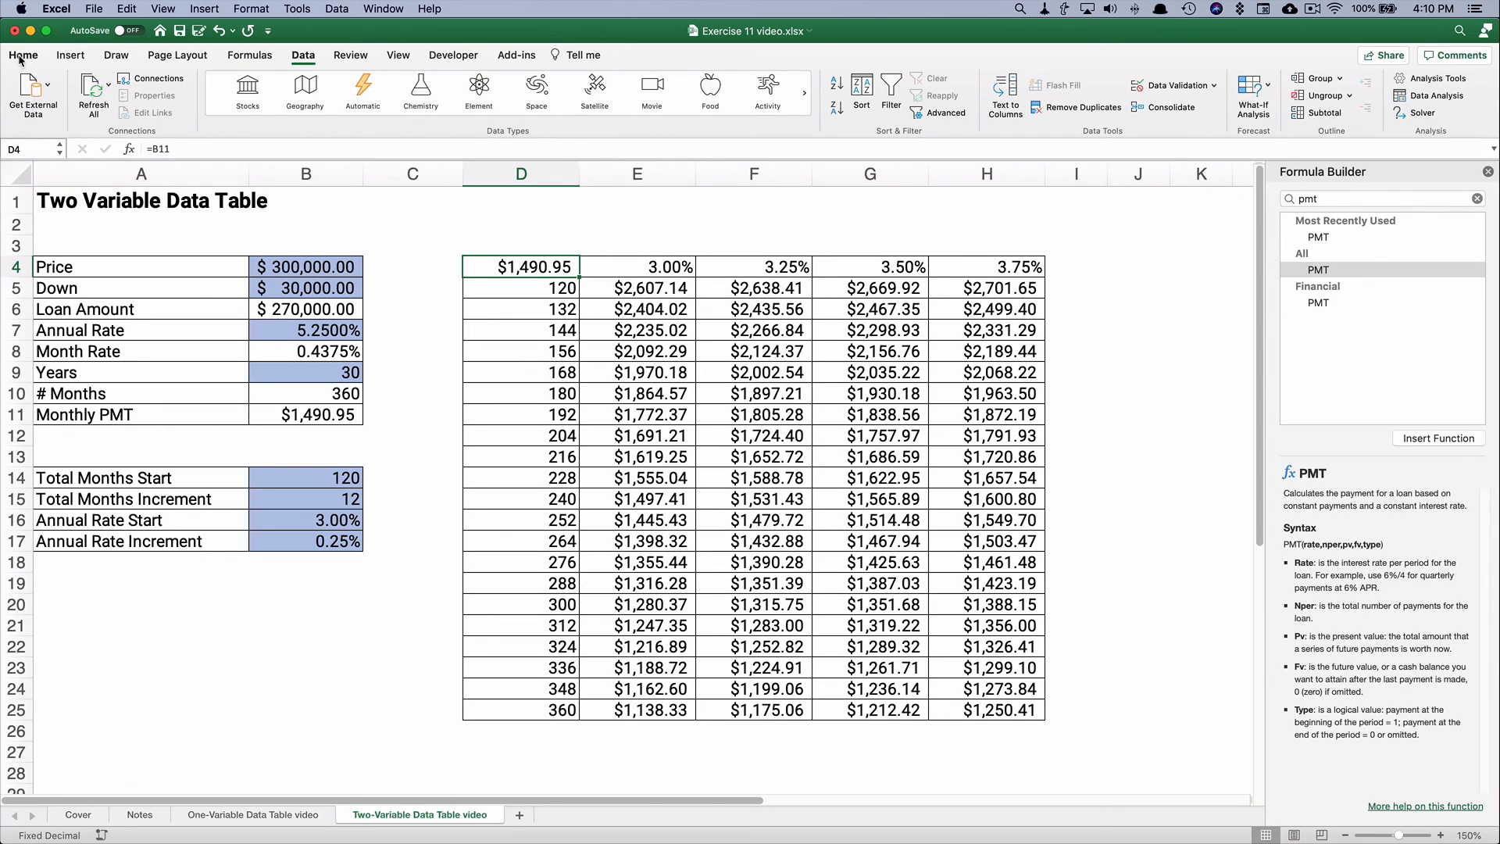
left_click(24, 55)
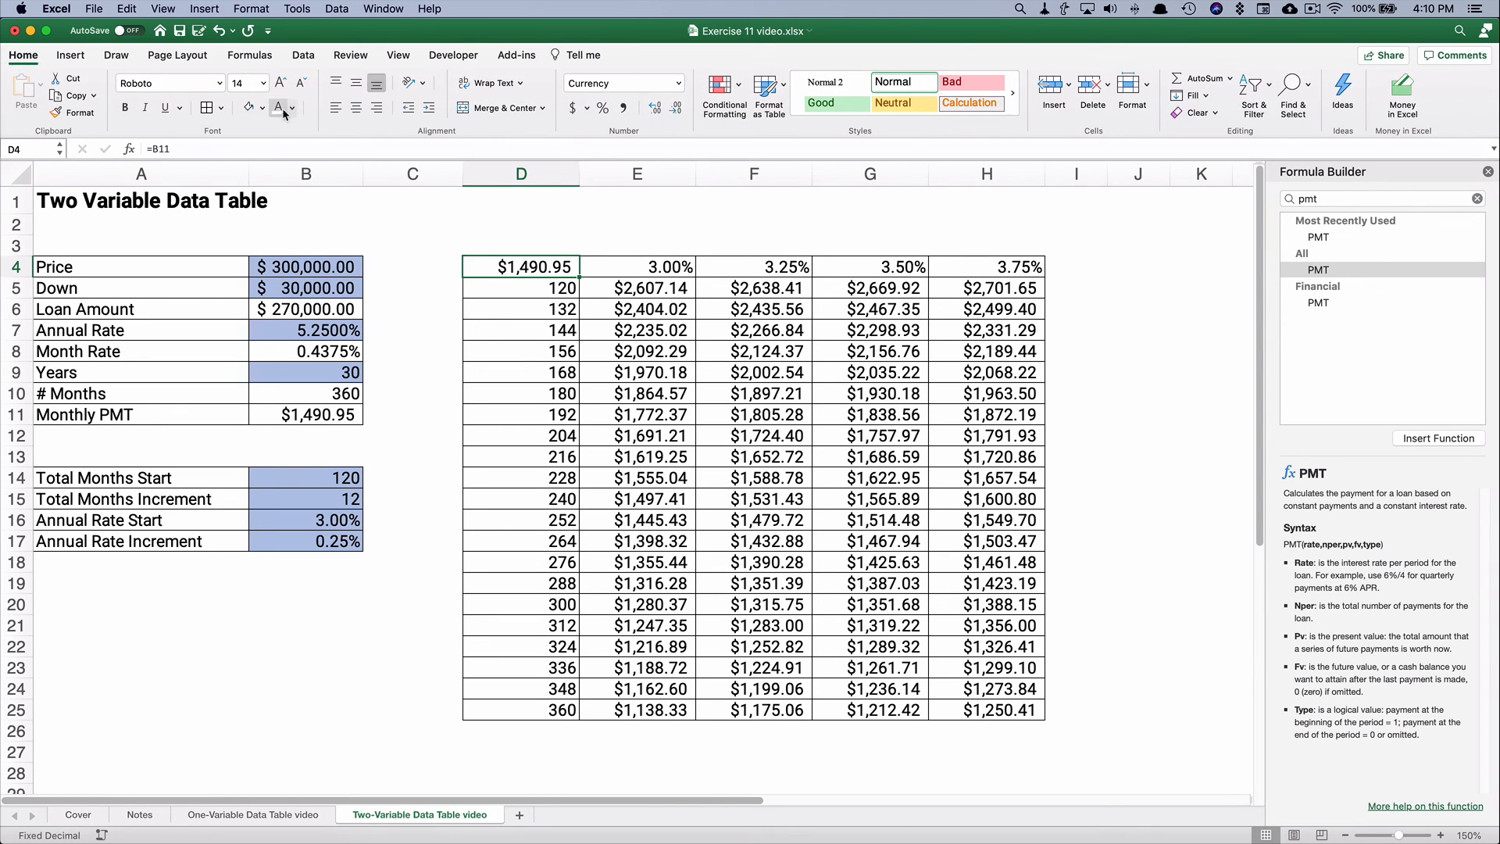
left_click(413, 267)
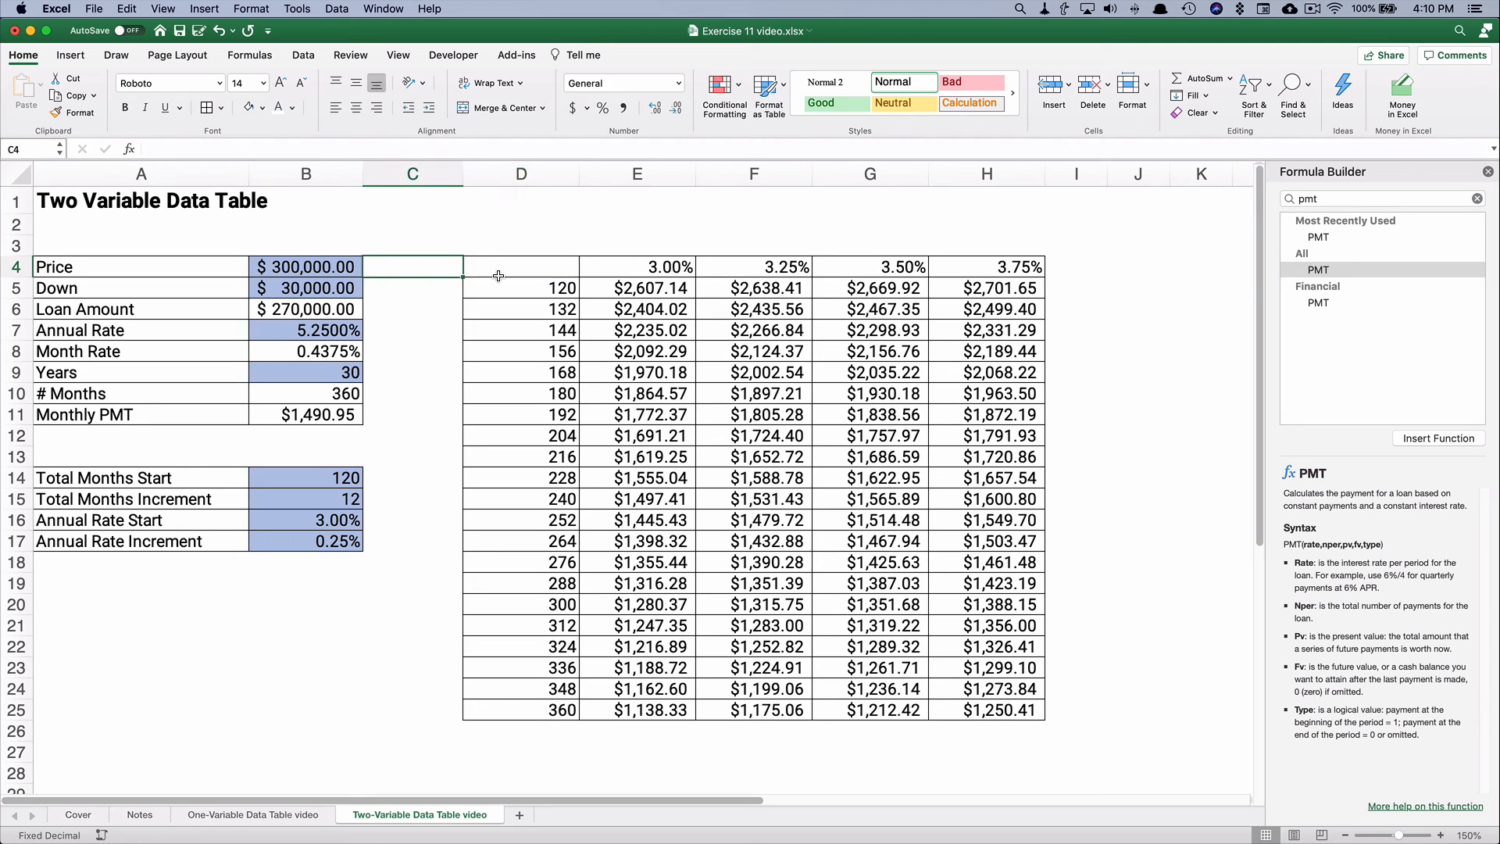
mouse_move(513, 265)
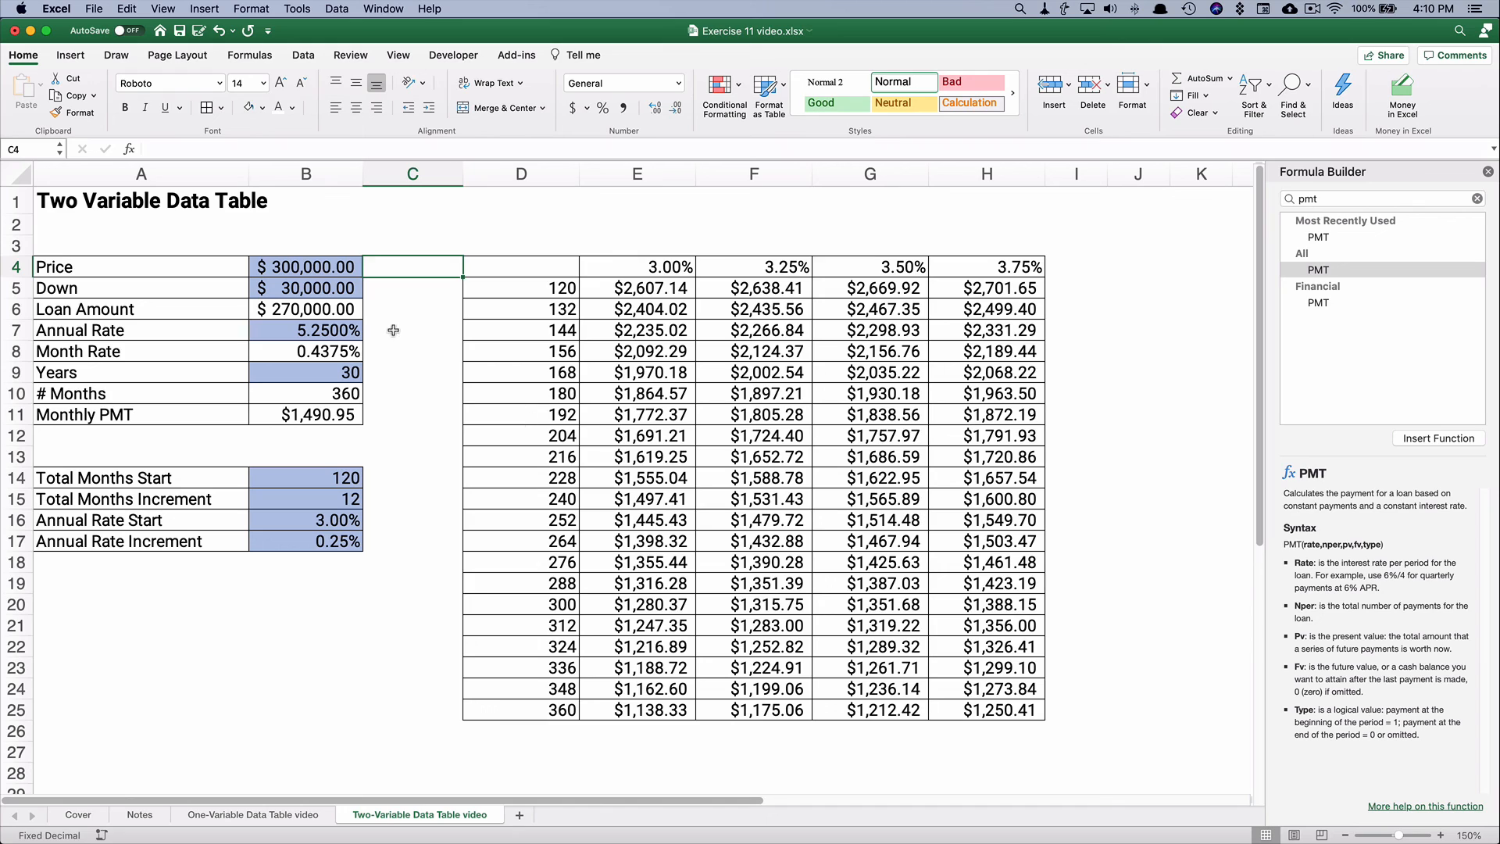
mouse_move(570, 436)
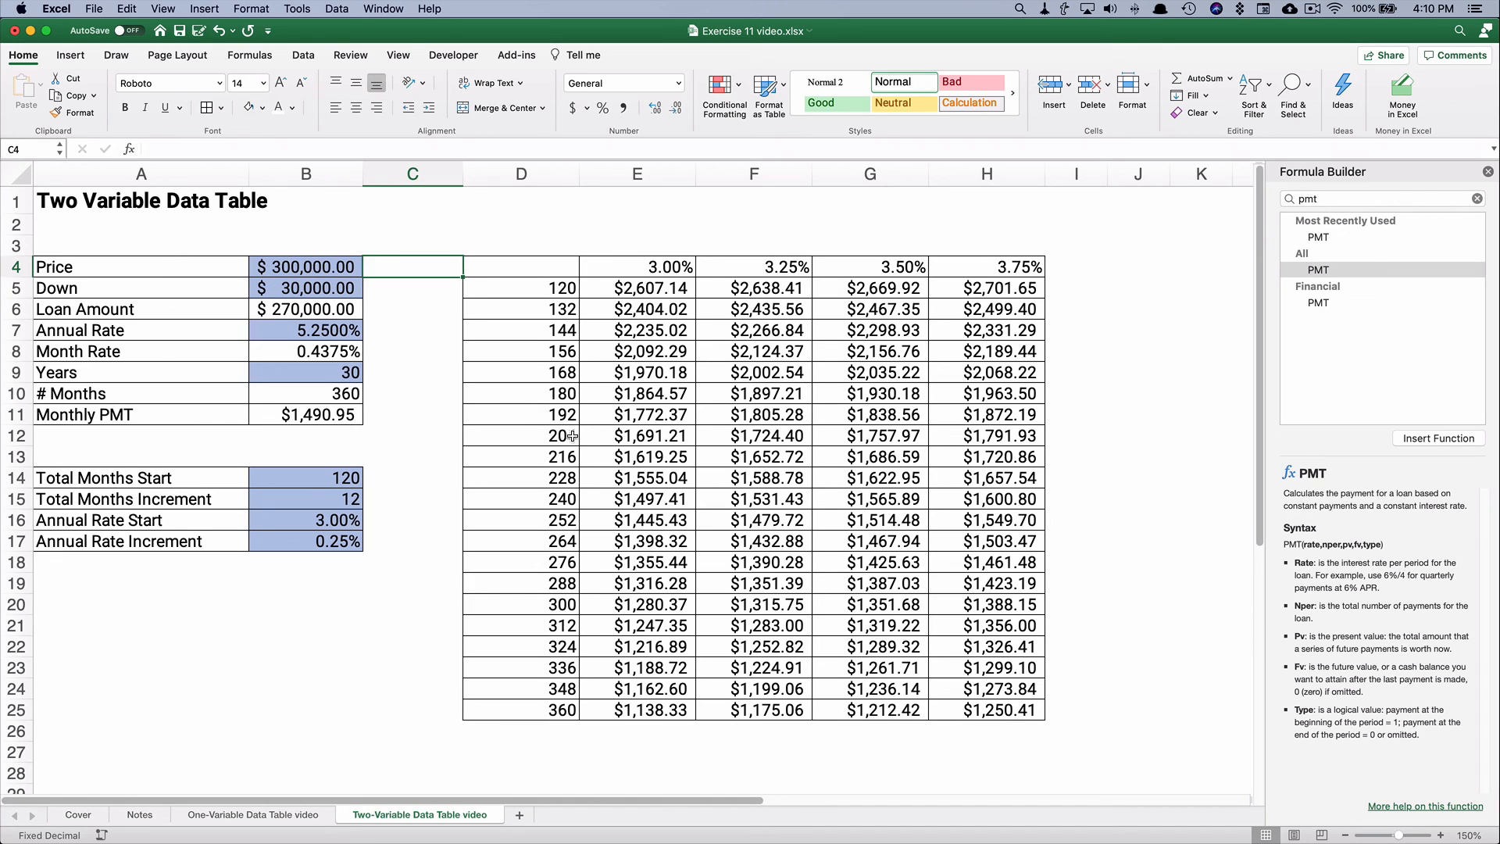
mouse_move(701, 572)
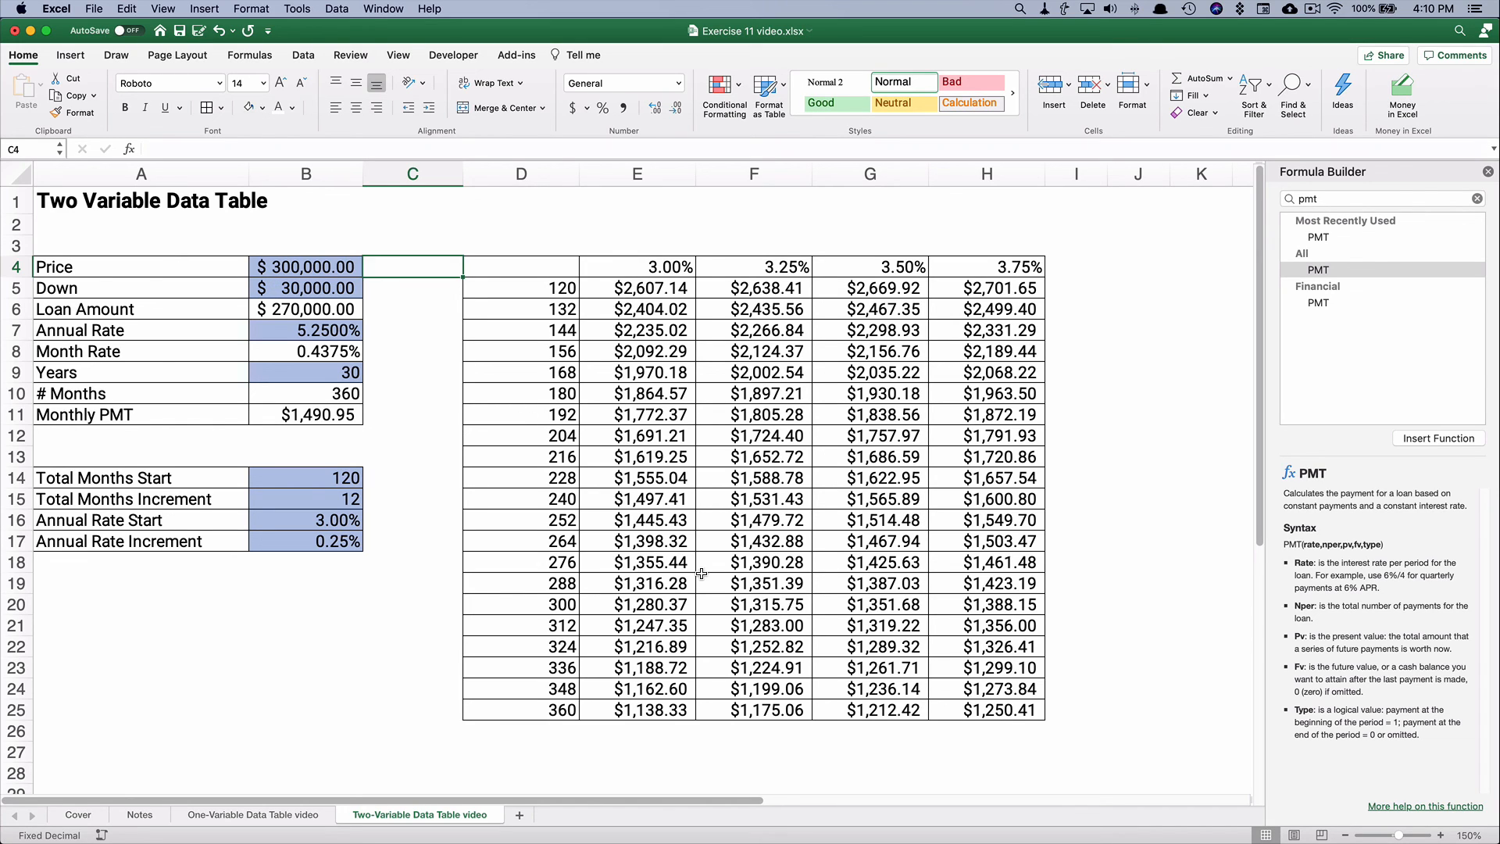
mouse_move(608, 714)
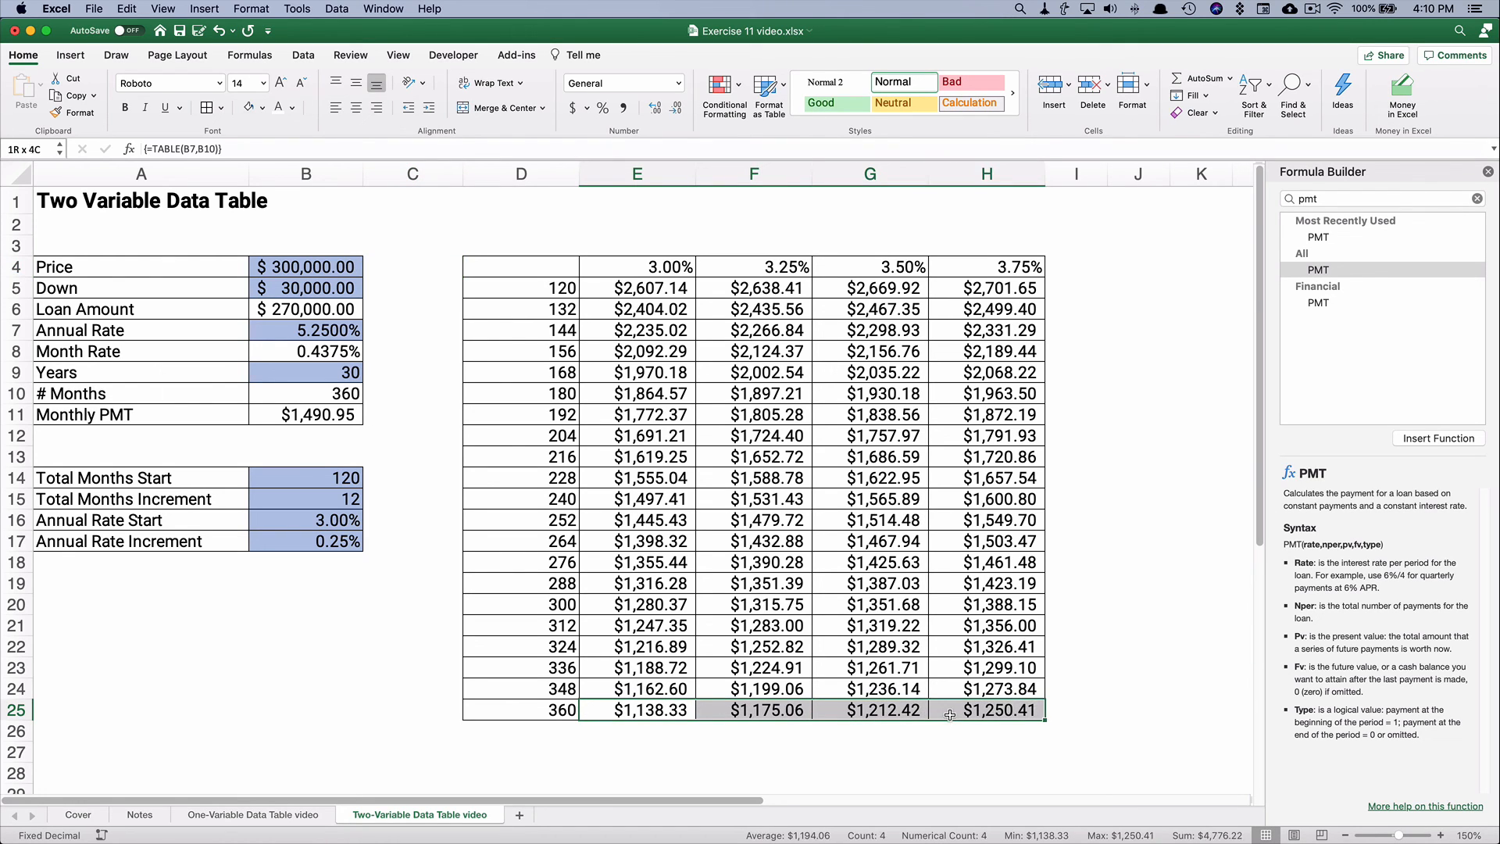
Examine the 360-month and 180-month payment rows and the months label formula.
left_click(637, 710)
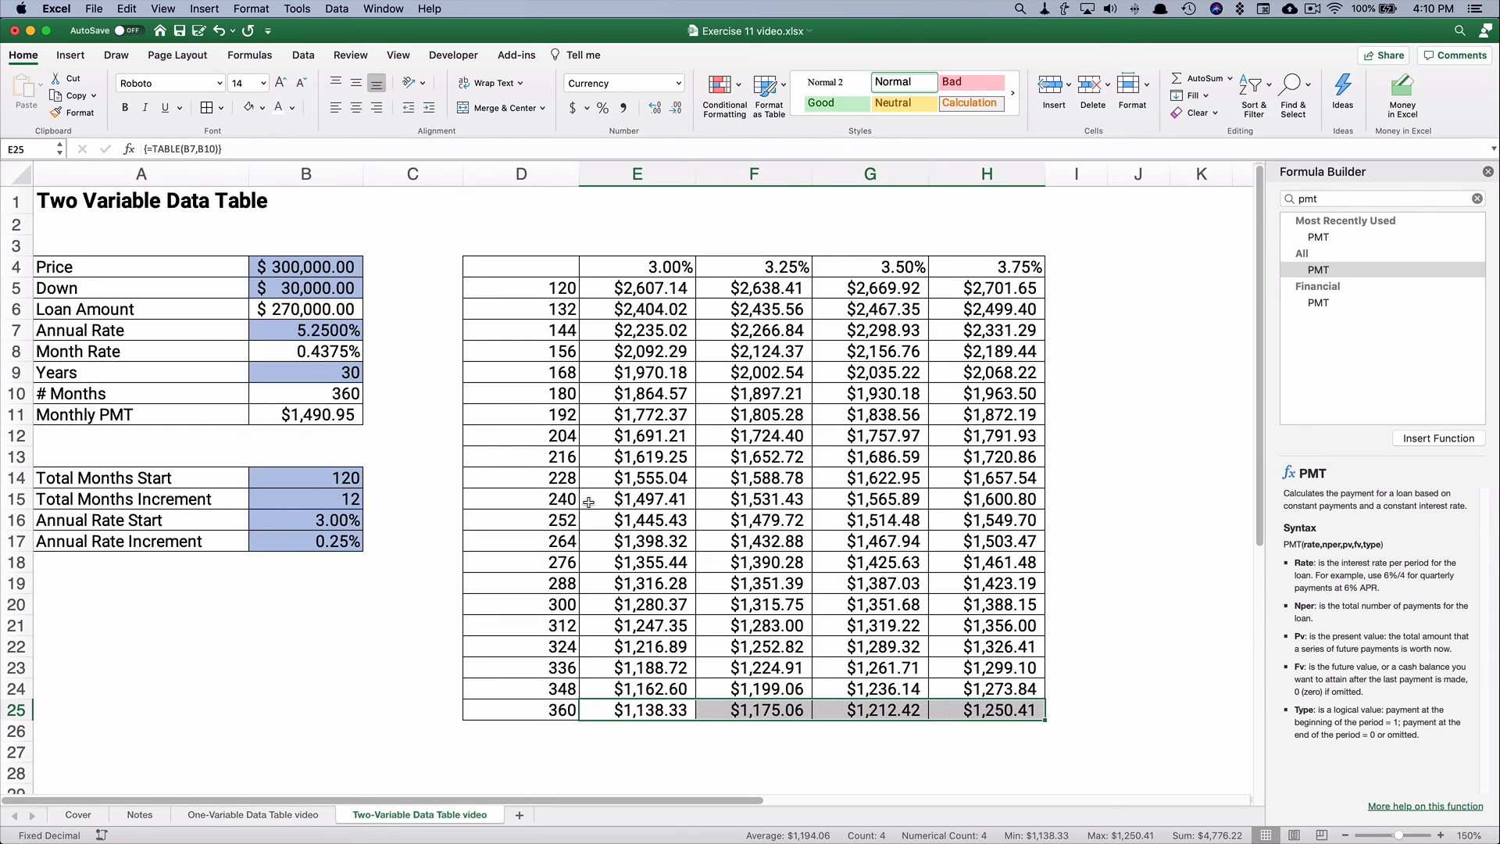
mouse_move(555, 394)
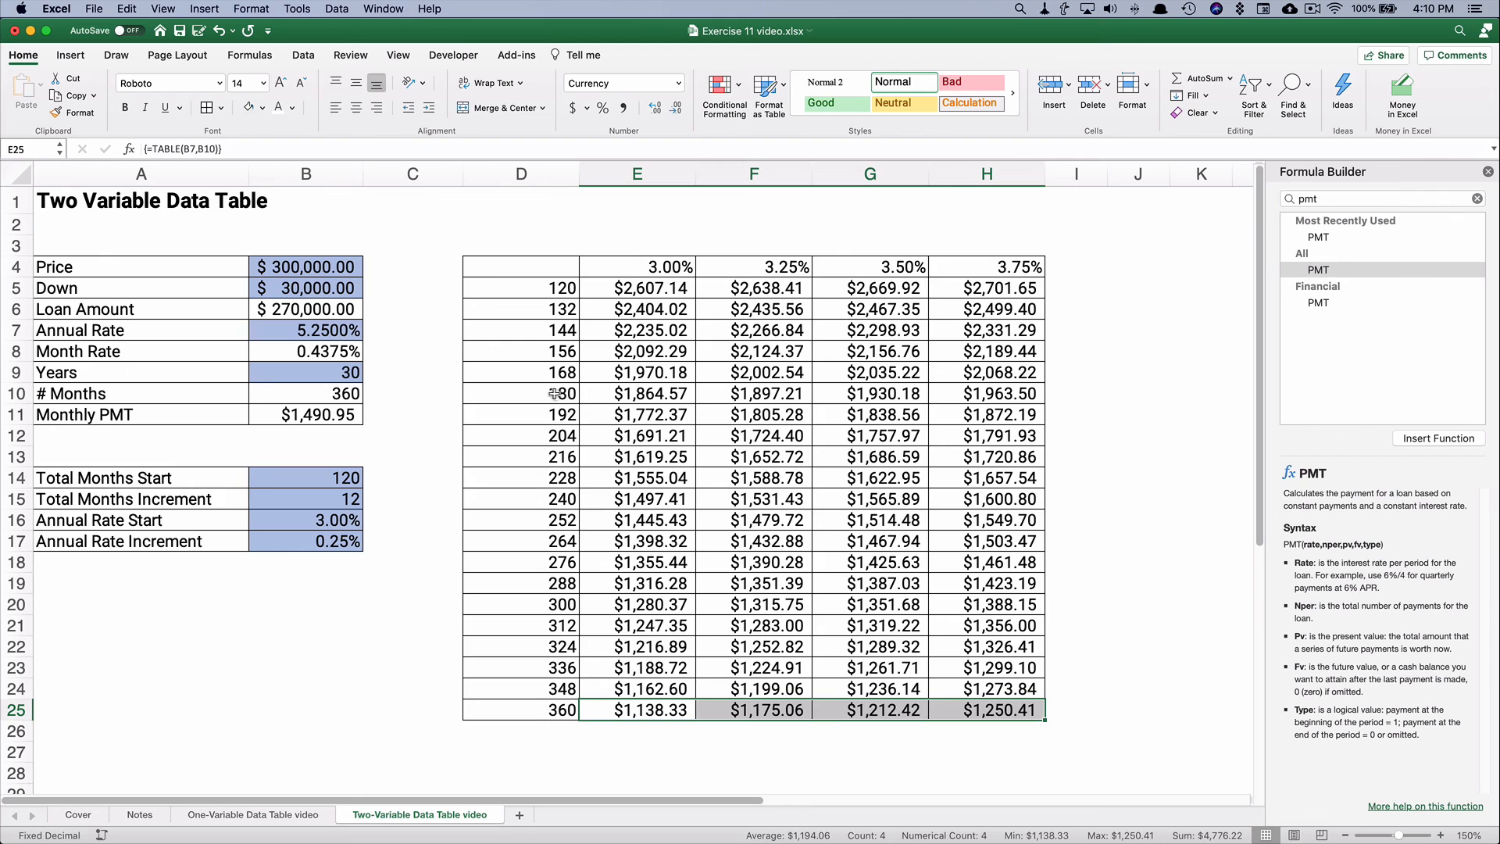
left_click(521, 394)
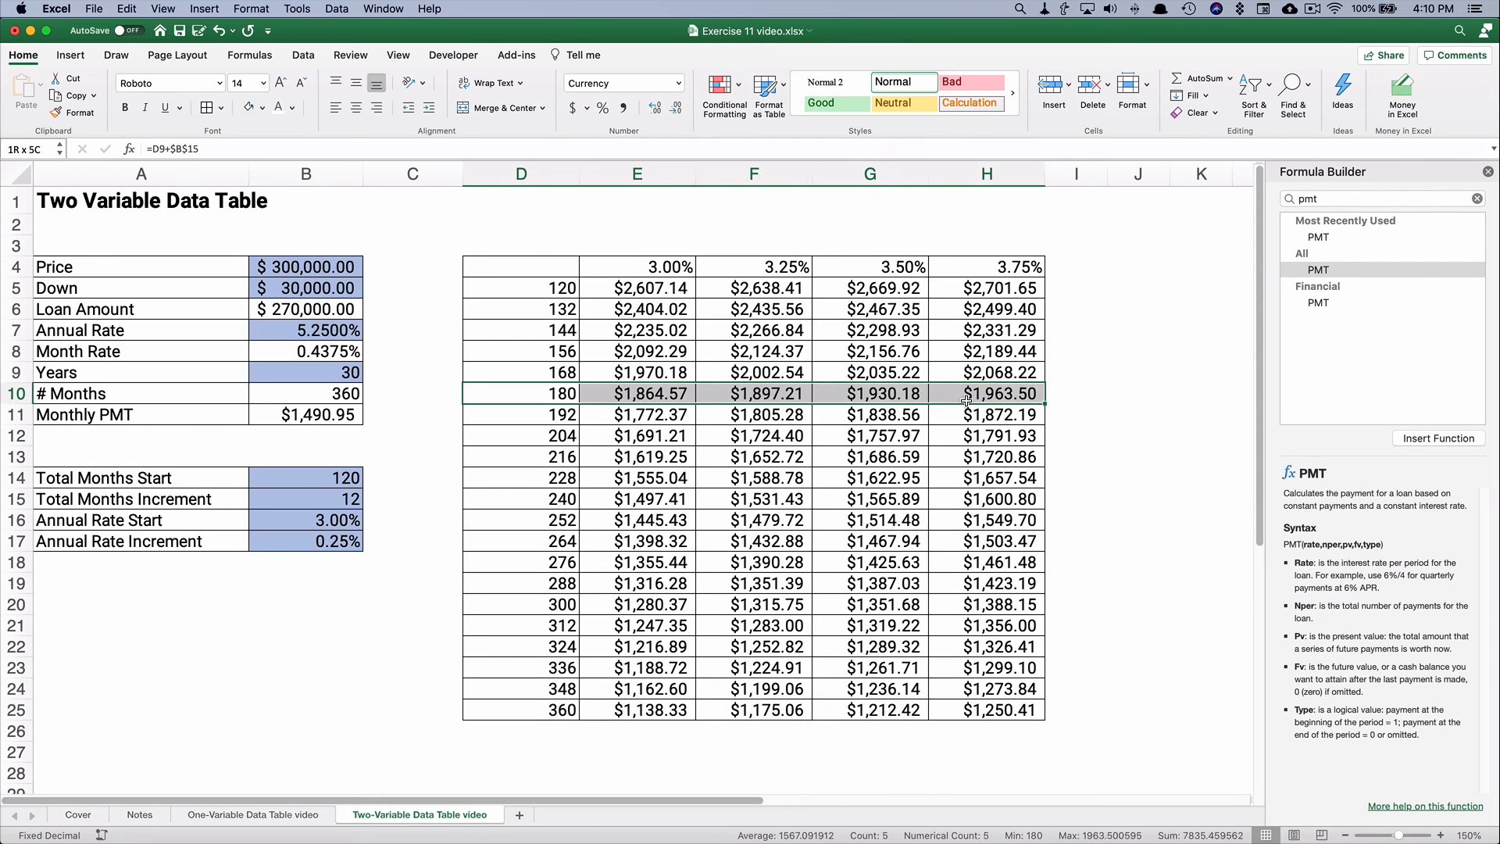
left_click(636, 372)
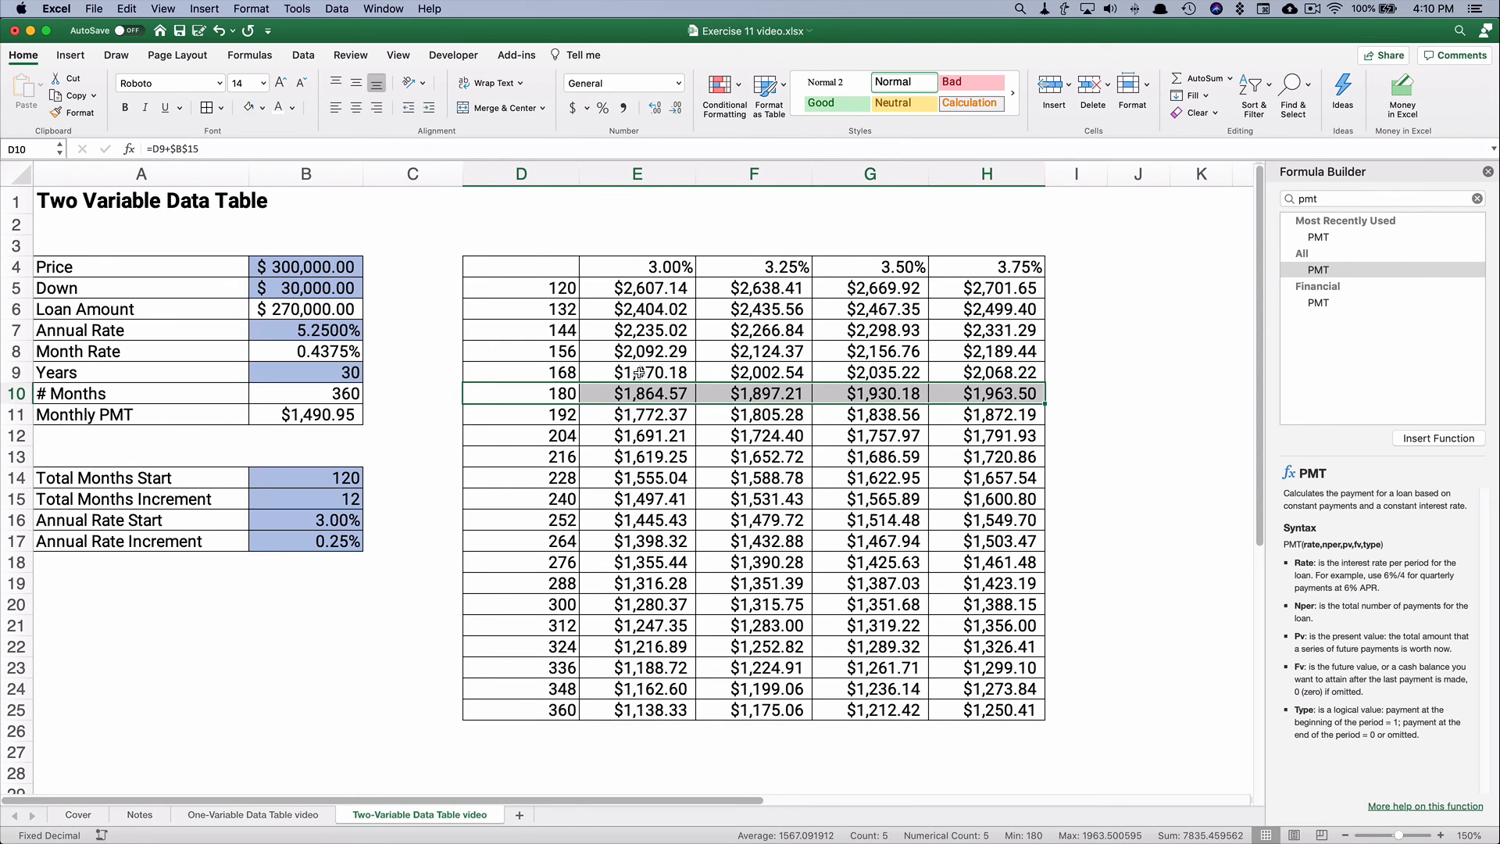